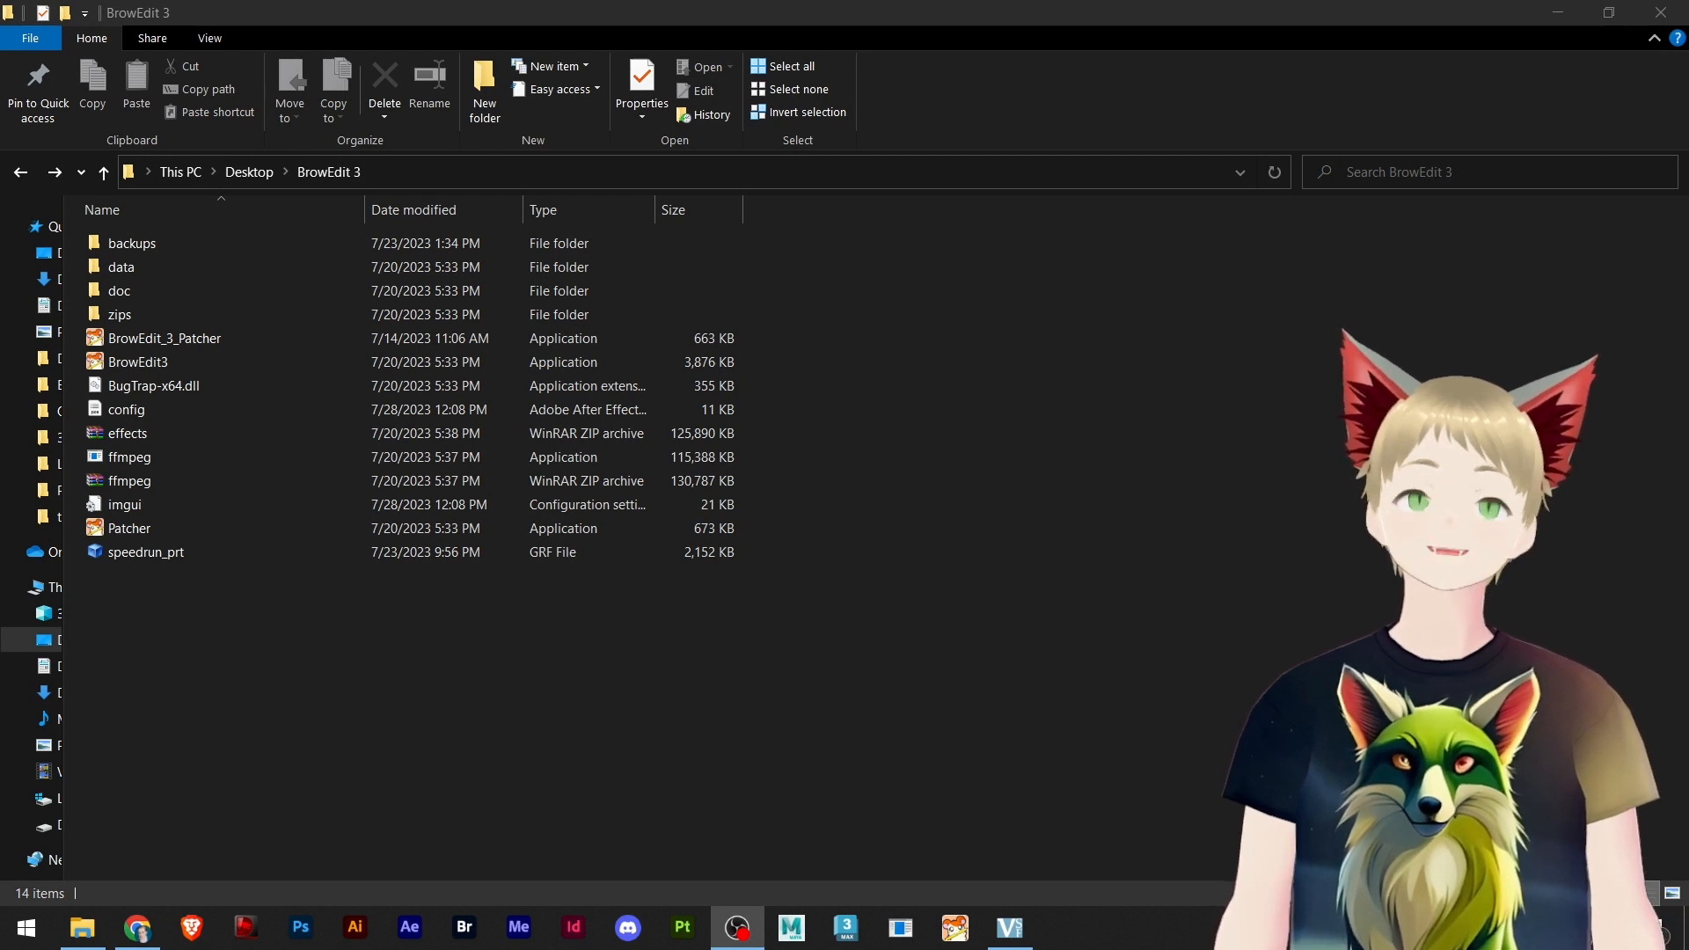
# Step: Launch the BrowEdit3 application from its desktop folder
pyautogui.click(162, 458)
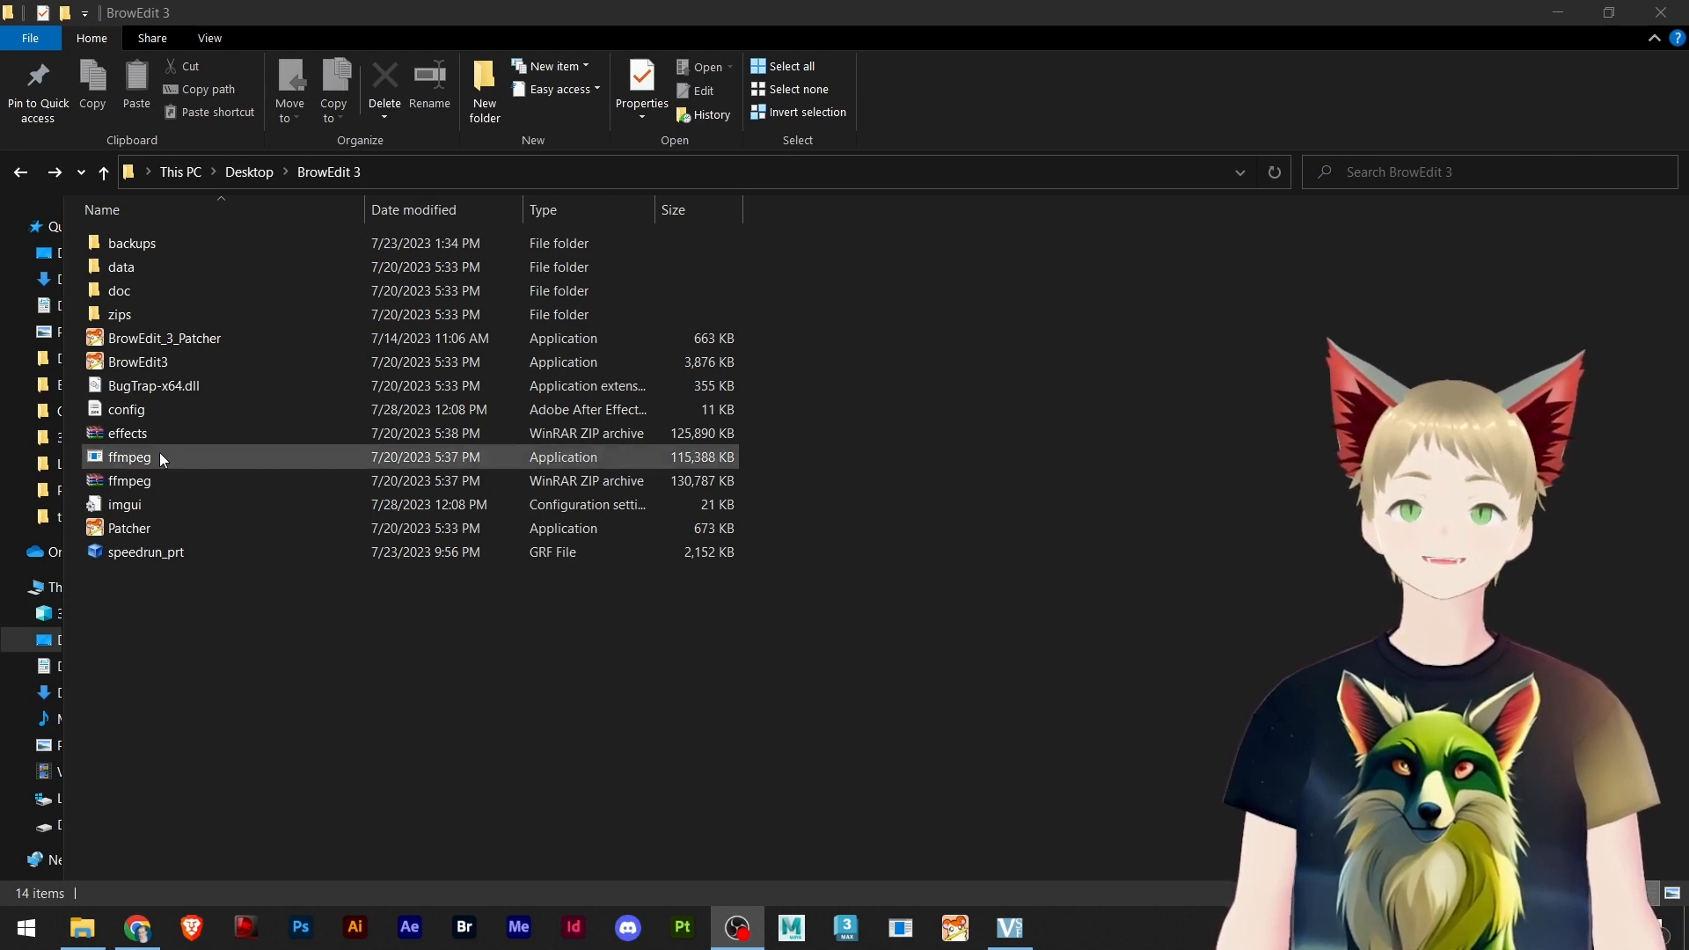
pyautogui.doubleClick(137, 361)
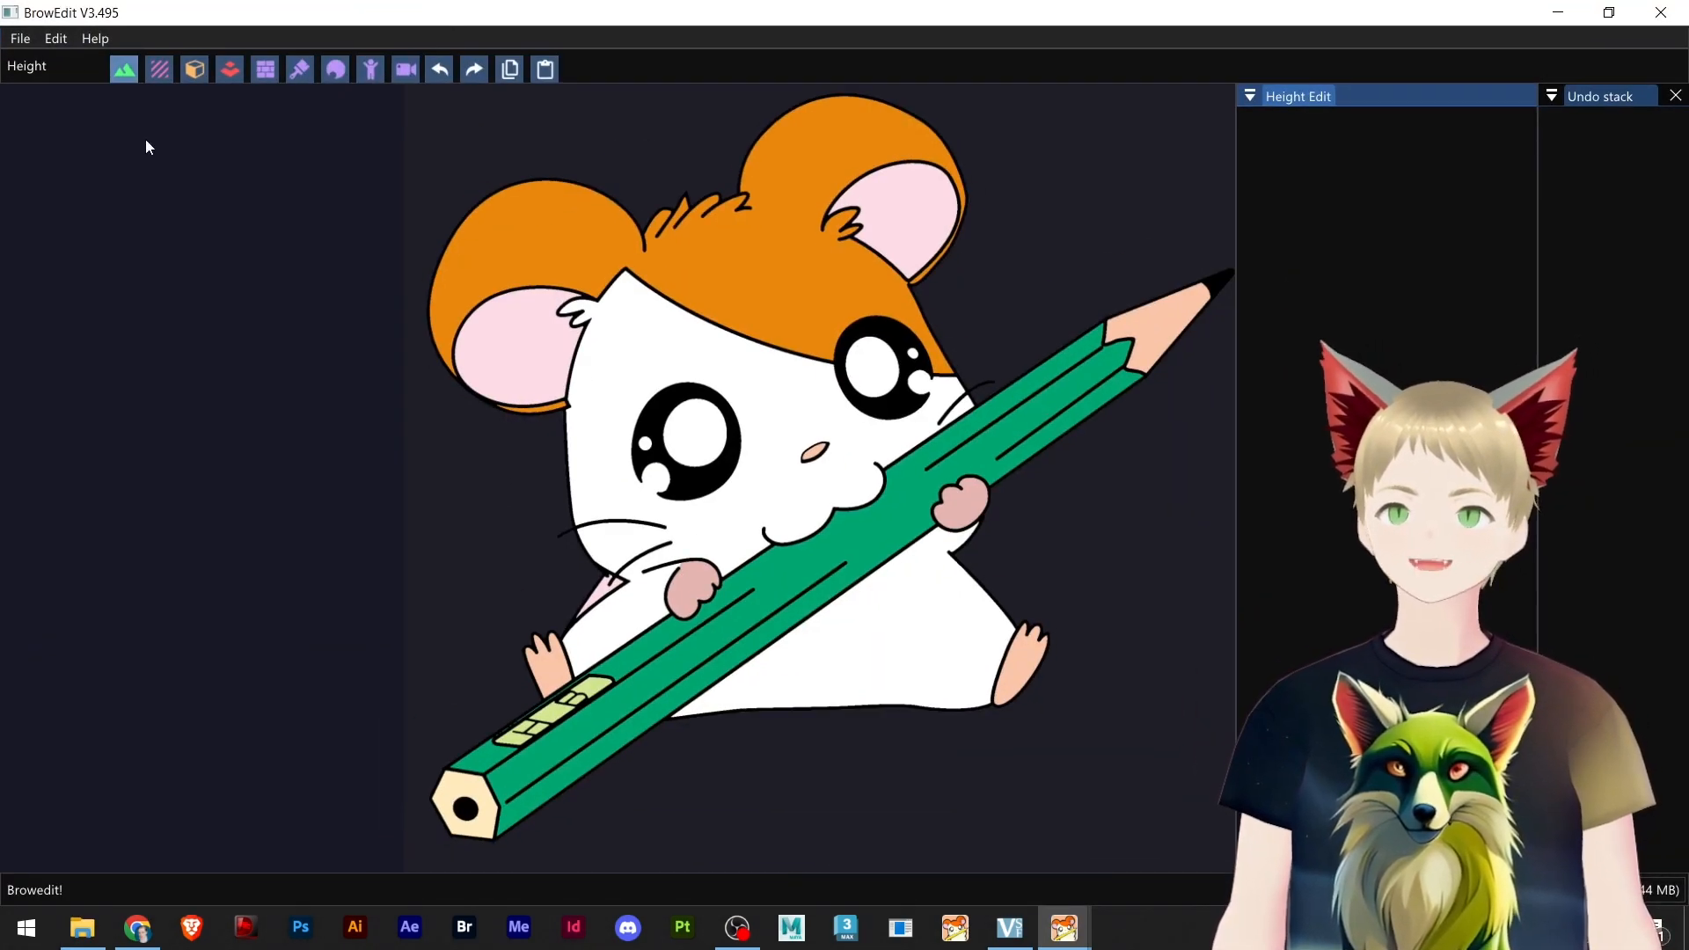
# Step: Load data\prontera.rsw from the recent maps list
pyautogui.click(18, 37)
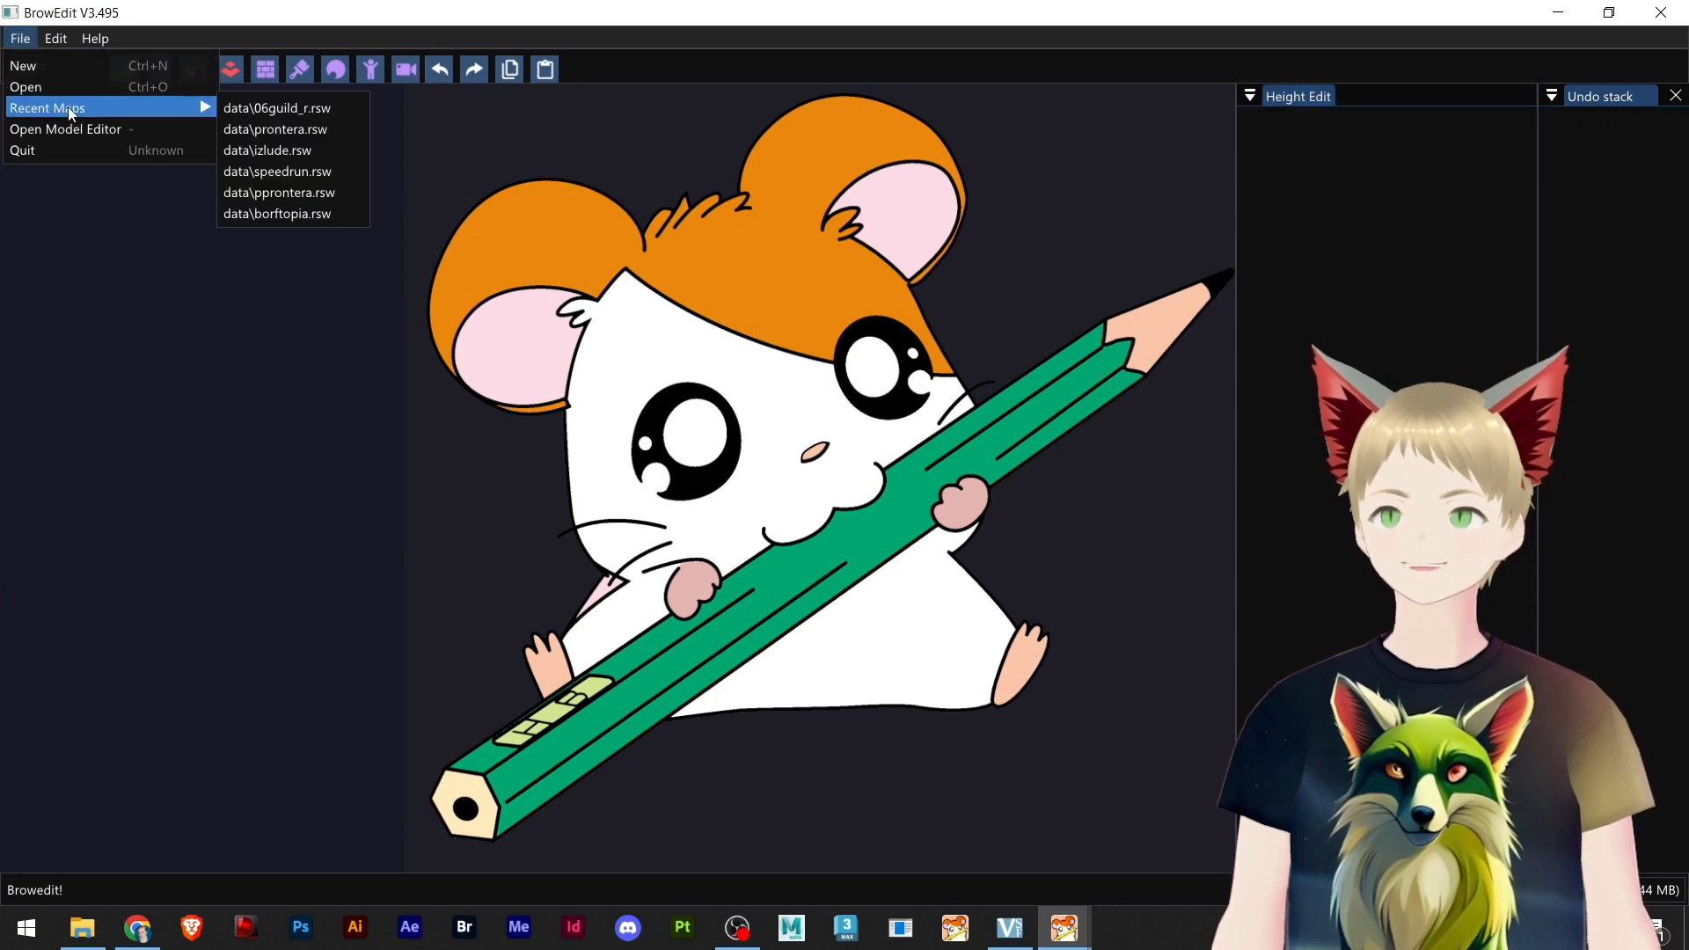
pyautogui.moveTo(276, 128)
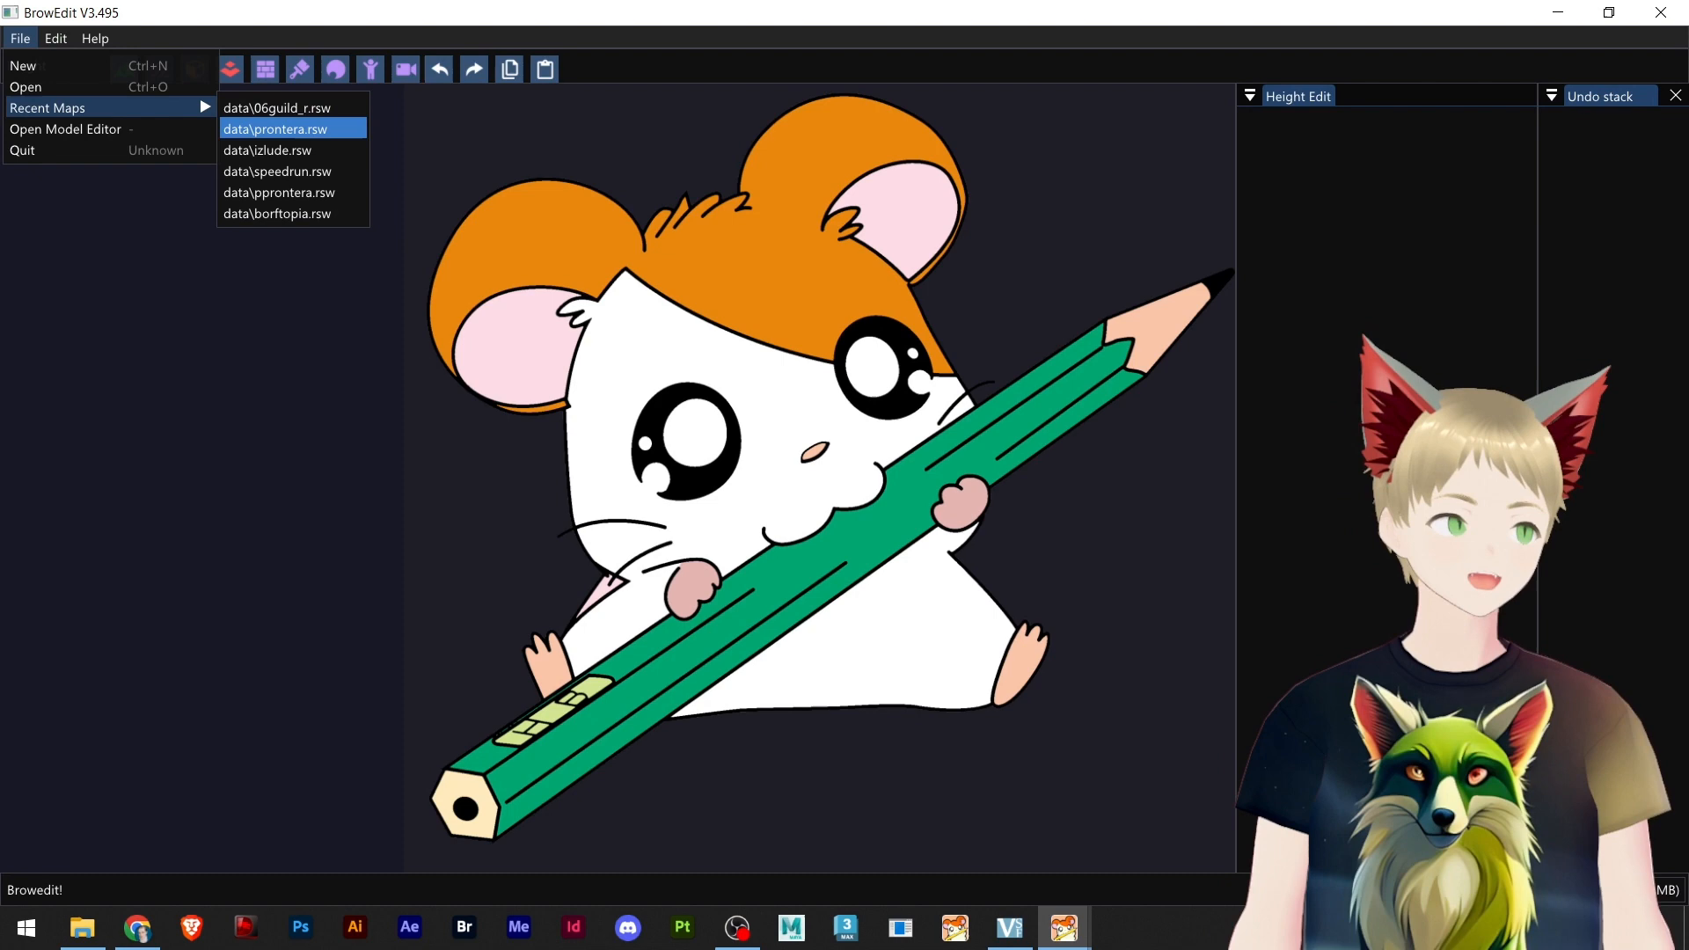
pyautogui.click(276, 128)
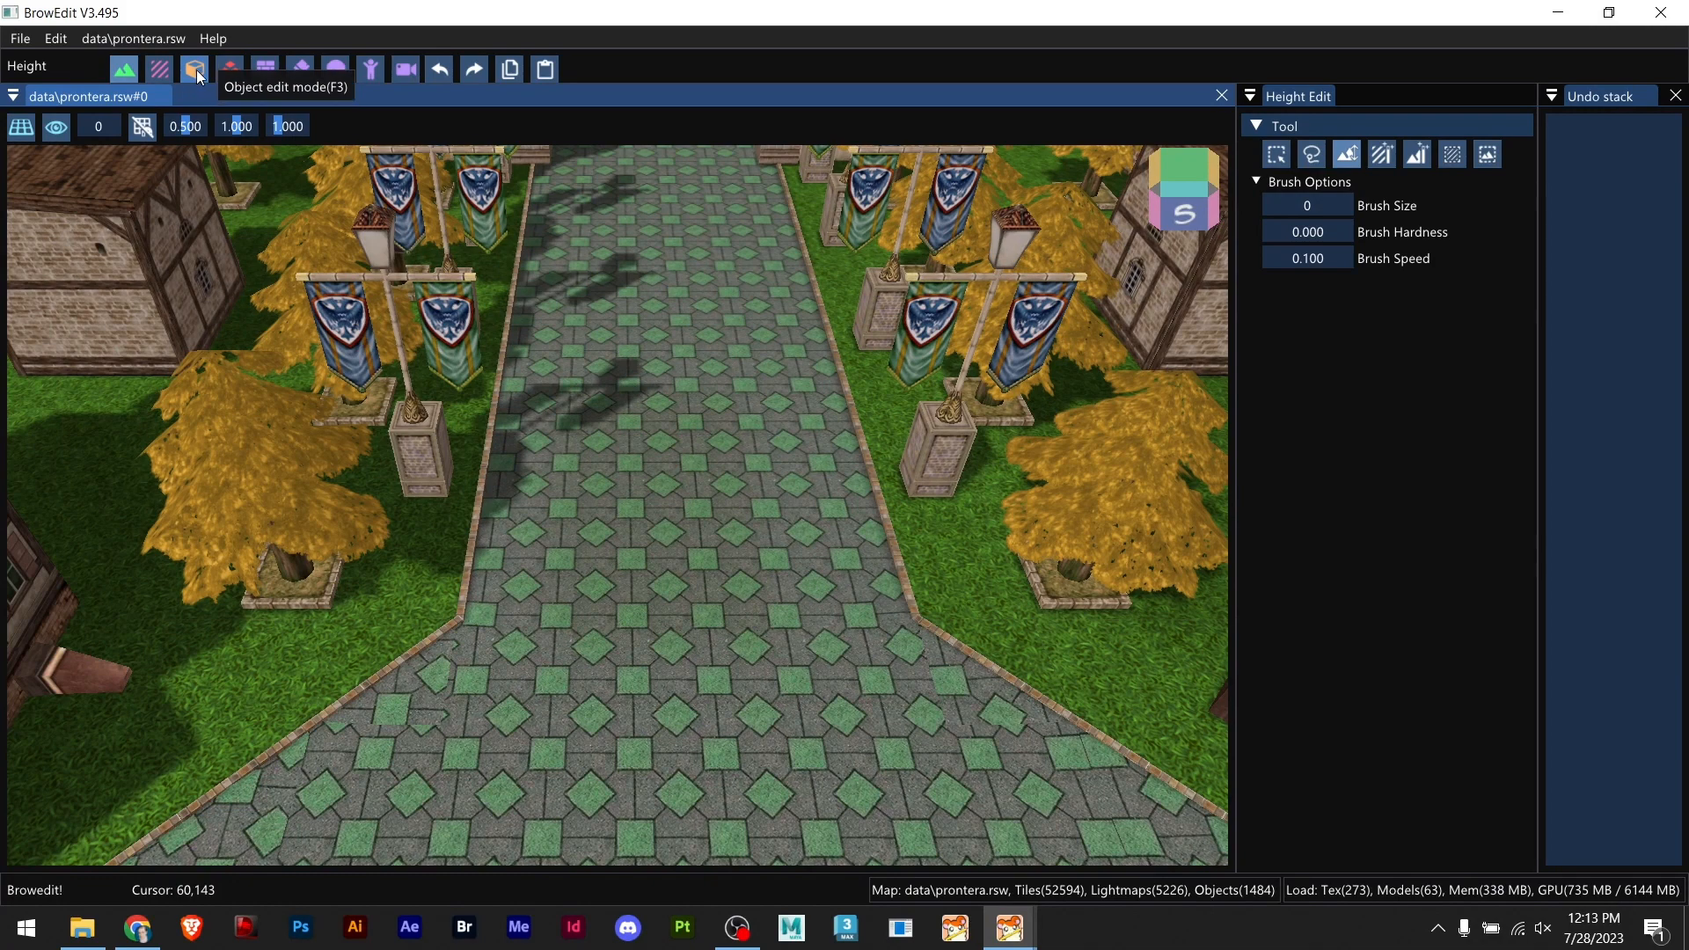
# Step: Enter object edit mode and select the banner pole left of the street
pyautogui.click(195, 69)
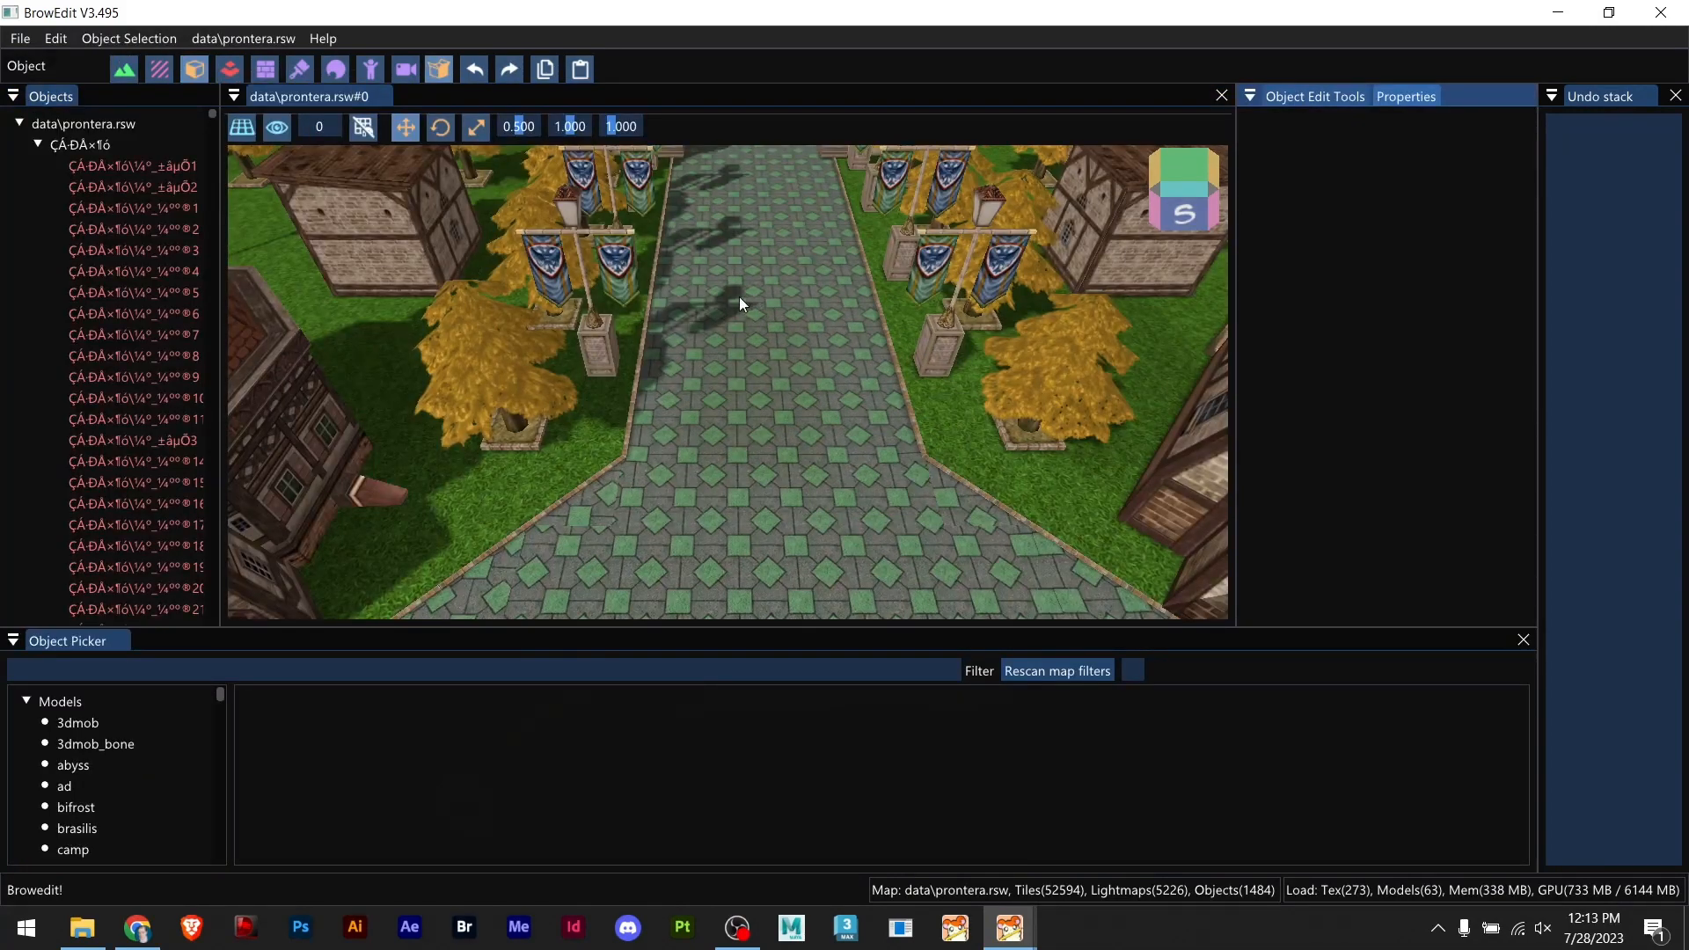
pyautogui.moveTo(195, 69)
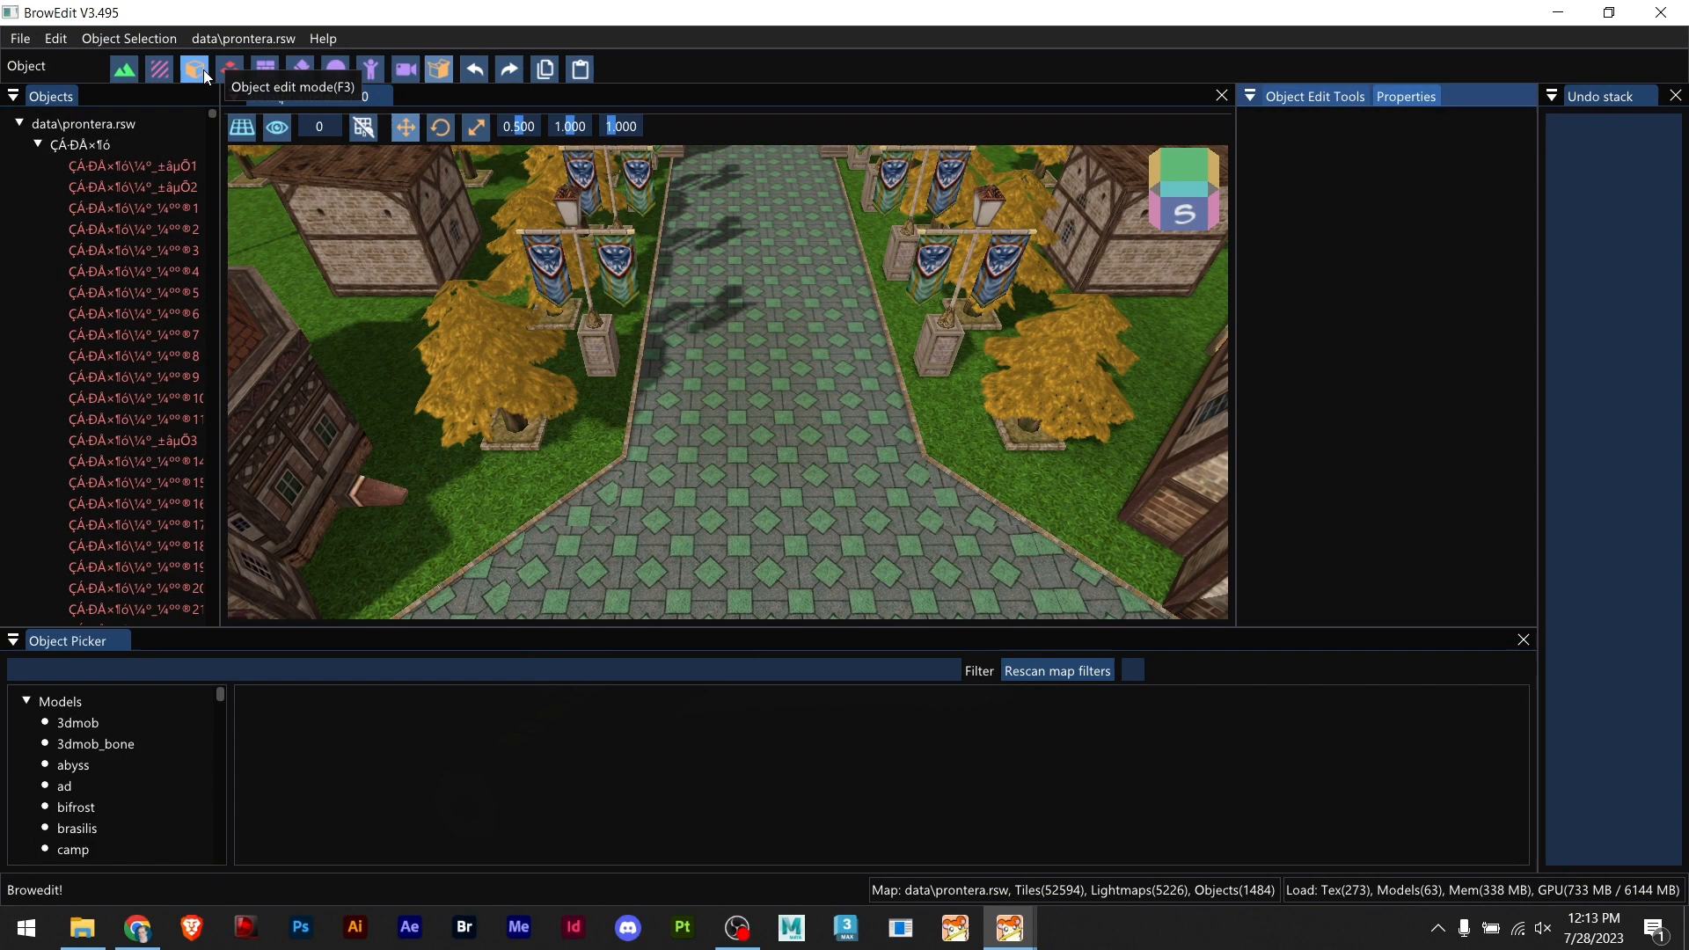
pyautogui.click(194, 69)
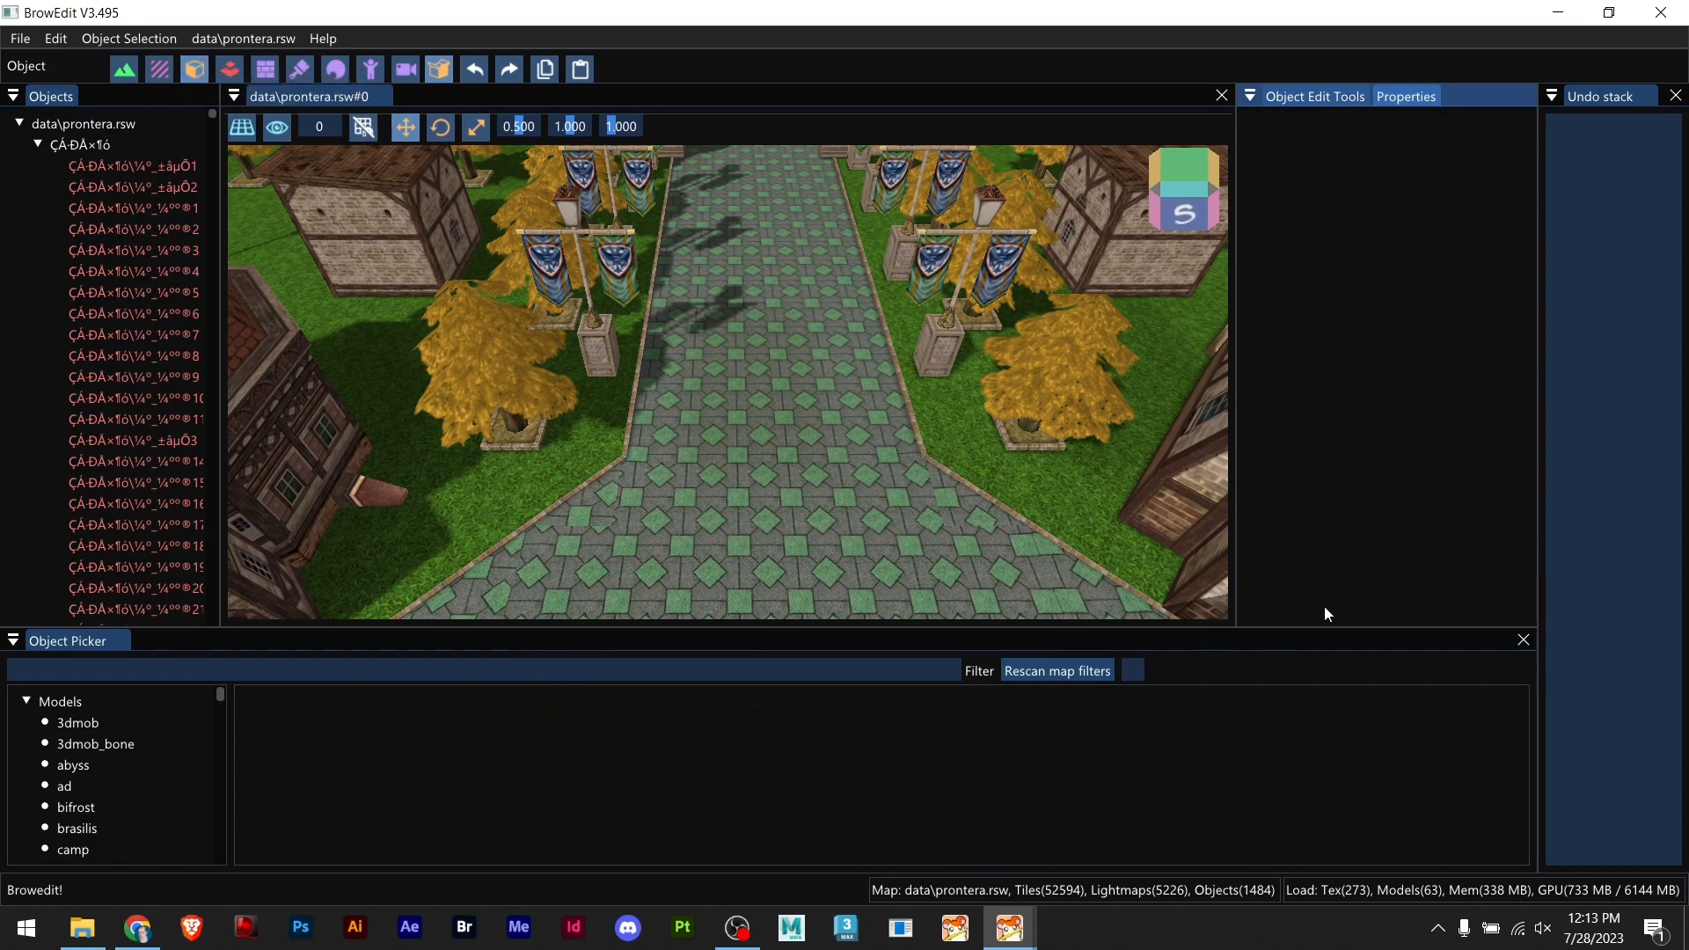
pyautogui.moveTo(741, 452)
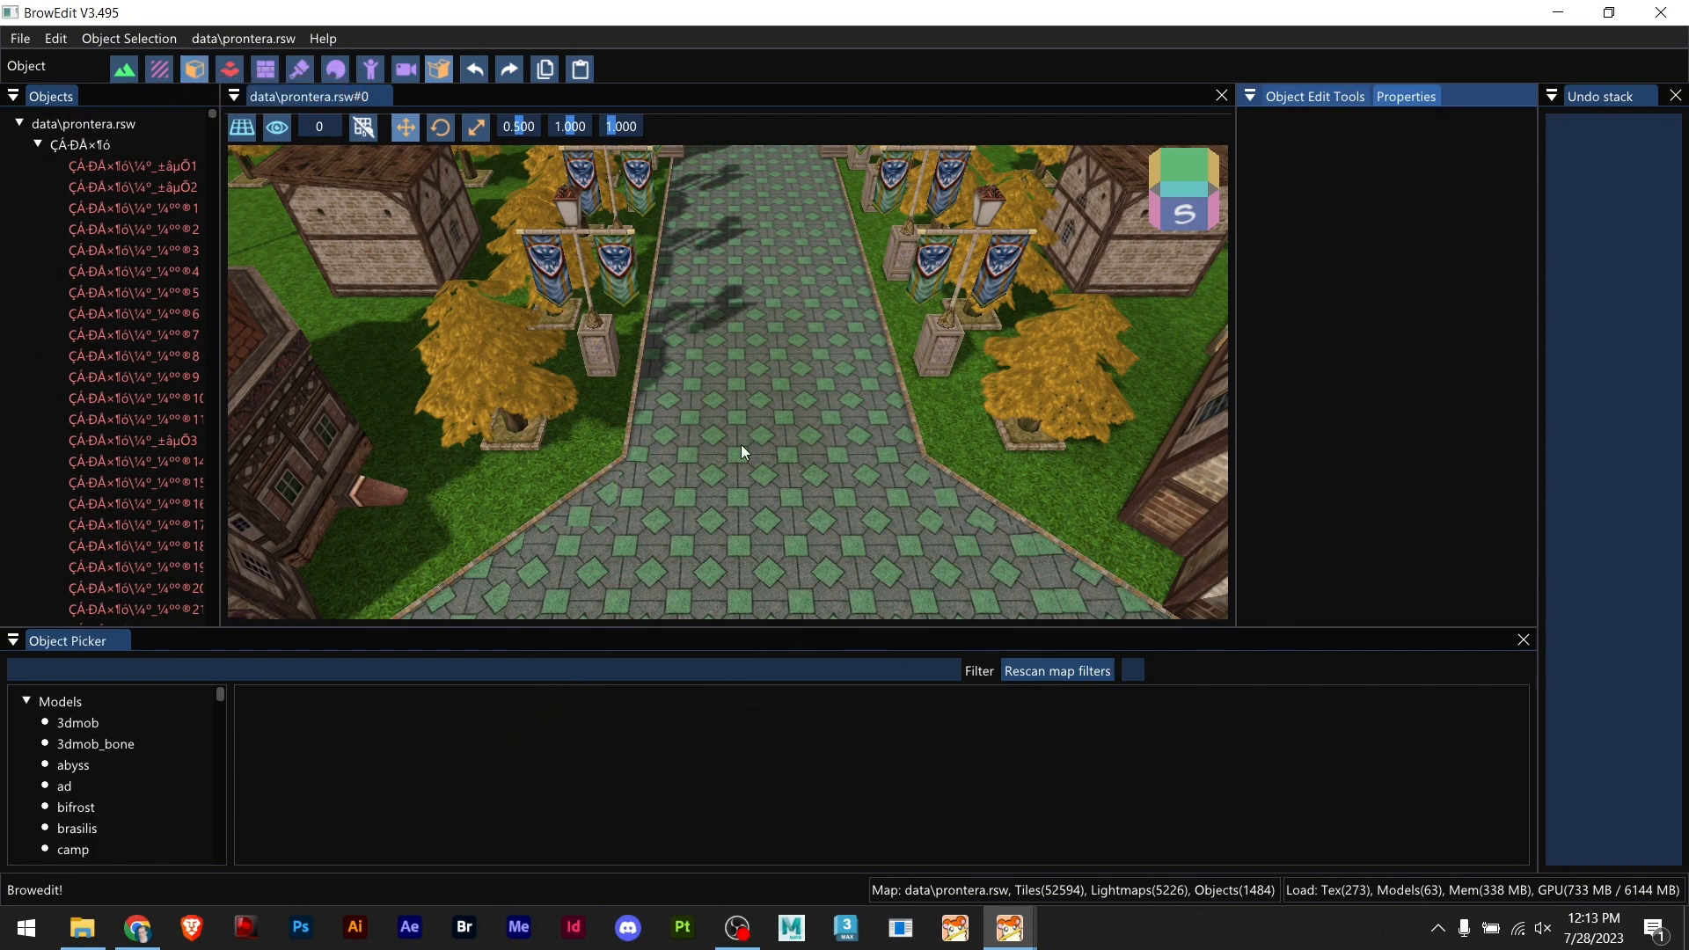
pyautogui.click(135, 292)
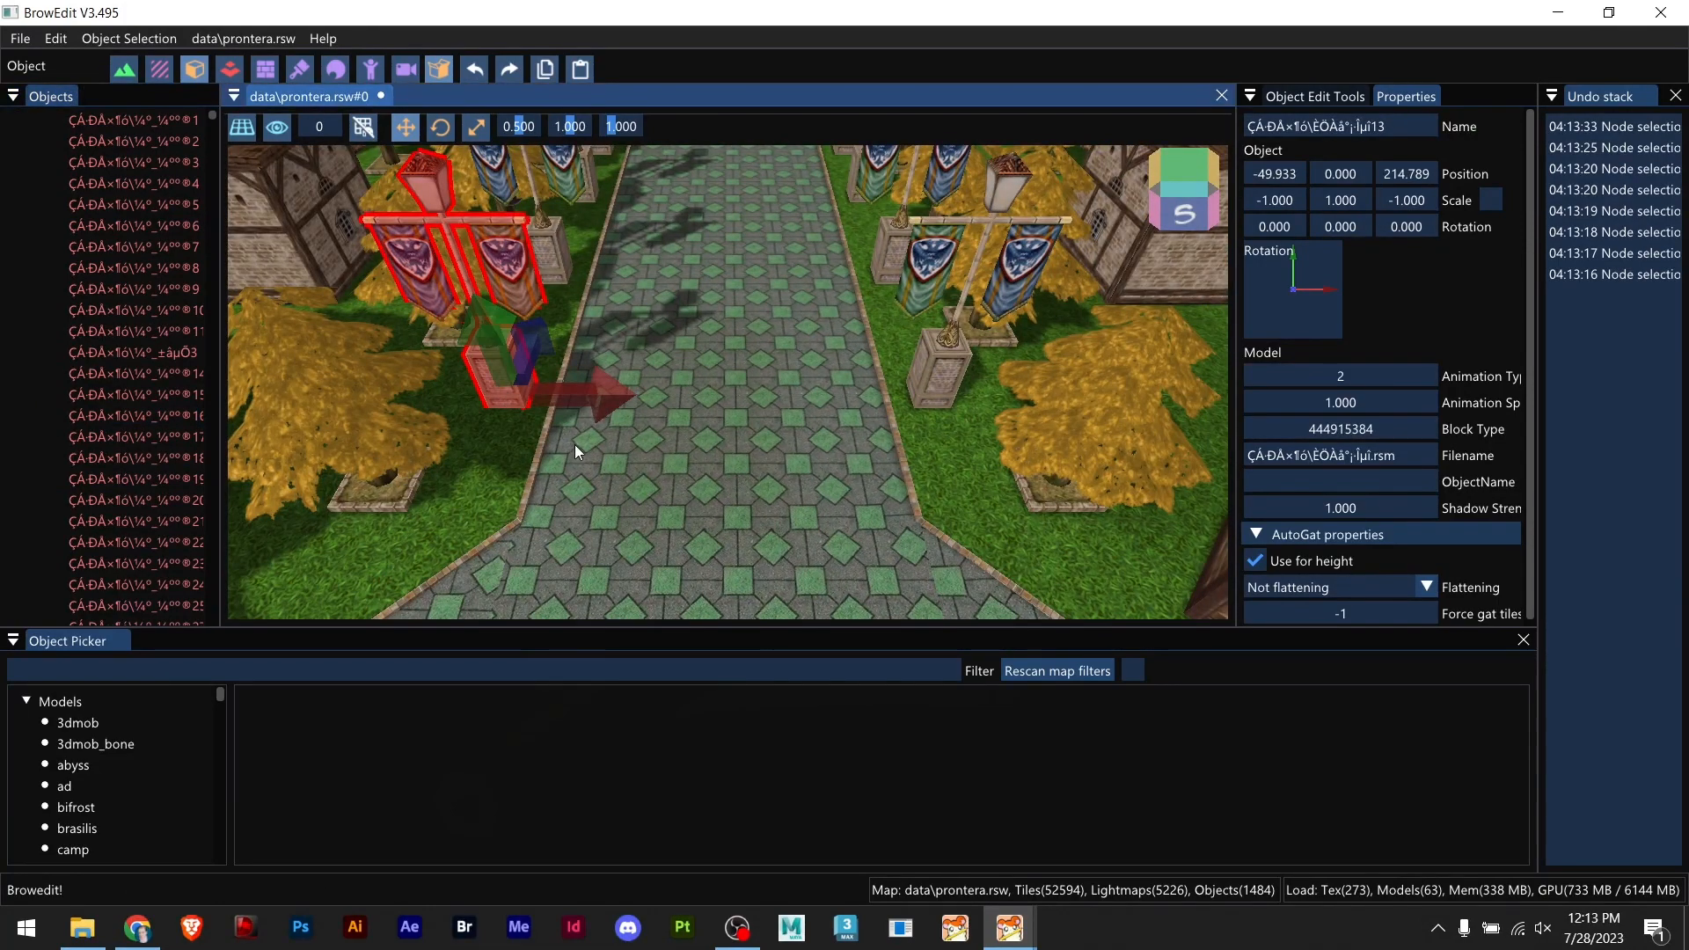
# Step: Show the gld2 folder's models in the Object Picker for placing the banner post
pyautogui.scroll(-3)
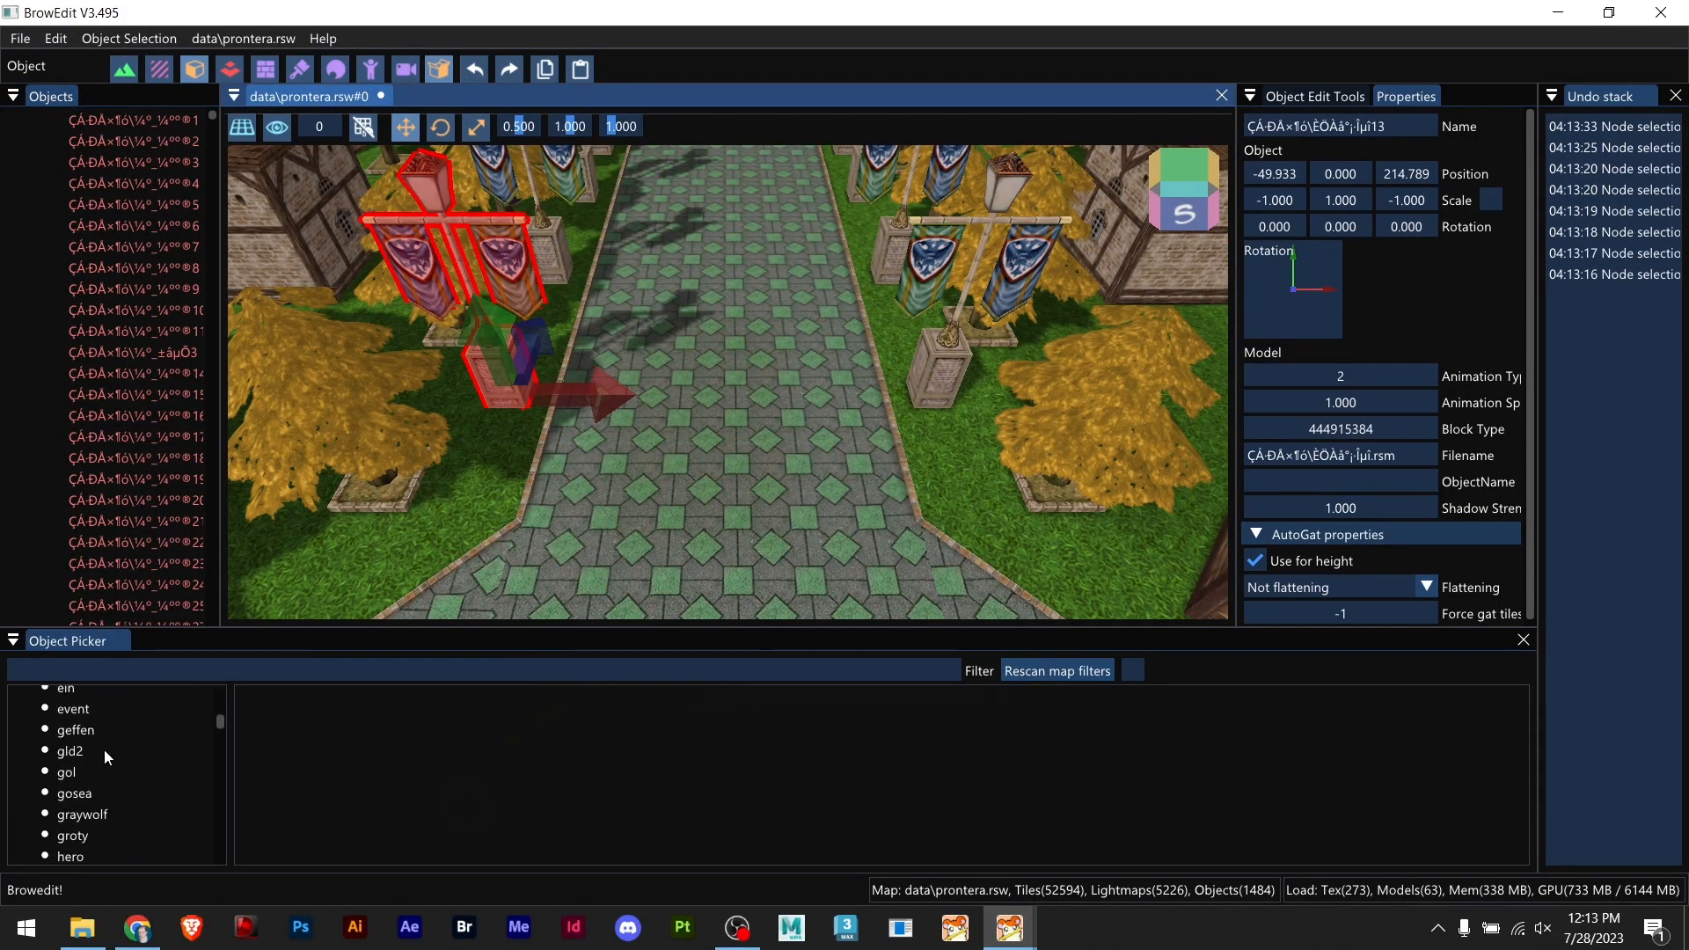
pyautogui.click(68, 751)
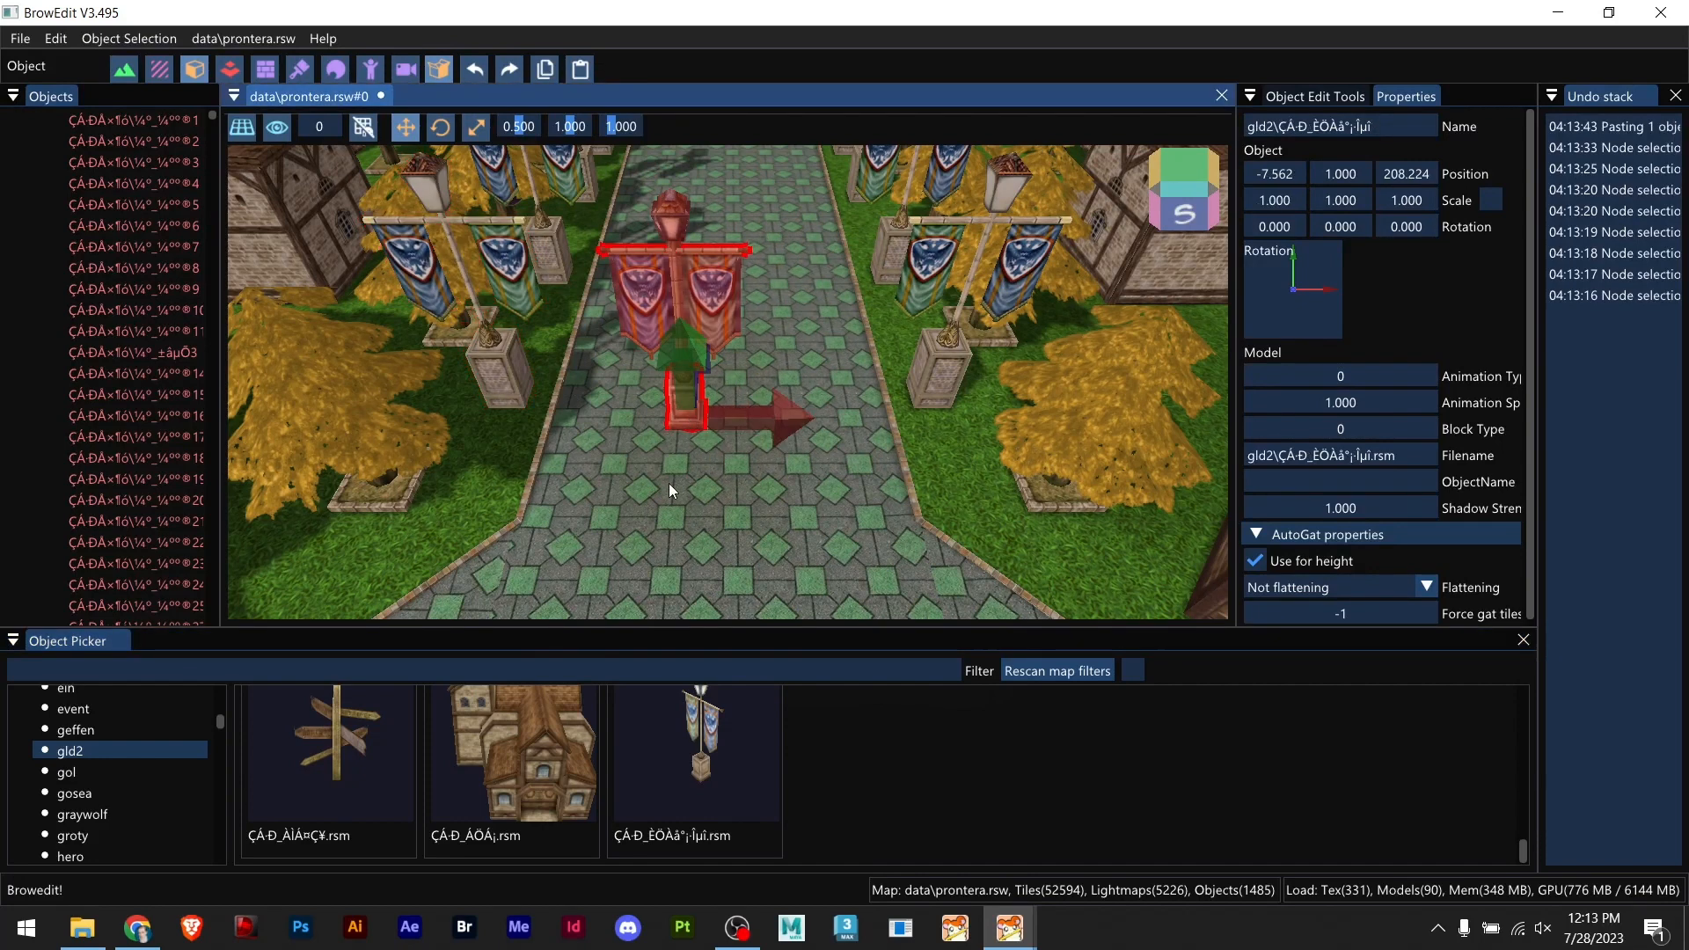
pyautogui.moveTo(675, 471)
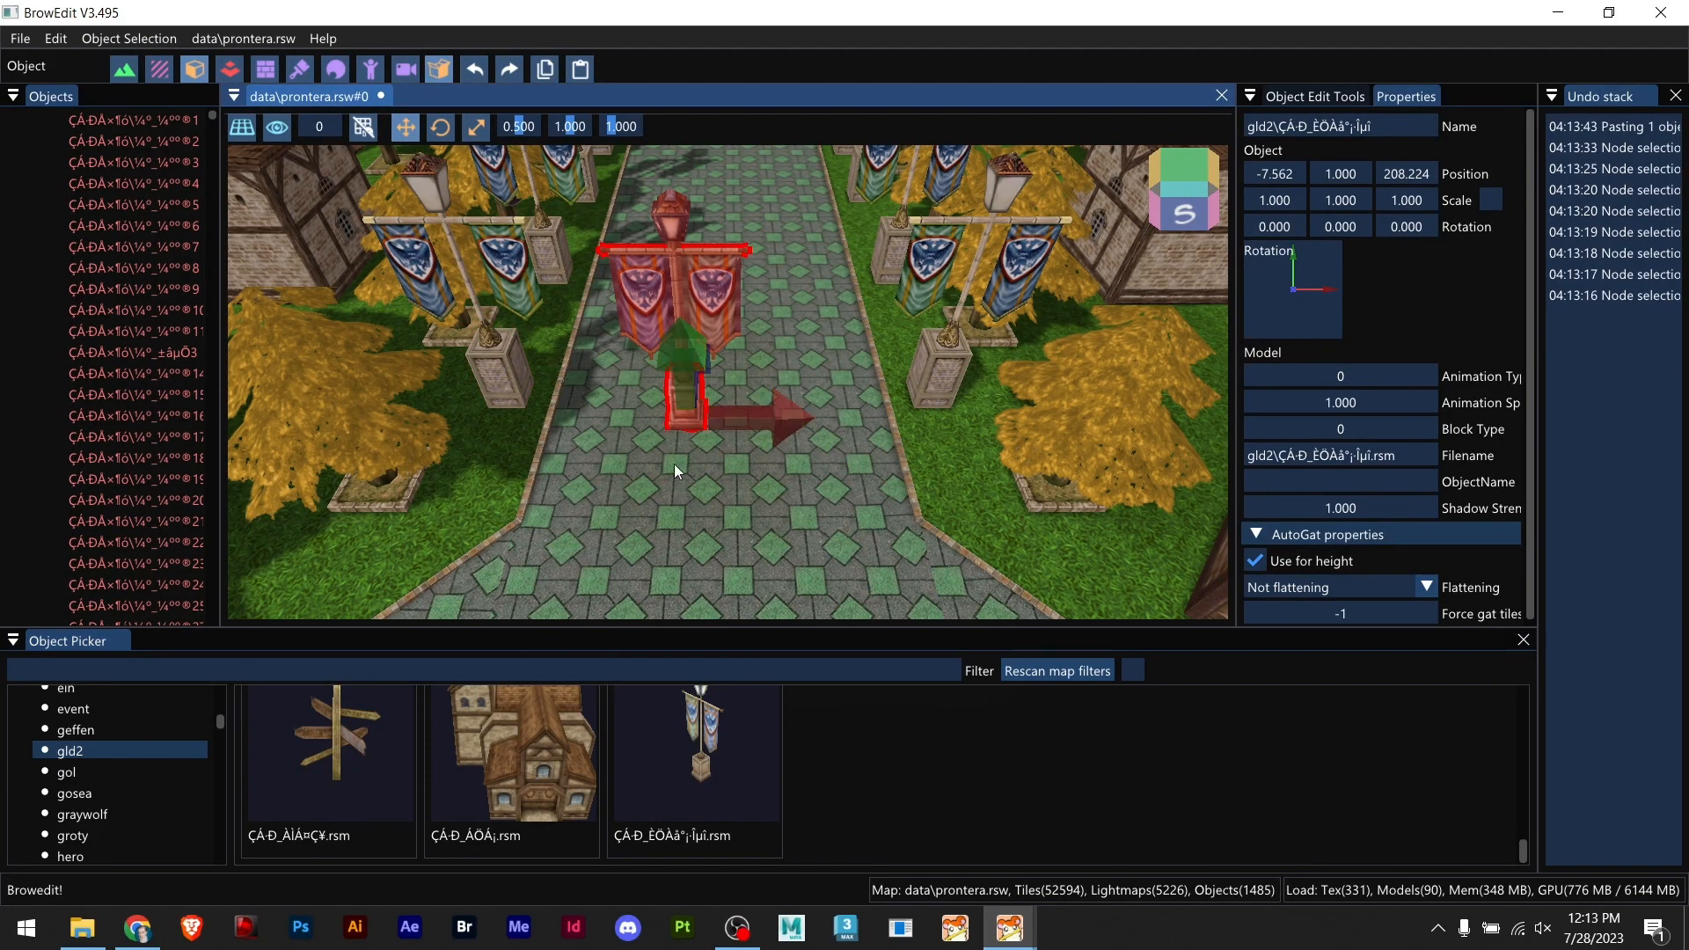
pyautogui.moveTo(695, 742)
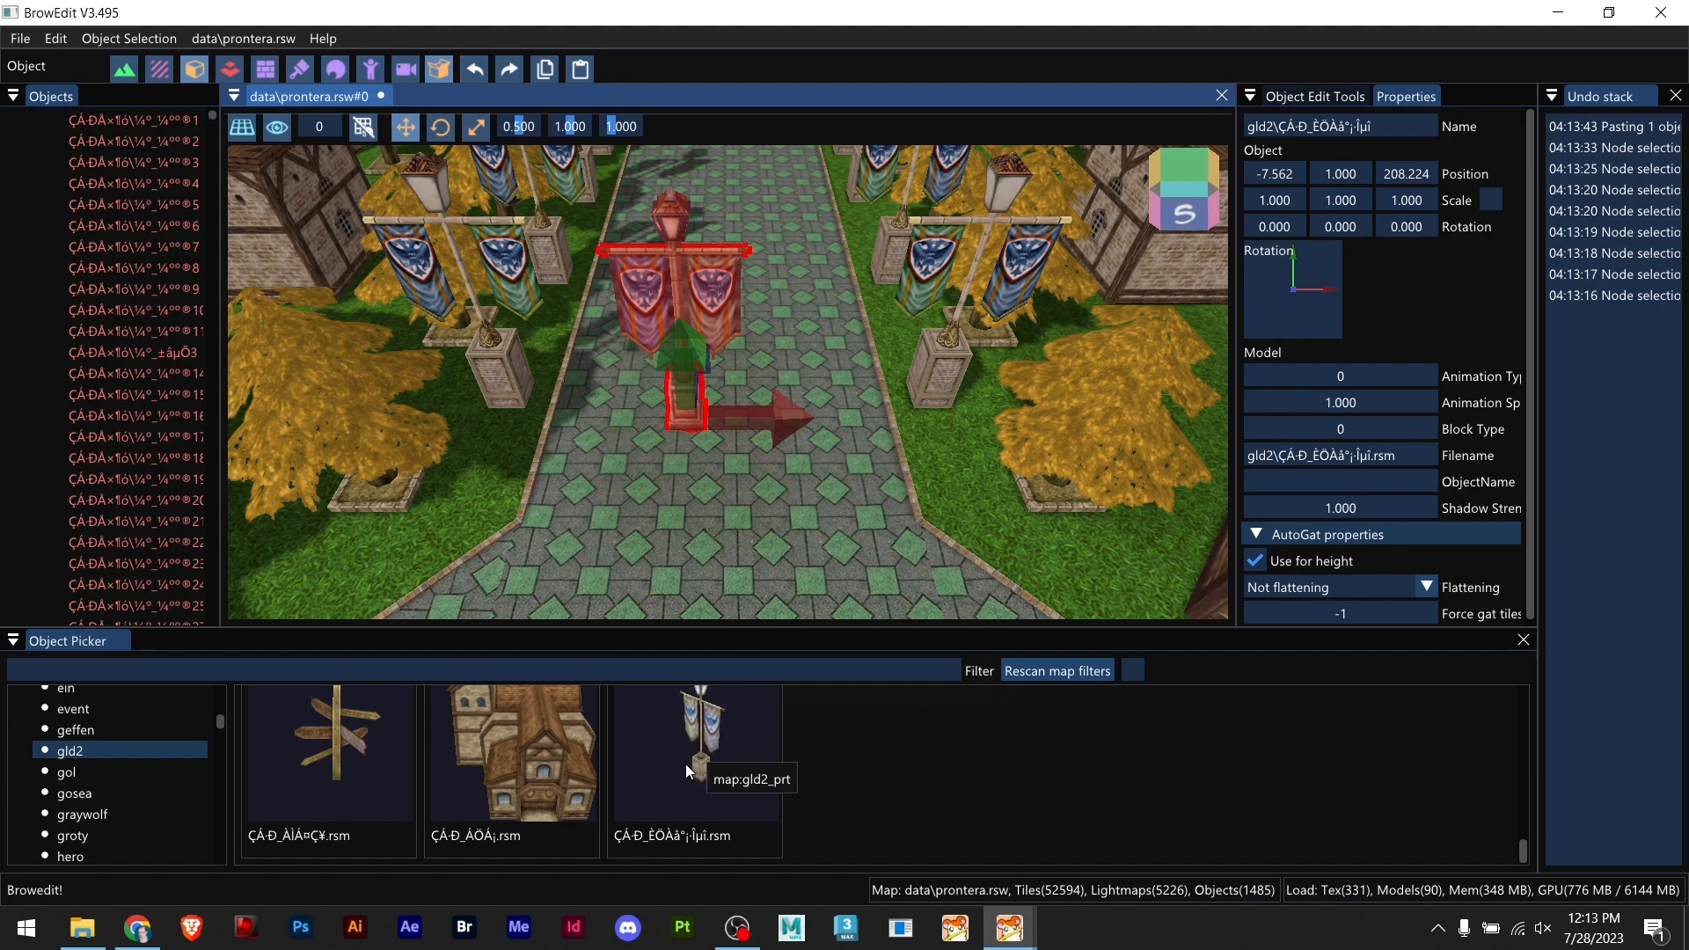
pyautogui.moveTo(730, 538)
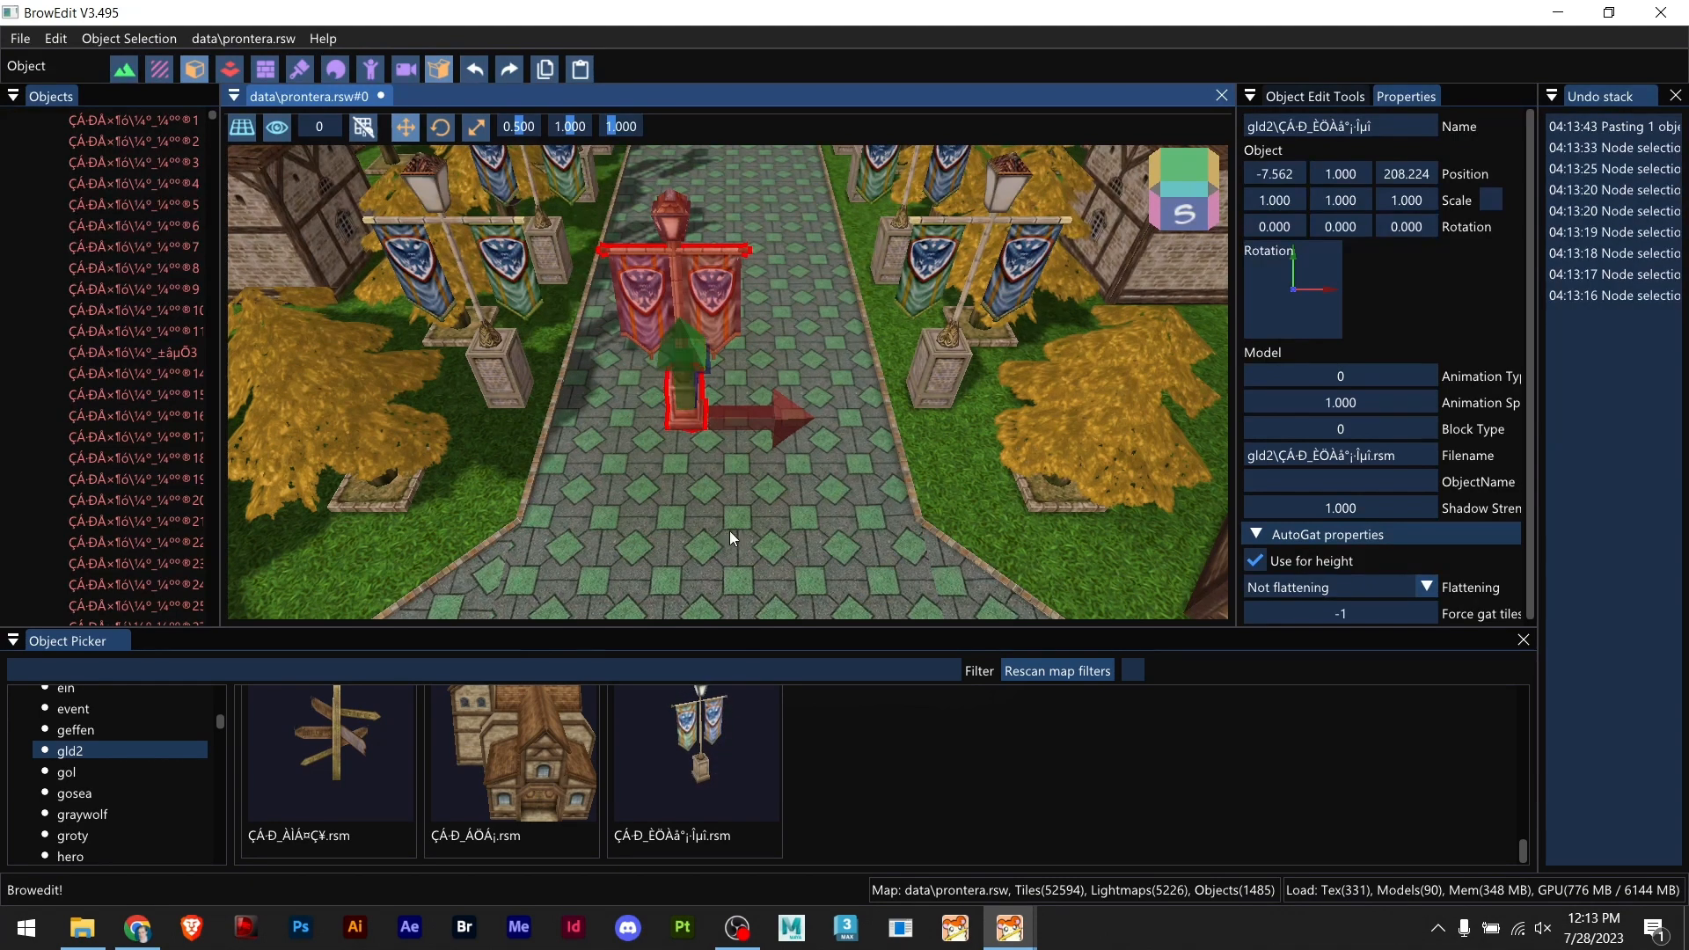
pyautogui.moveTo(700, 732)
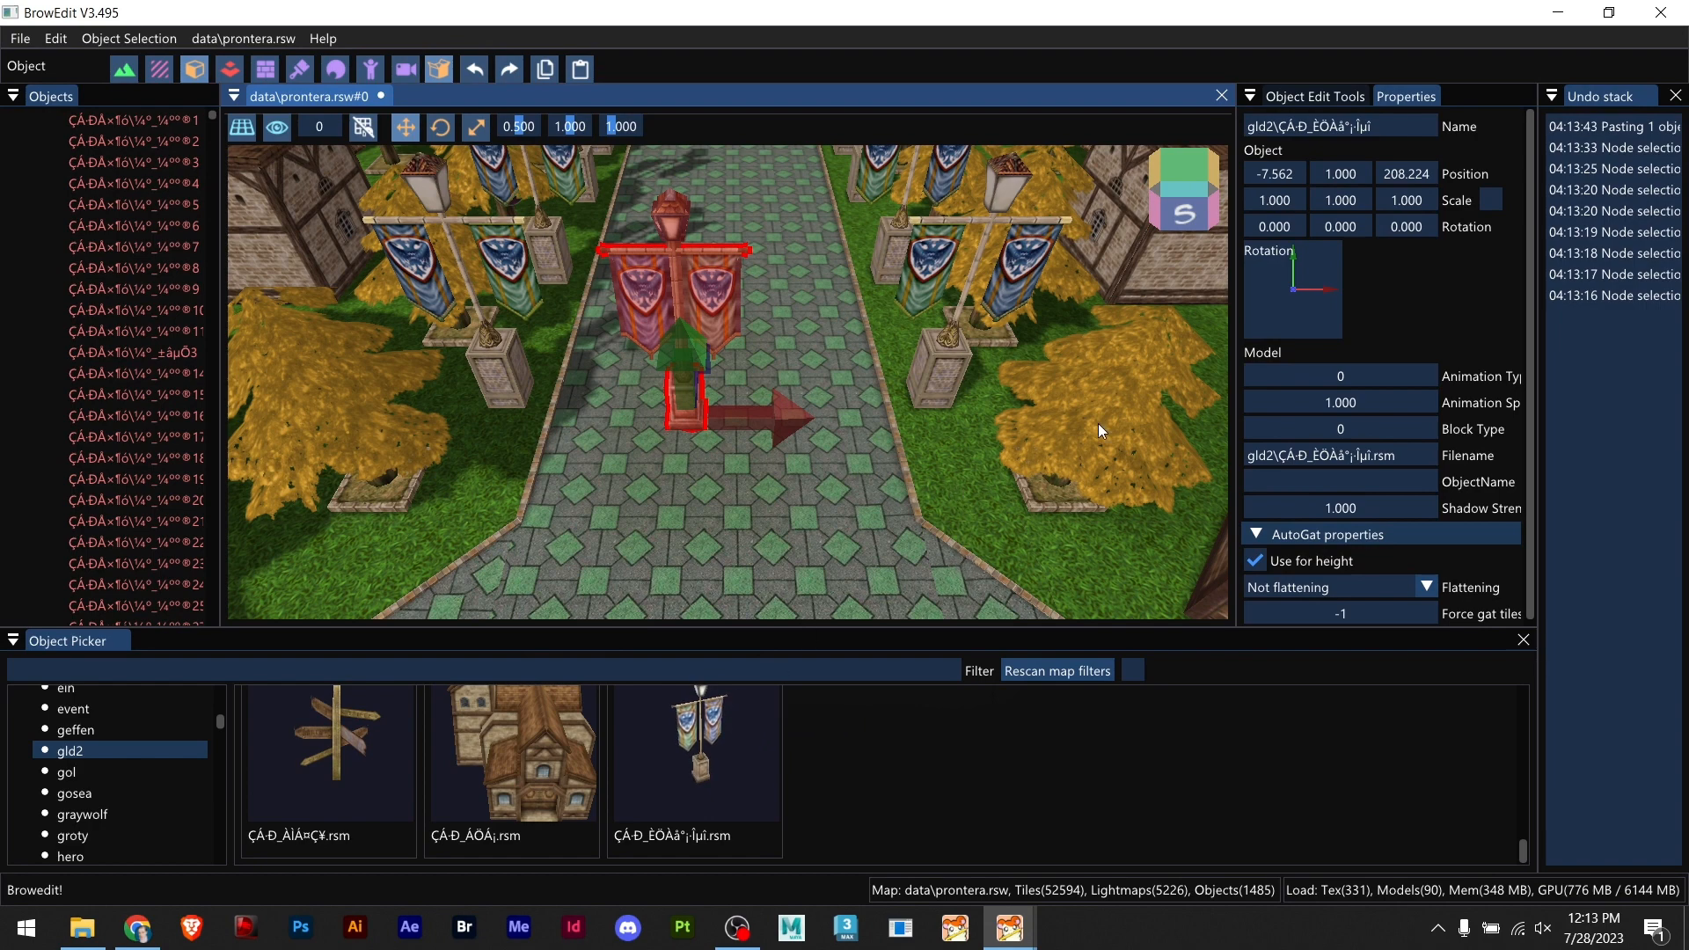
pyautogui.moveTo(1274, 348)
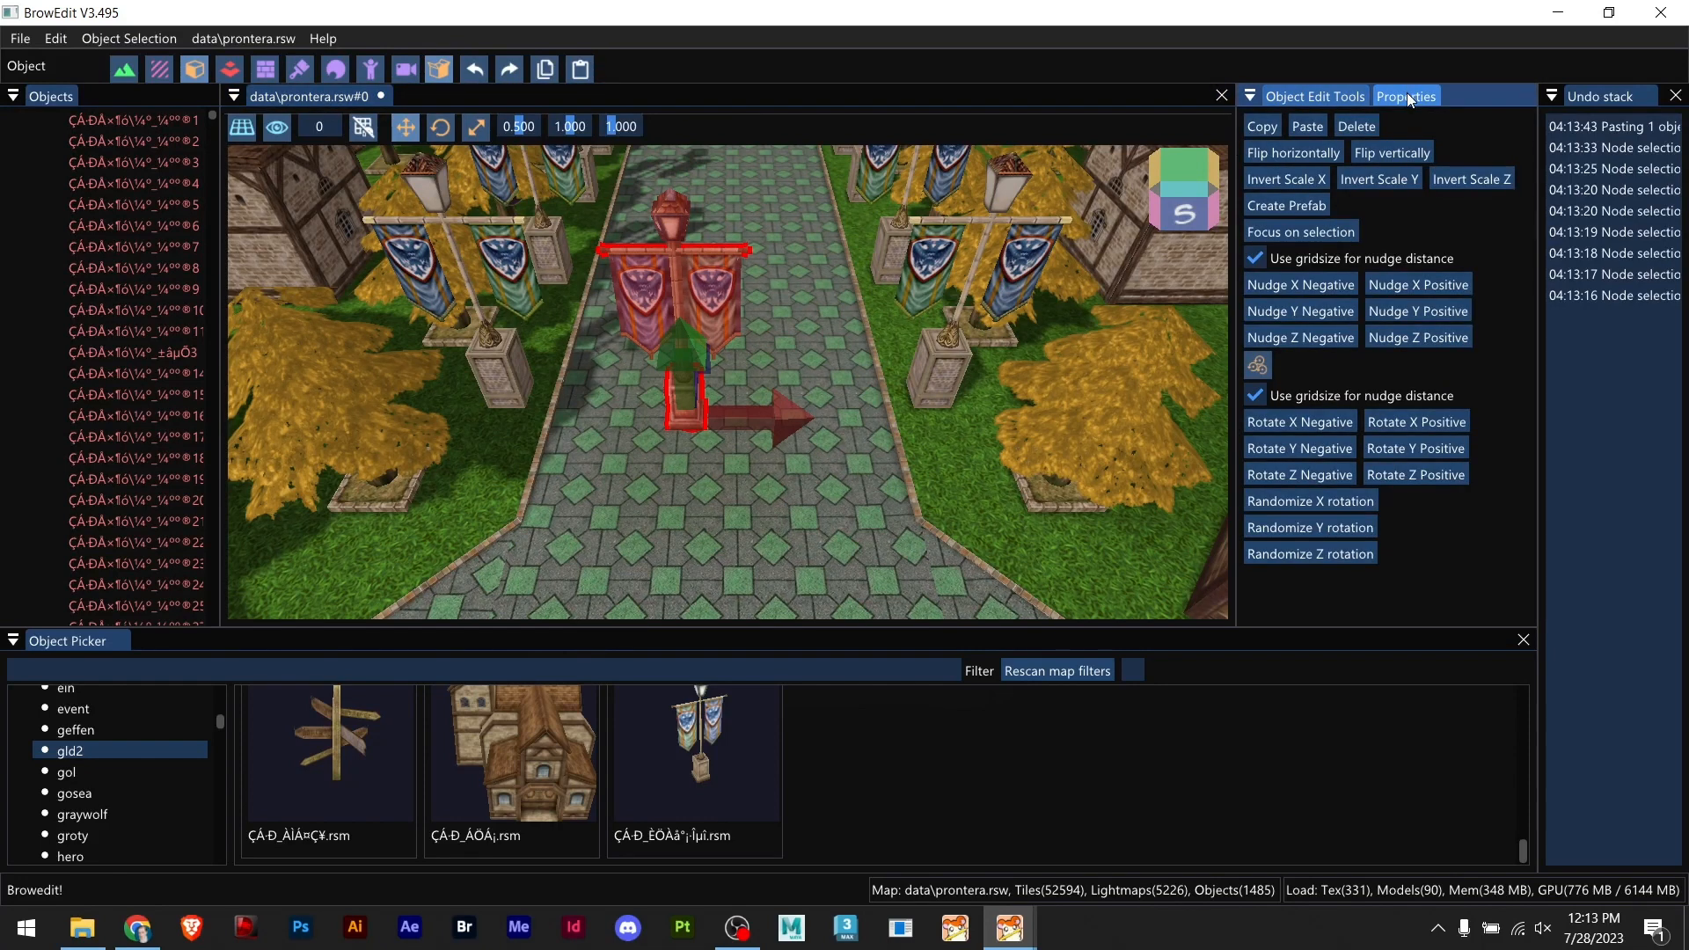
# Step: Drag the banner post along X to the street centre, position -11.562
pyautogui.click(1404, 97)
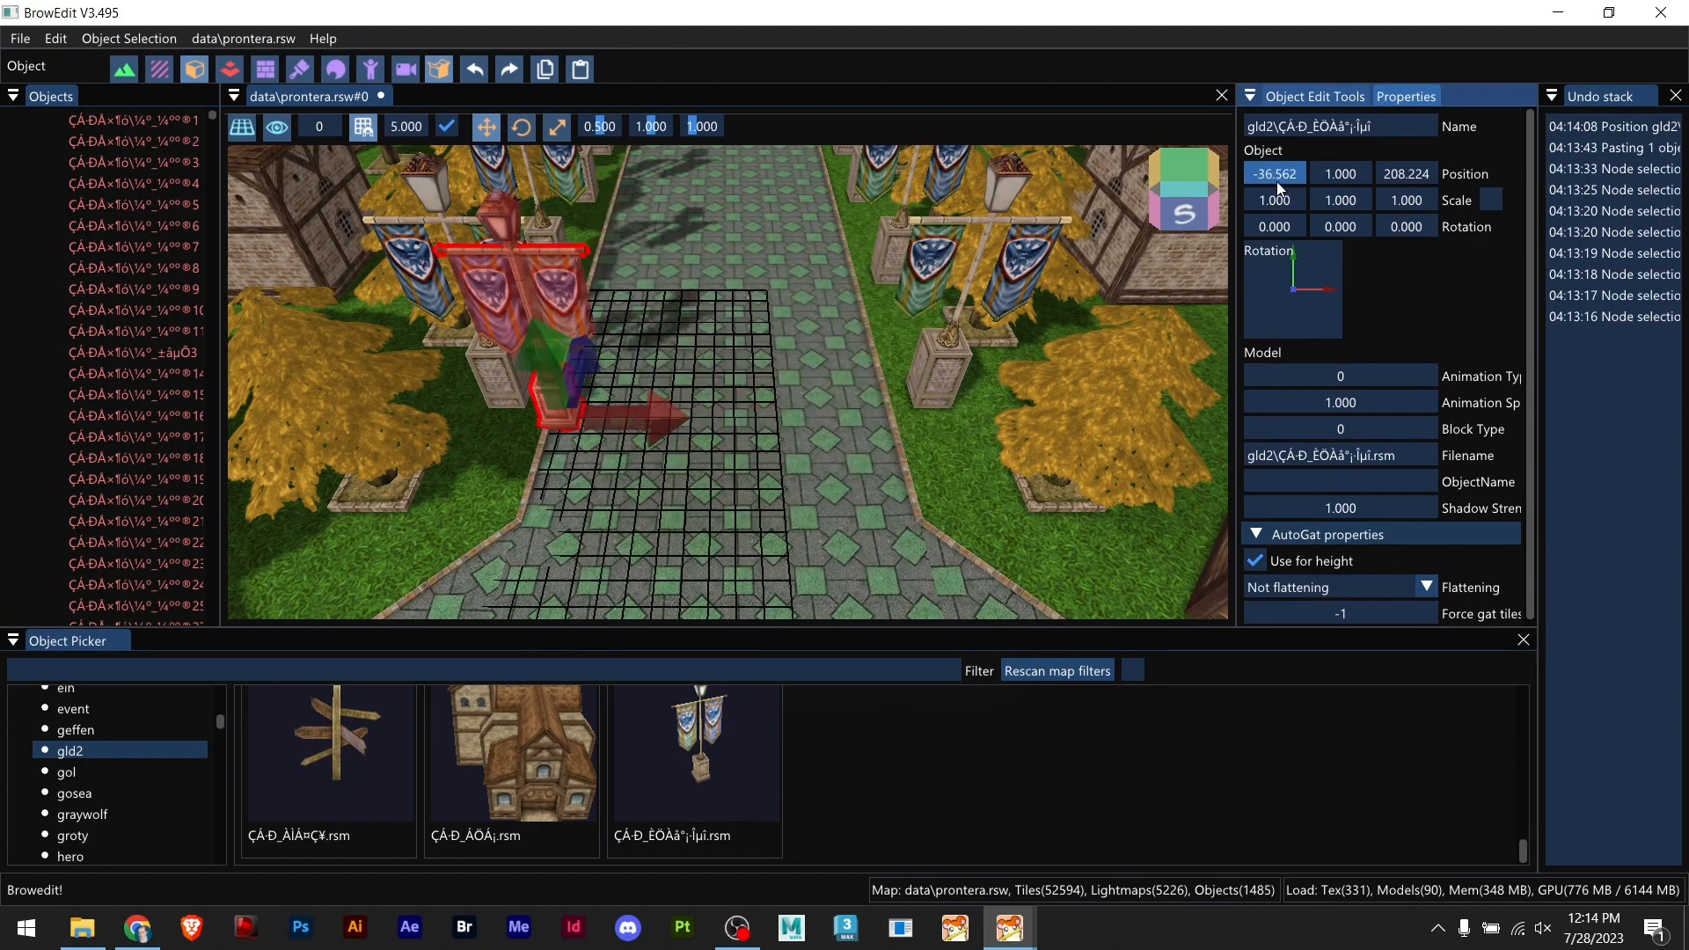
pyautogui.moveTo(620, 415); pyautogui.dragTo(737, 421)
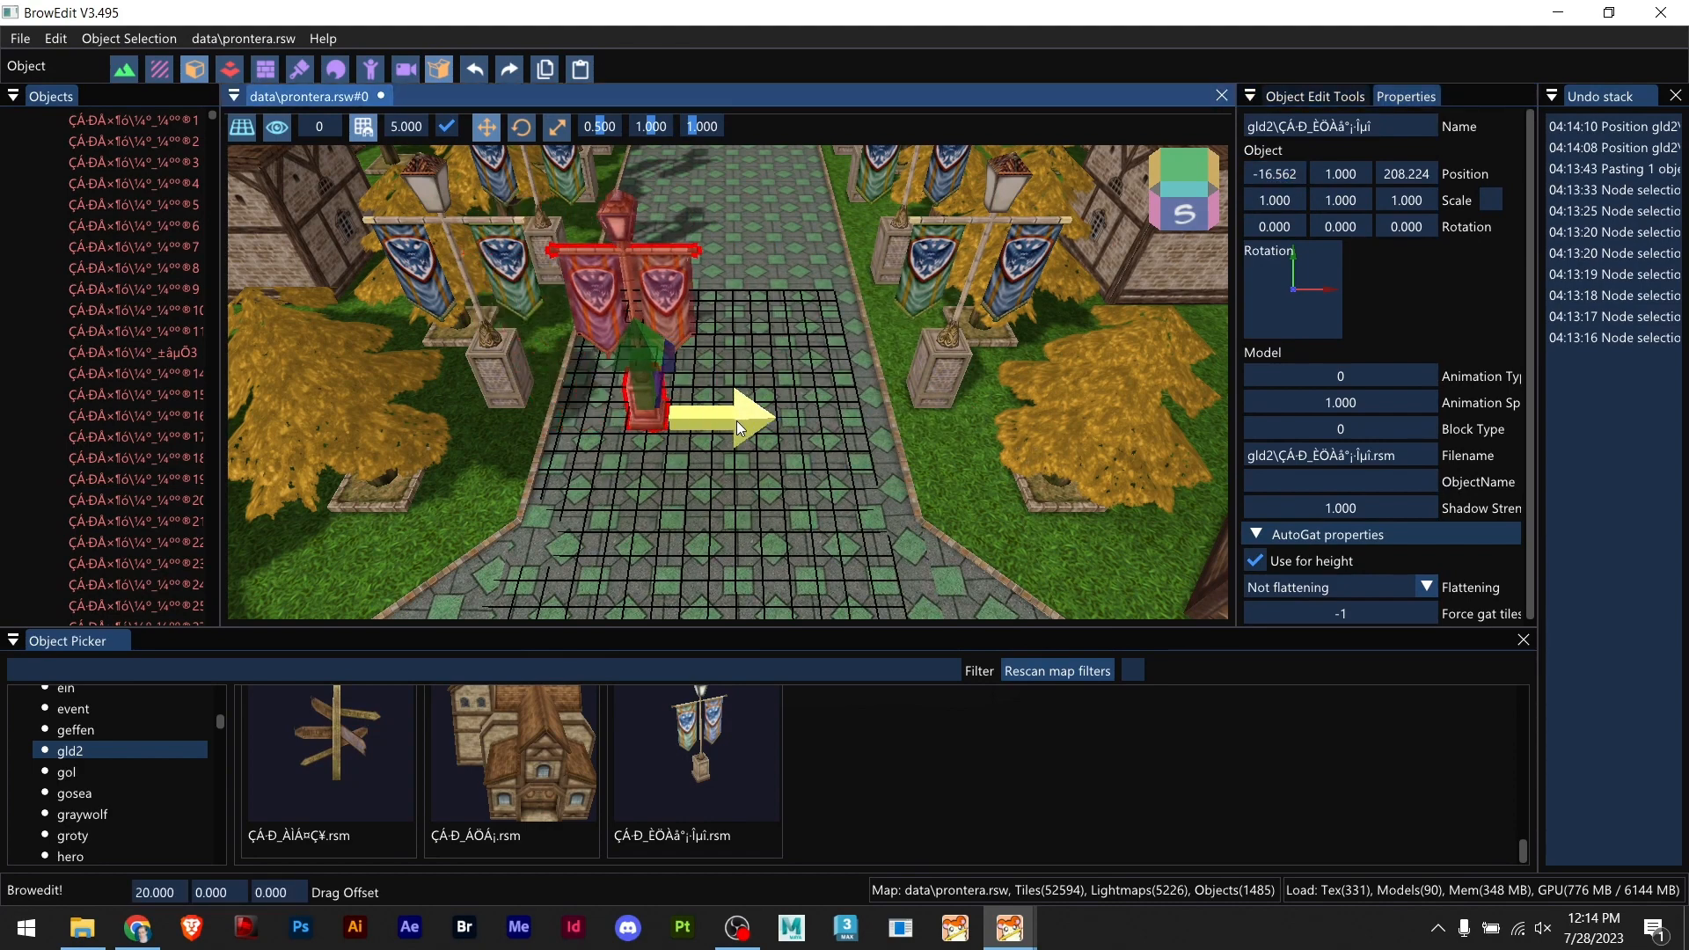
pyautogui.moveTo(737, 420); pyautogui.dragTo(909, 431)
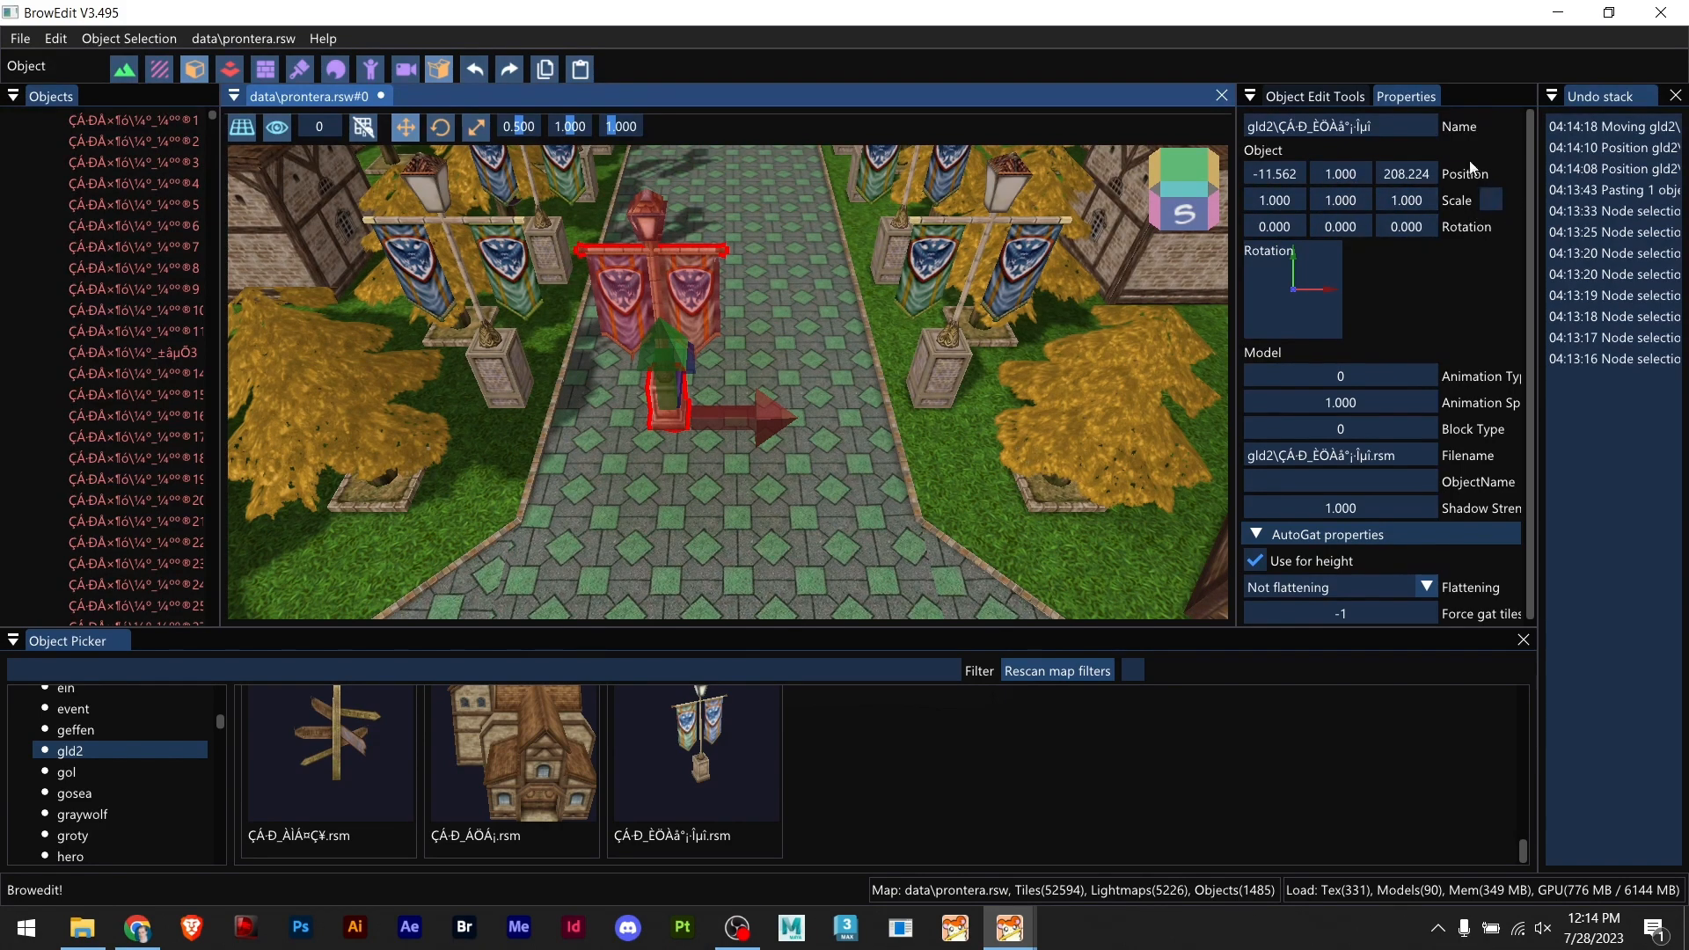
# Step: Scale the banner post uniformly to 1.400, leaving its X rotation at 0.000
pyautogui.click(1492, 200)
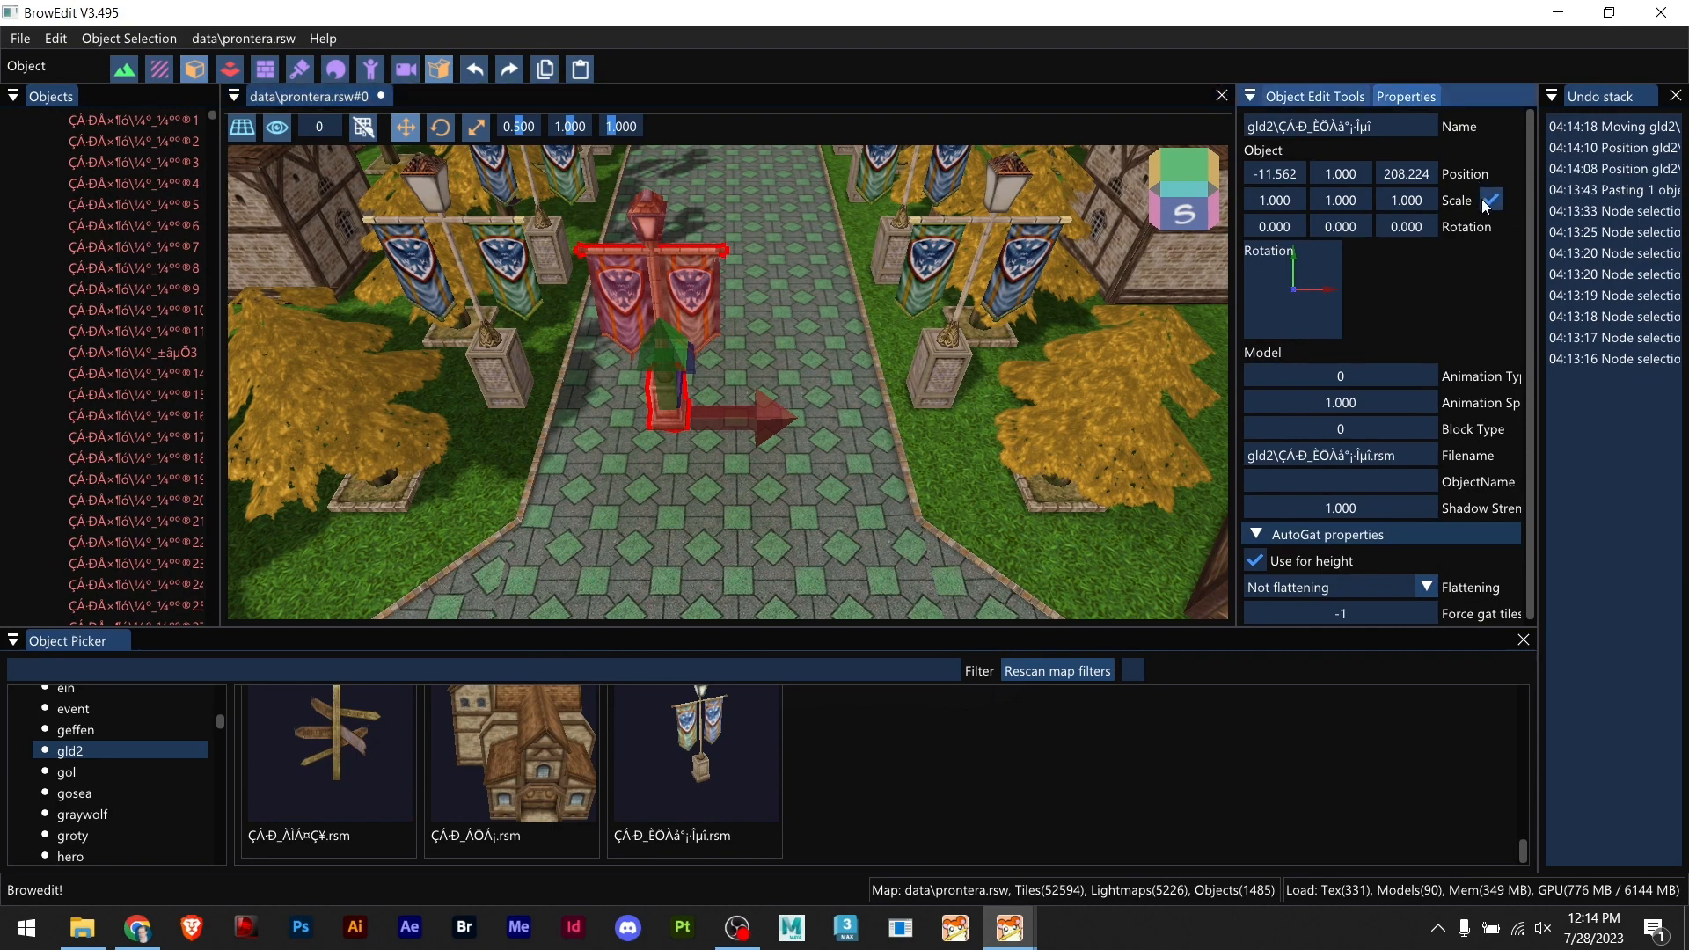
pyautogui.click(1406, 199)
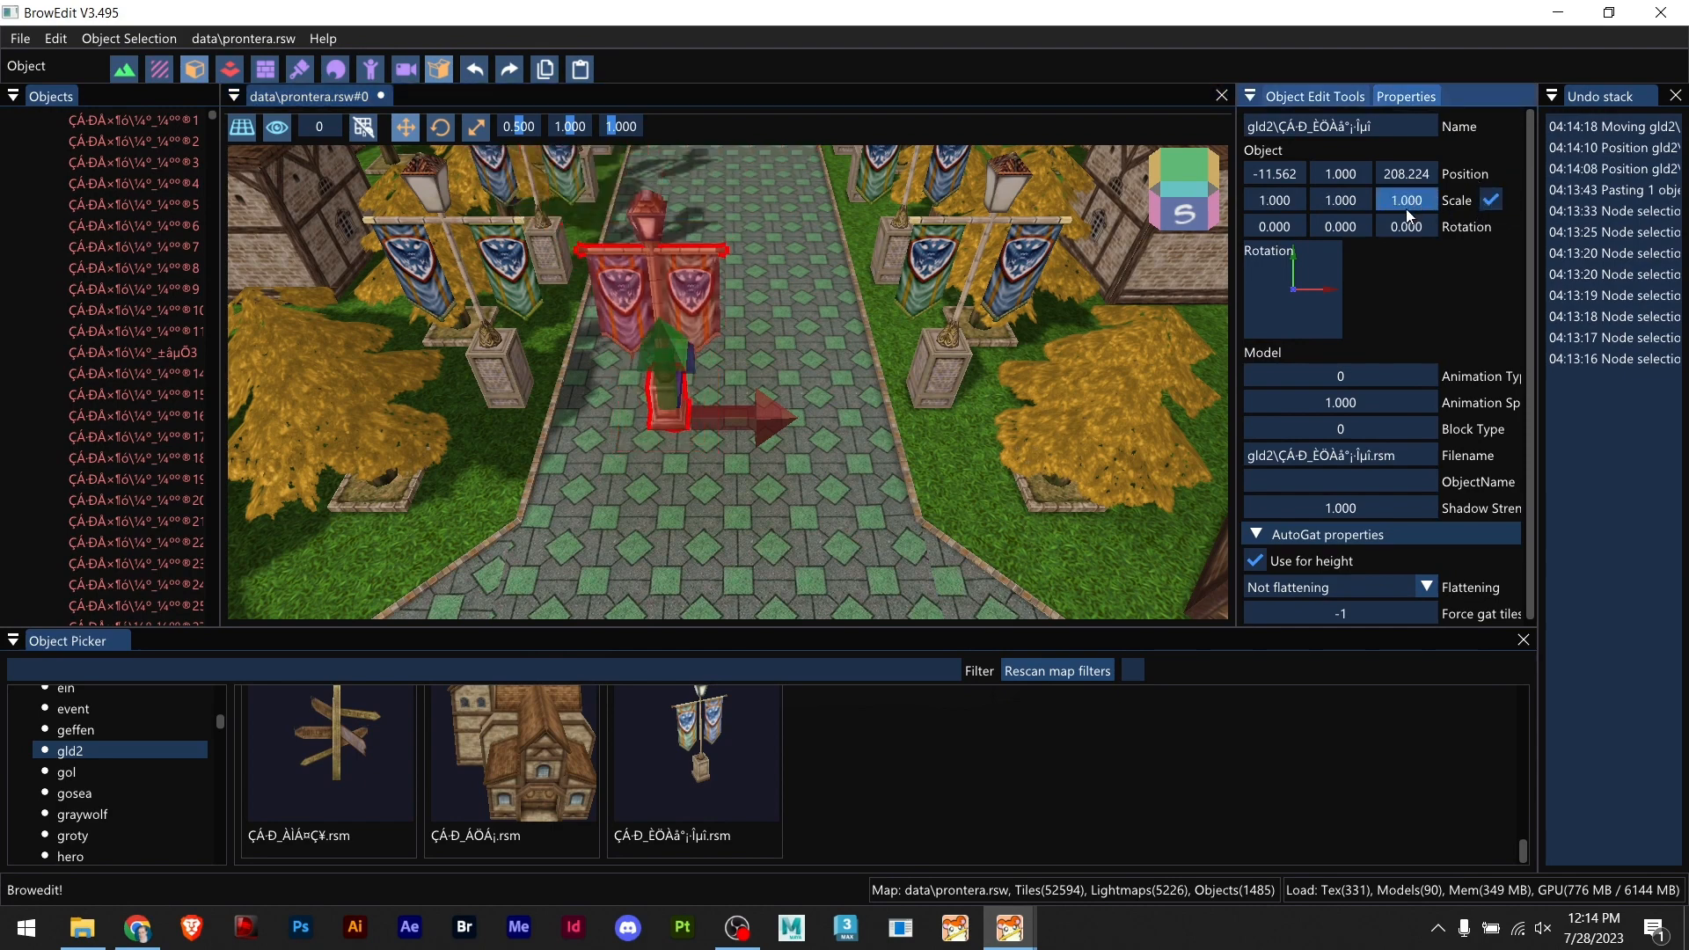
pyautogui.write('1.400')
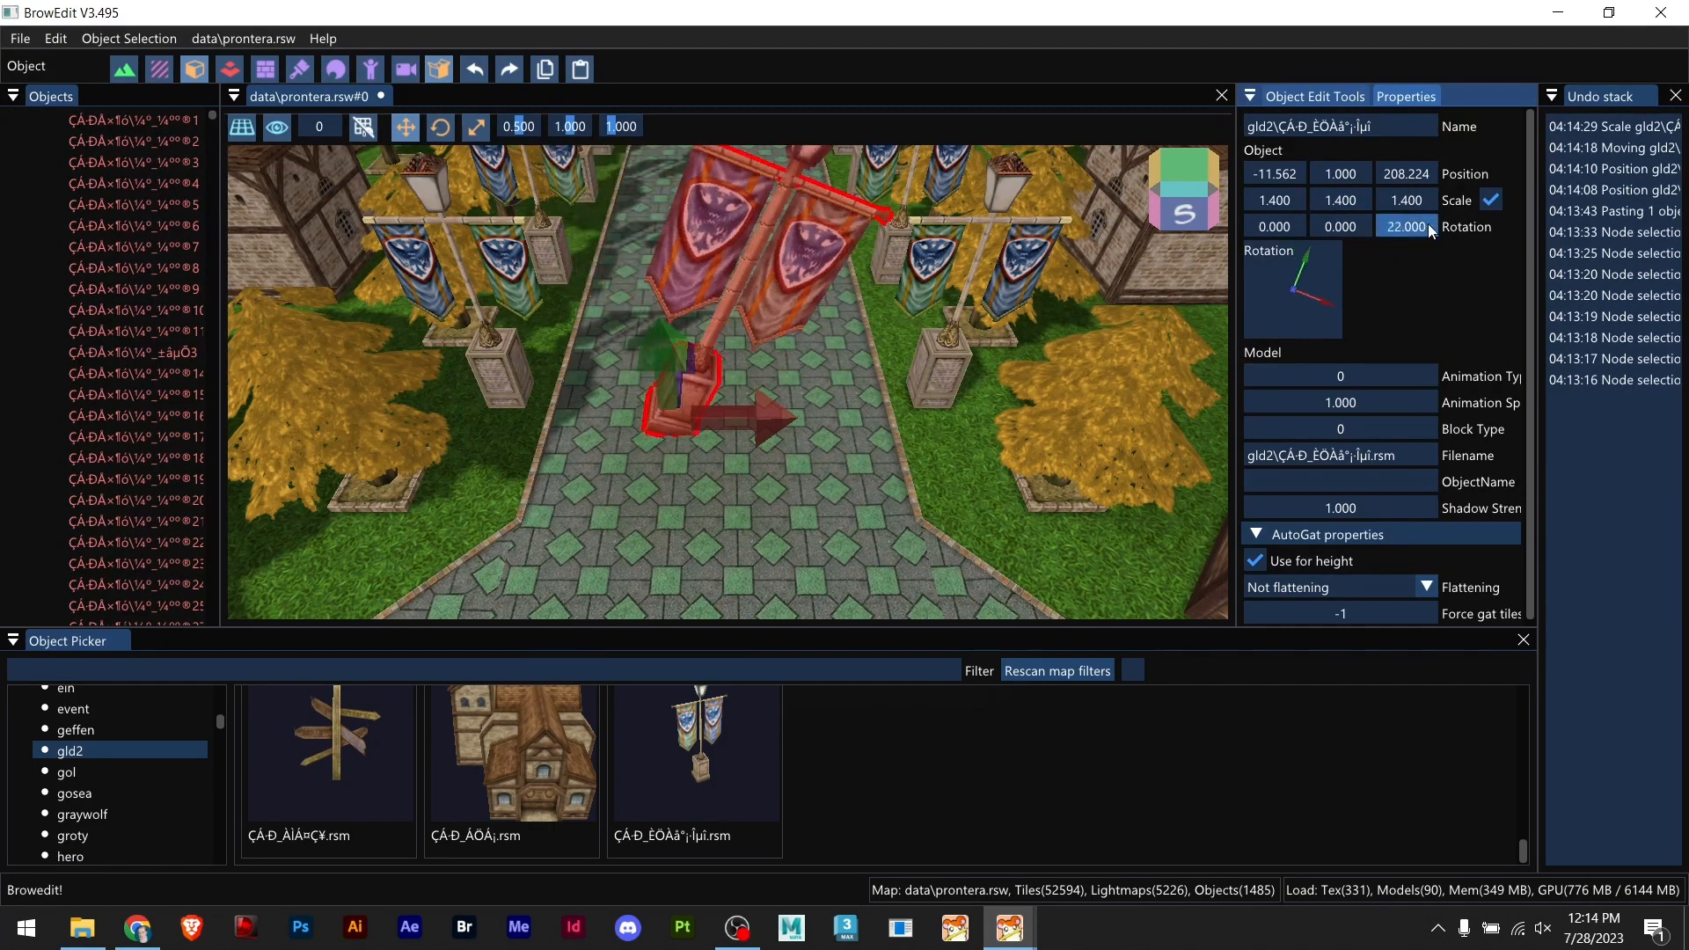
pyautogui.write('0.000')
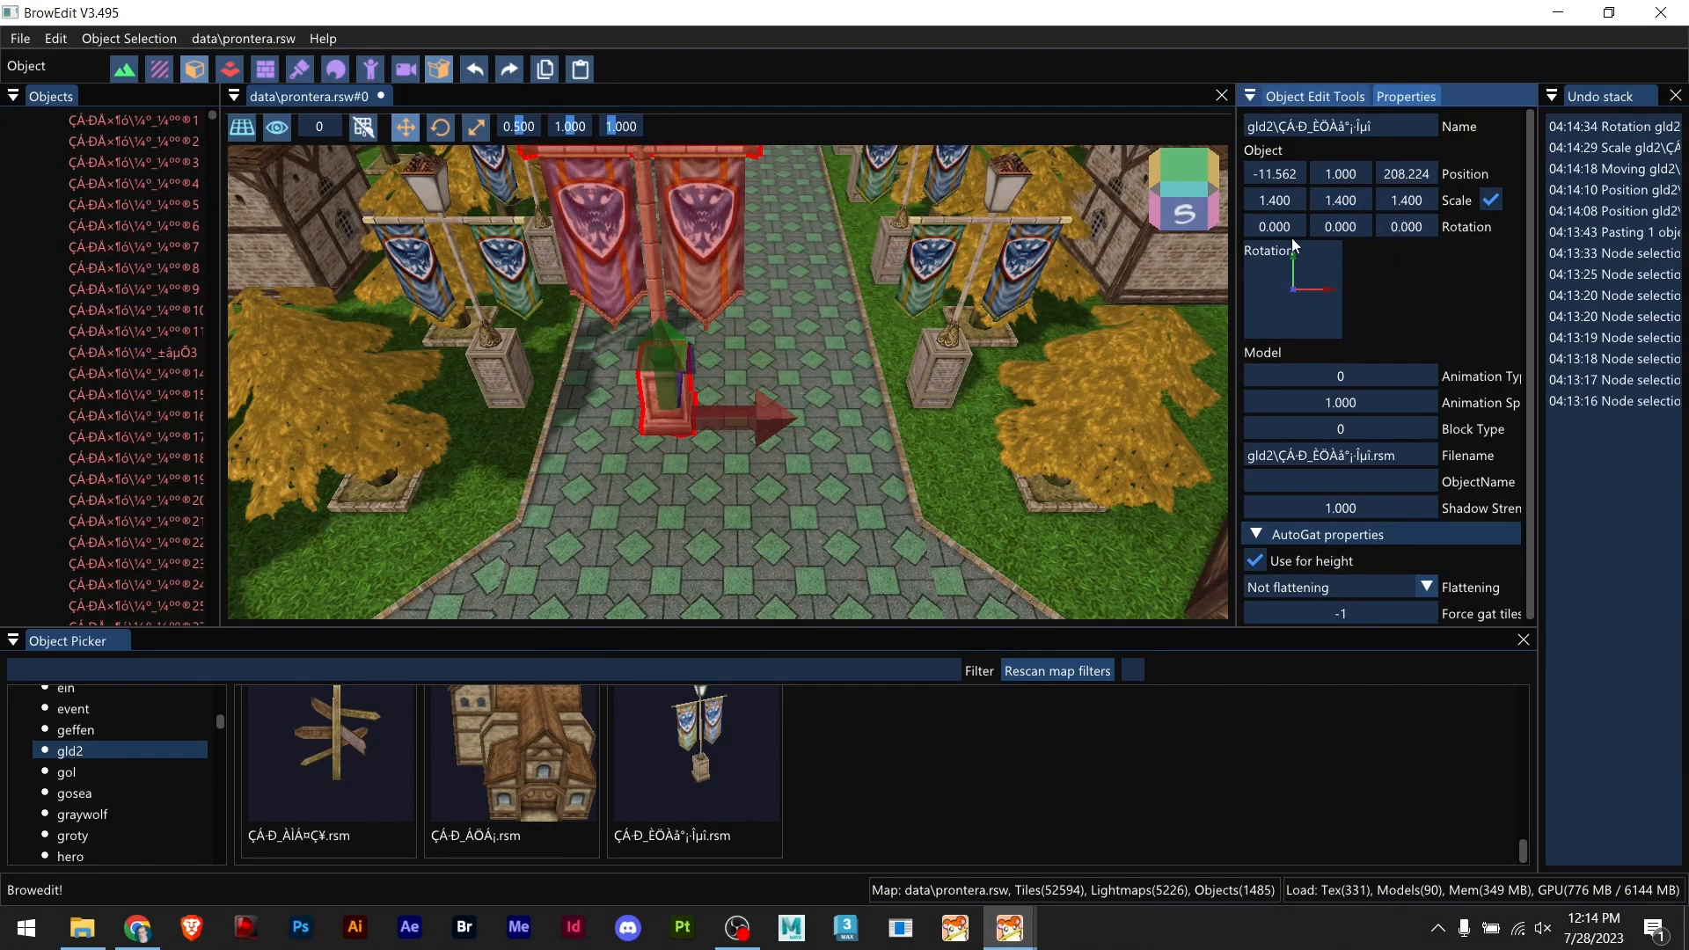
pyautogui.click(1274, 226)
pyautogui.write('8.000')
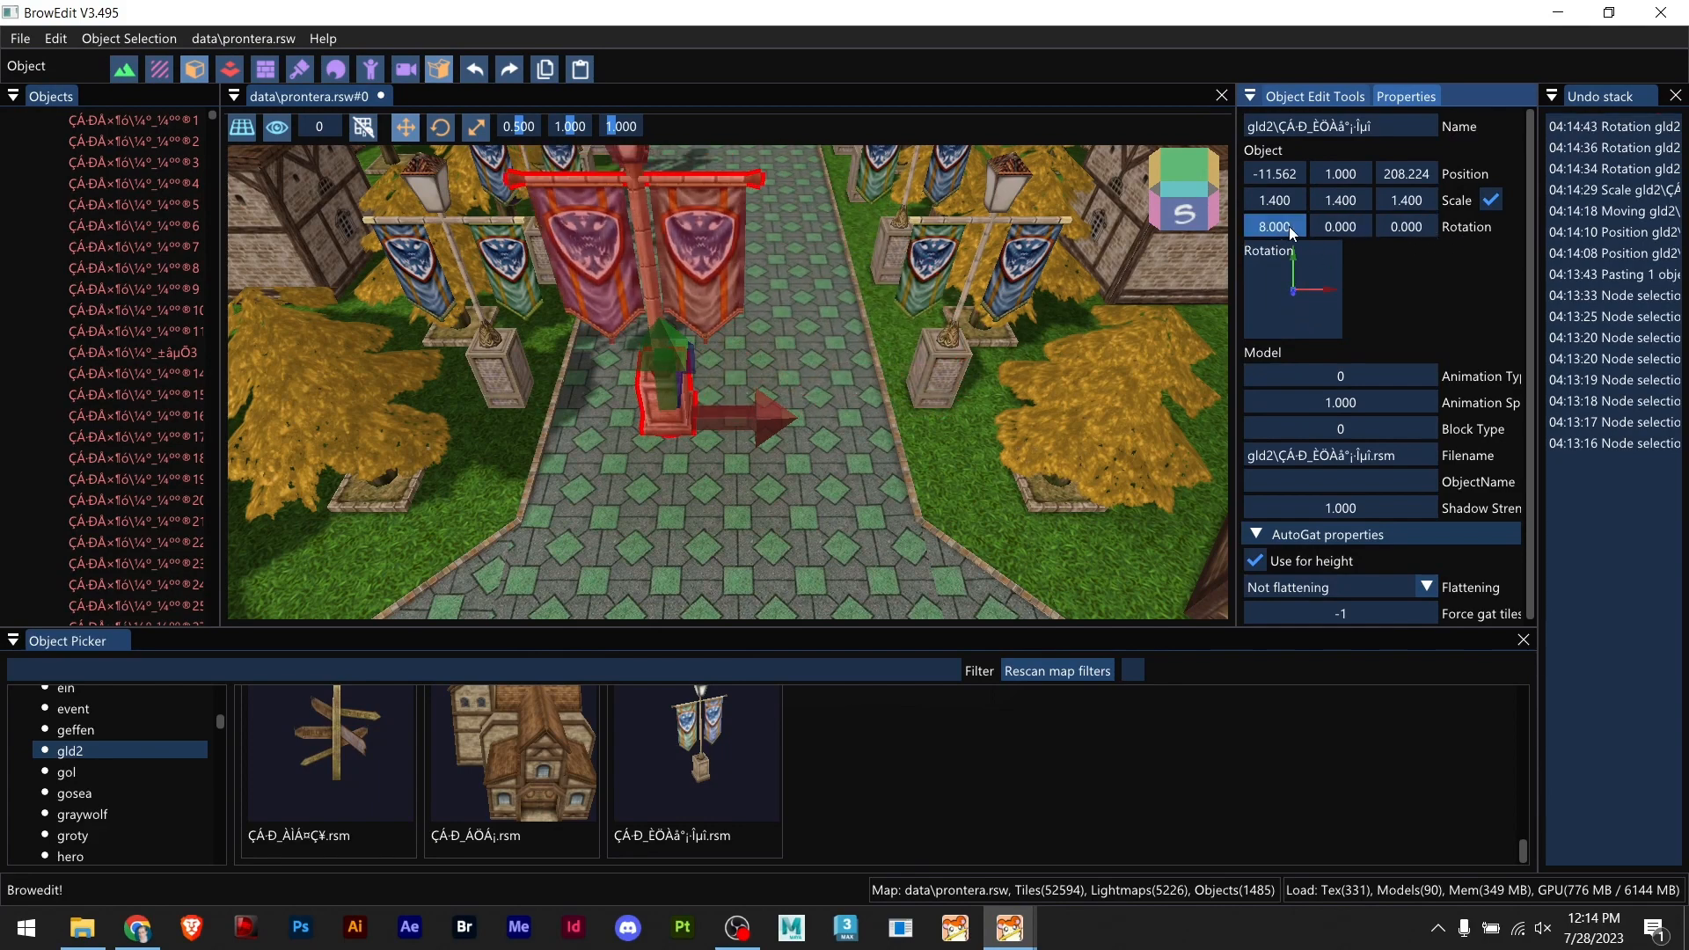
pyautogui.click(1341, 227)
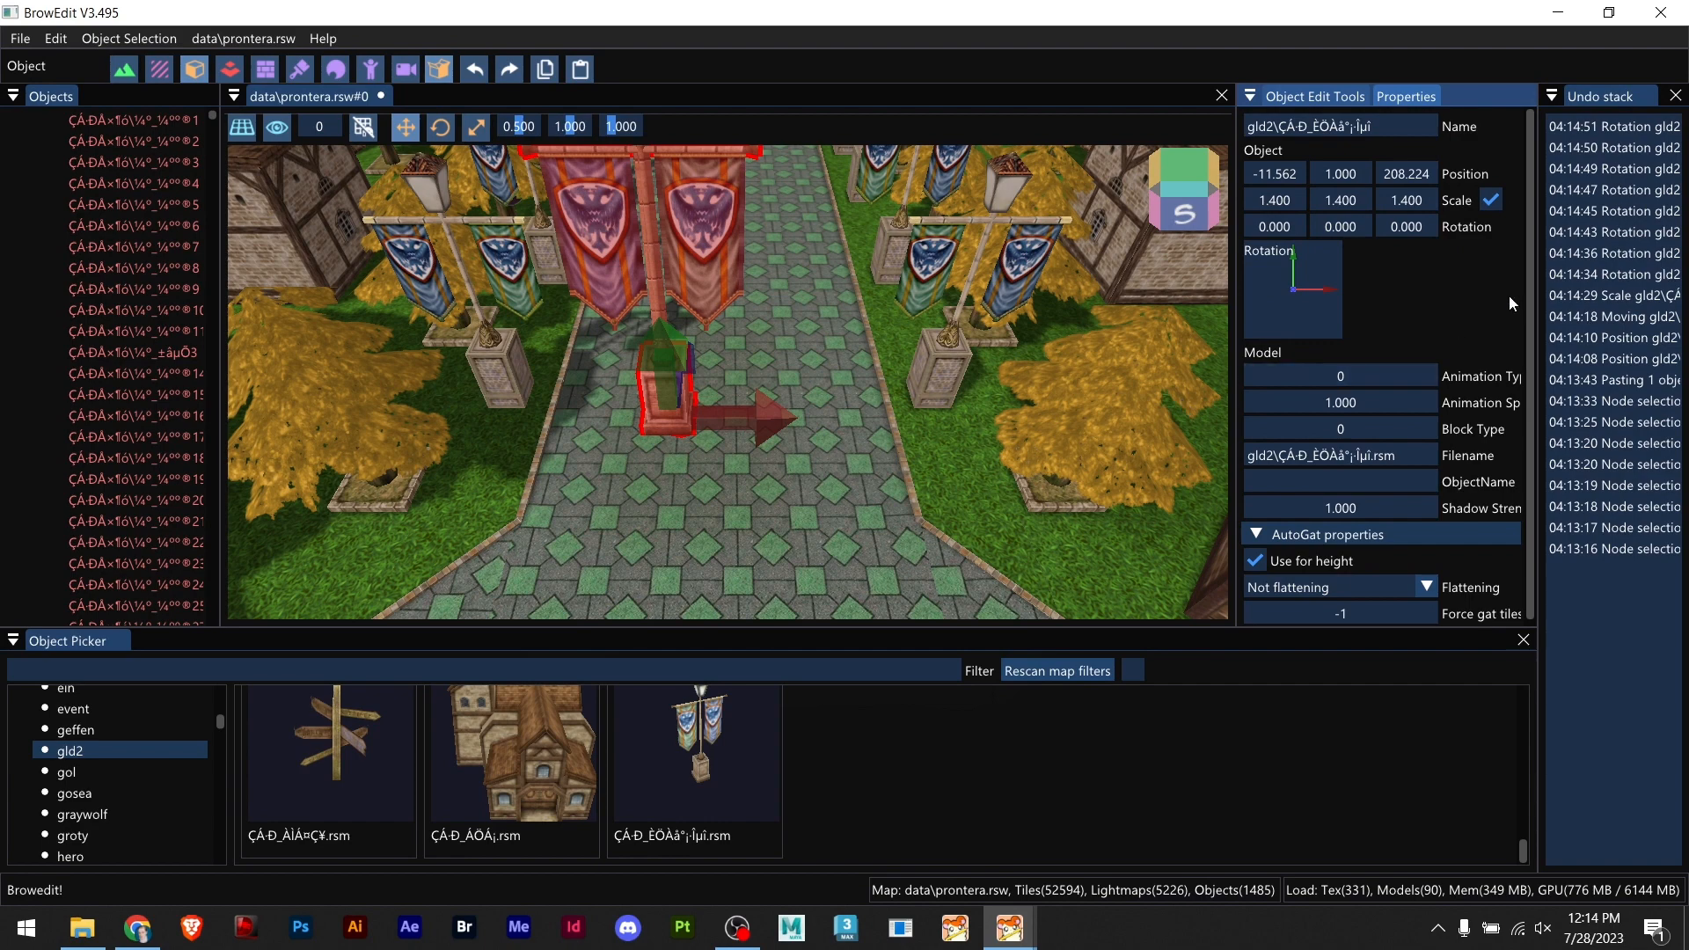
pyautogui.moveTo(1344, 443)
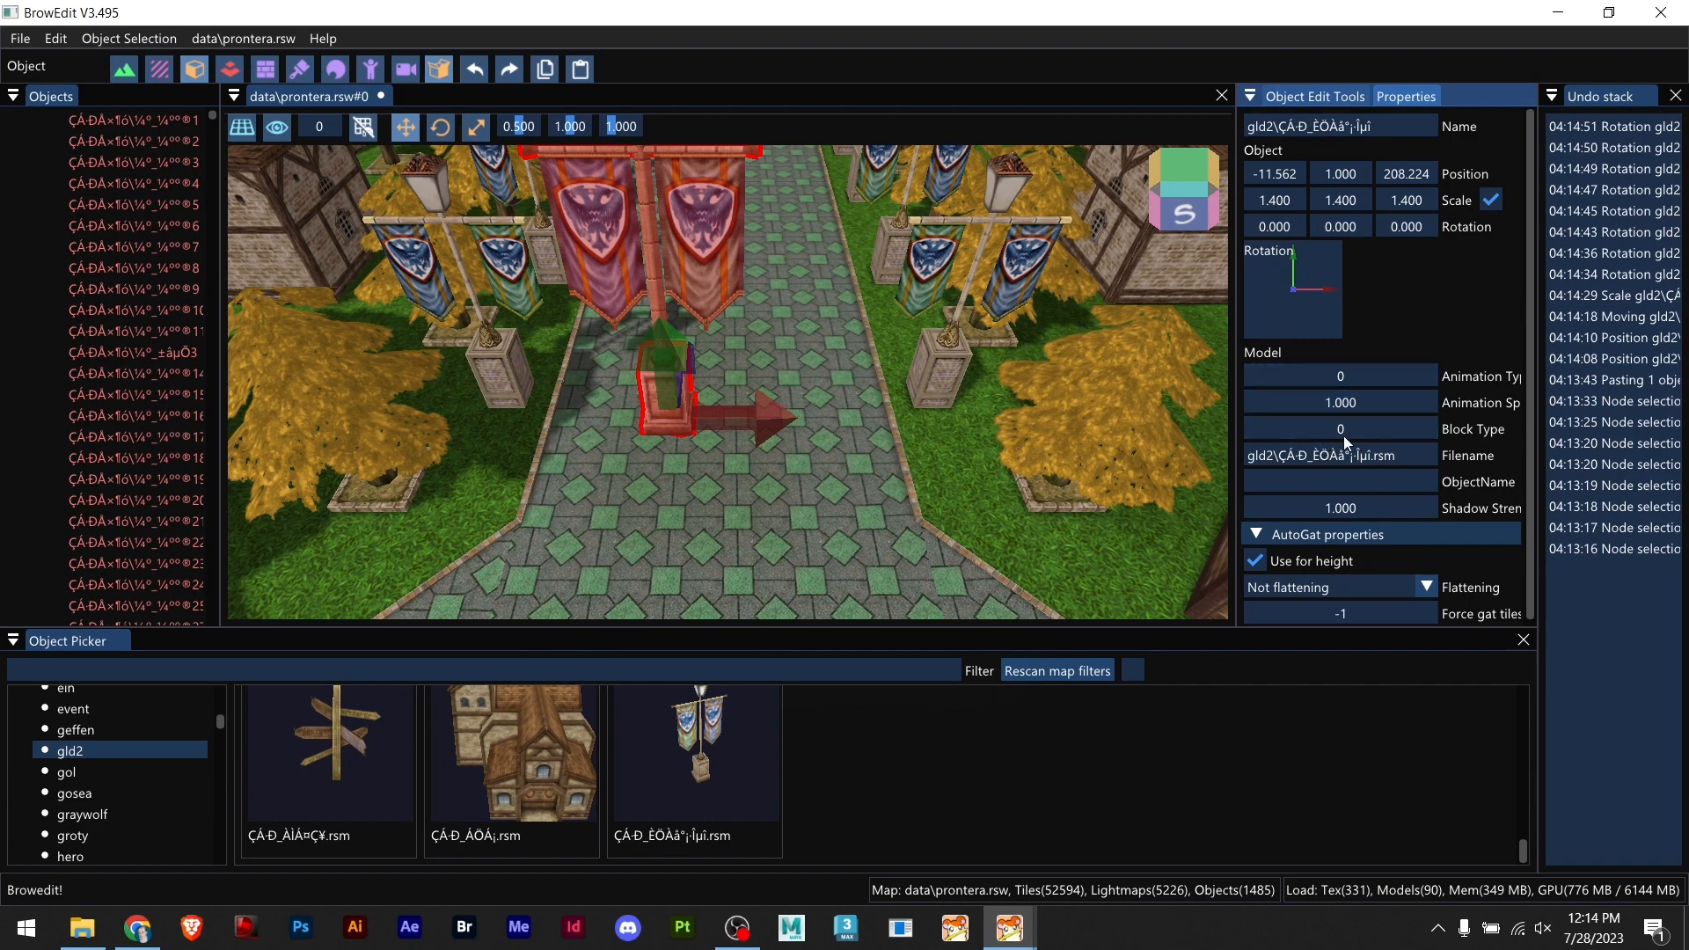
pyautogui.click(1338, 401)
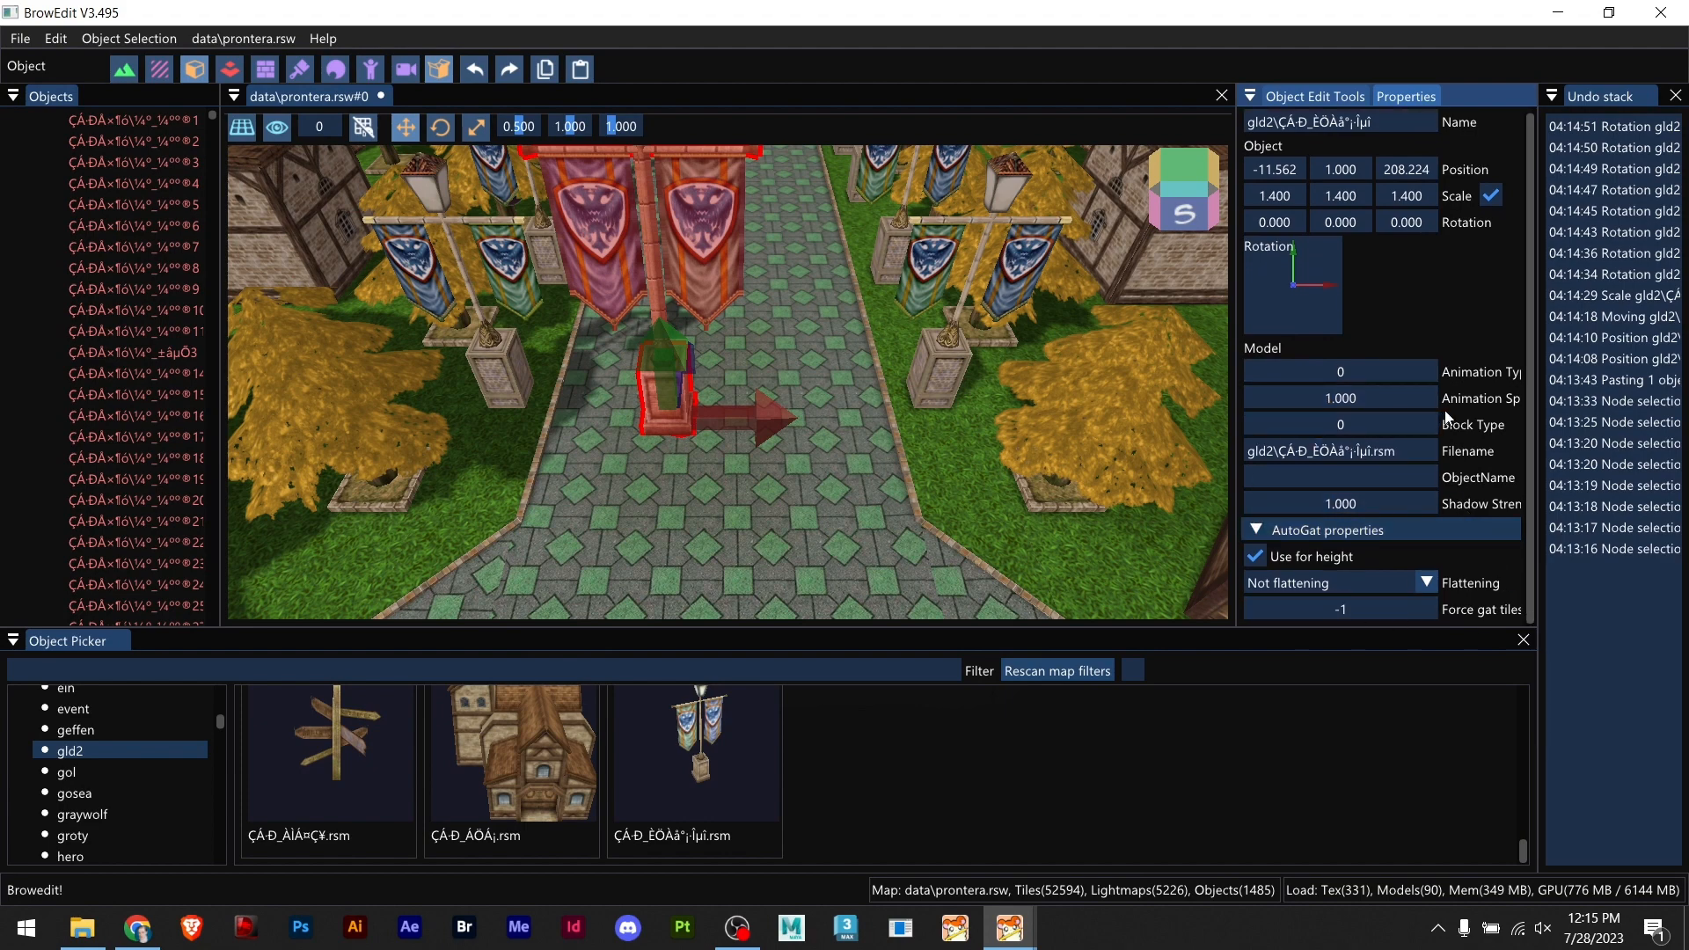
pyautogui.click(1312, 95)
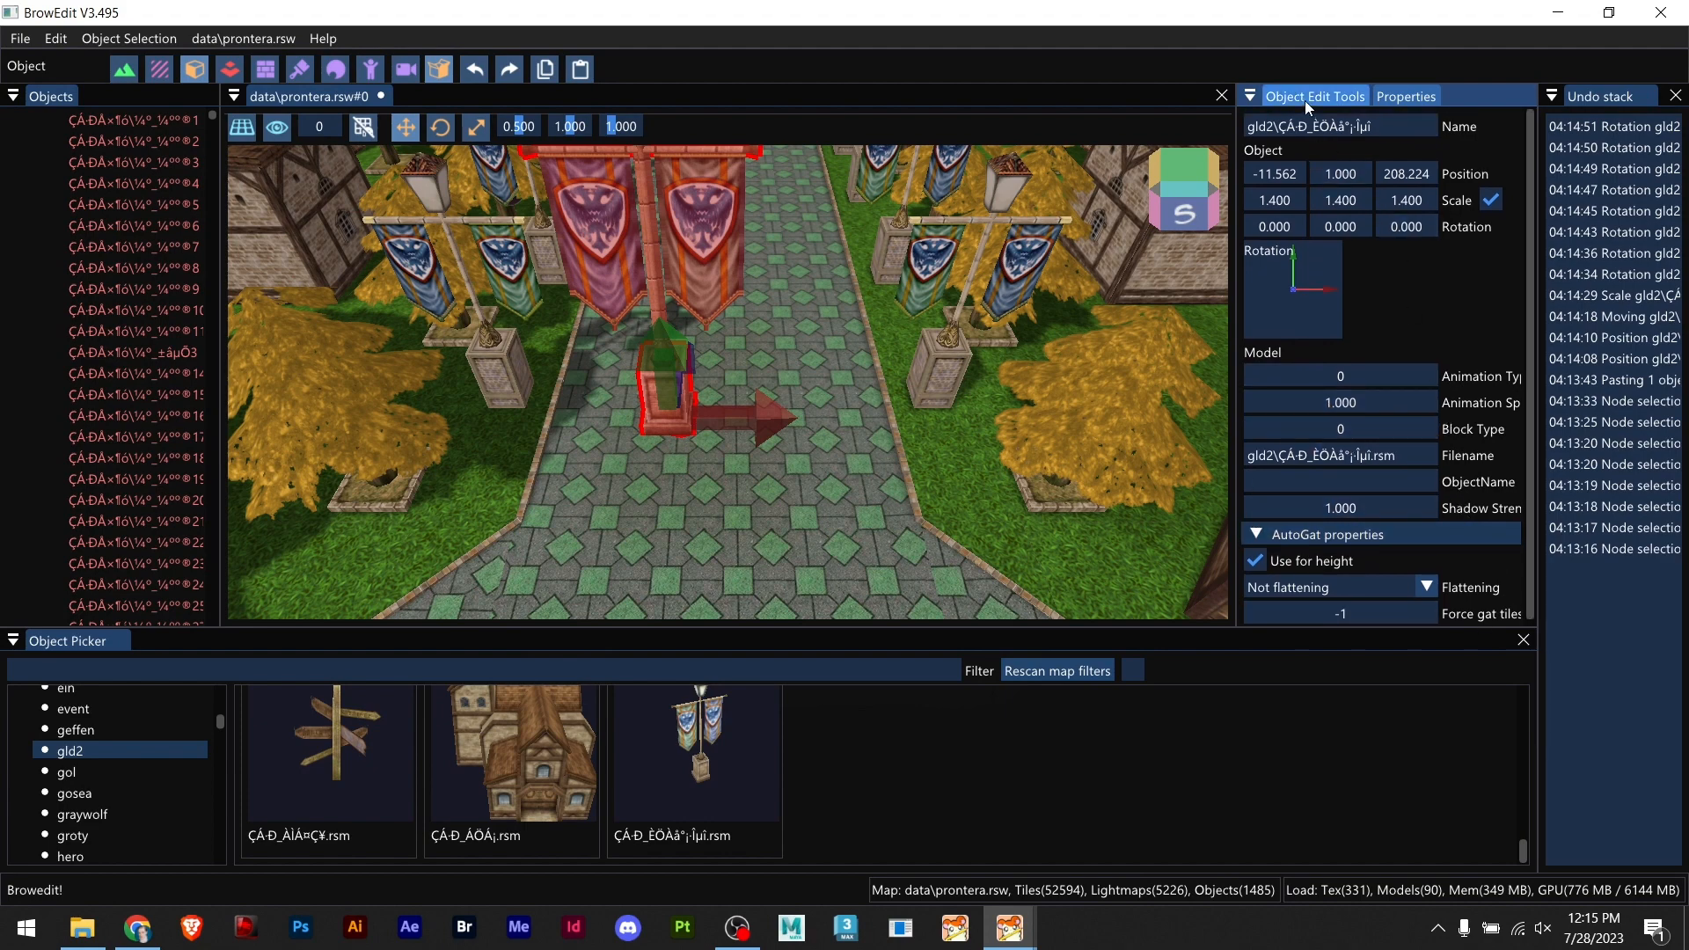
# Step: Show the object editing tools and delete the pasted test copy of the post
pyautogui.click(1312, 95)
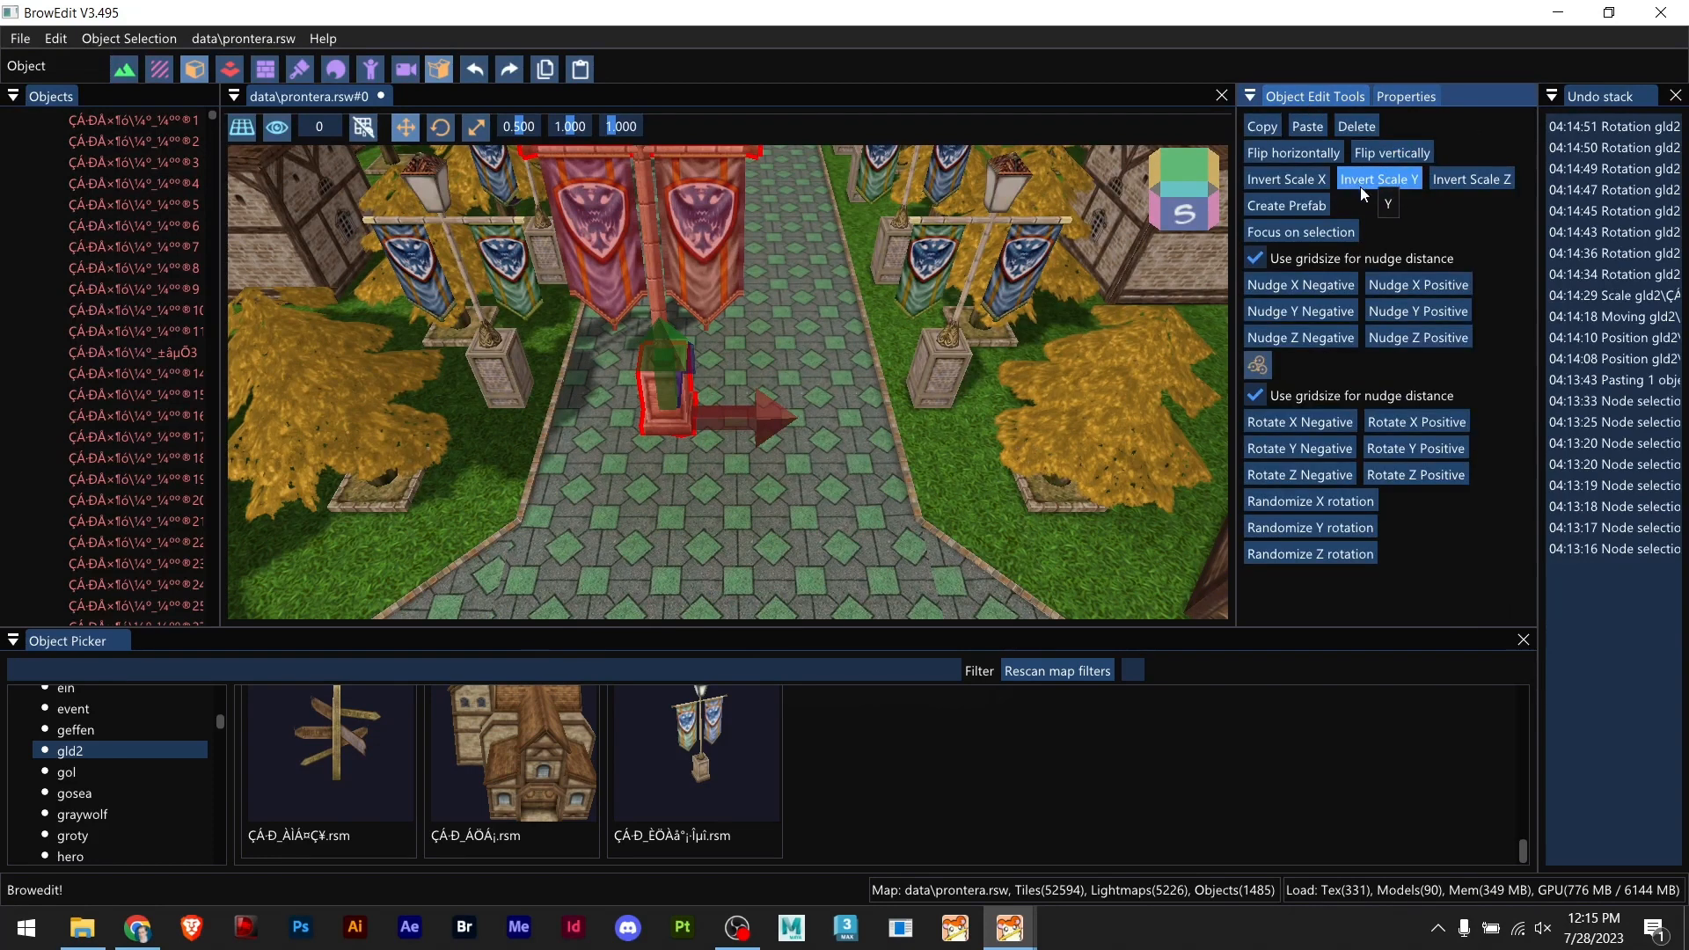
pyautogui.moveTo(1292, 112)
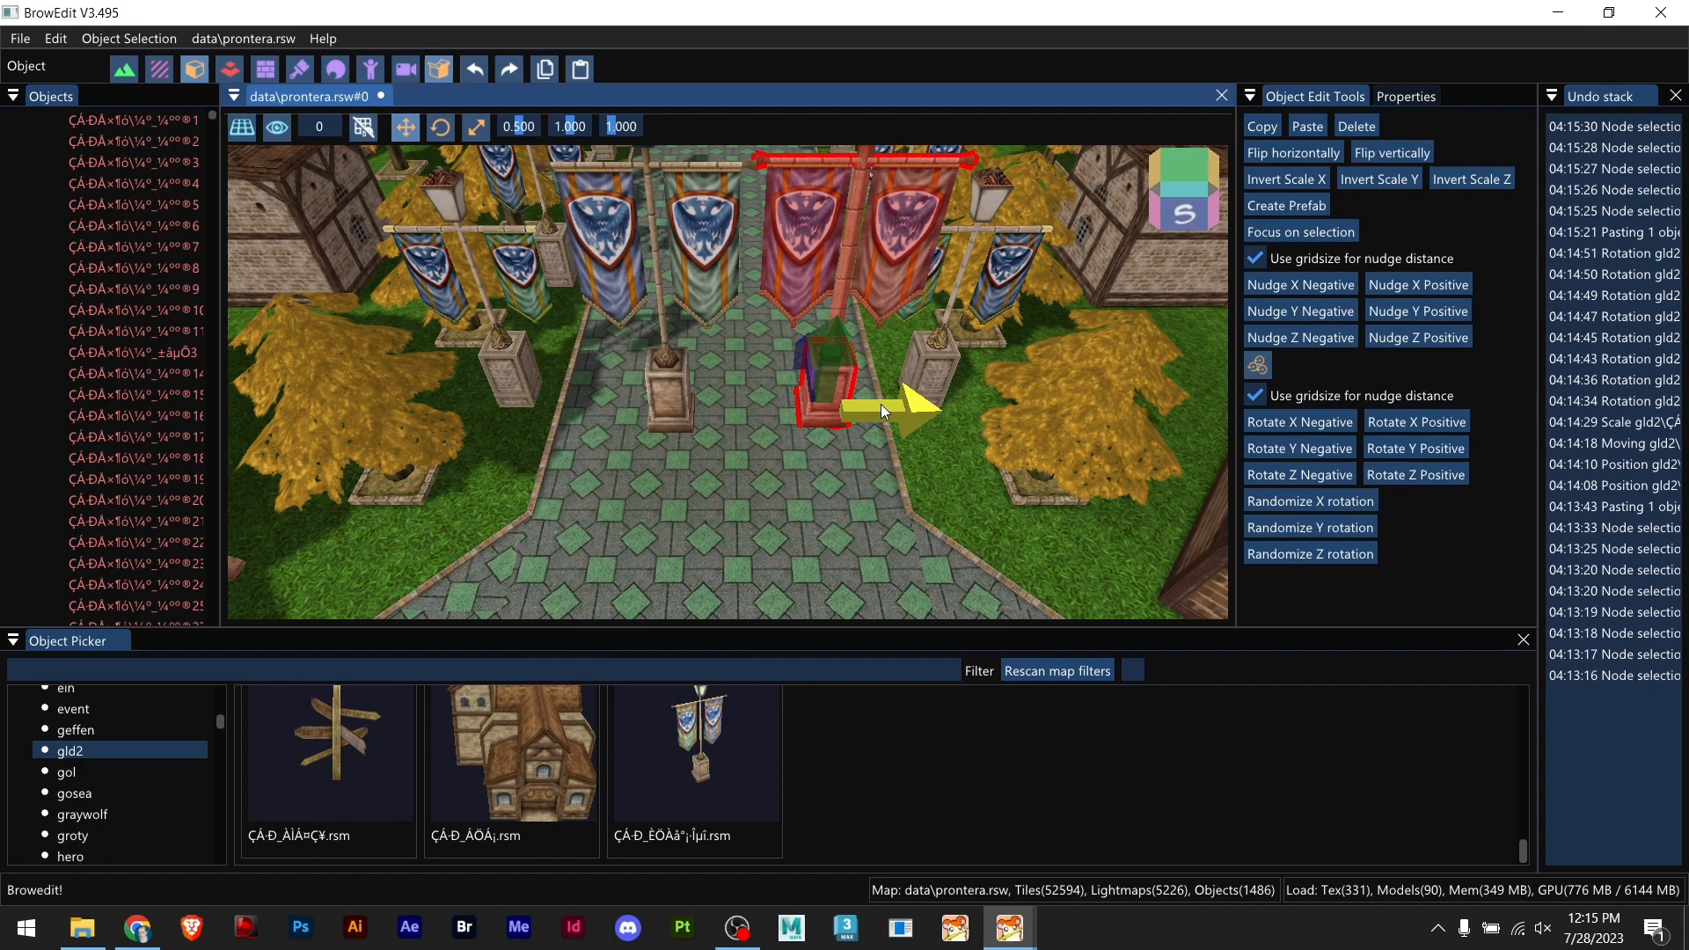
pyautogui.press('Delete')
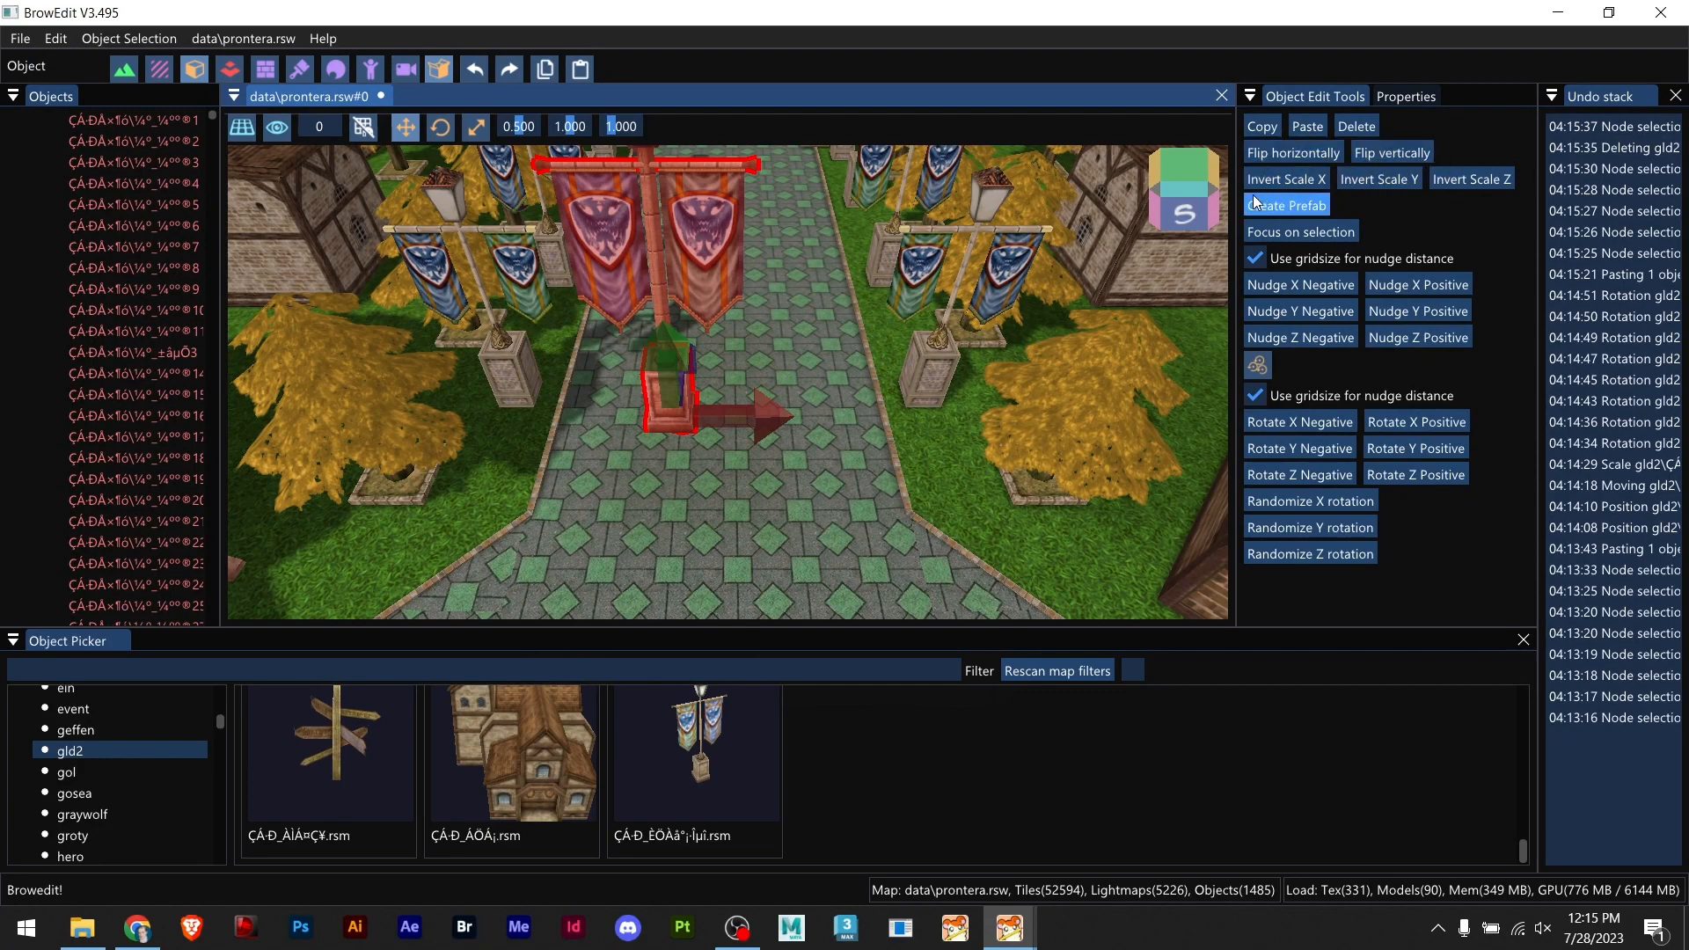
pyautogui.click(1282, 179)
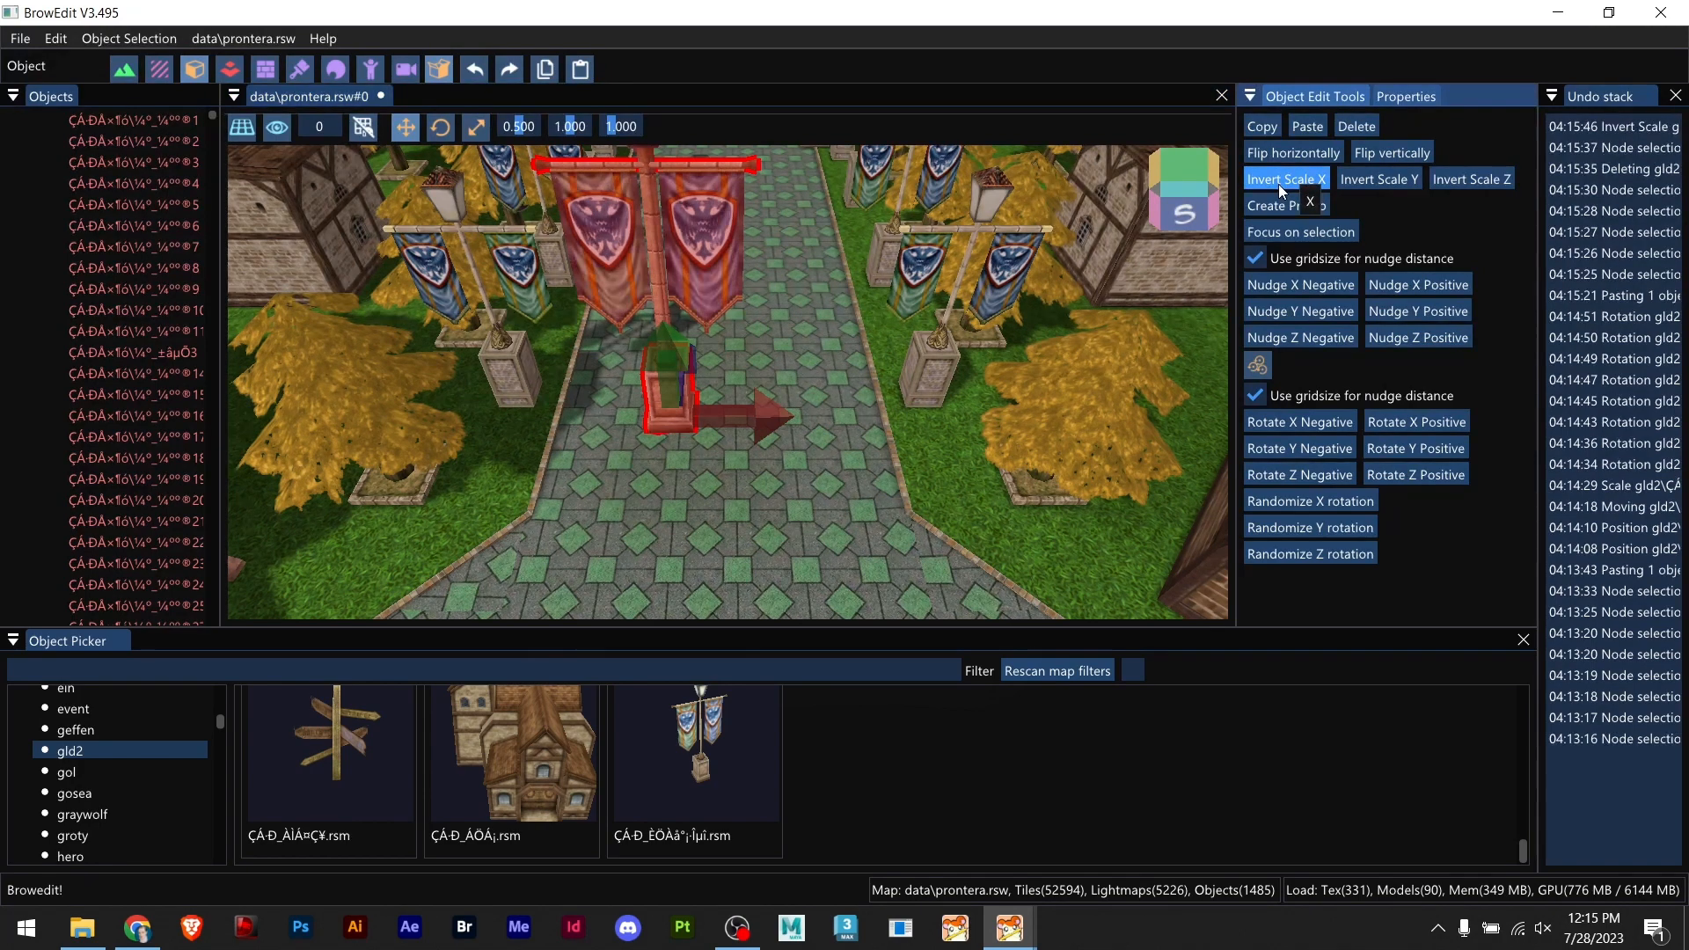
pyautogui.click(1284, 179)
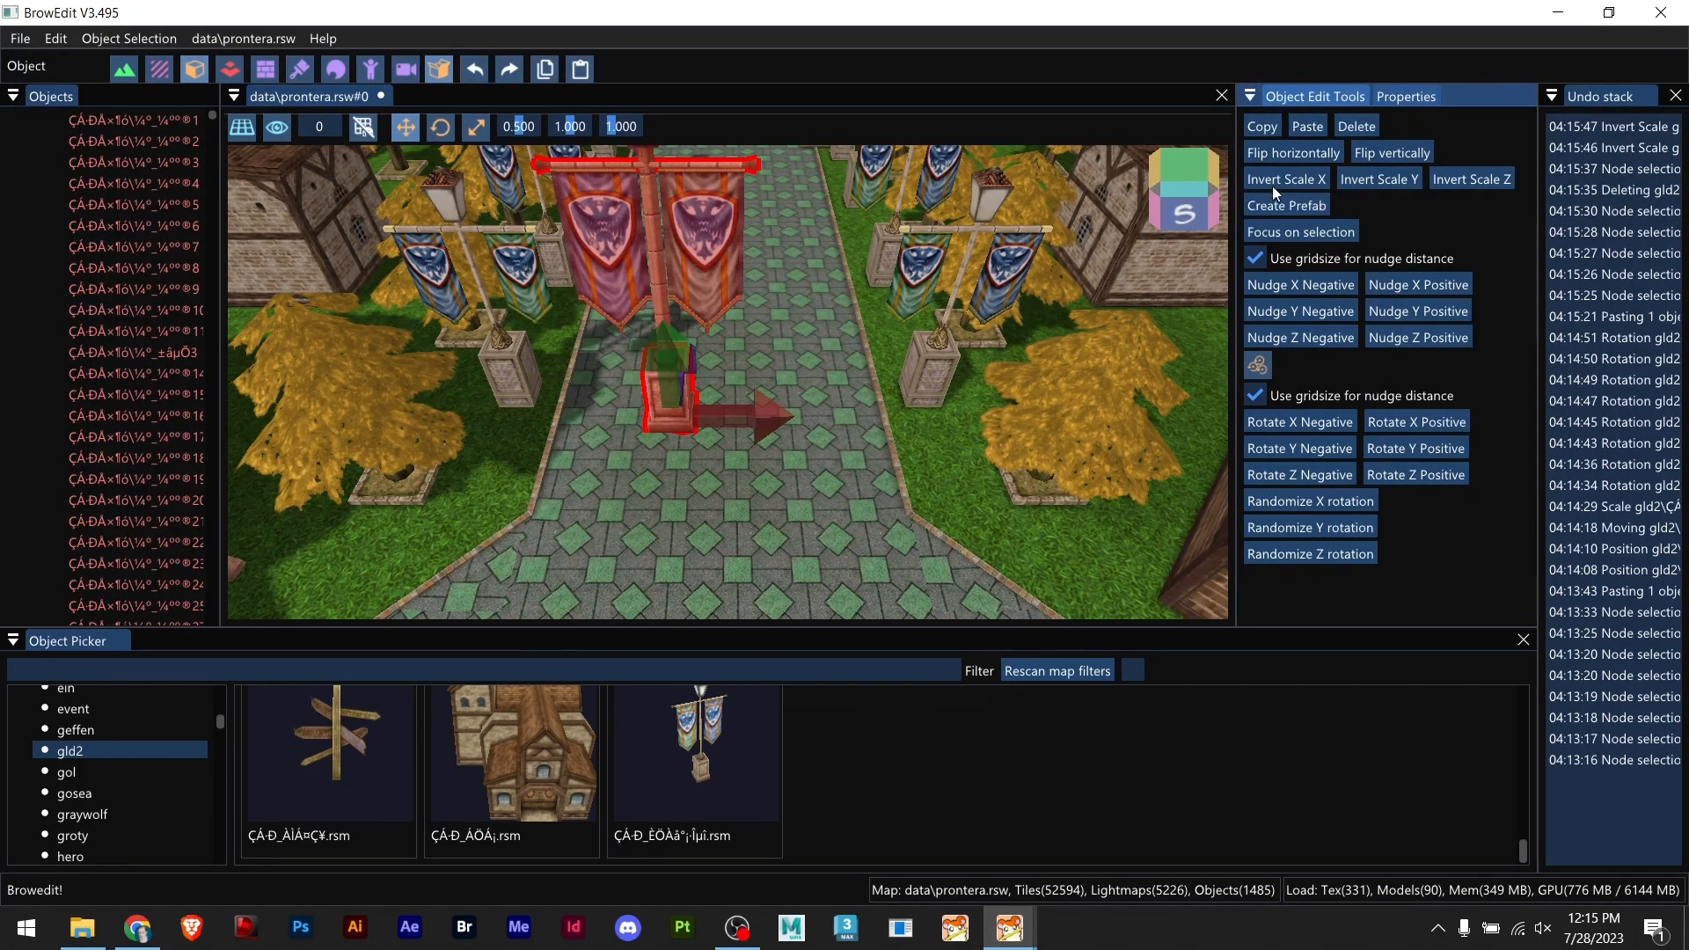
pyautogui.moveTo(696, 431)
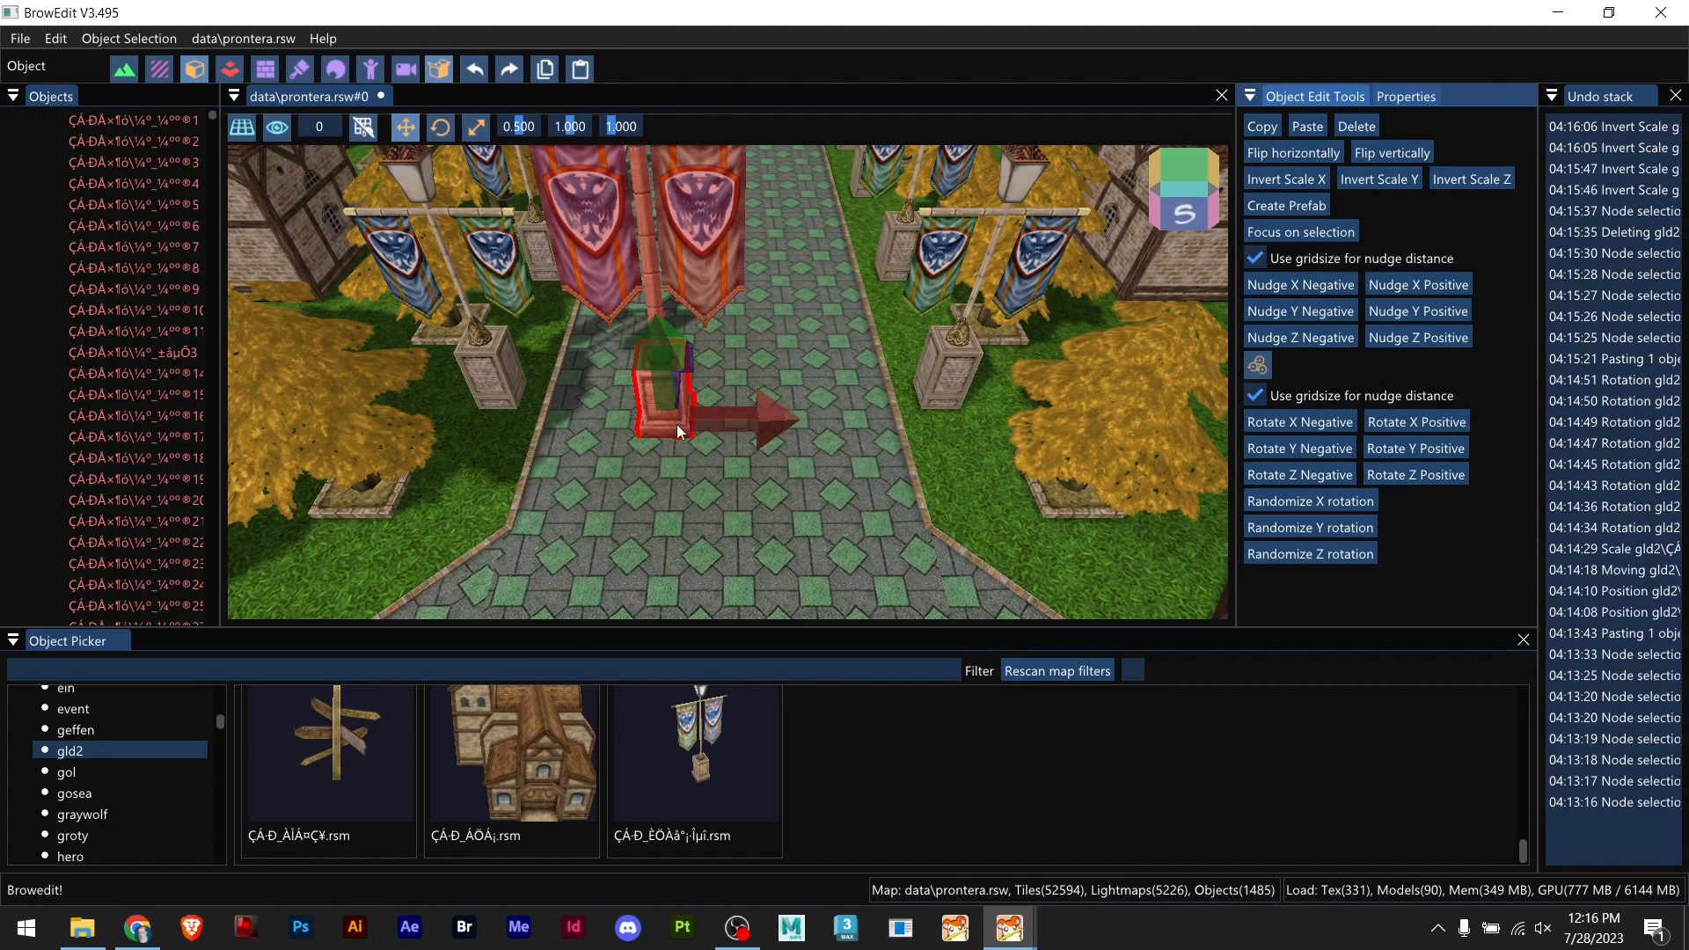
pyautogui.moveTo(749, 353)
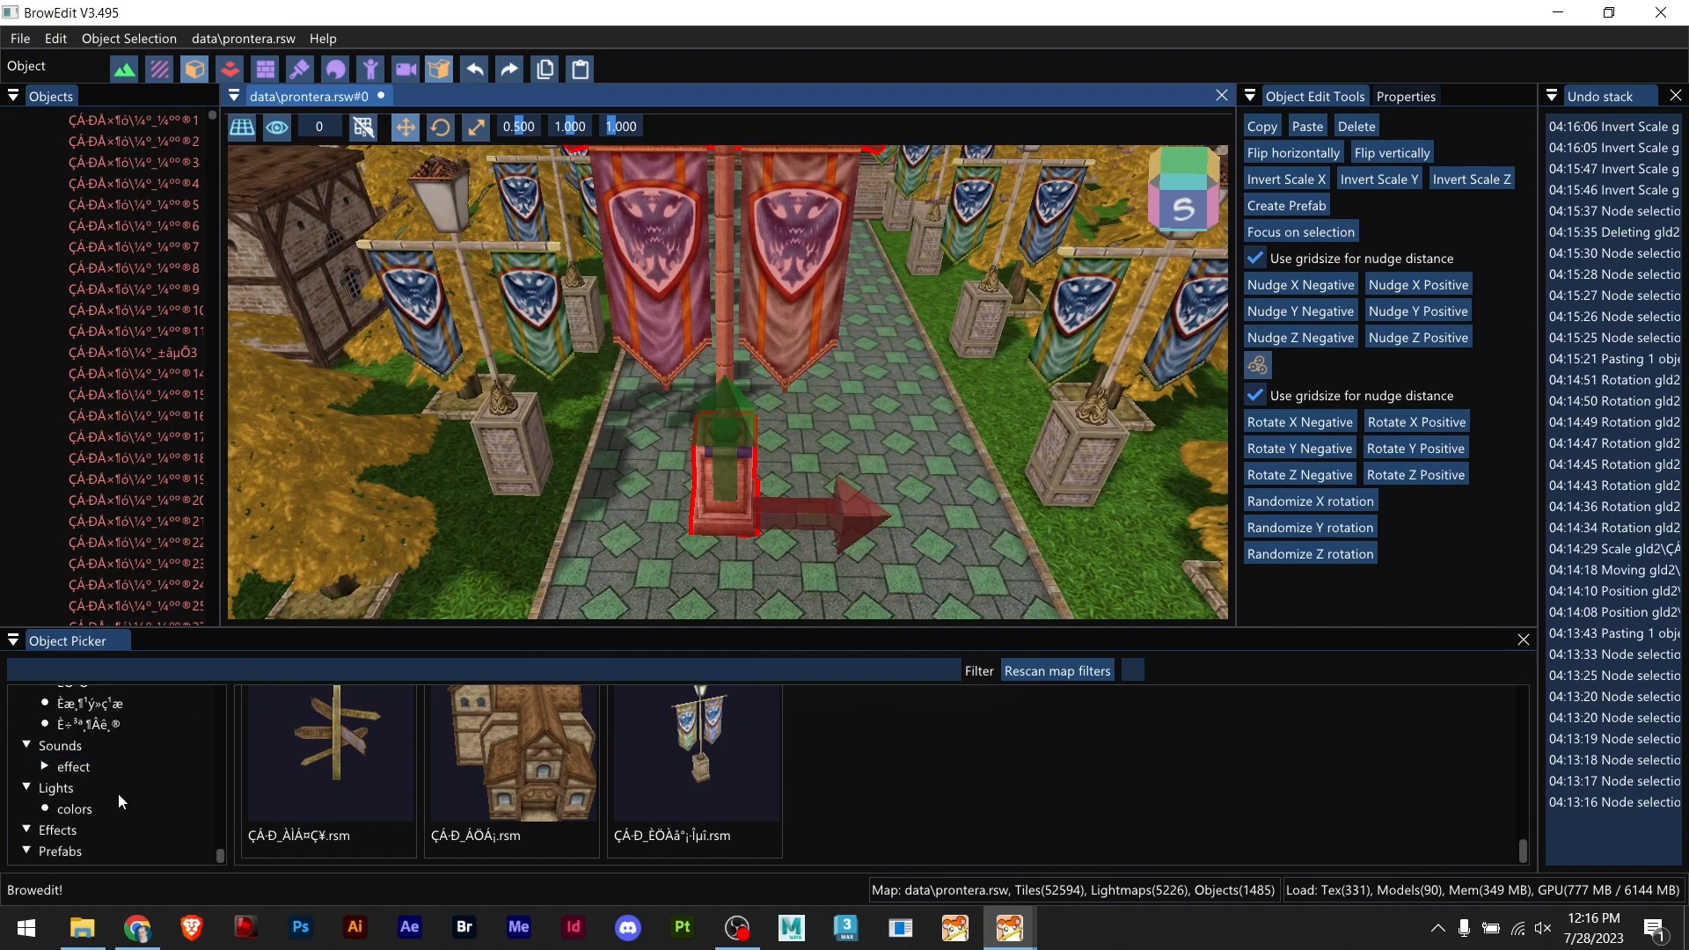
# Step: Show the Prefabs category, listing only fontain.json
pyautogui.click(60, 851)
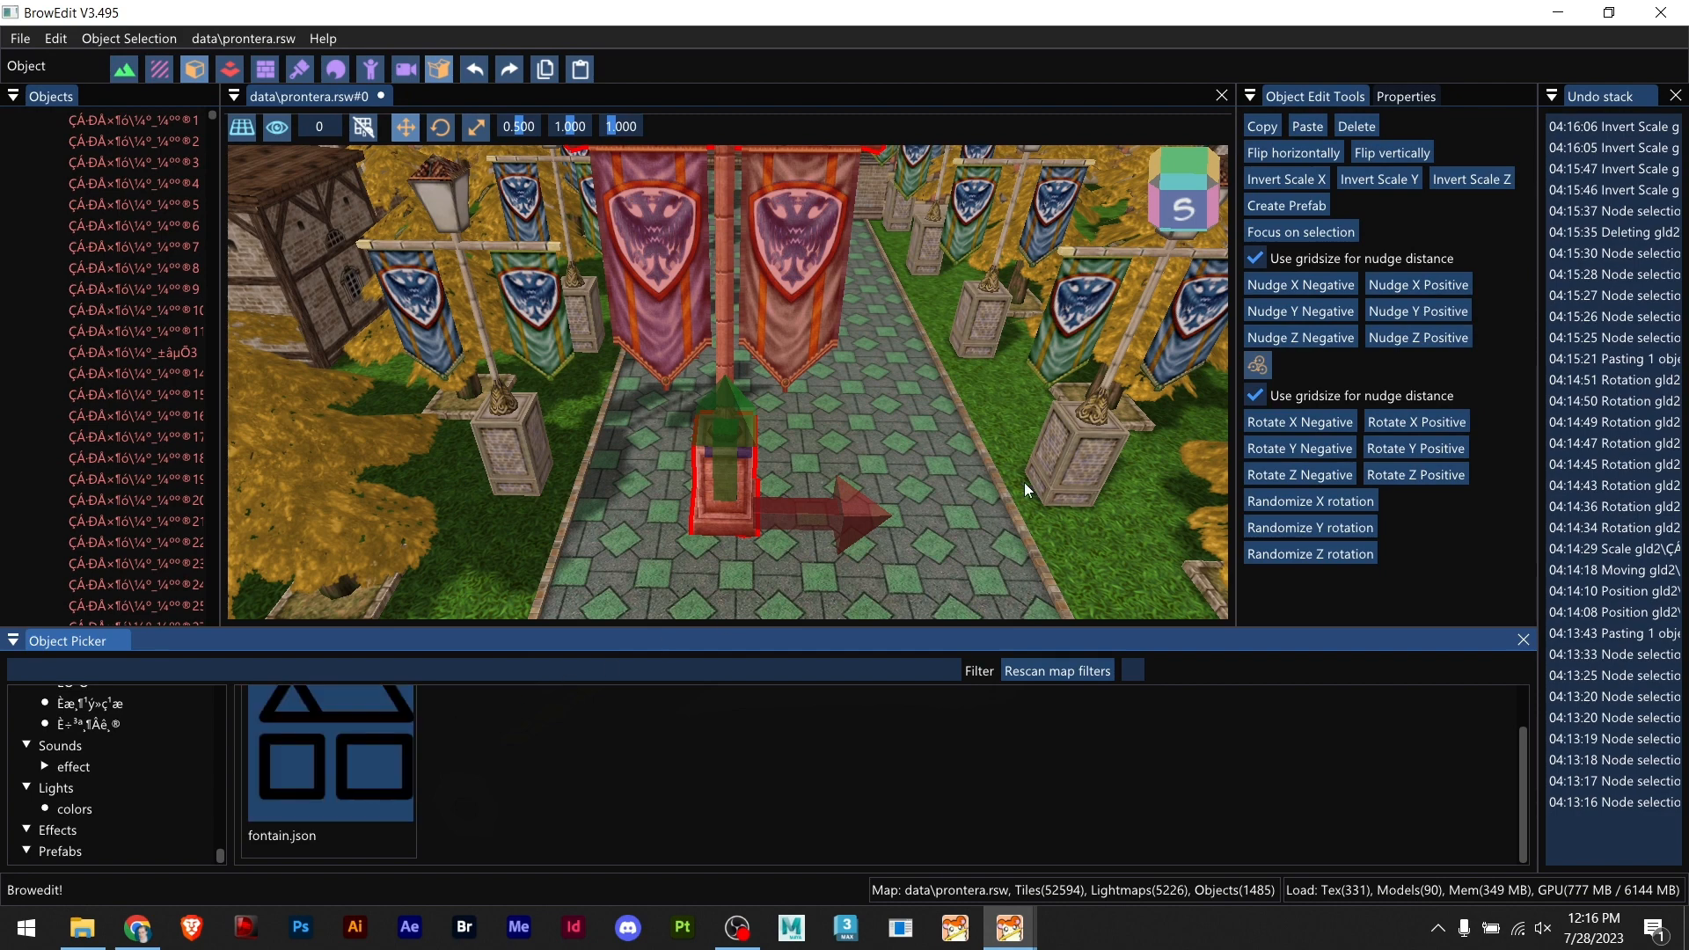
pyautogui.moveTo(737, 431)
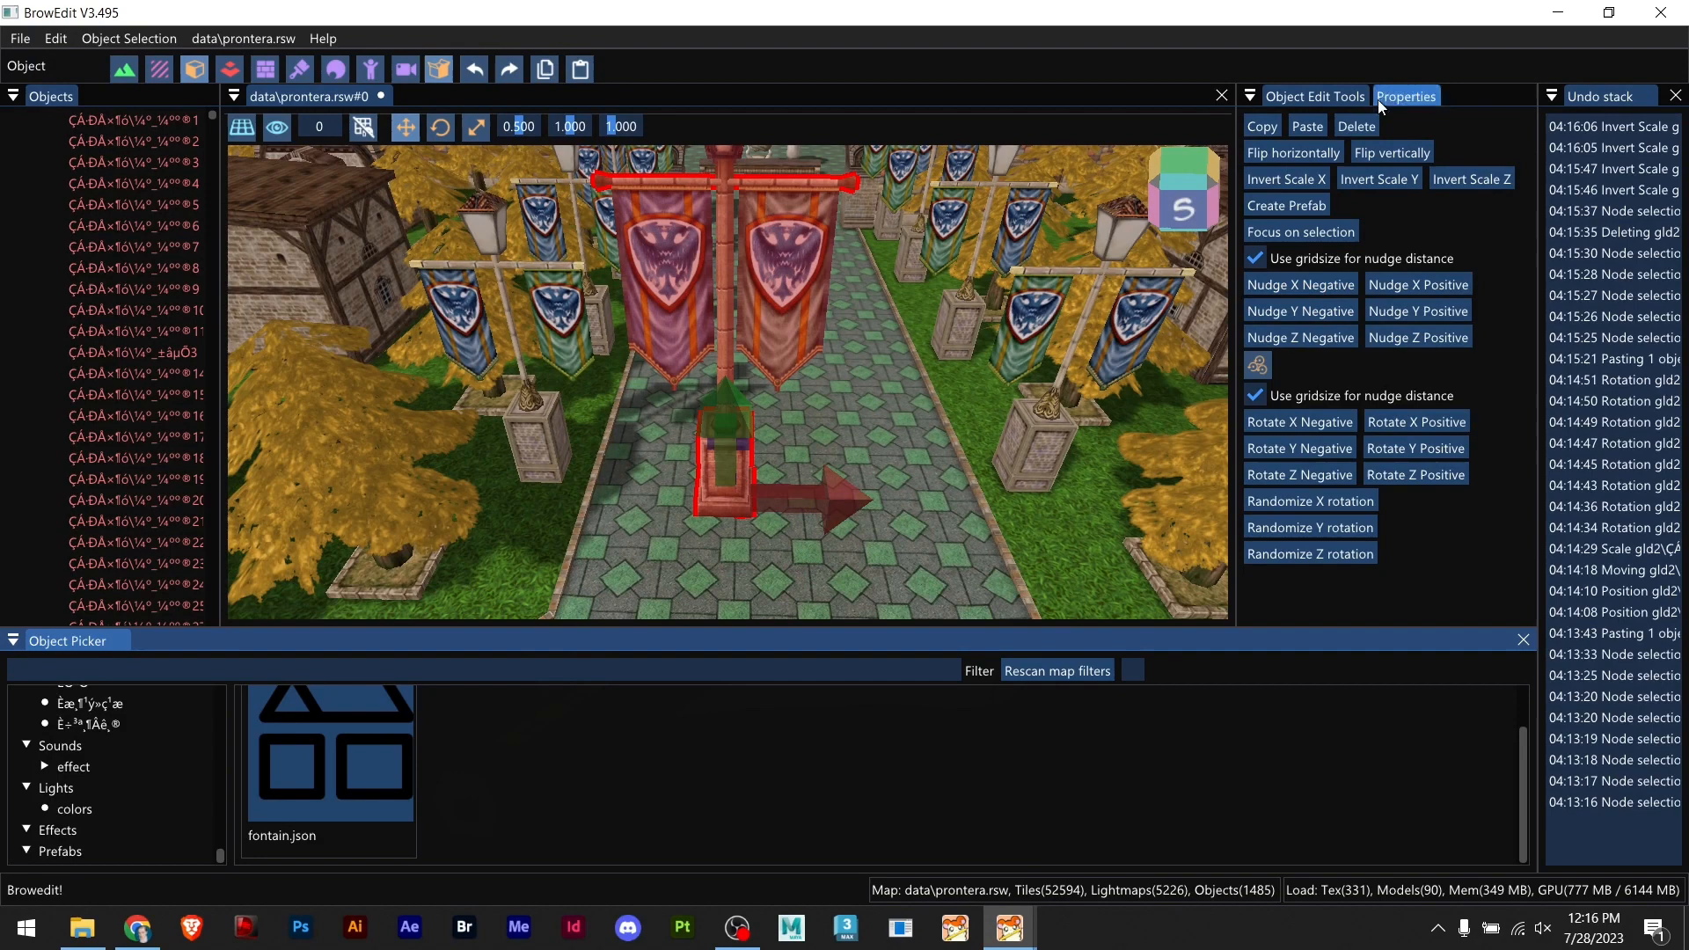
# Step: Show the flagpole's properties to raise Scale X to 2.900
pyautogui.click(1404, 95)
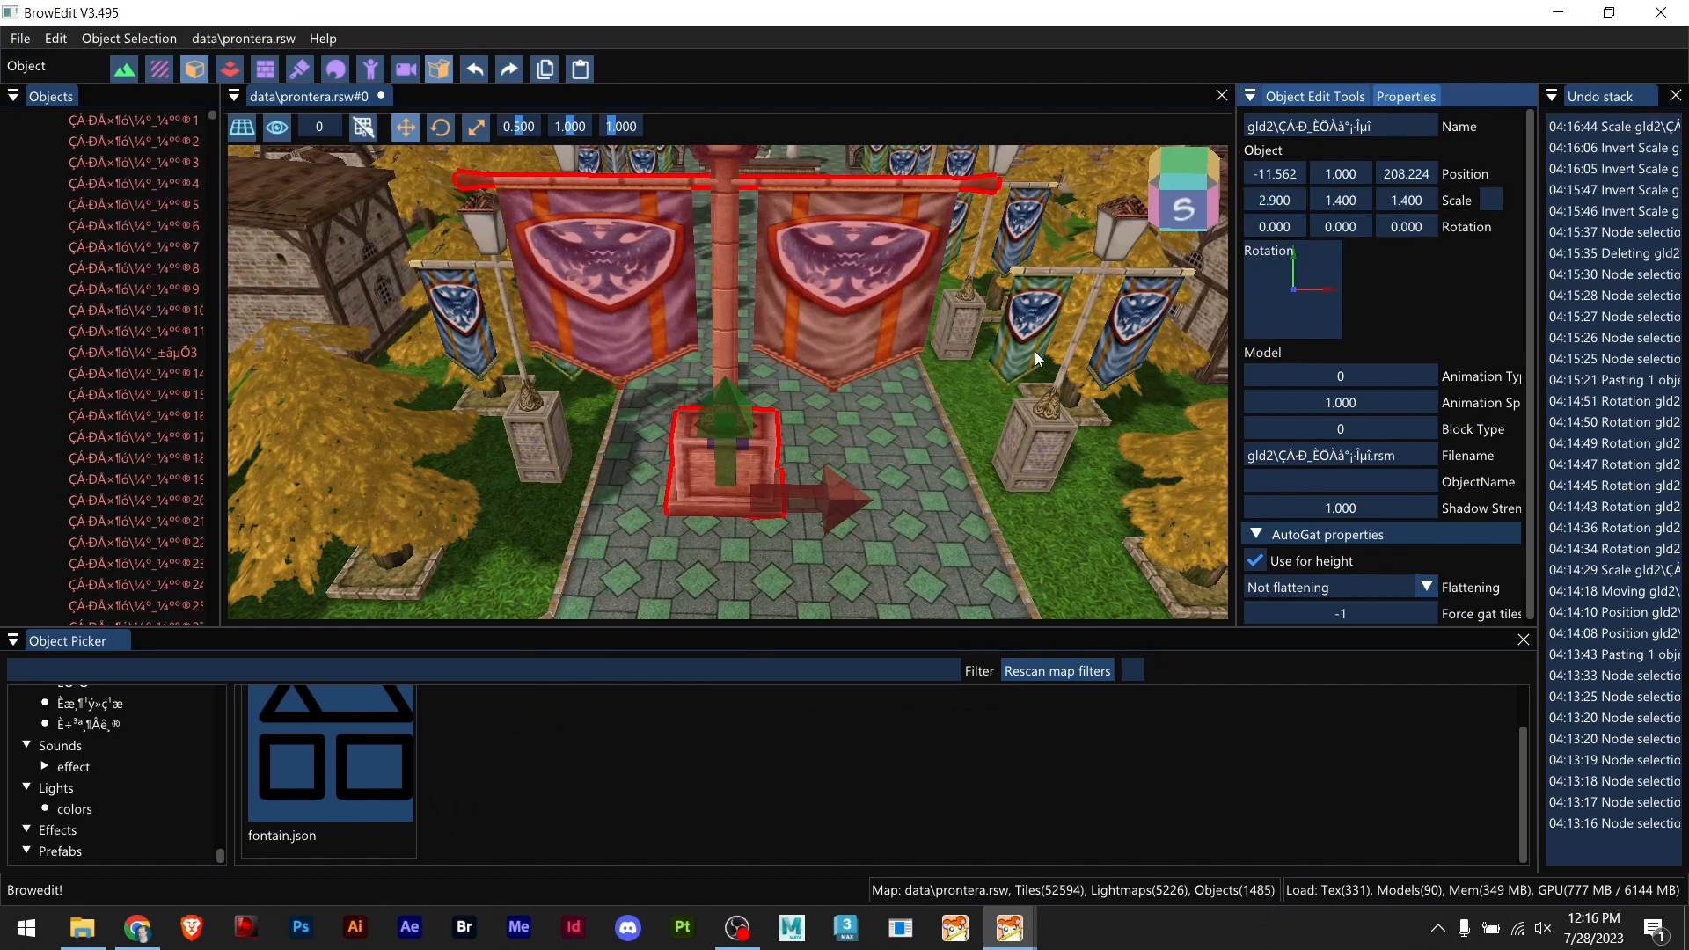
pyautogui.moveTo(1069, 316)
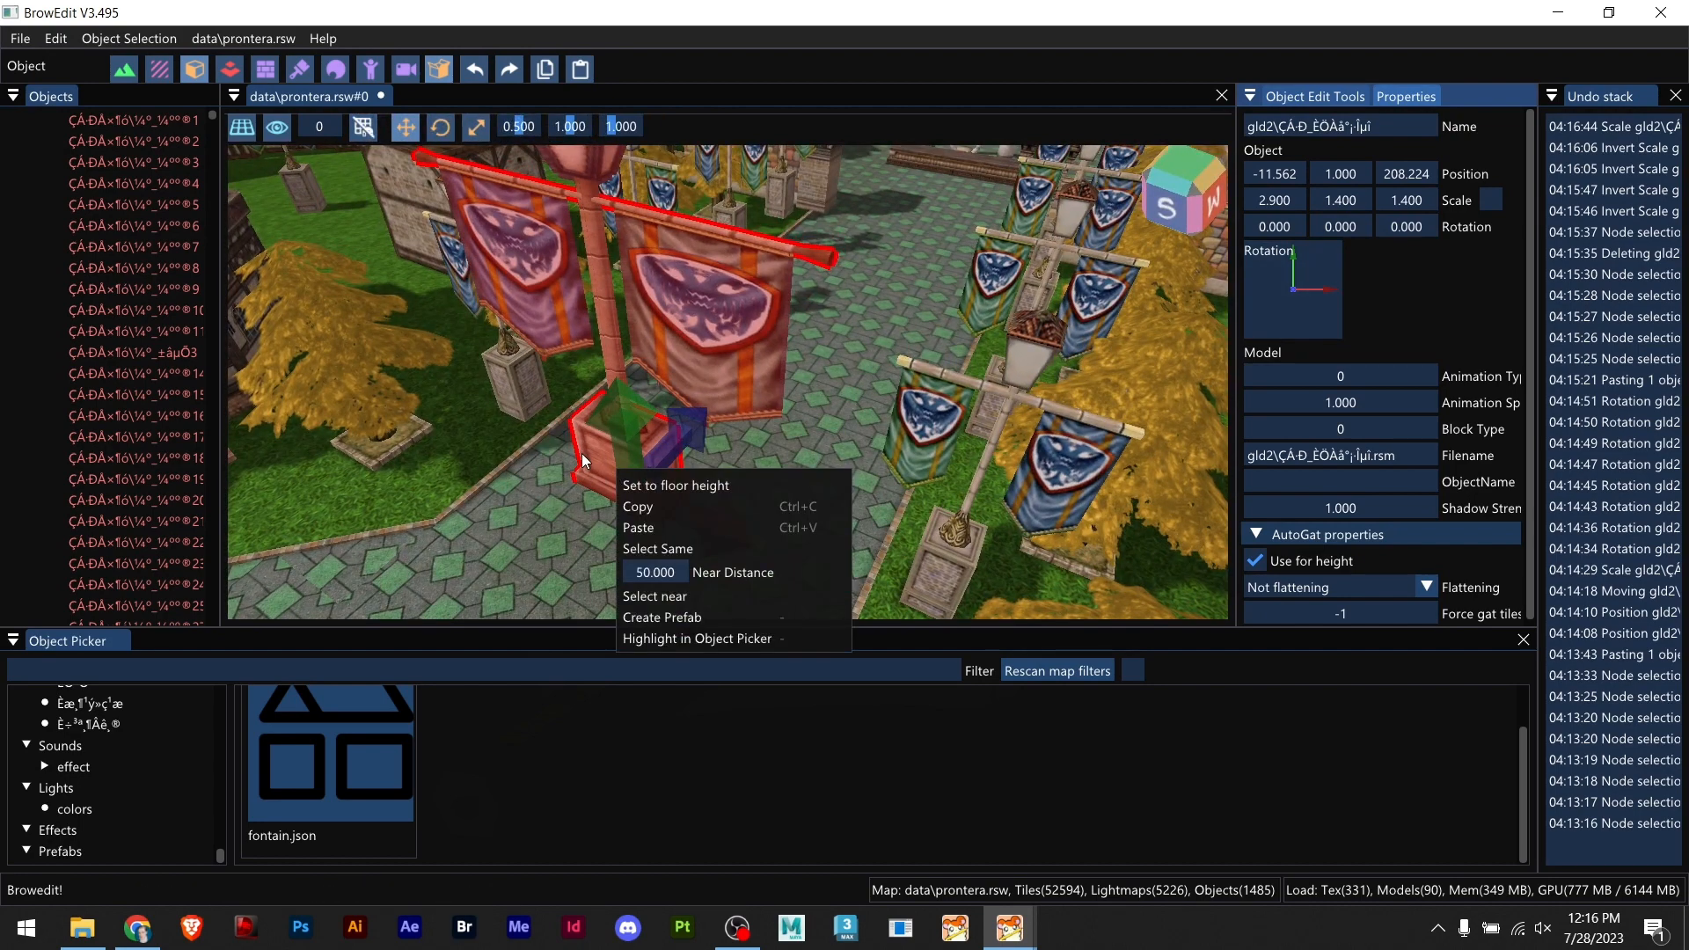
pyautogui.moveTo(609, 591)
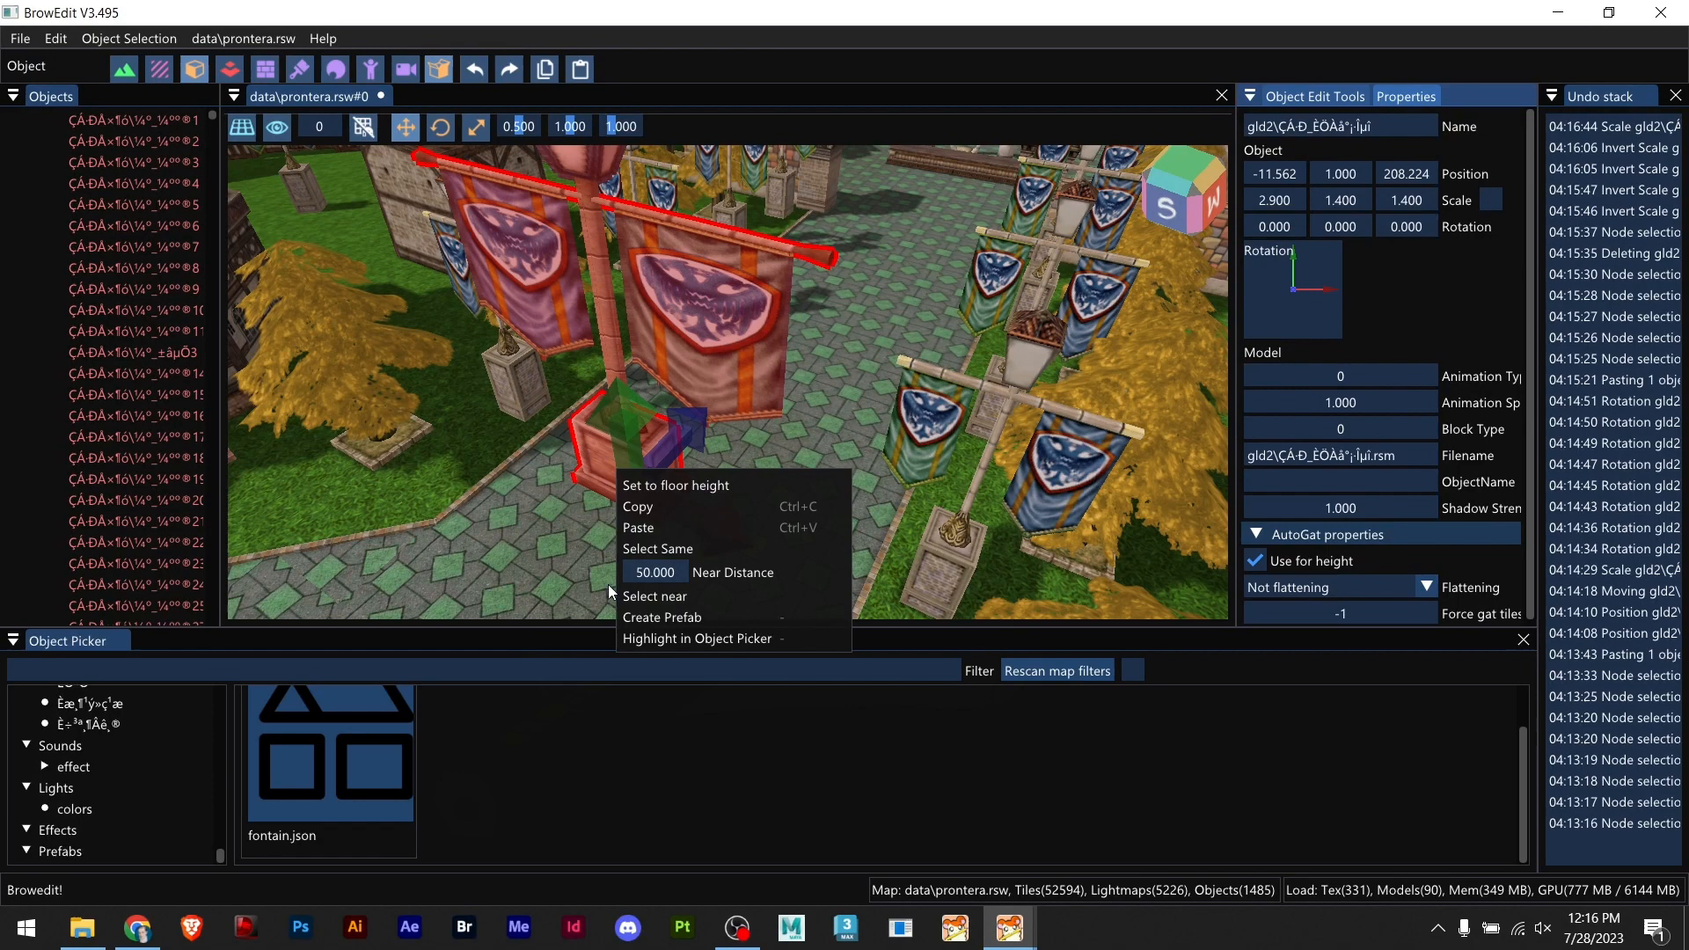
pyautogui.moveTo(696, 637)
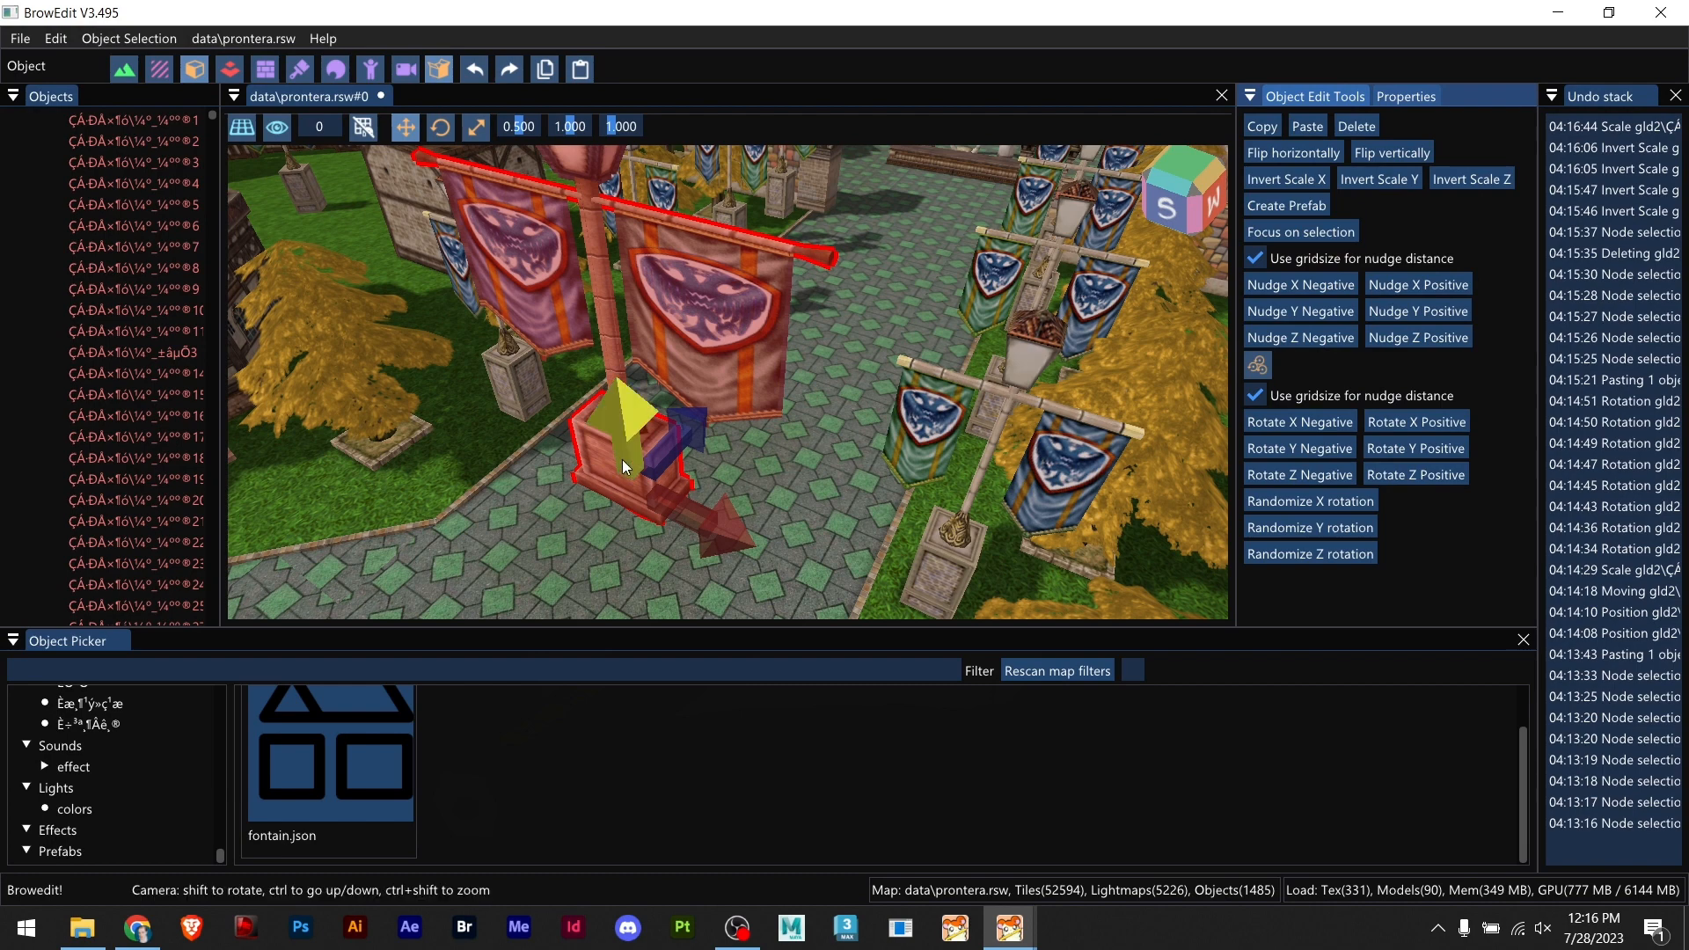
# Step: Create a prefab named 'flag tutorial' from the banner post, adding flag tutorial.json to the prefabs
pyautogui.rightClick(624, 462)
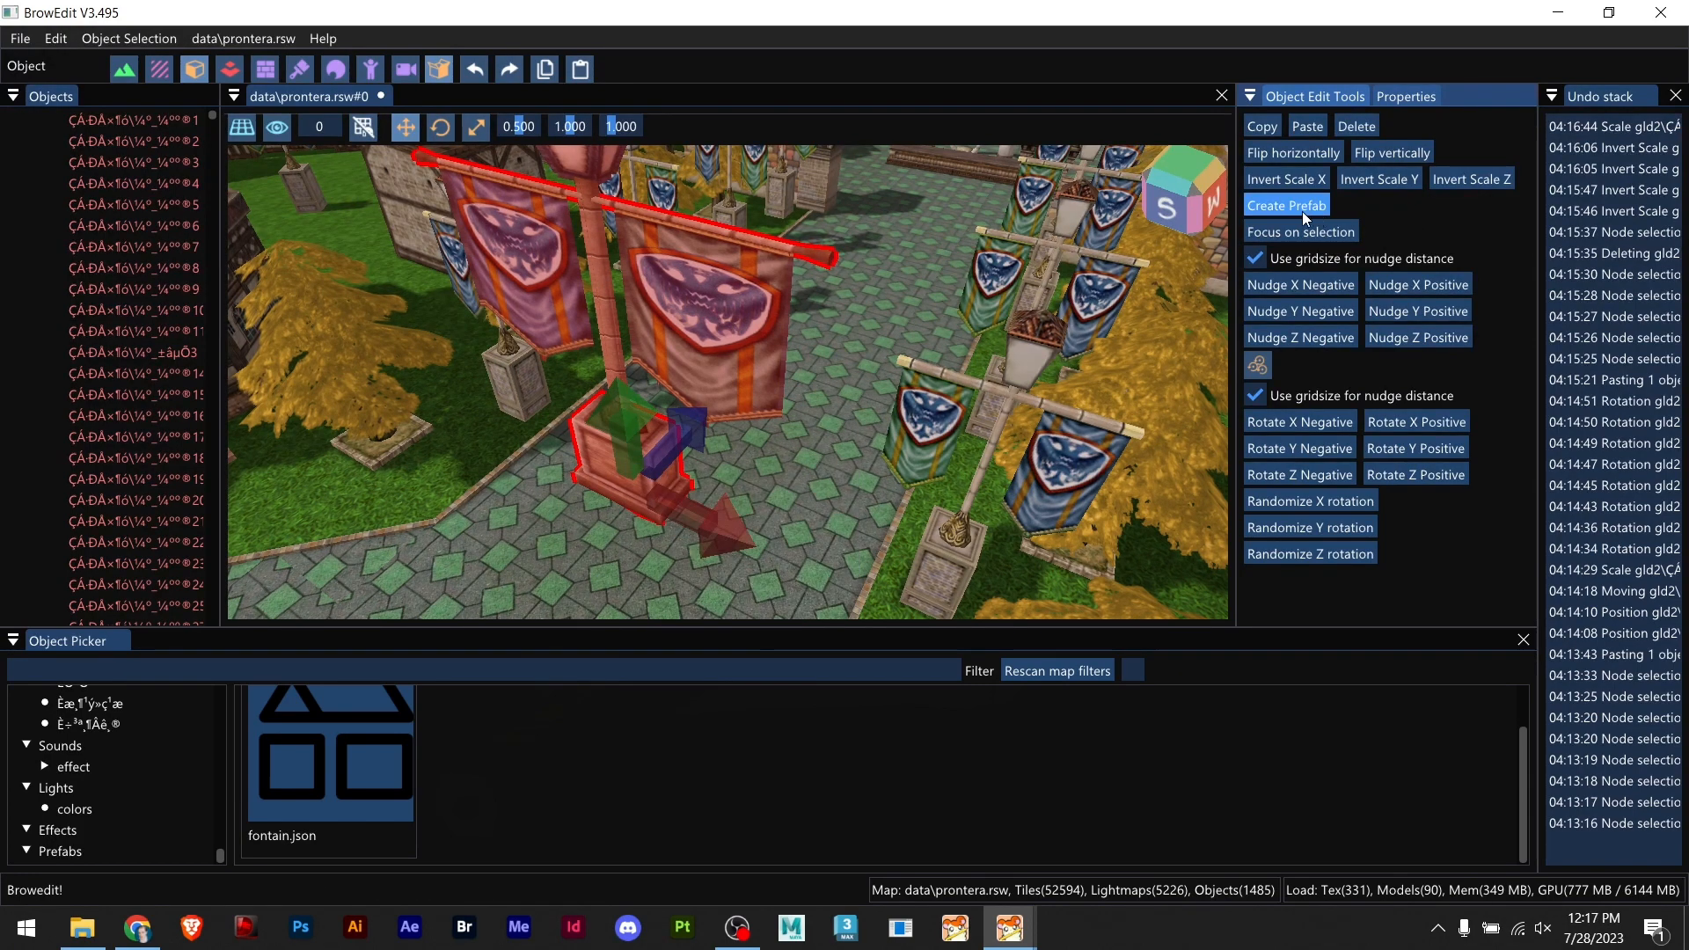
pyautogui.click(1284, 205)
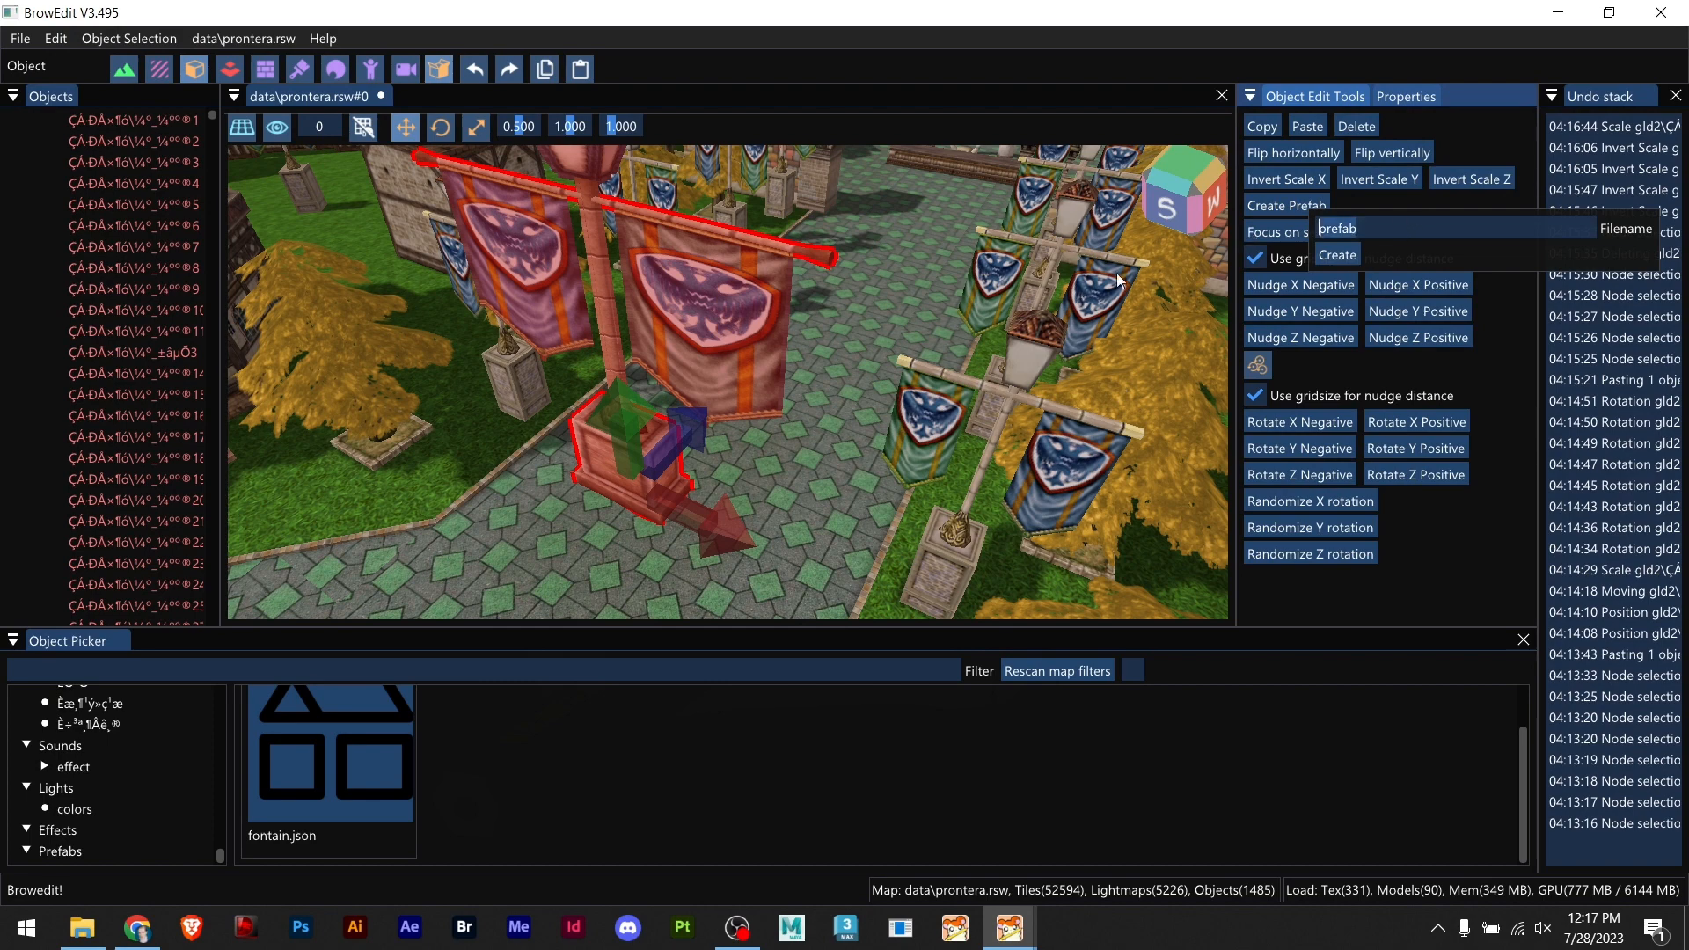
pyautogui.write('flag tutorial')
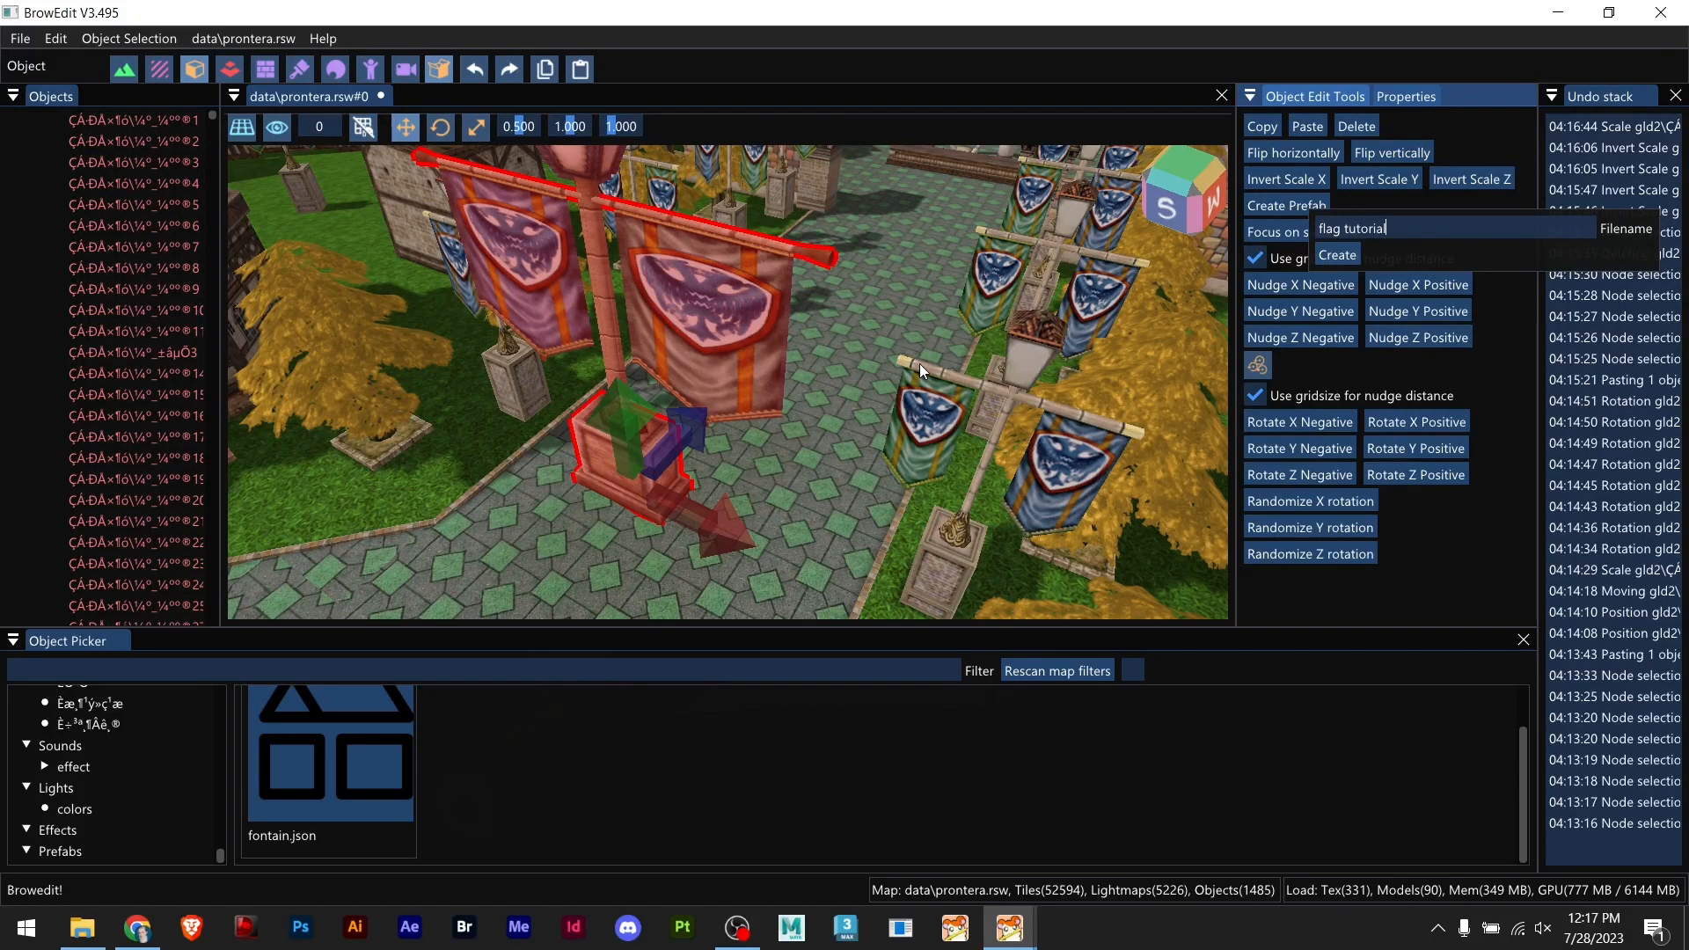
pyautogui.click(1336, 255)
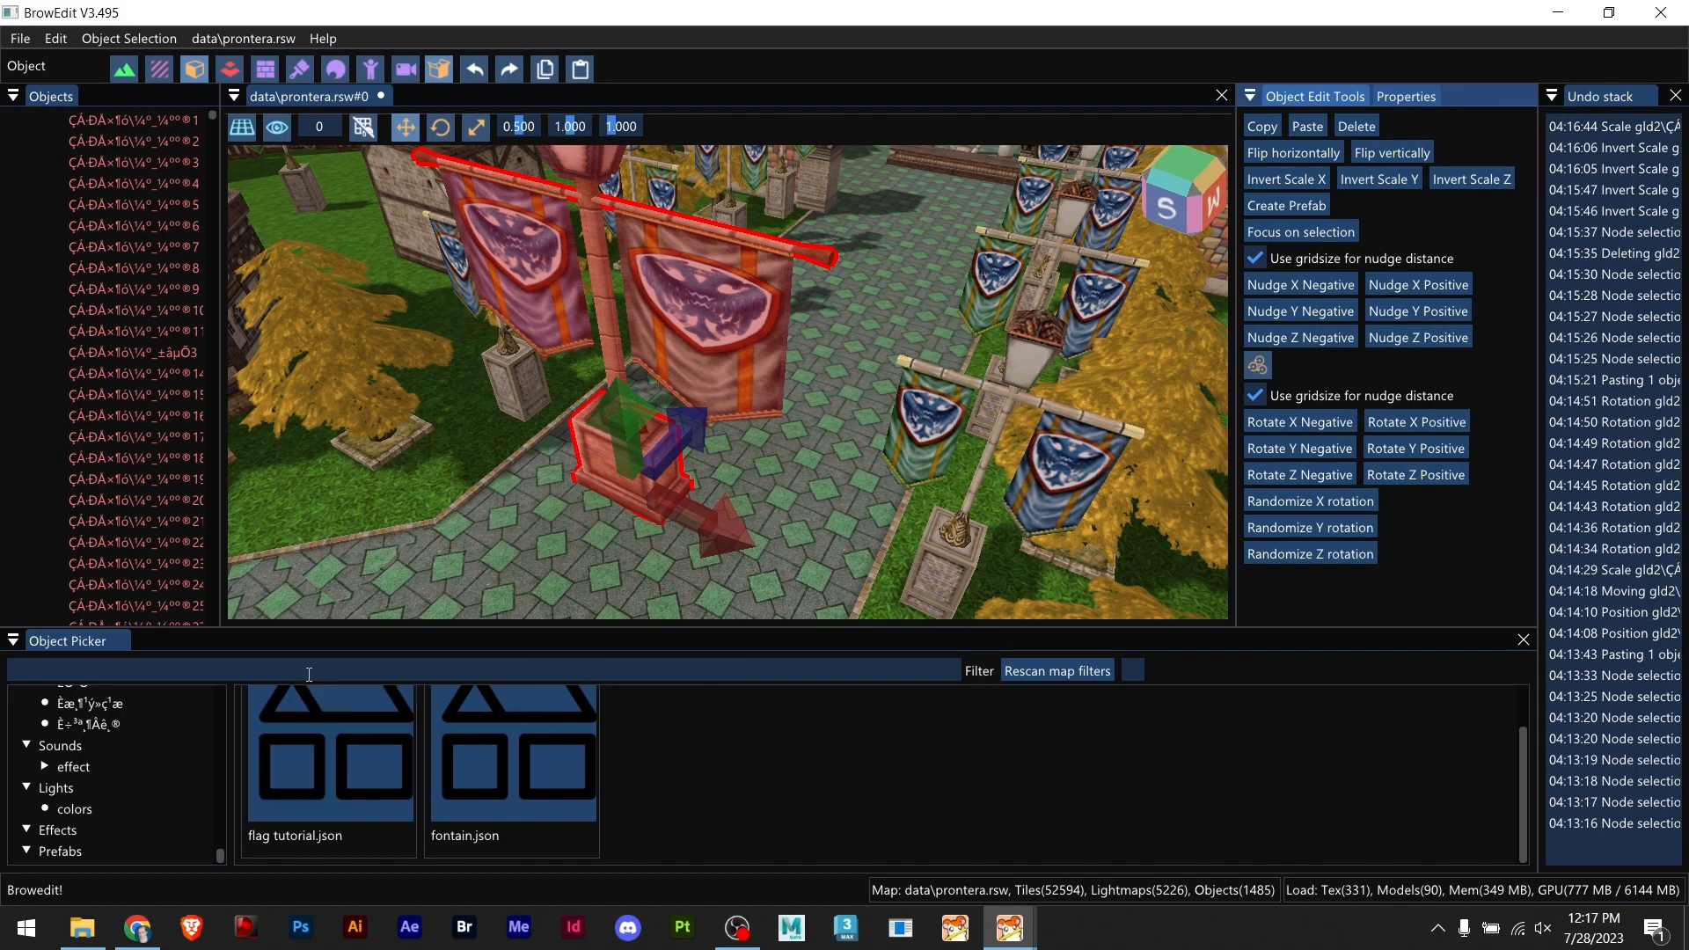
pyautogui.click(82, 927)
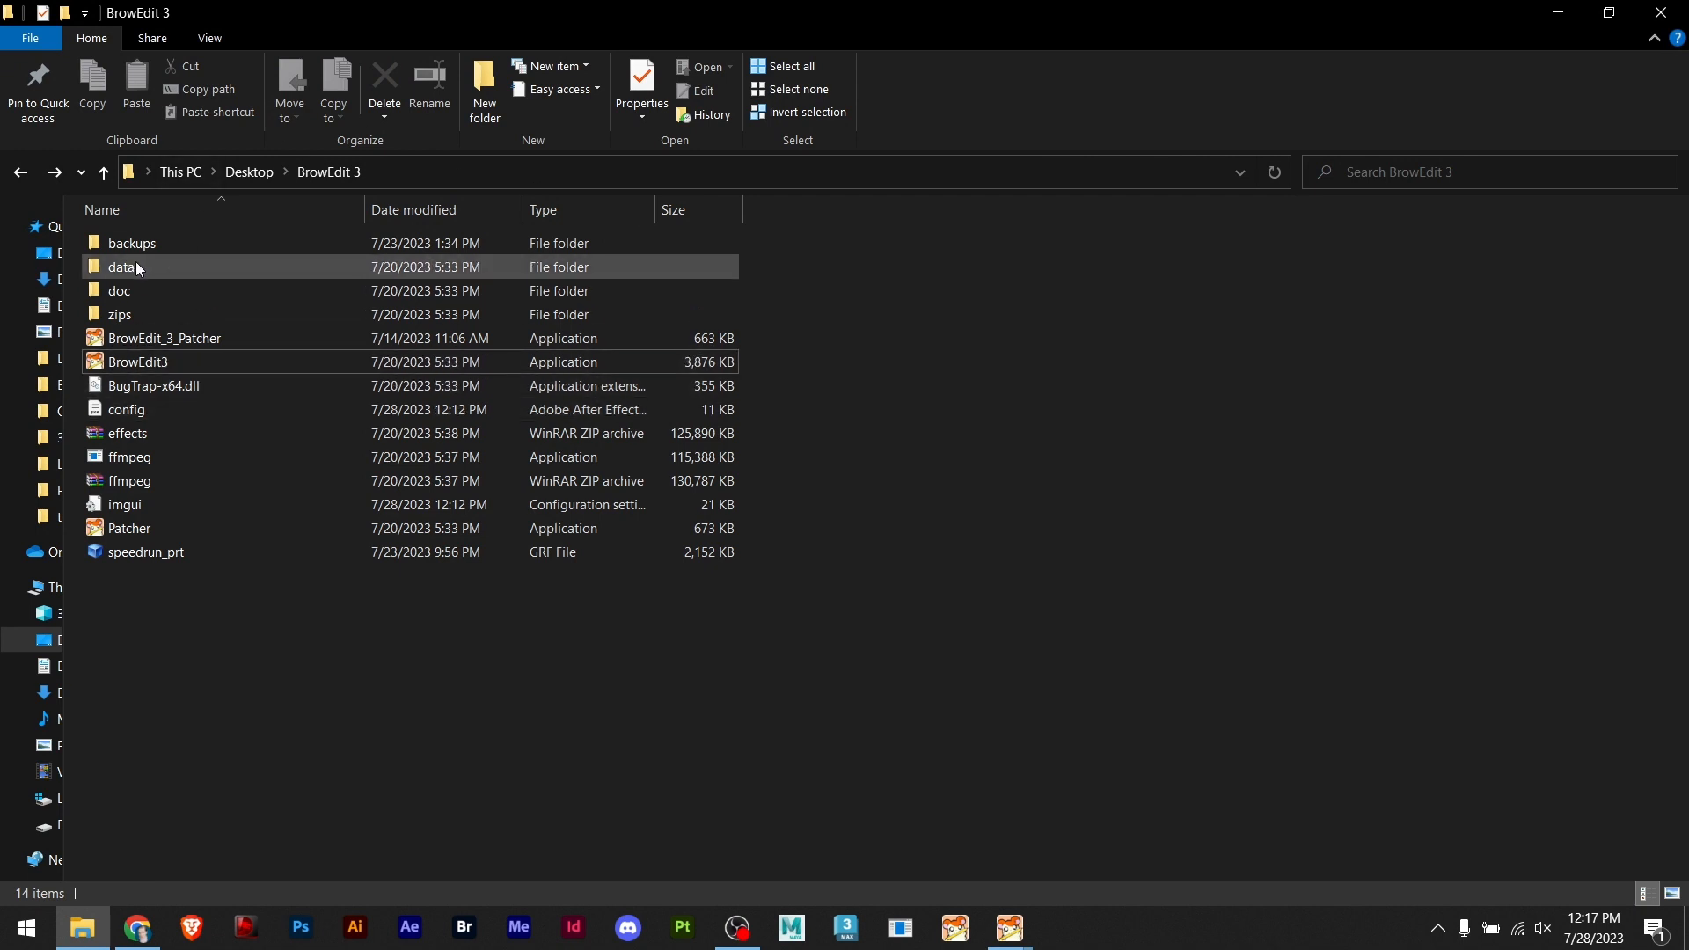
# Step: Navigate into the data and prefabs folders and open the flag tutorial prefab file
pyautogui.doubleClick(123, 268)
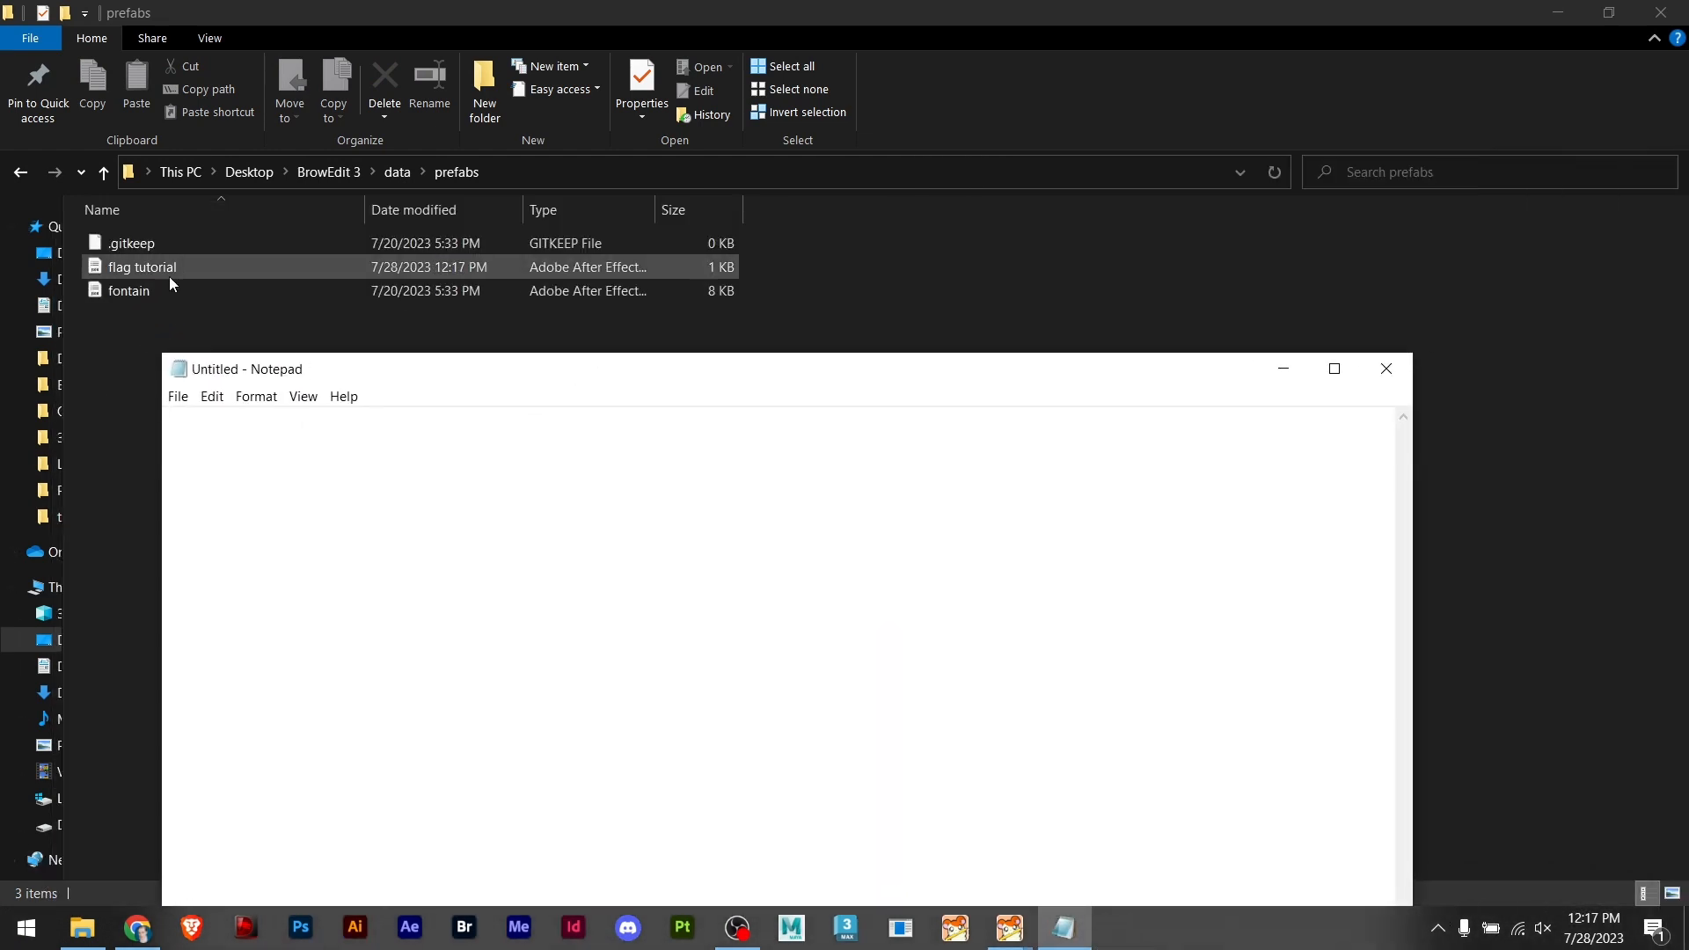
pyautogui.click(128, 291)
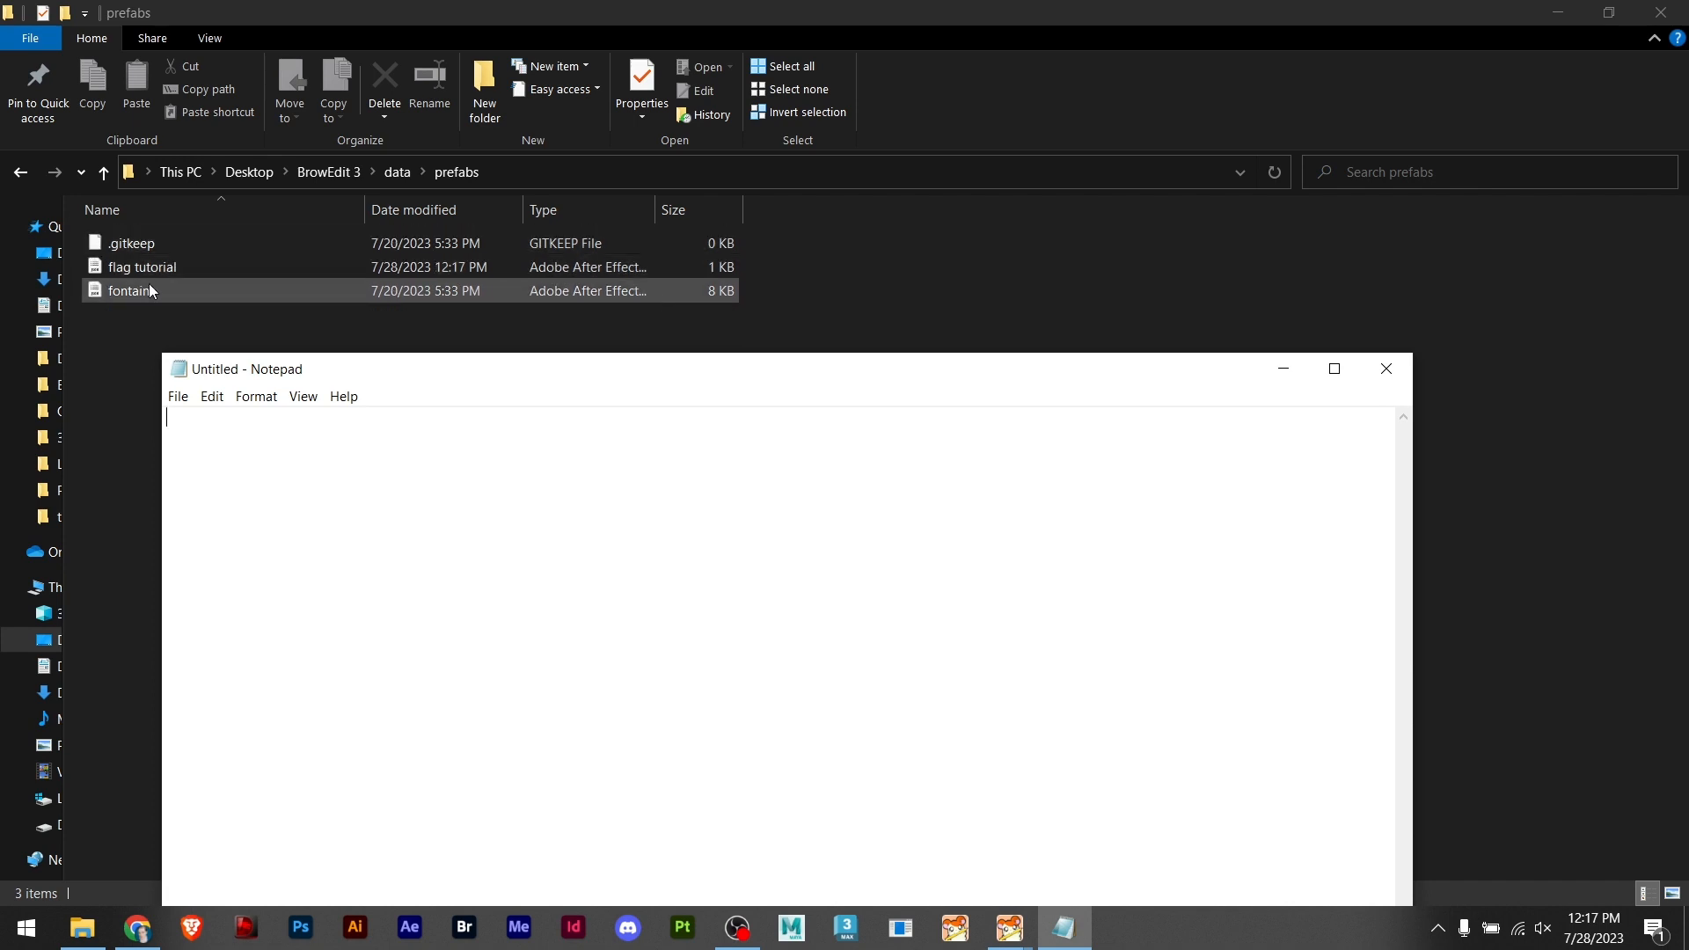
pyautogui.click(140, 265)
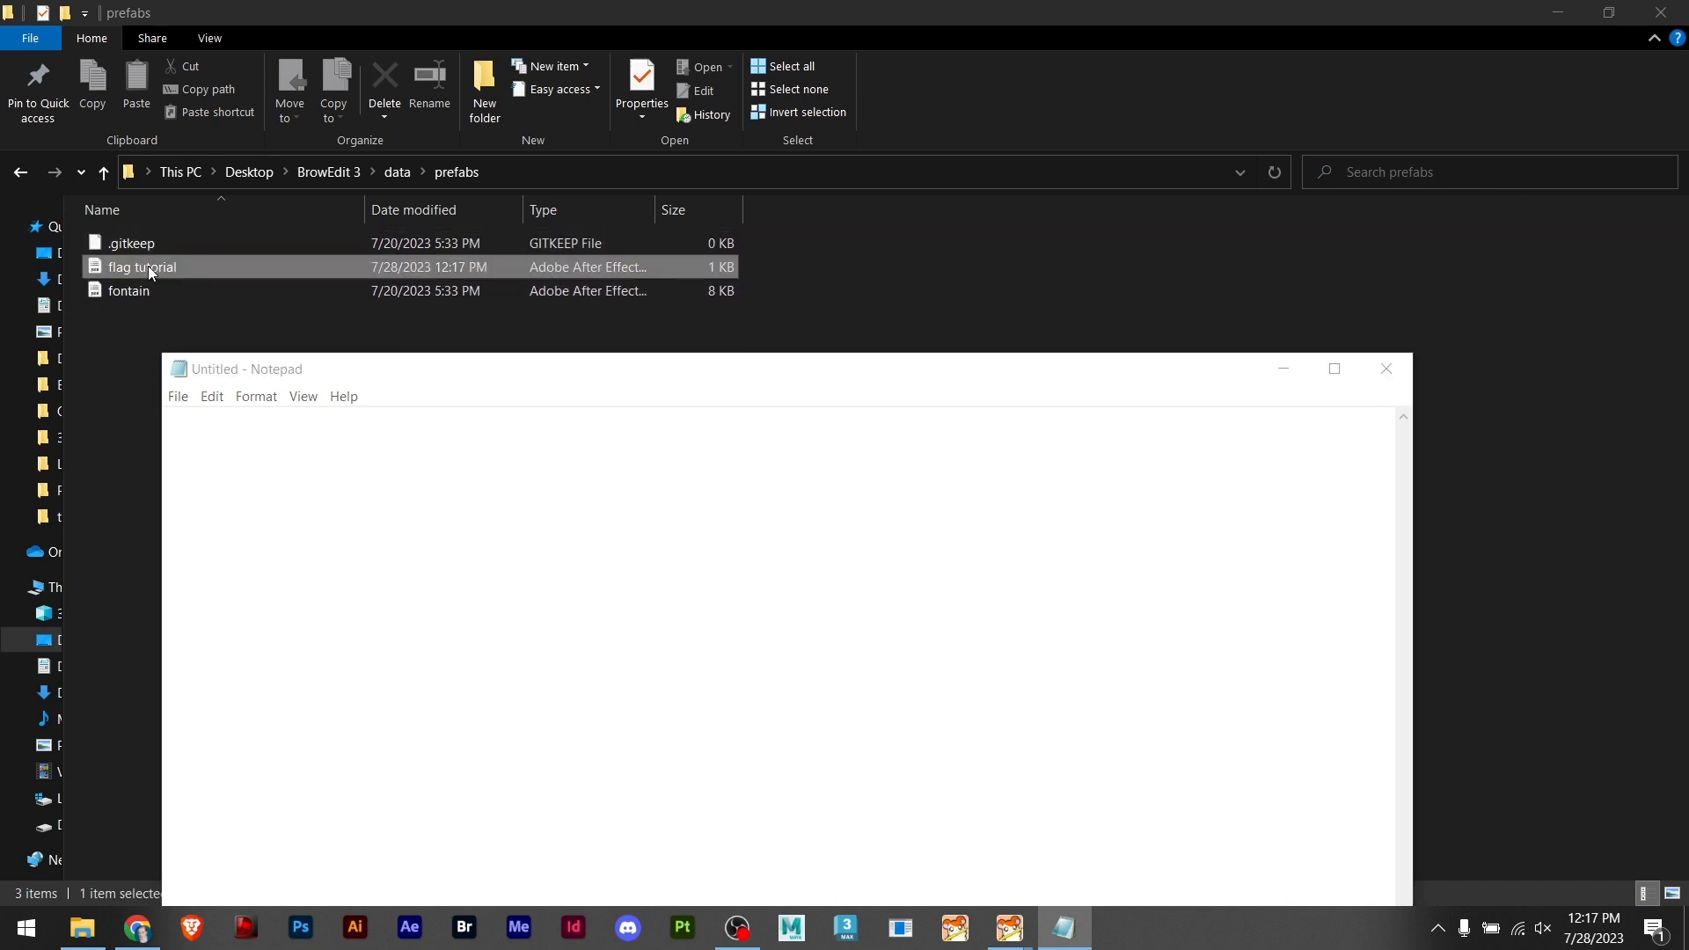
pyautogui.doubleClick(141, 266)
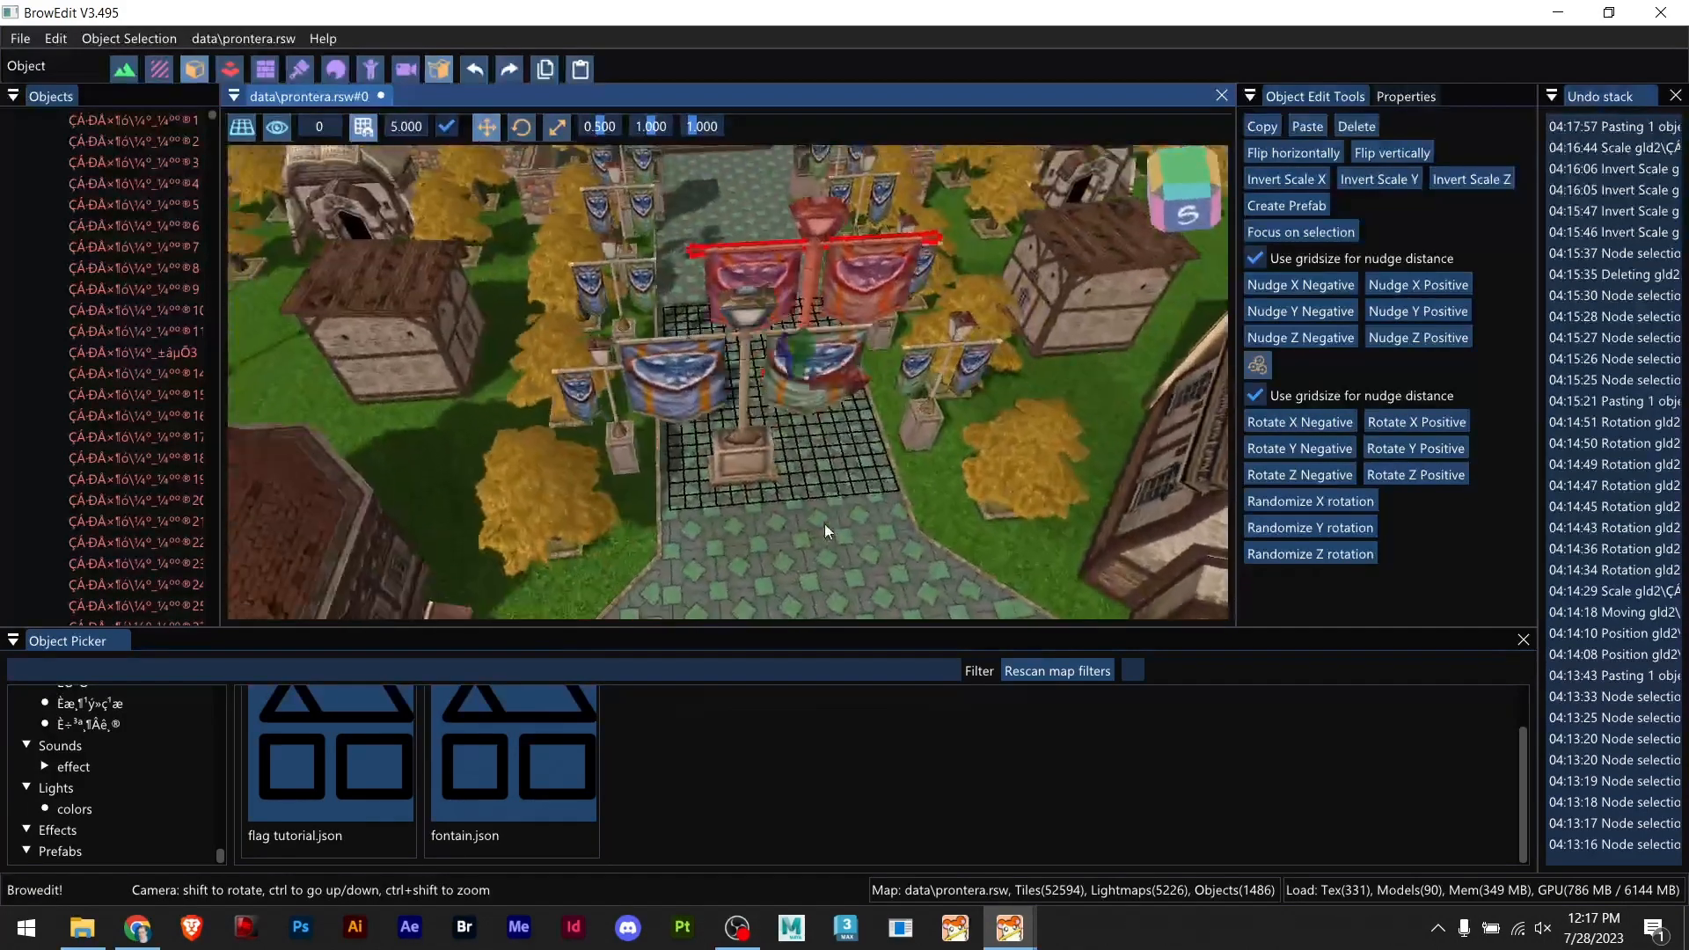
# Step: Paste the copied red-banner lamp post and drag it onto the middle of the central path
pyautogui.click(1404, 95)
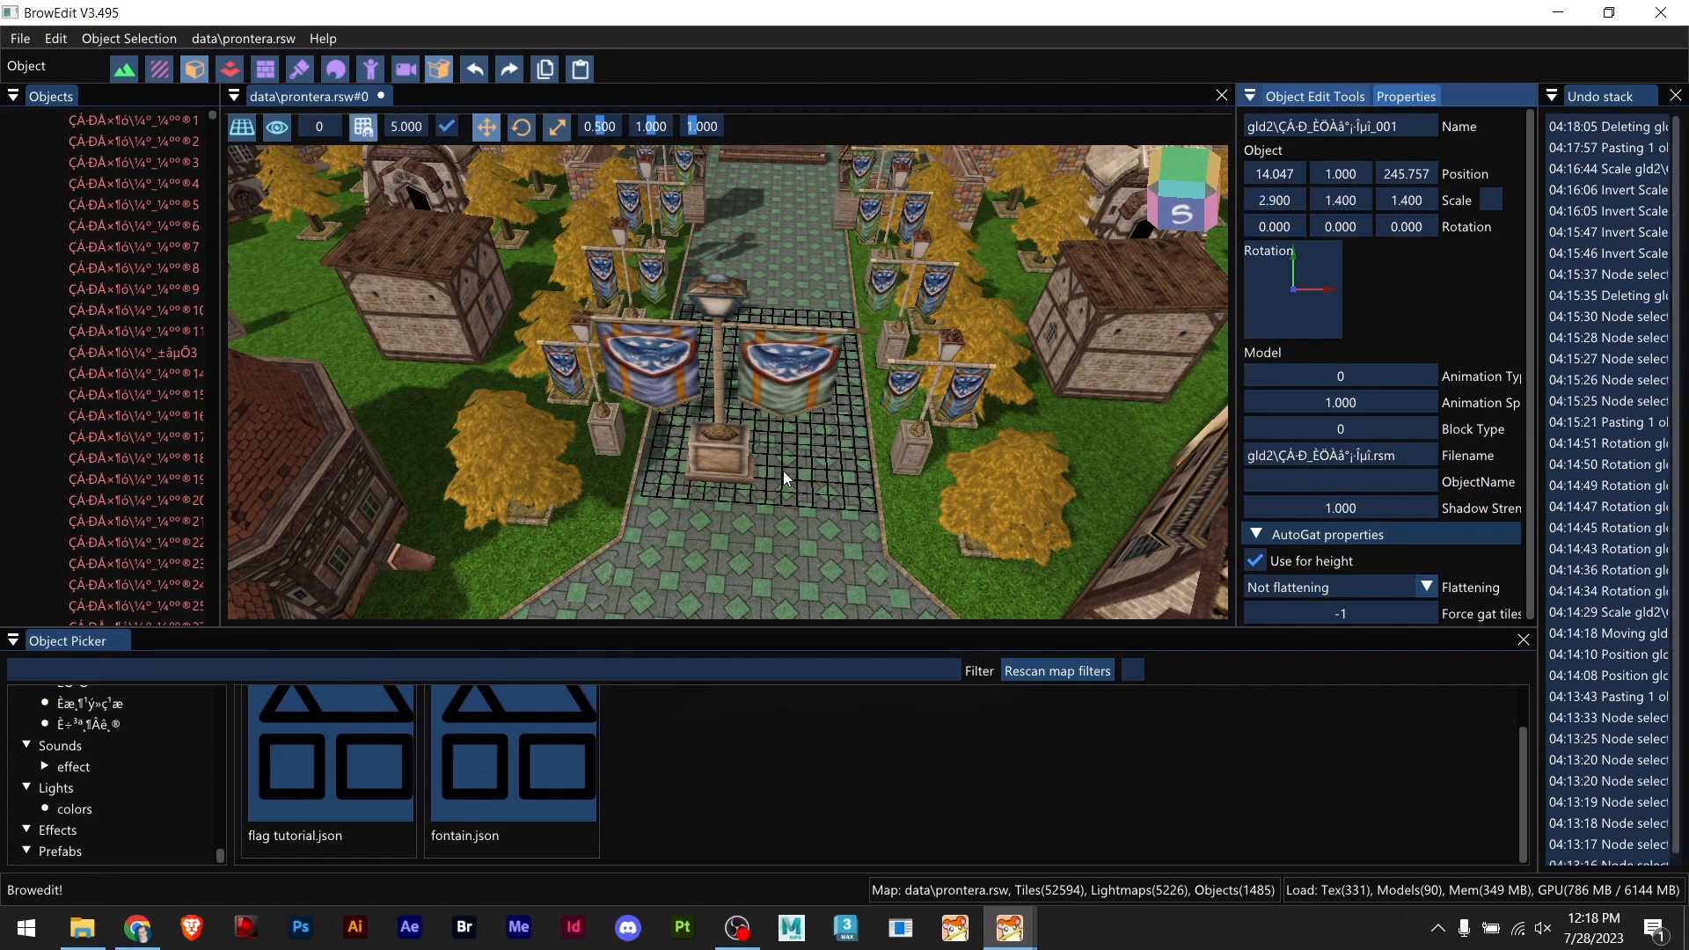
pyautogui.click(327, 754)
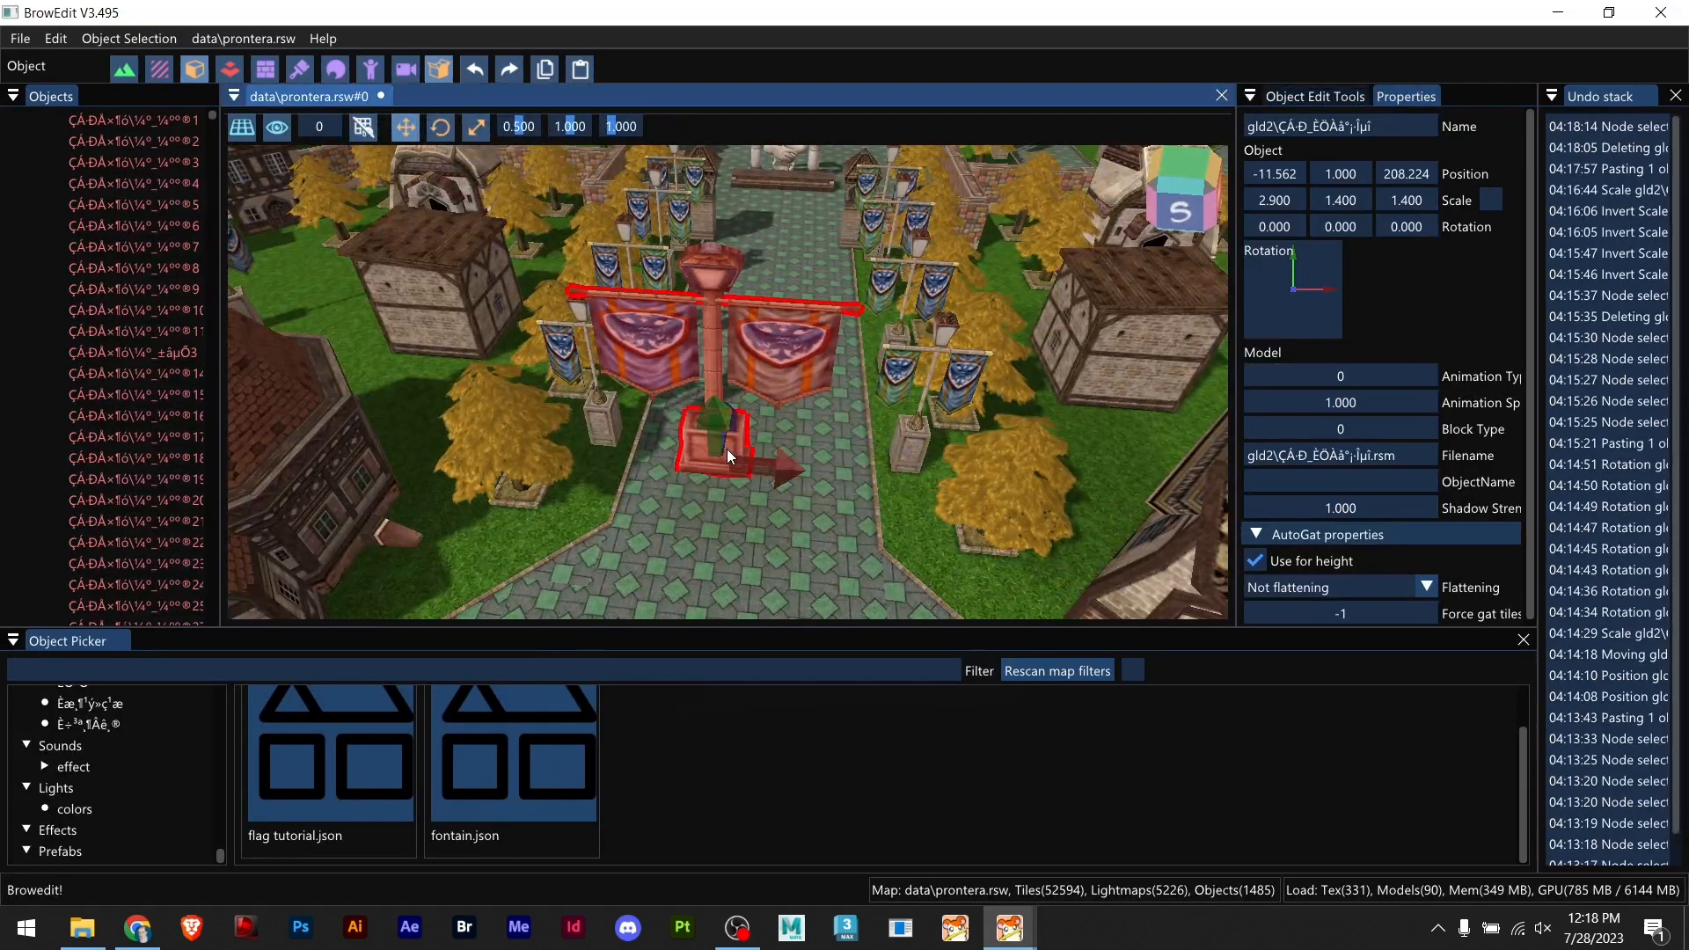
pyautogui.click(1313, 95)
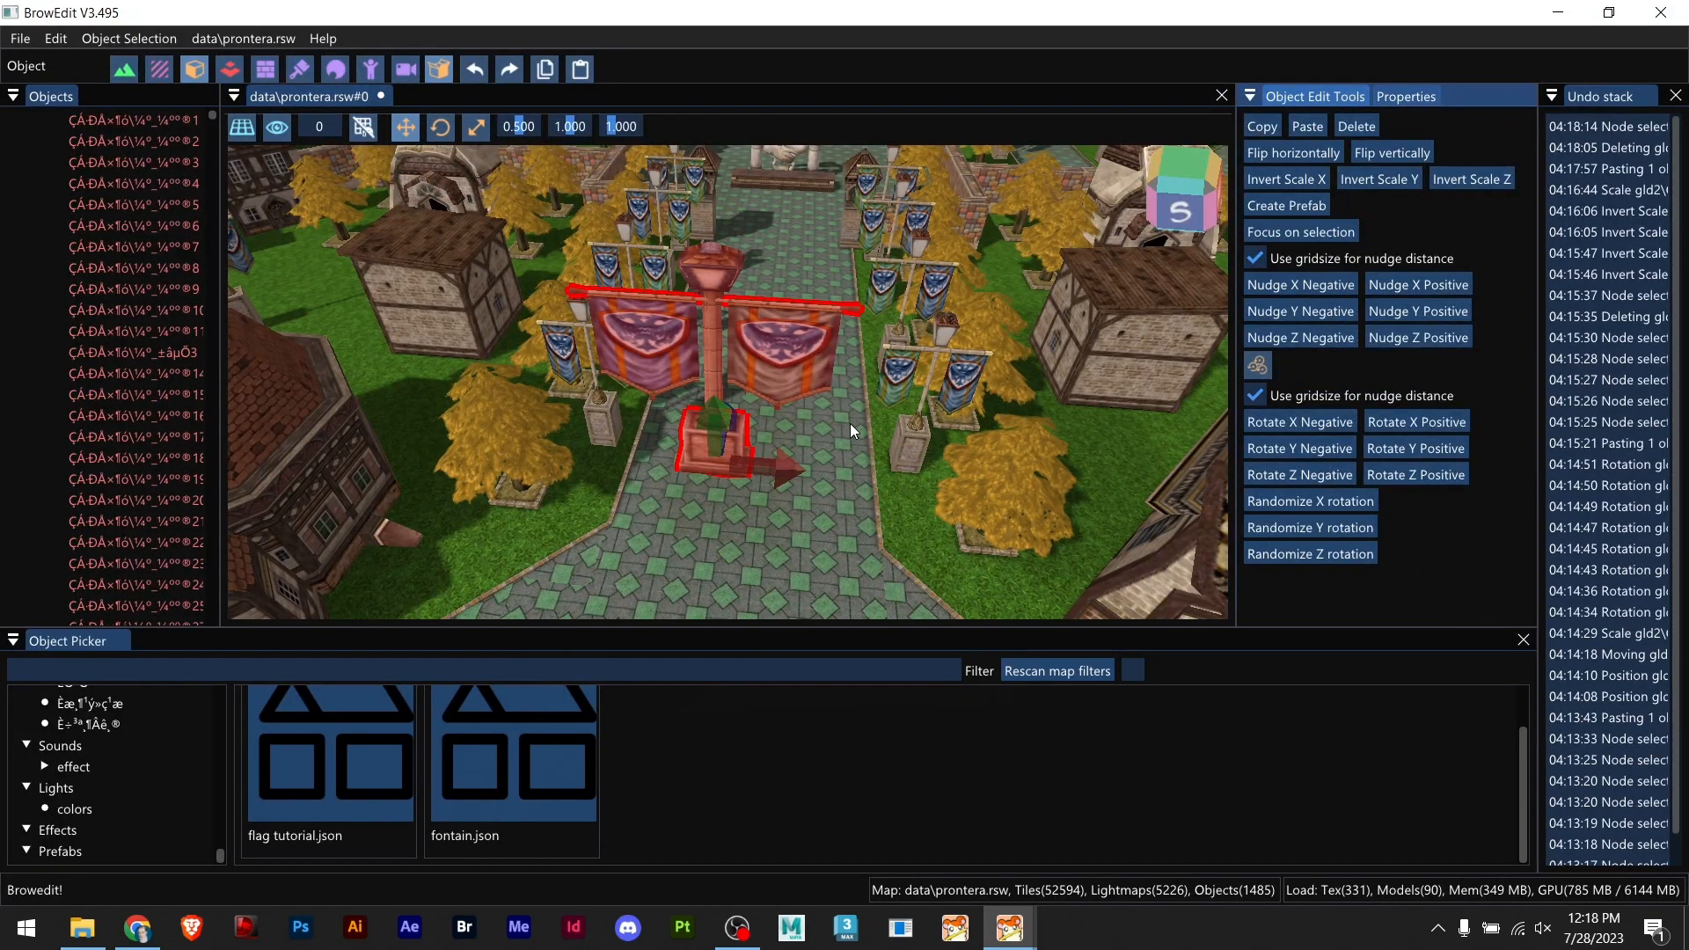
pyautogui.moveTo(866, 426)
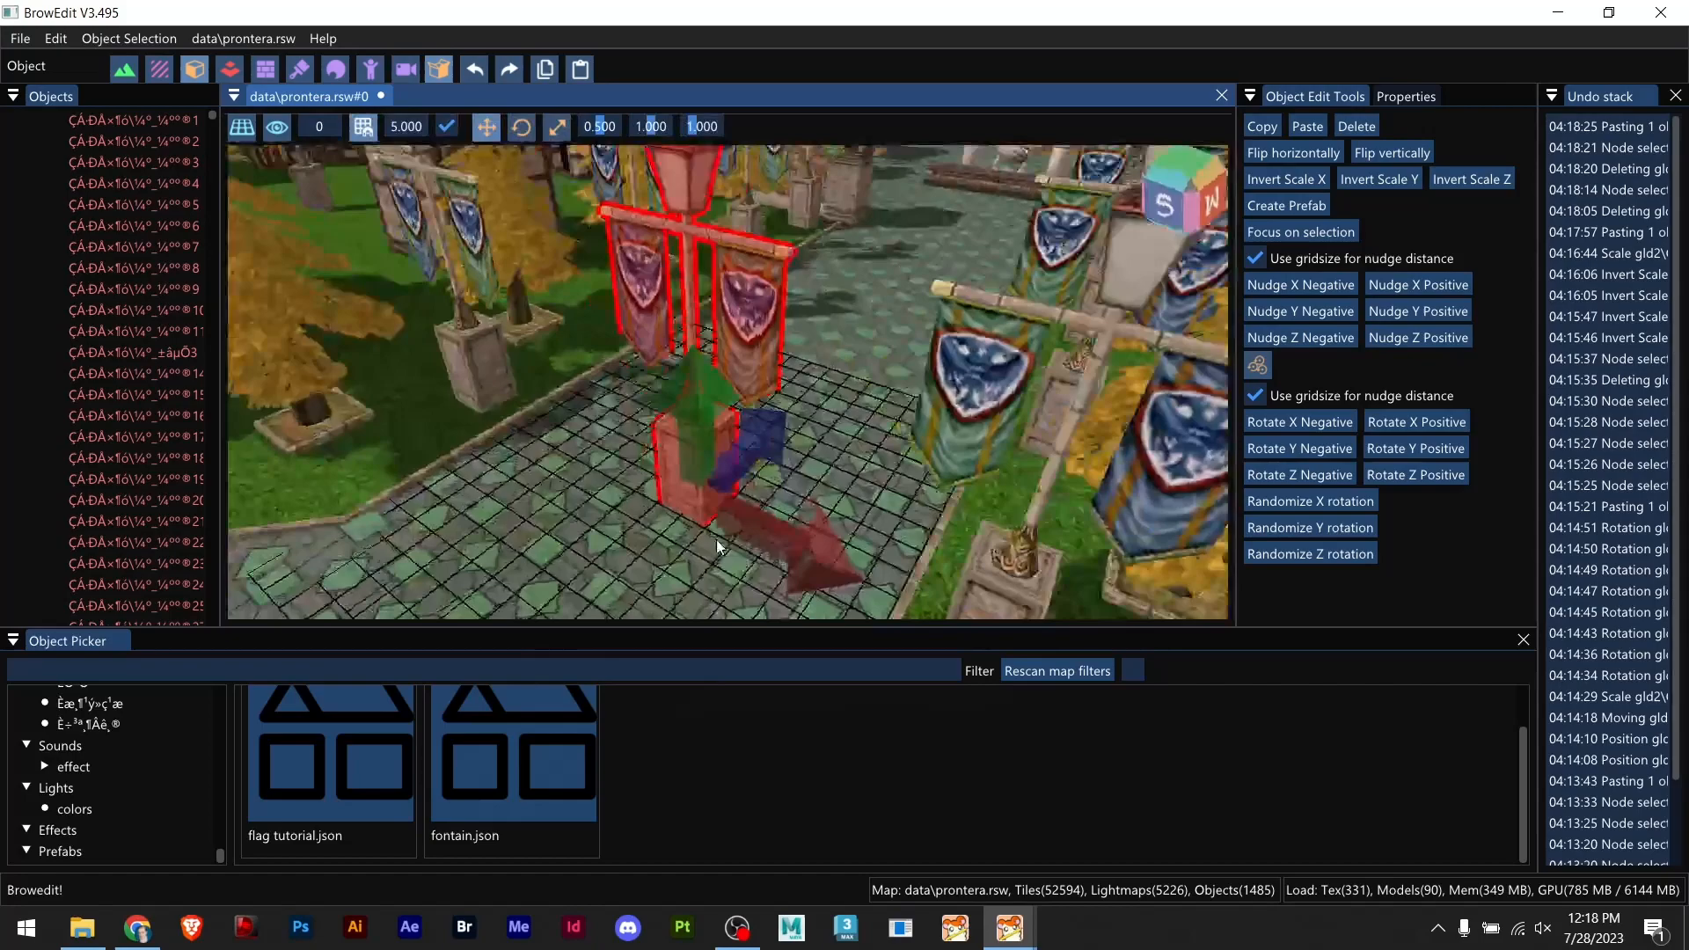
pyautogui.moveTo(718, 545); pyautogui.dragTo(818, 441)
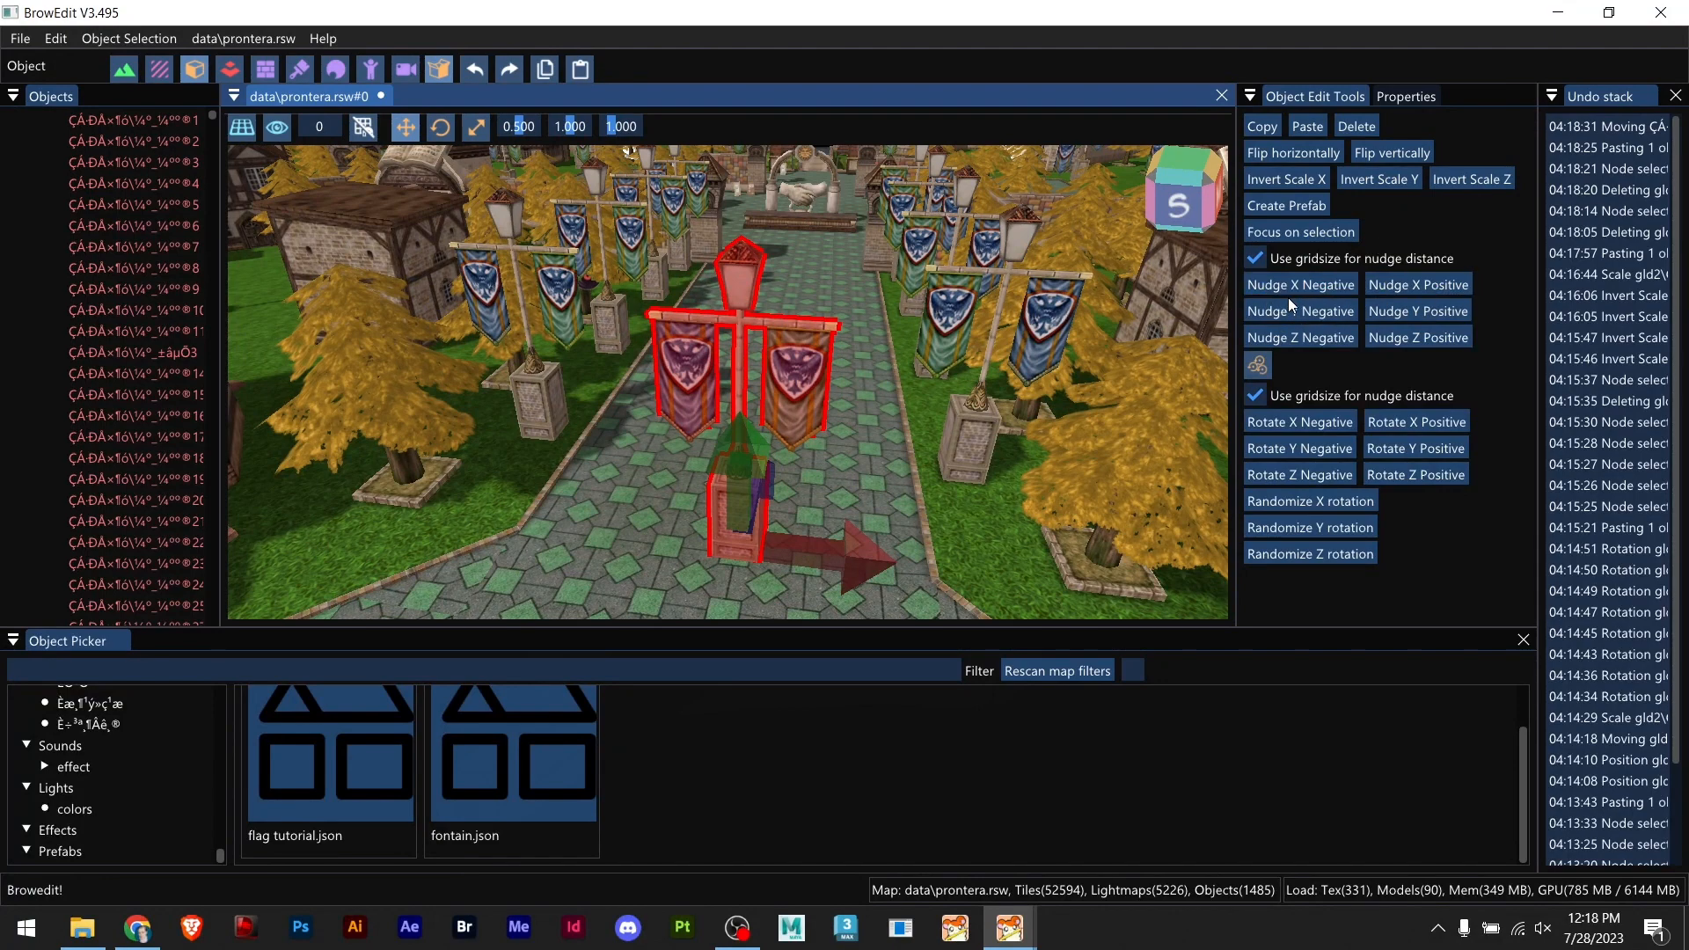
# Step: Nudge the lamp post sideways toward the path centre and drag it along the path
pyautogui.click(1298, 310)
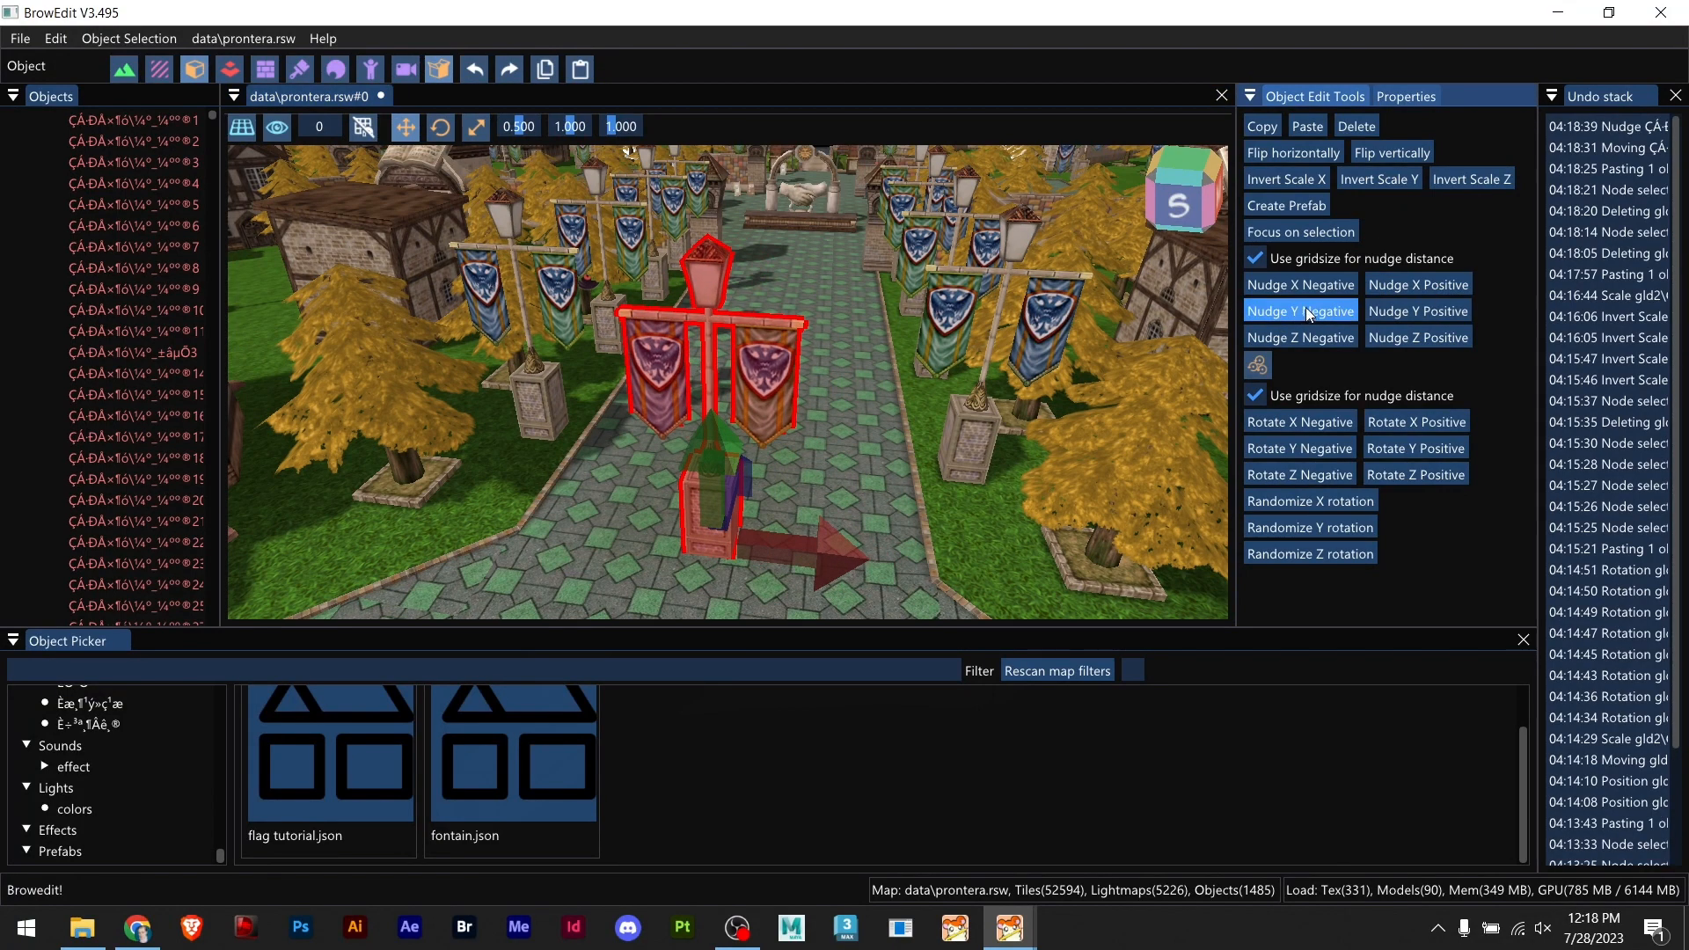
pyautogui.click(1417, 285)
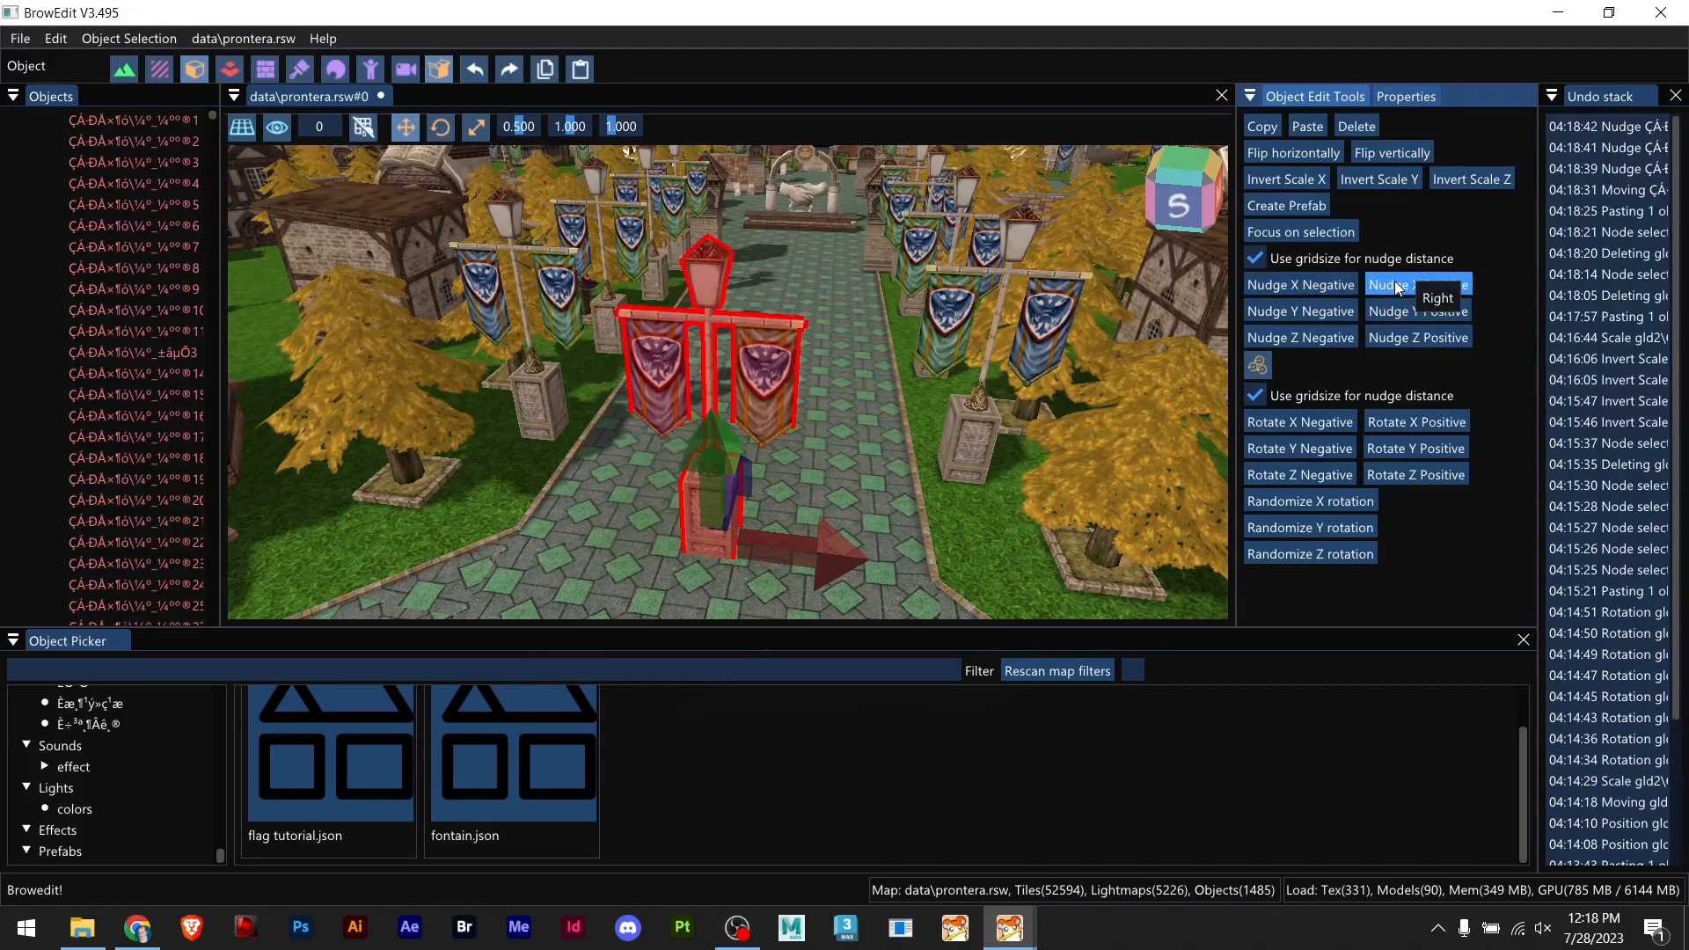
pyautogui.click(1414, 285)
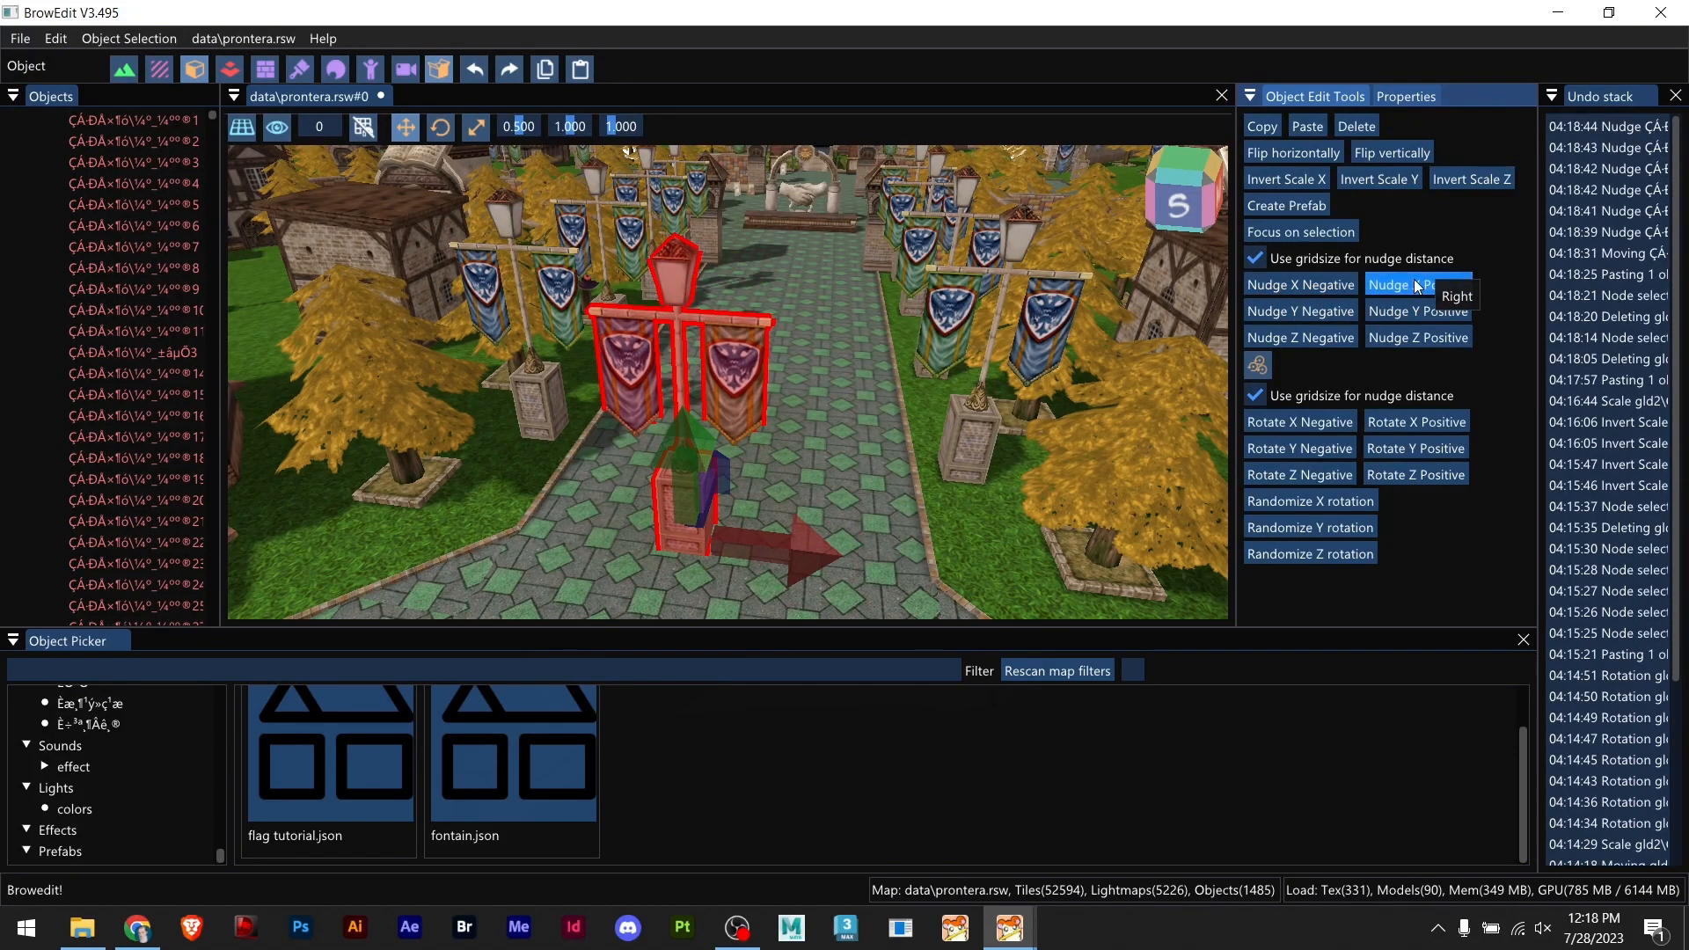
pyautogui.click(1418, 285)
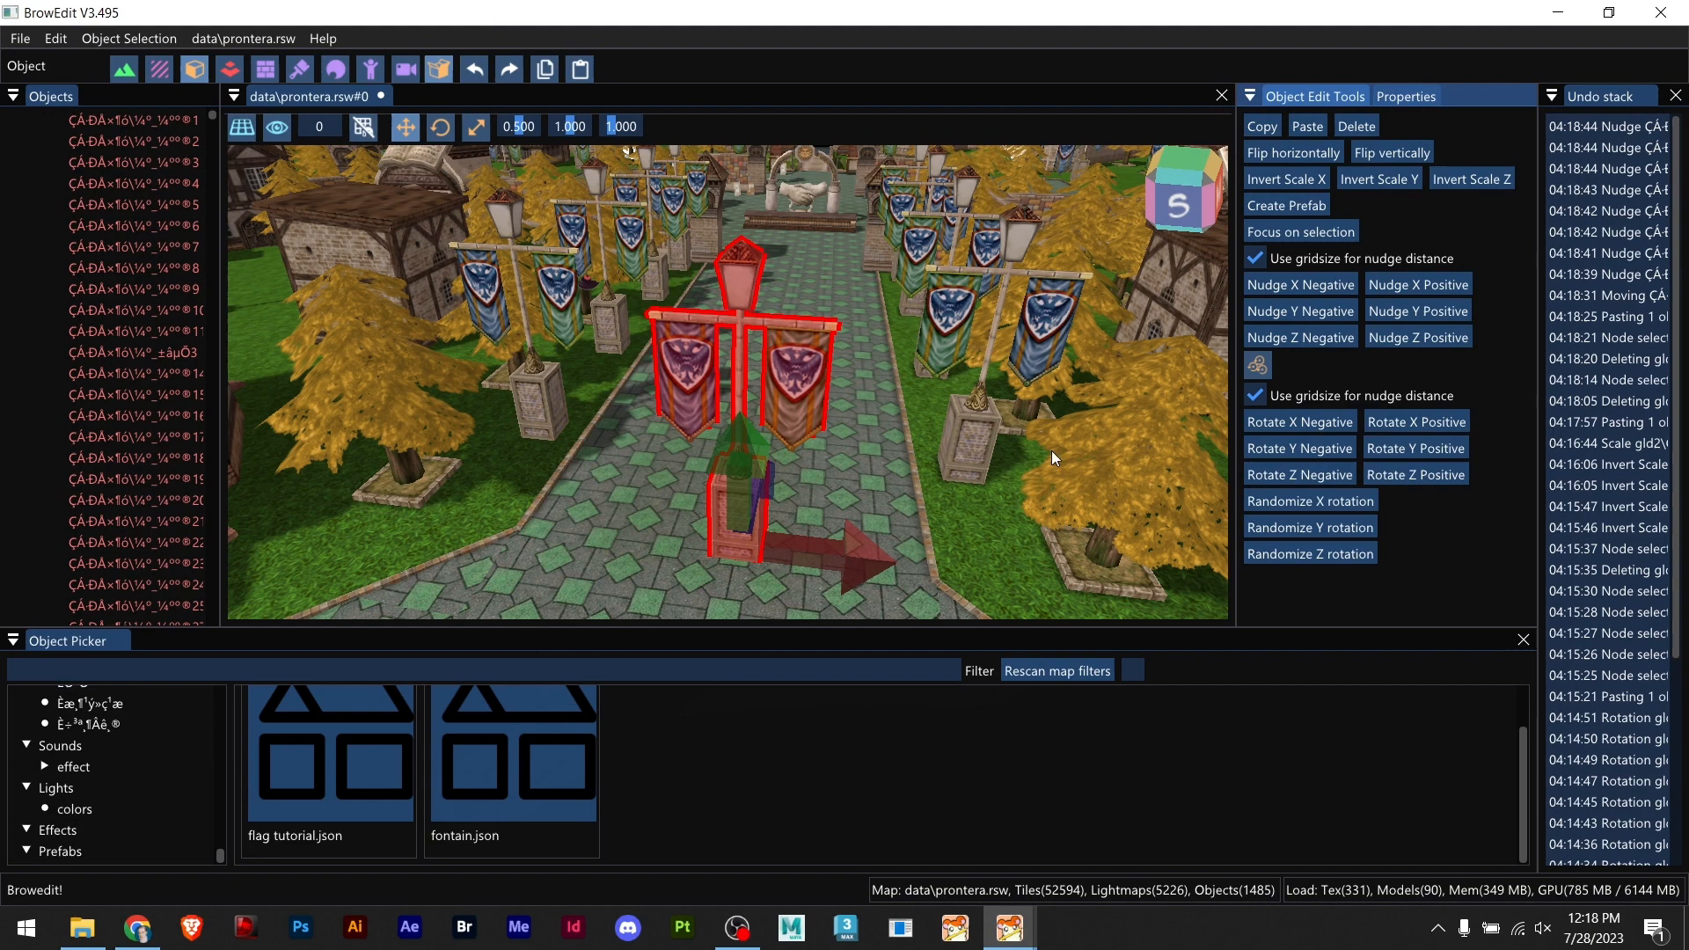
pyautogui.moveTo(862, 549); pyautogui.dragTo(755, 560)
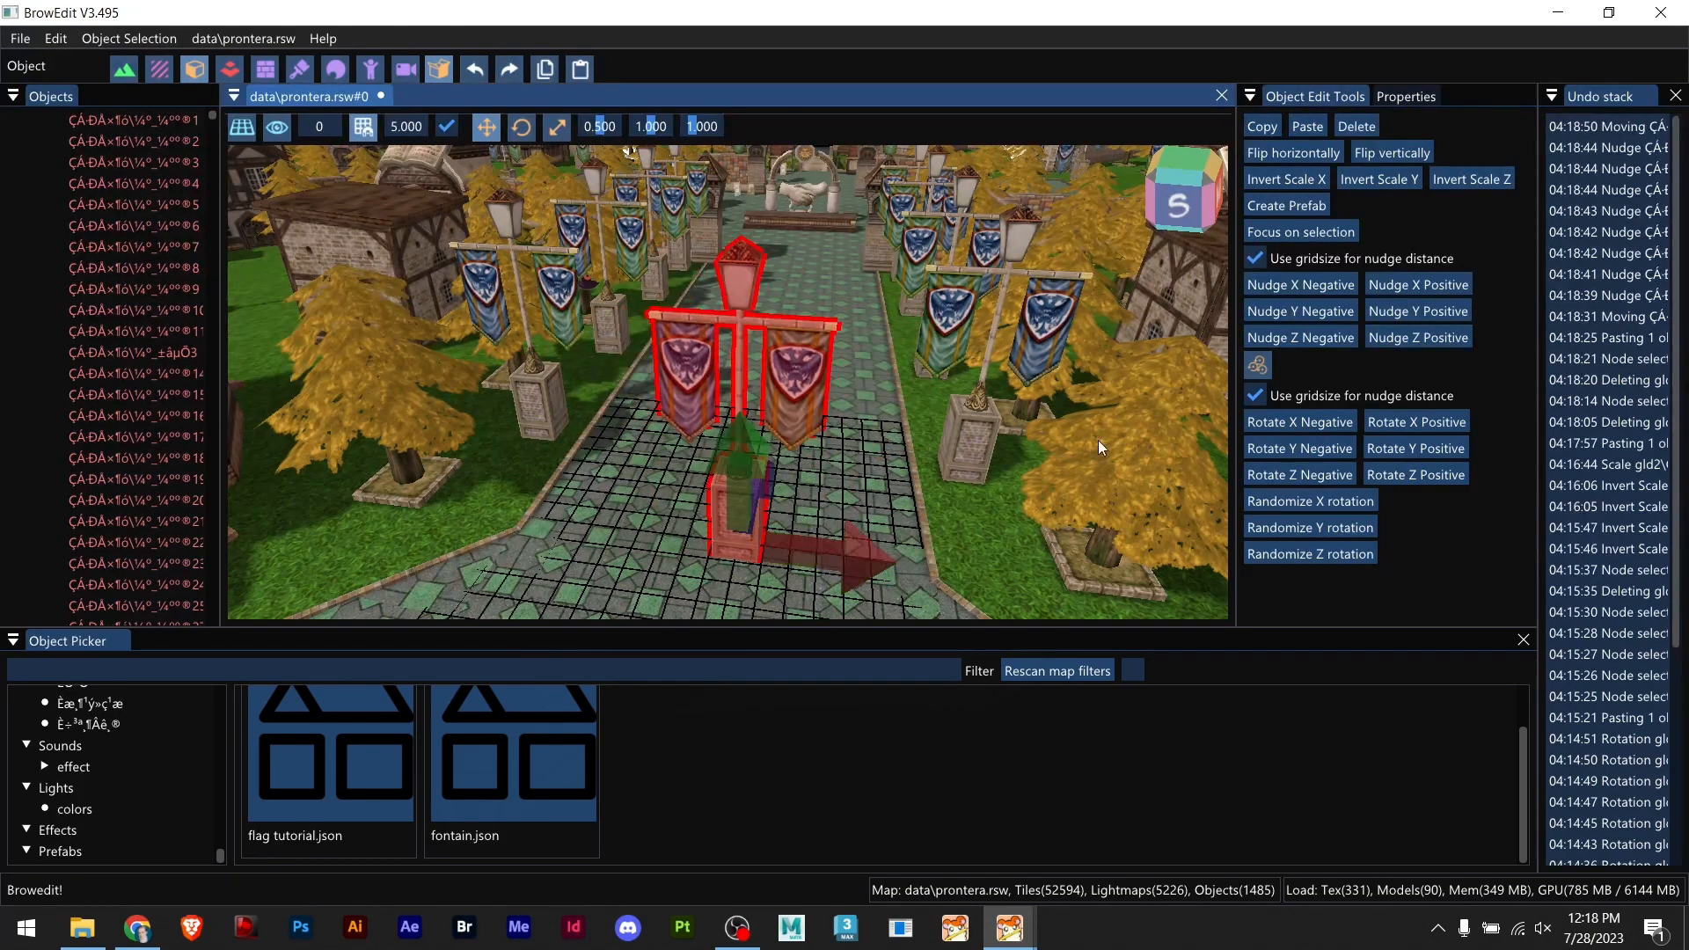
# Step: Nudge the lamp post step by step farther up the stone path
pyautogui.click(1299, 310)
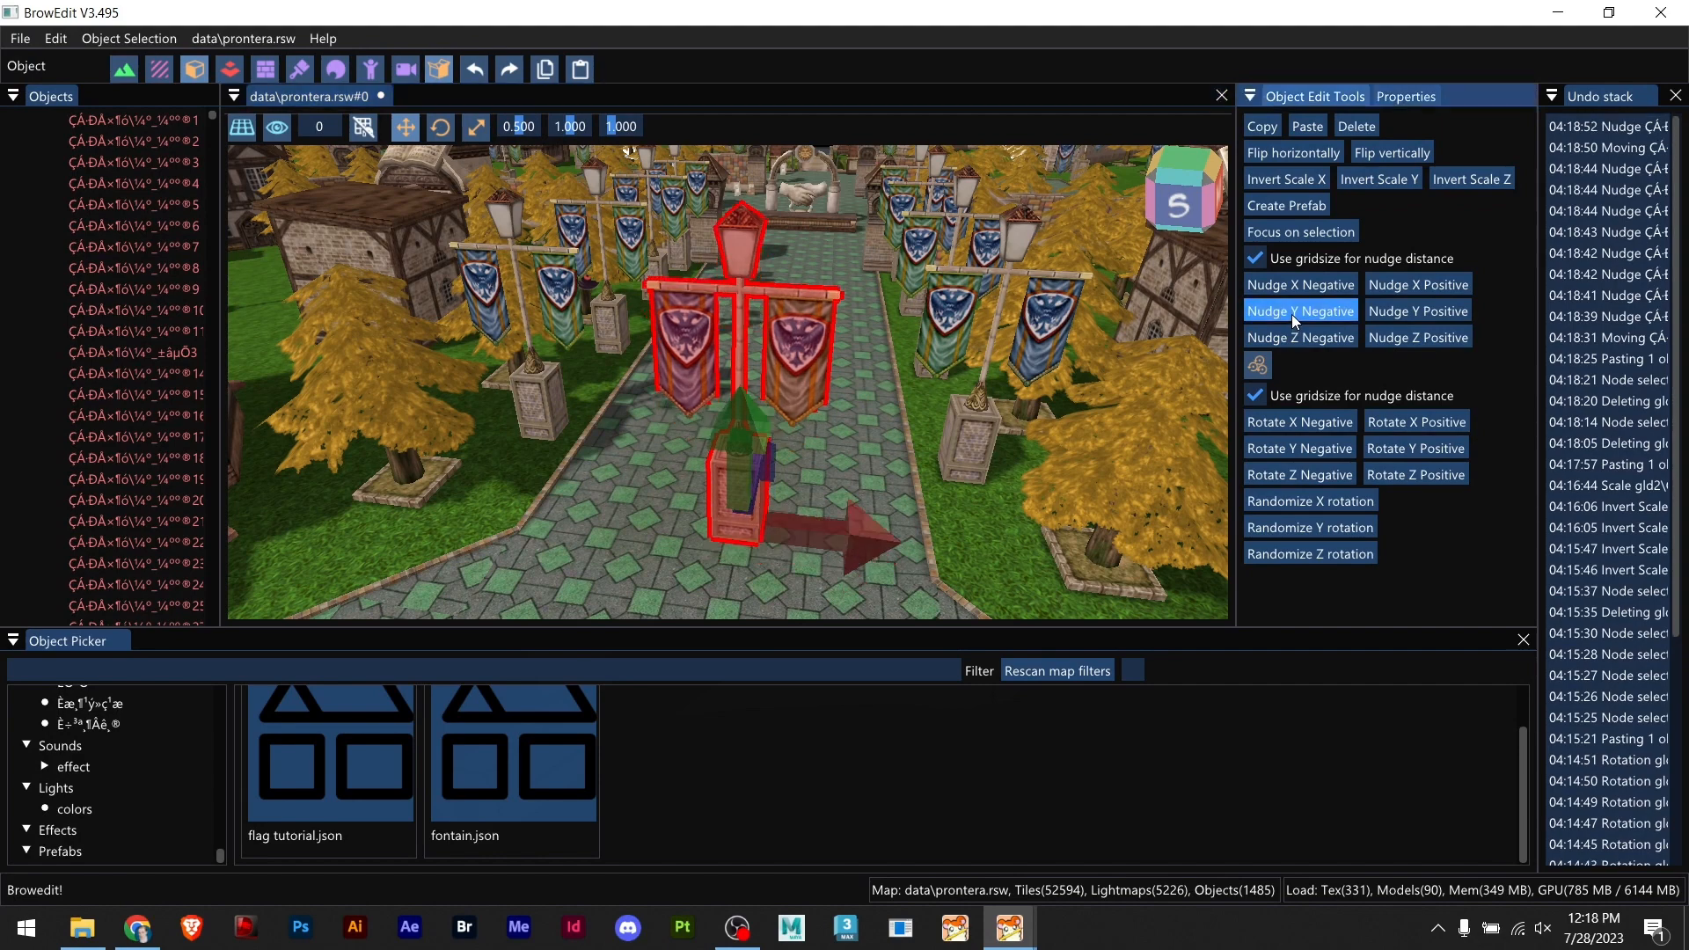
pyautogui.click(1298, 311)
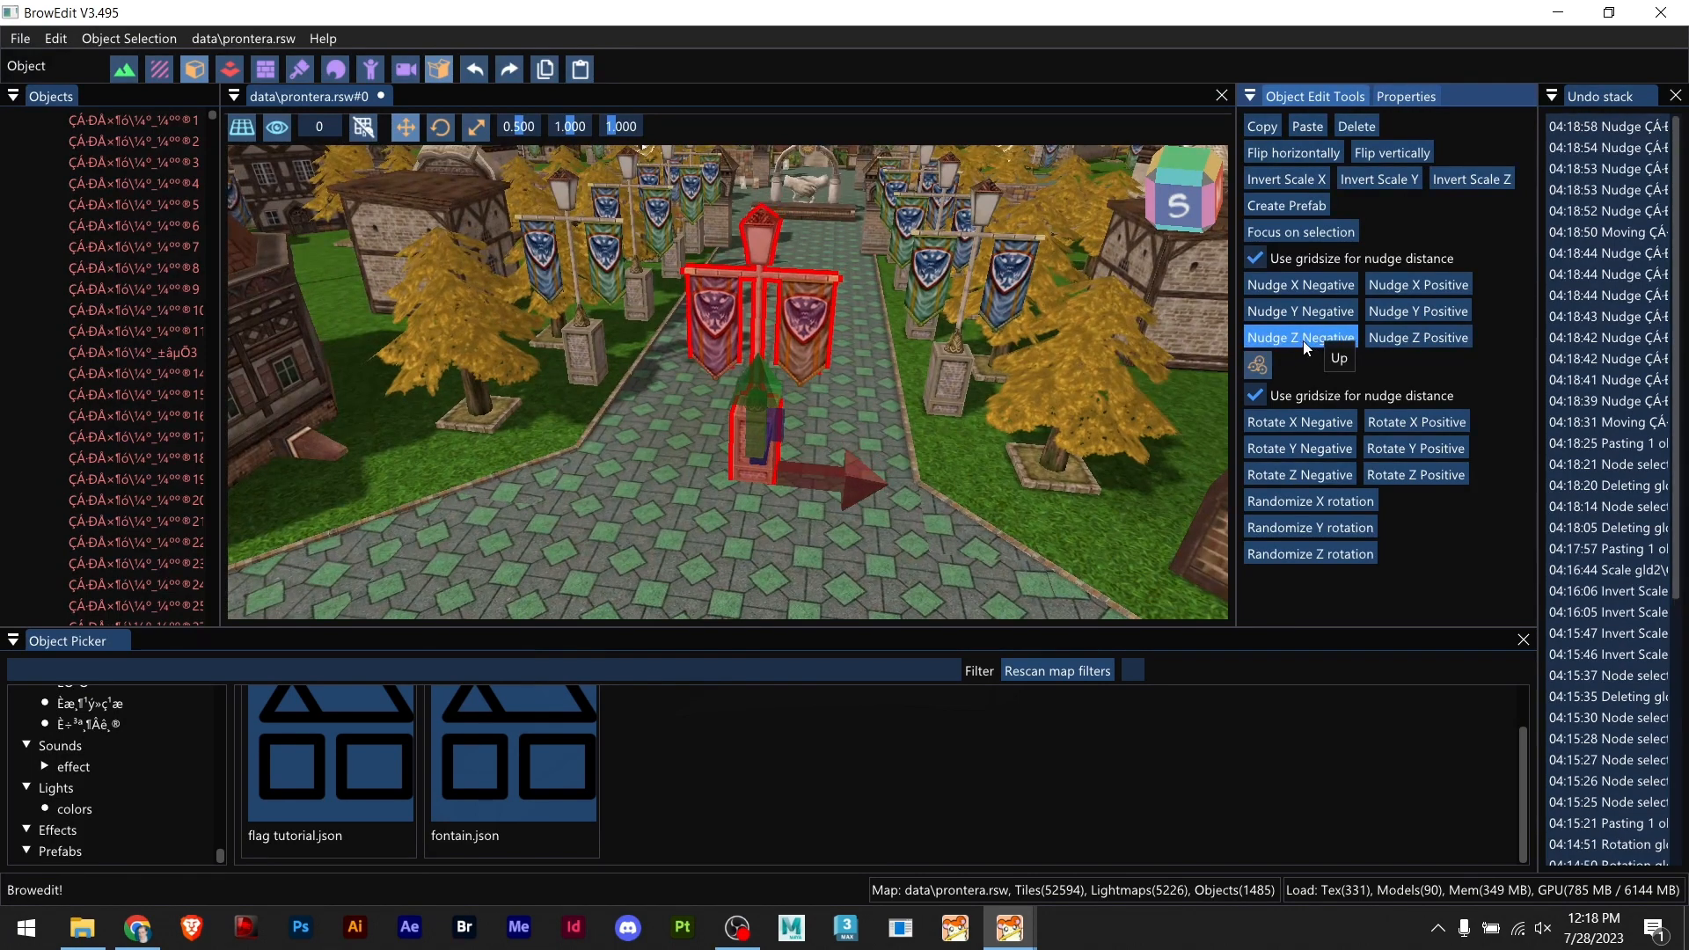
pyautogui.click(1299, 338)
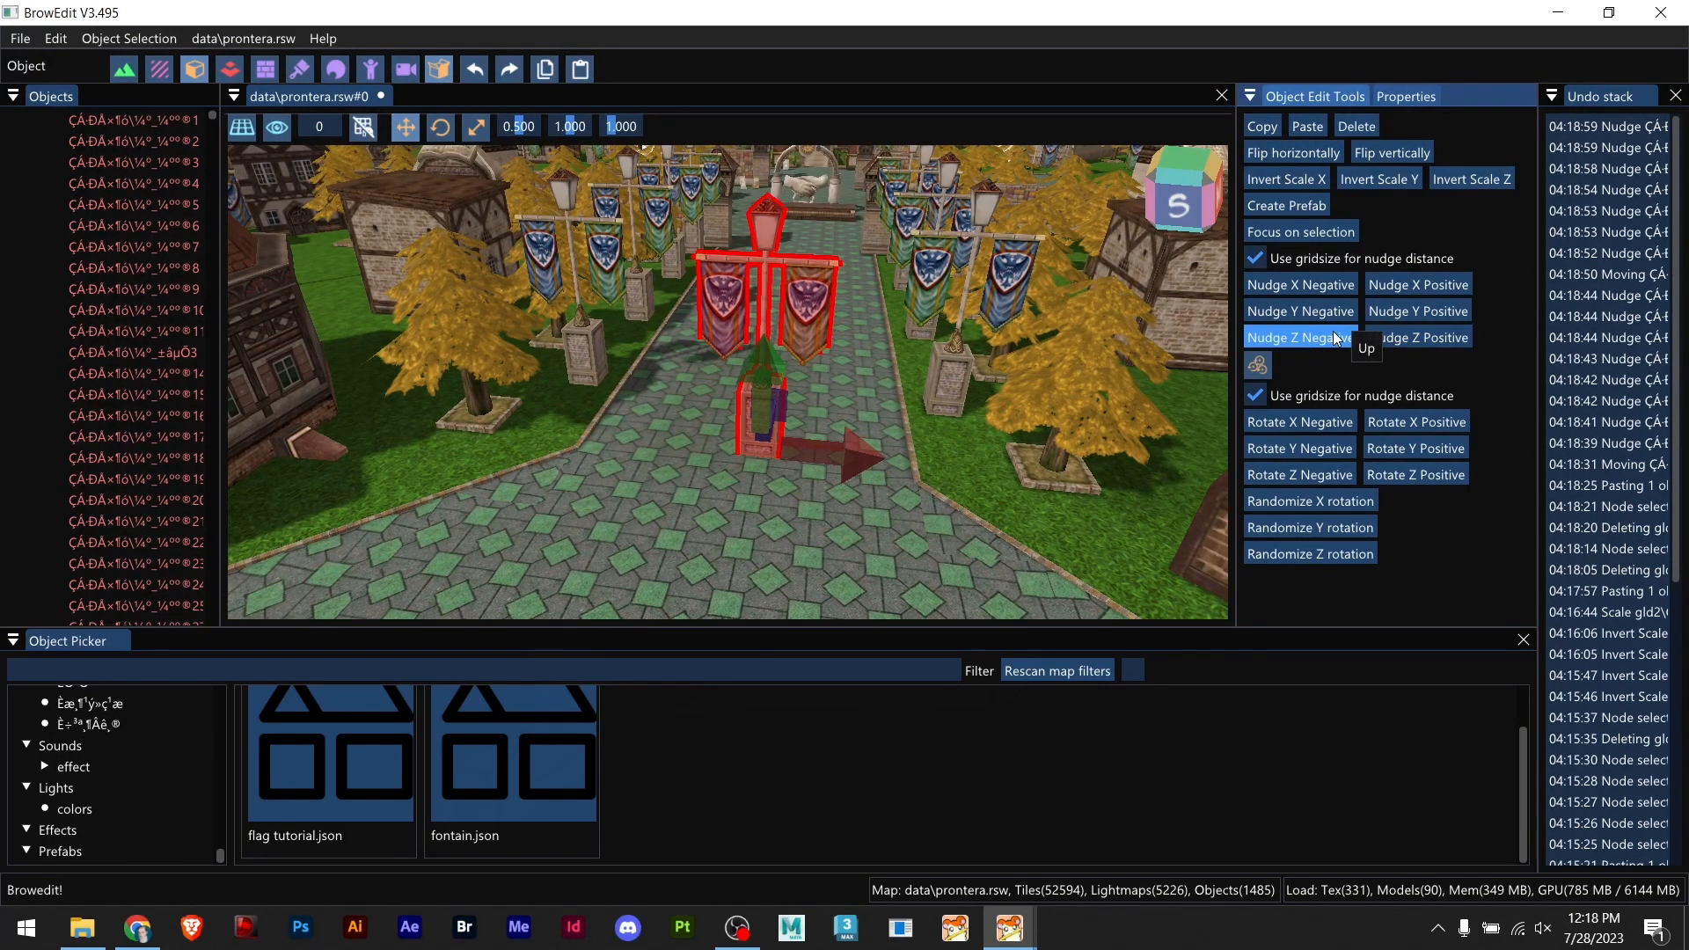
pyautogui.moveTo(1365, 310)
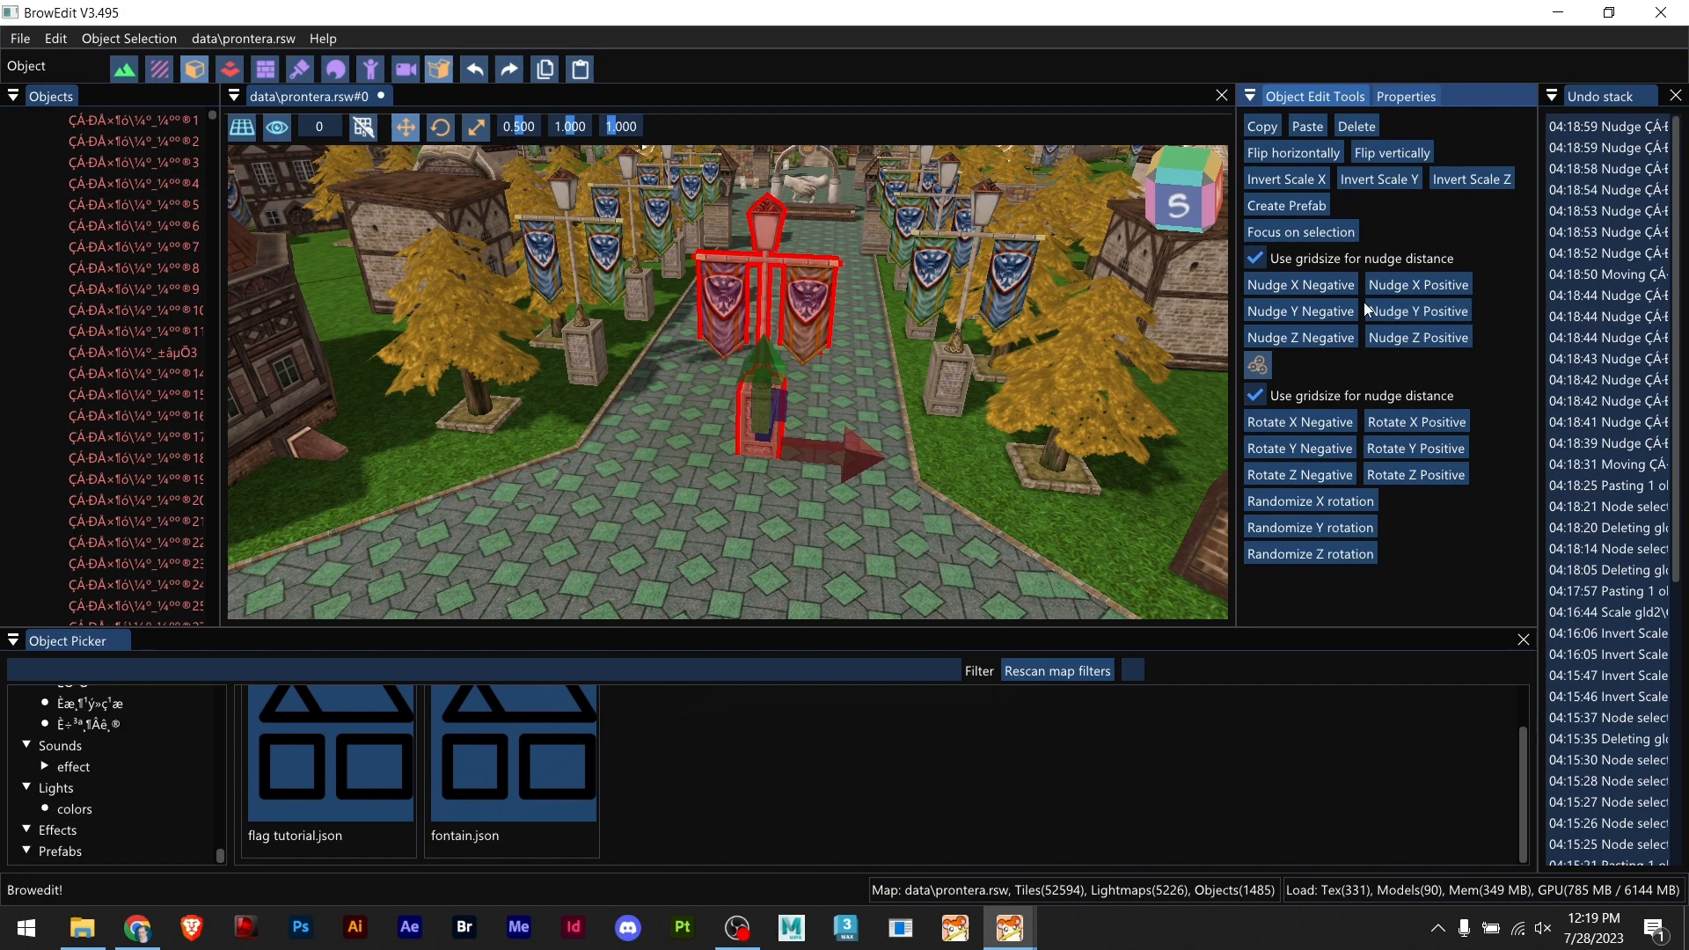
pyautogui.click(1298, 315)
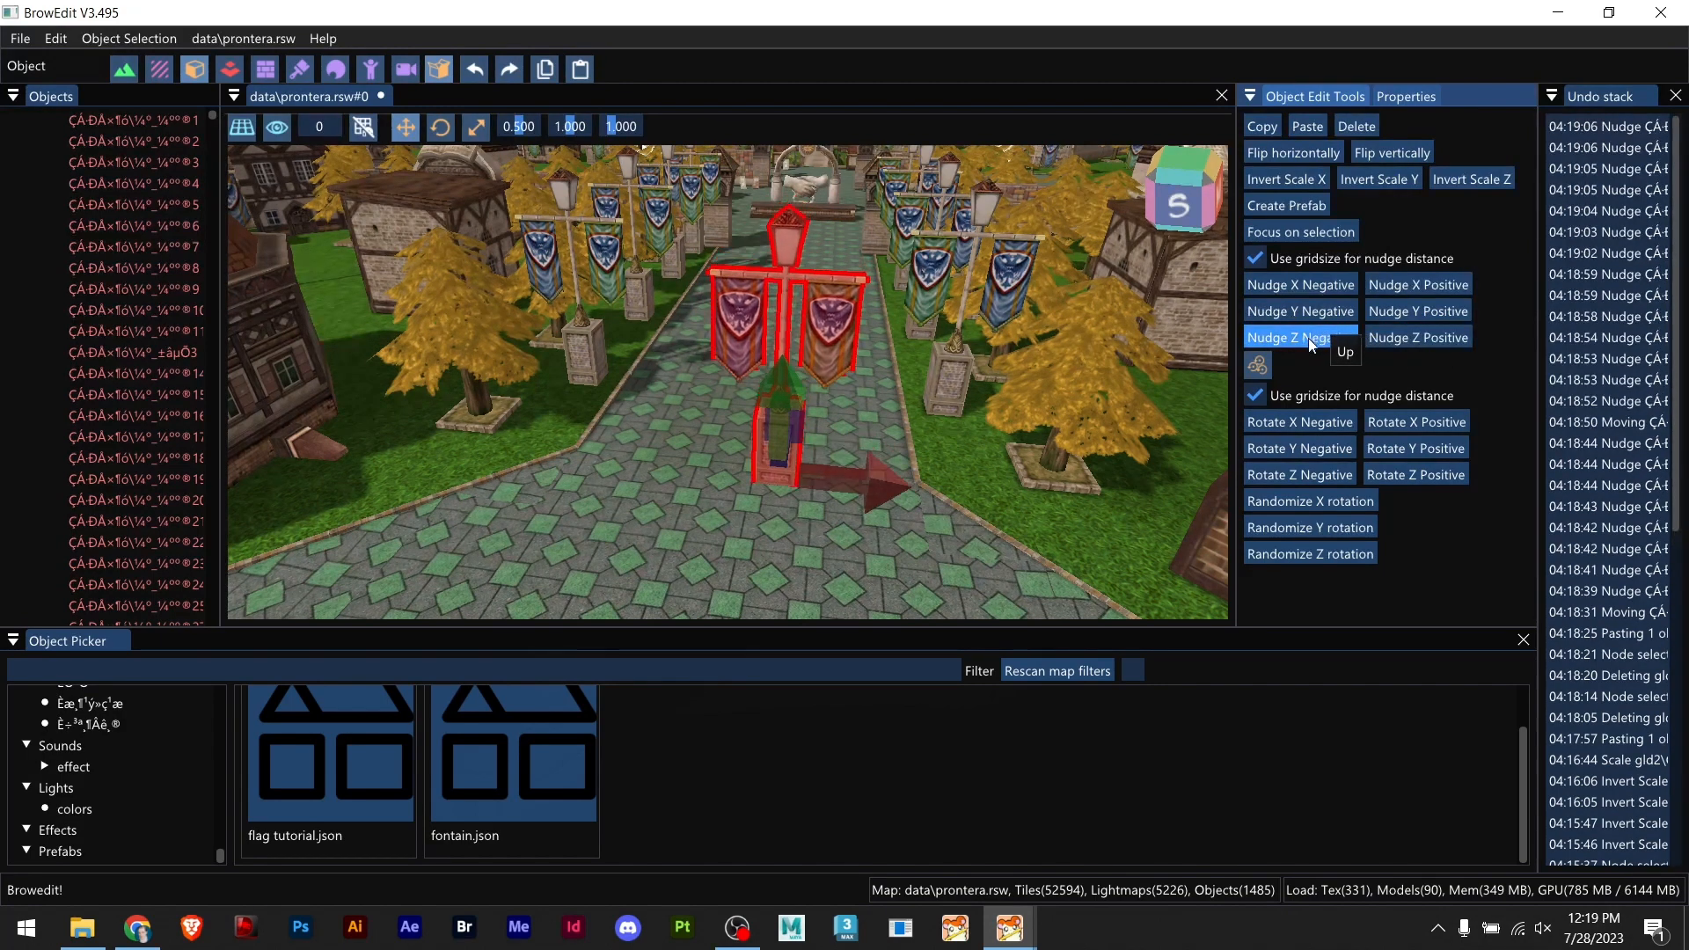
pyautogui.moveTo(1256, 364)
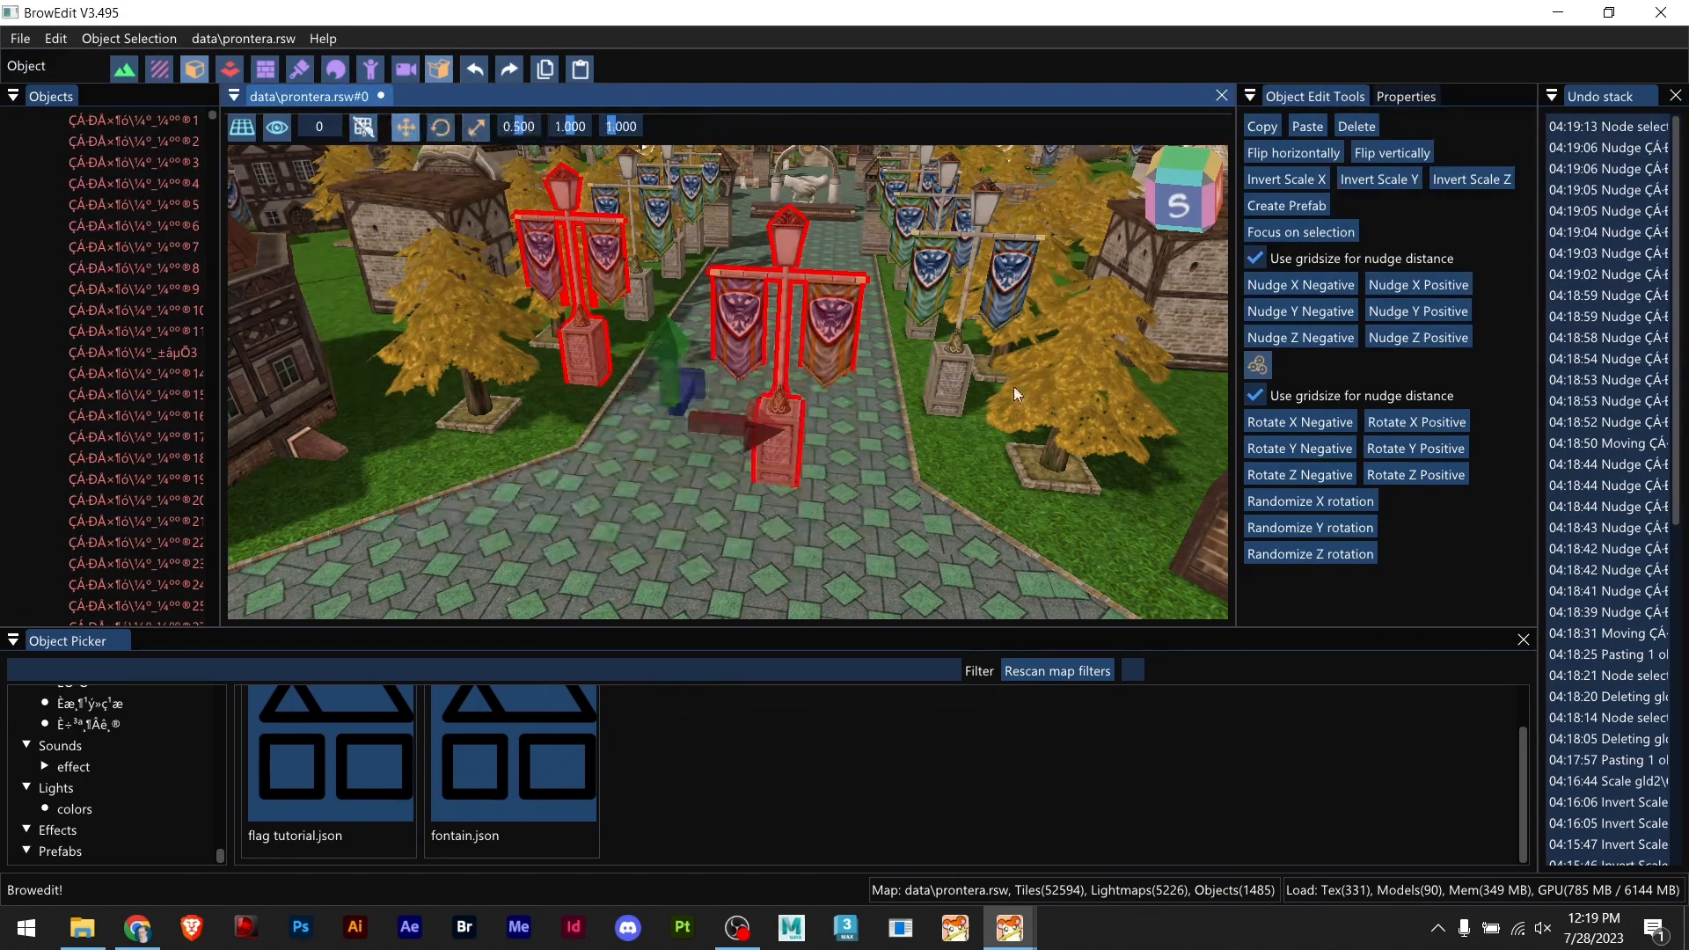
# Step: Rotate both lamp posts a quarter-turn about their own vertical axes so the banners face across the path
pyautogui.click(1416, 309)
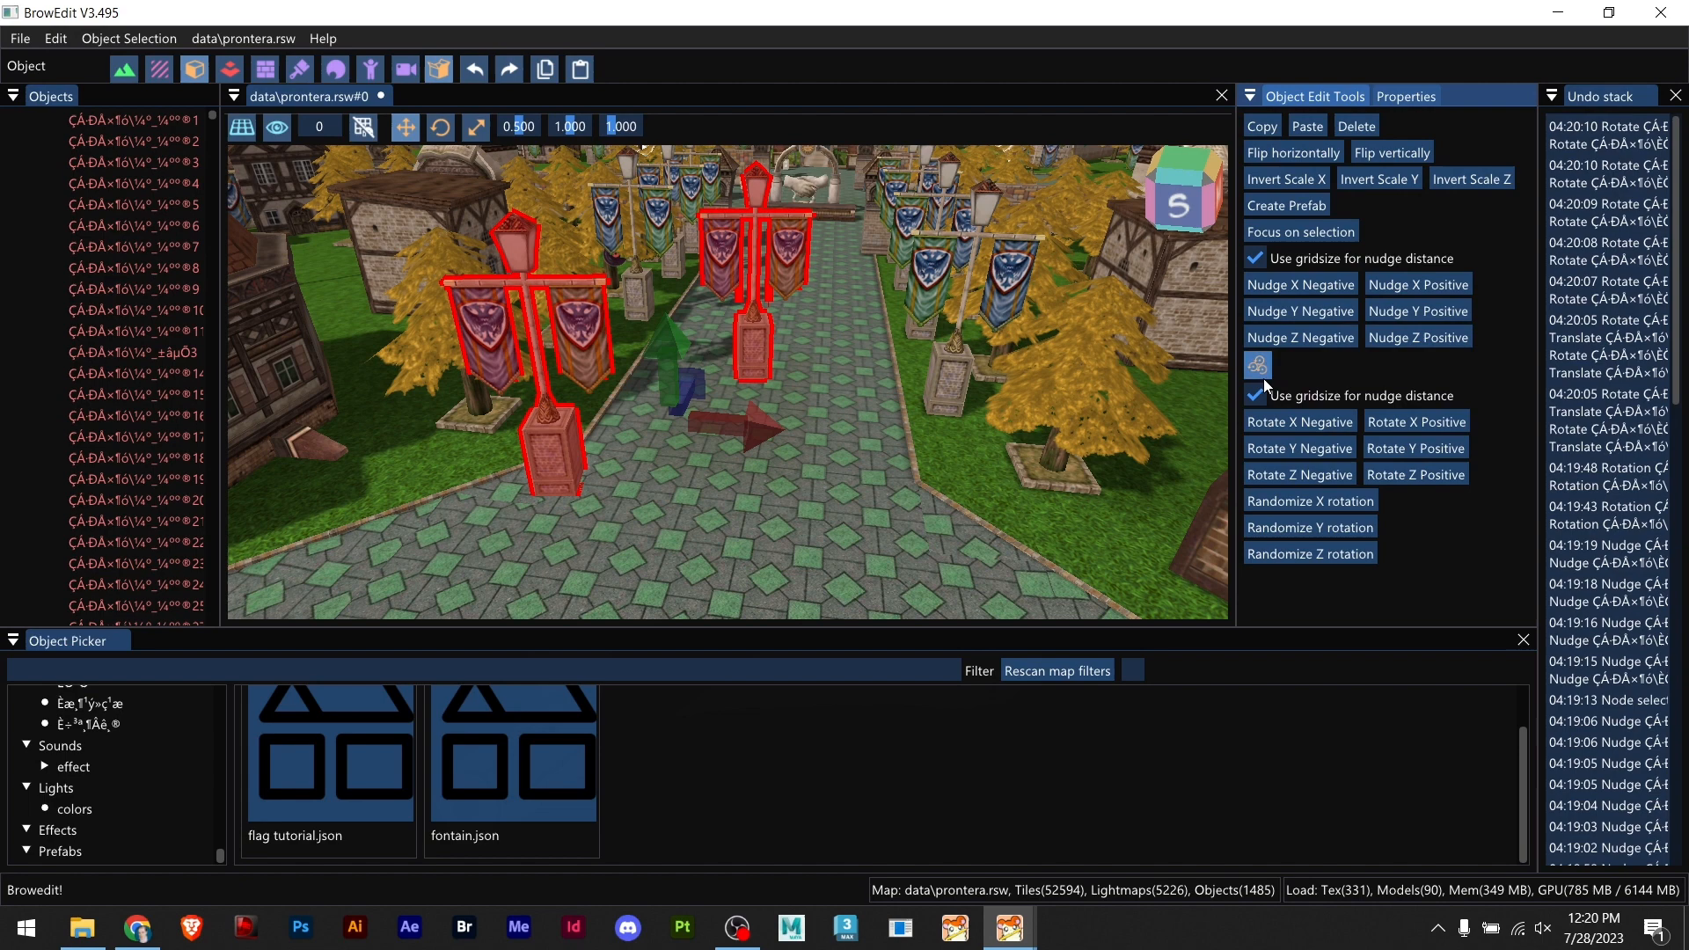
pyautogui.moveTo(1256, 364)
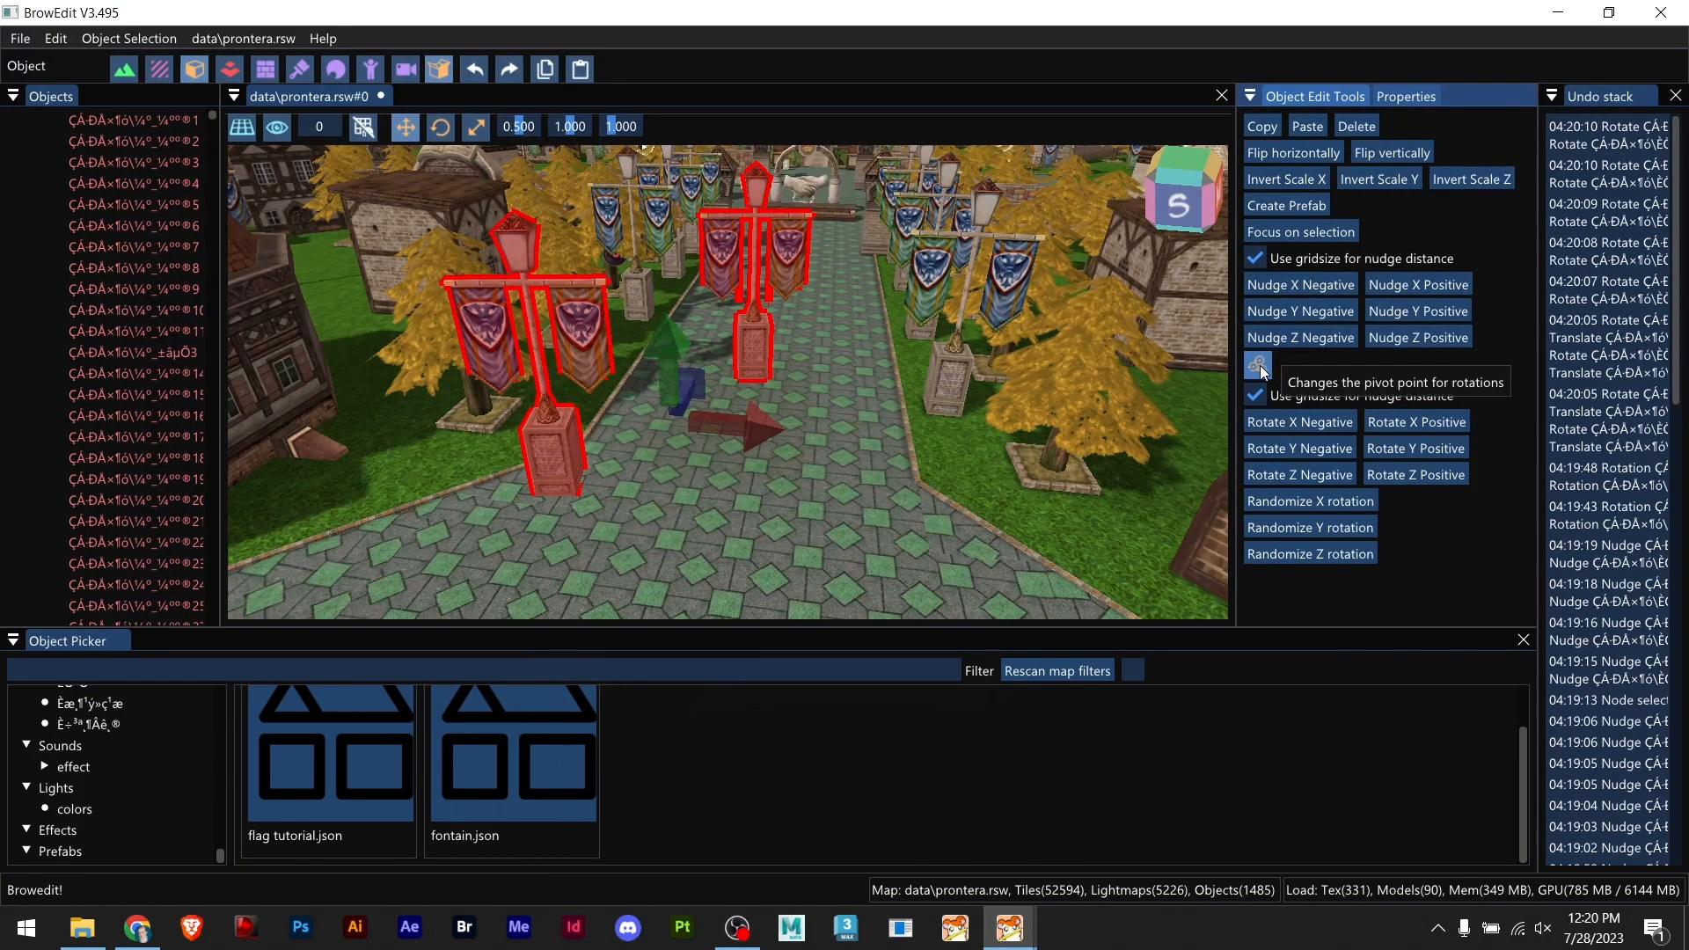
pyautogui.click(1414, 448)
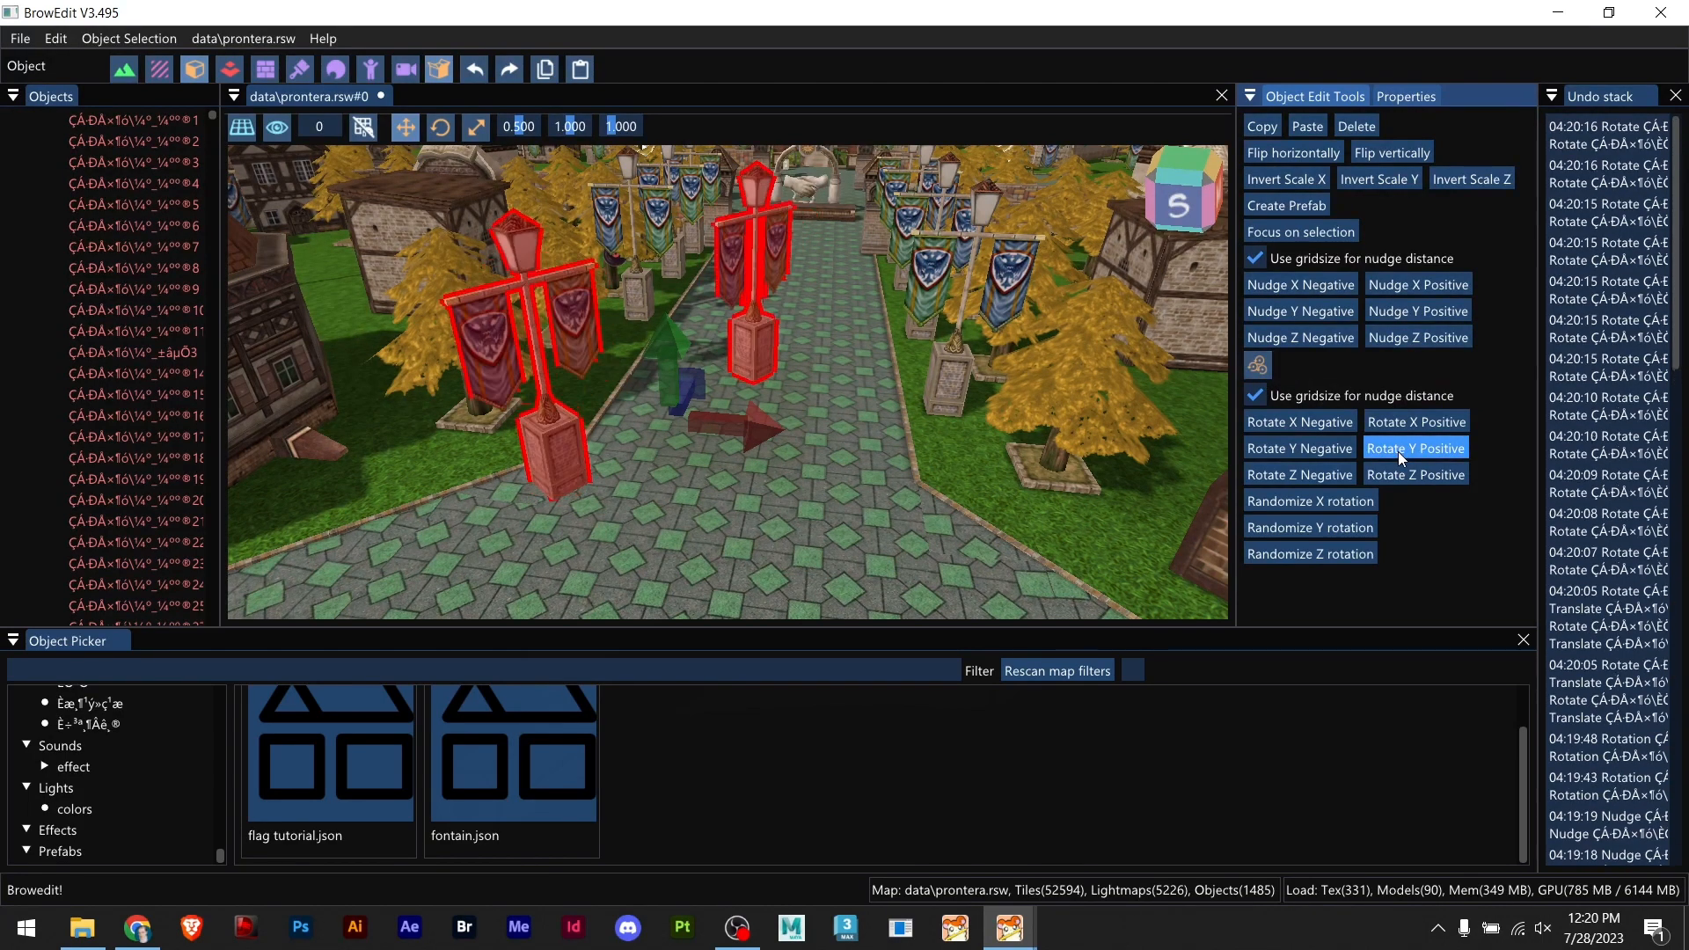
pyautogui.click(1414, 447)
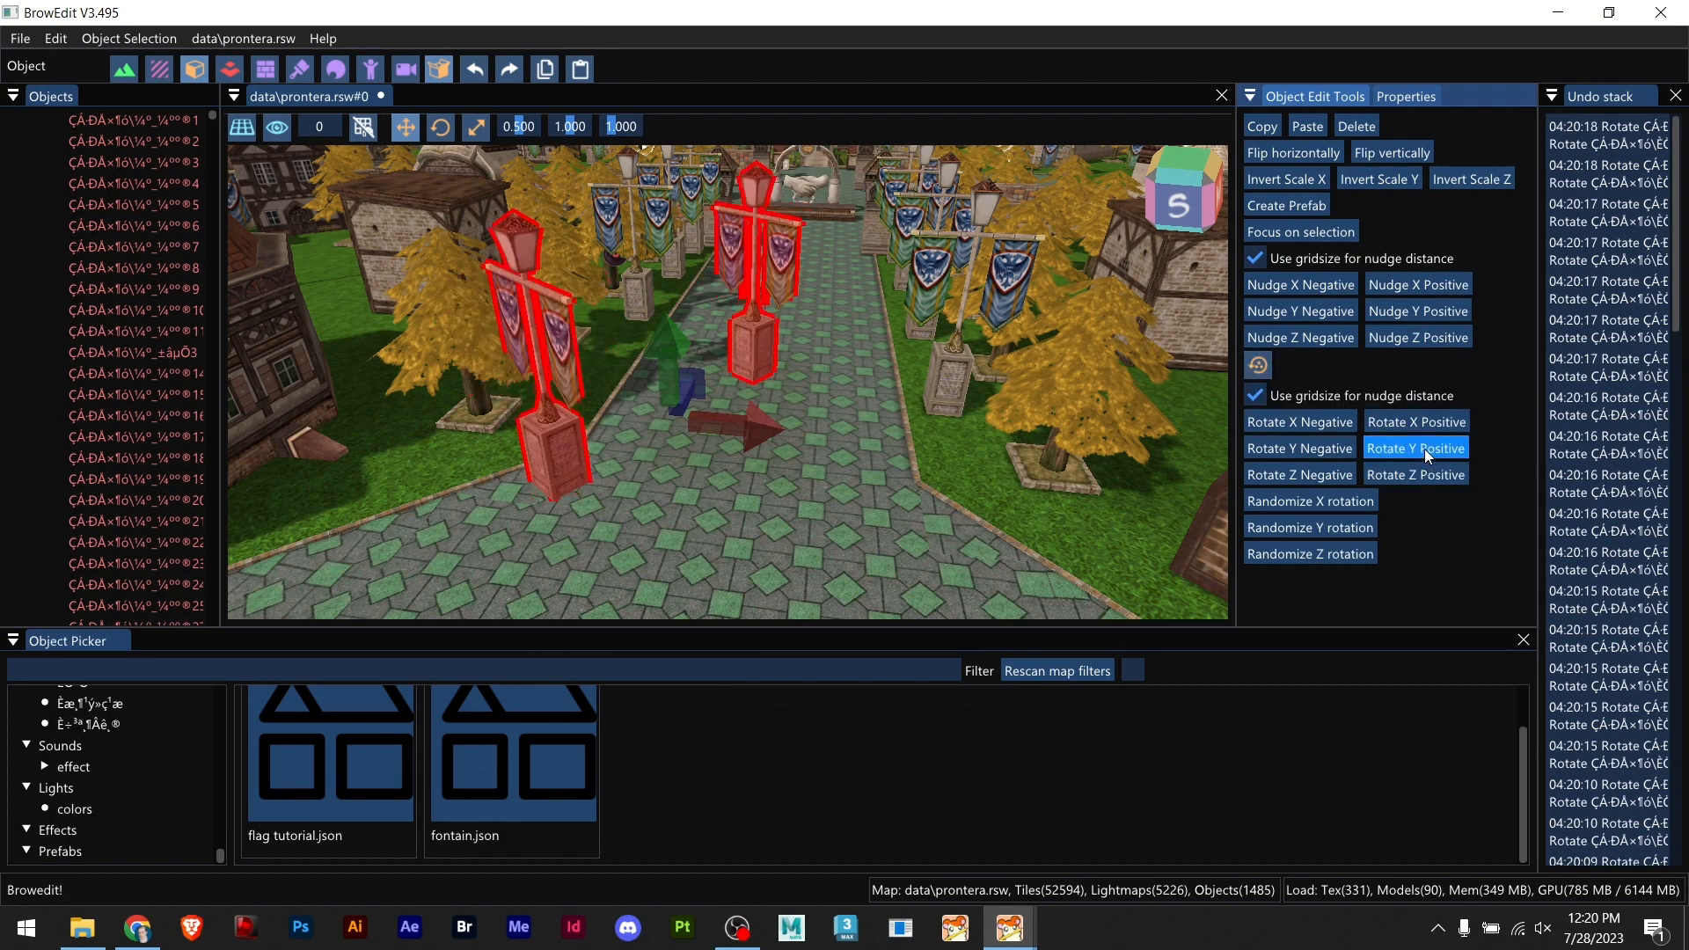
pyautogui.click(1414, 449)
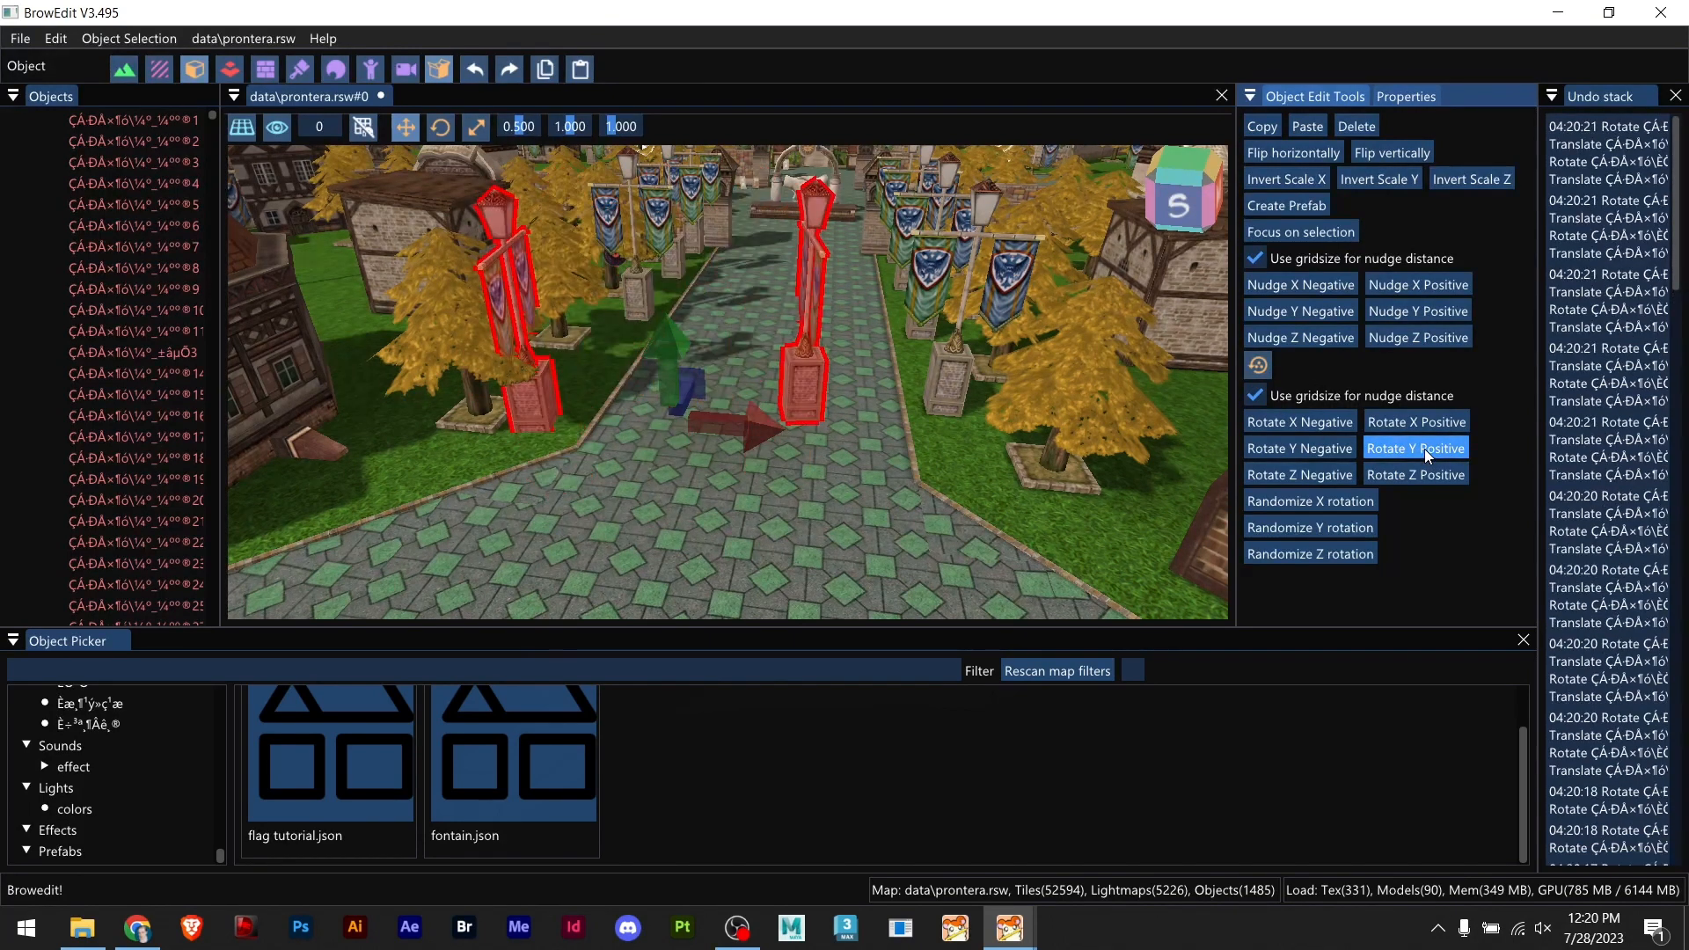
pyautogui.click(1415, 447)
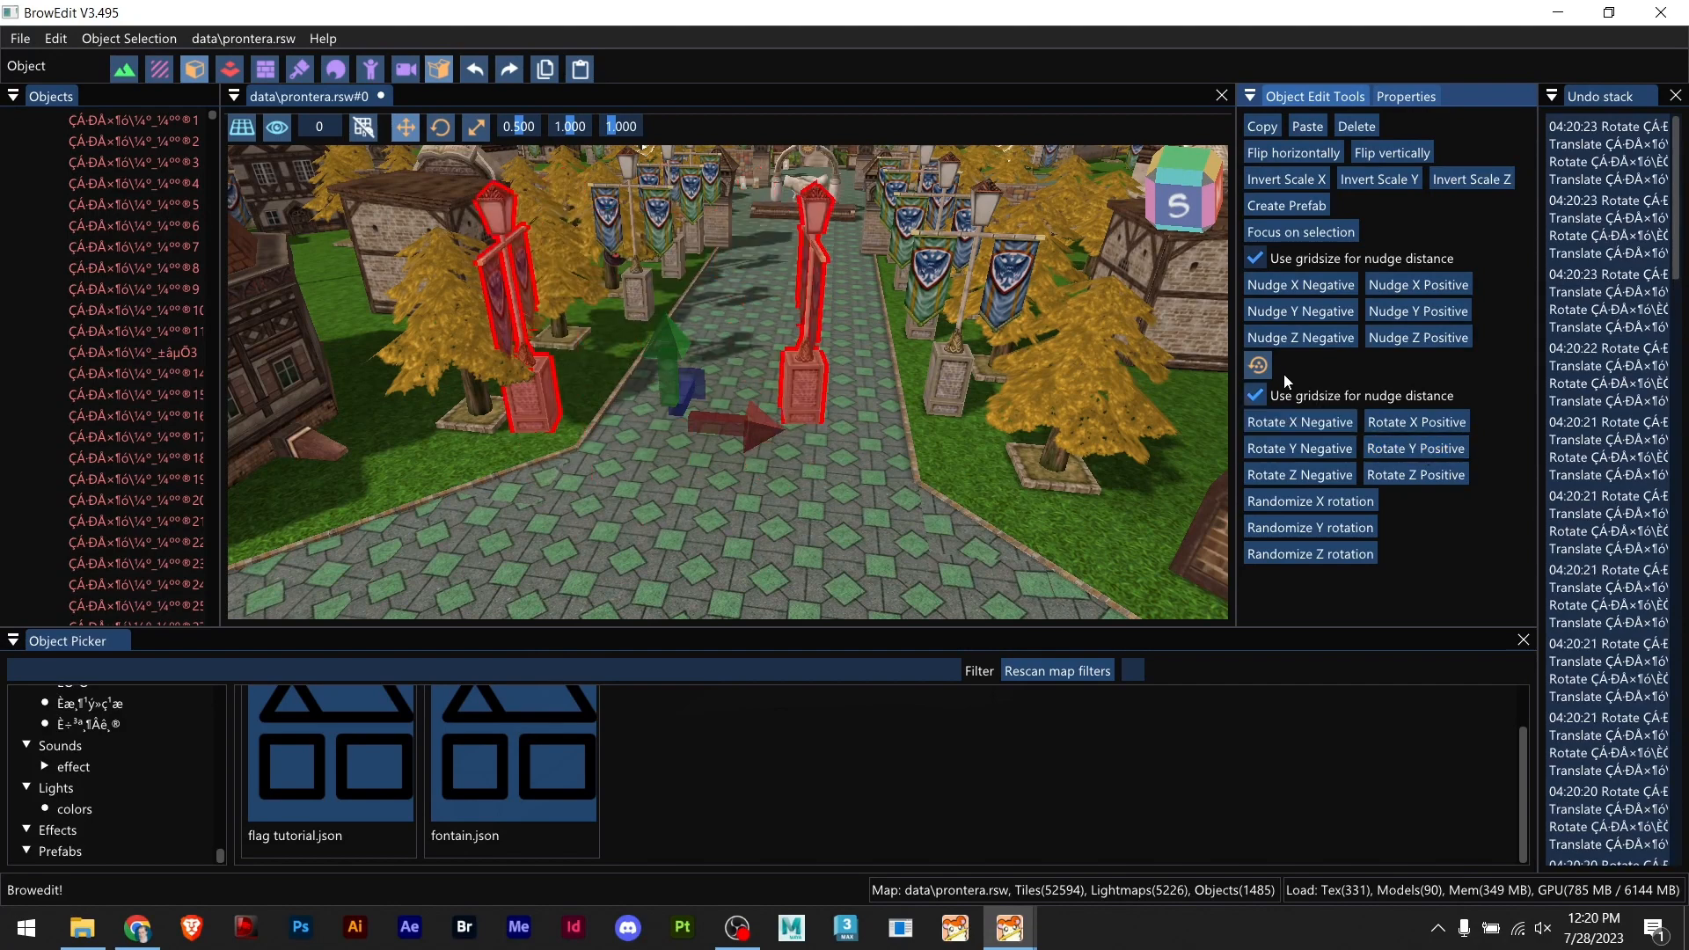
pyautogui.moveTo(1256, 364)
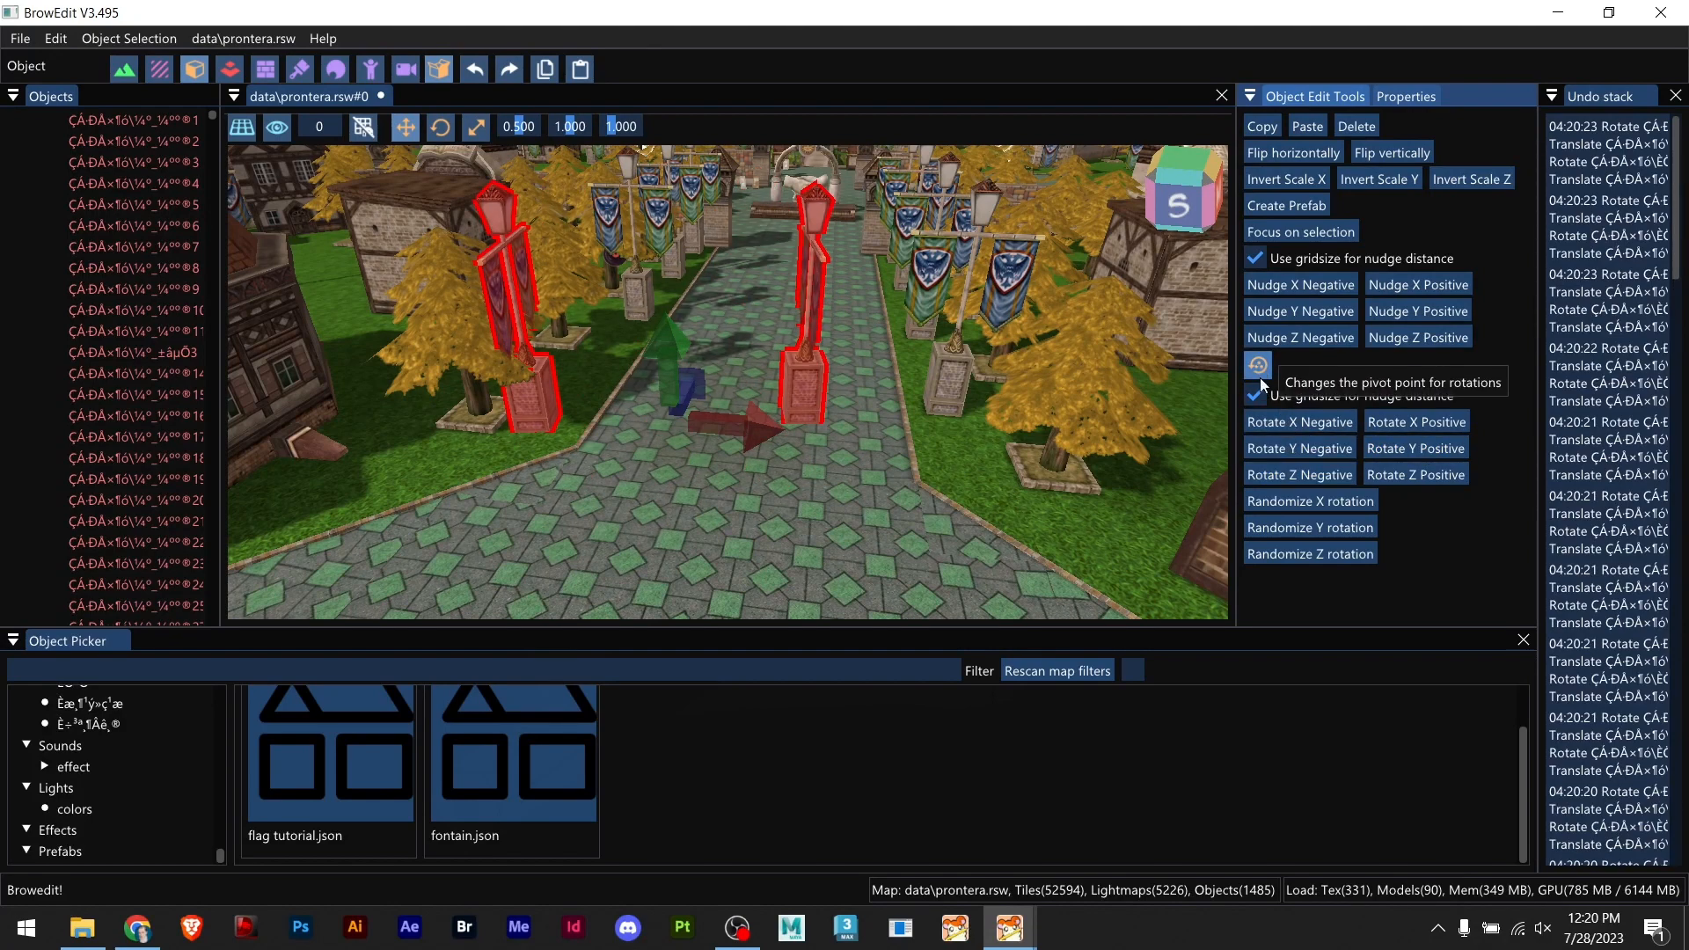
pyautogui.click(1415, 421)
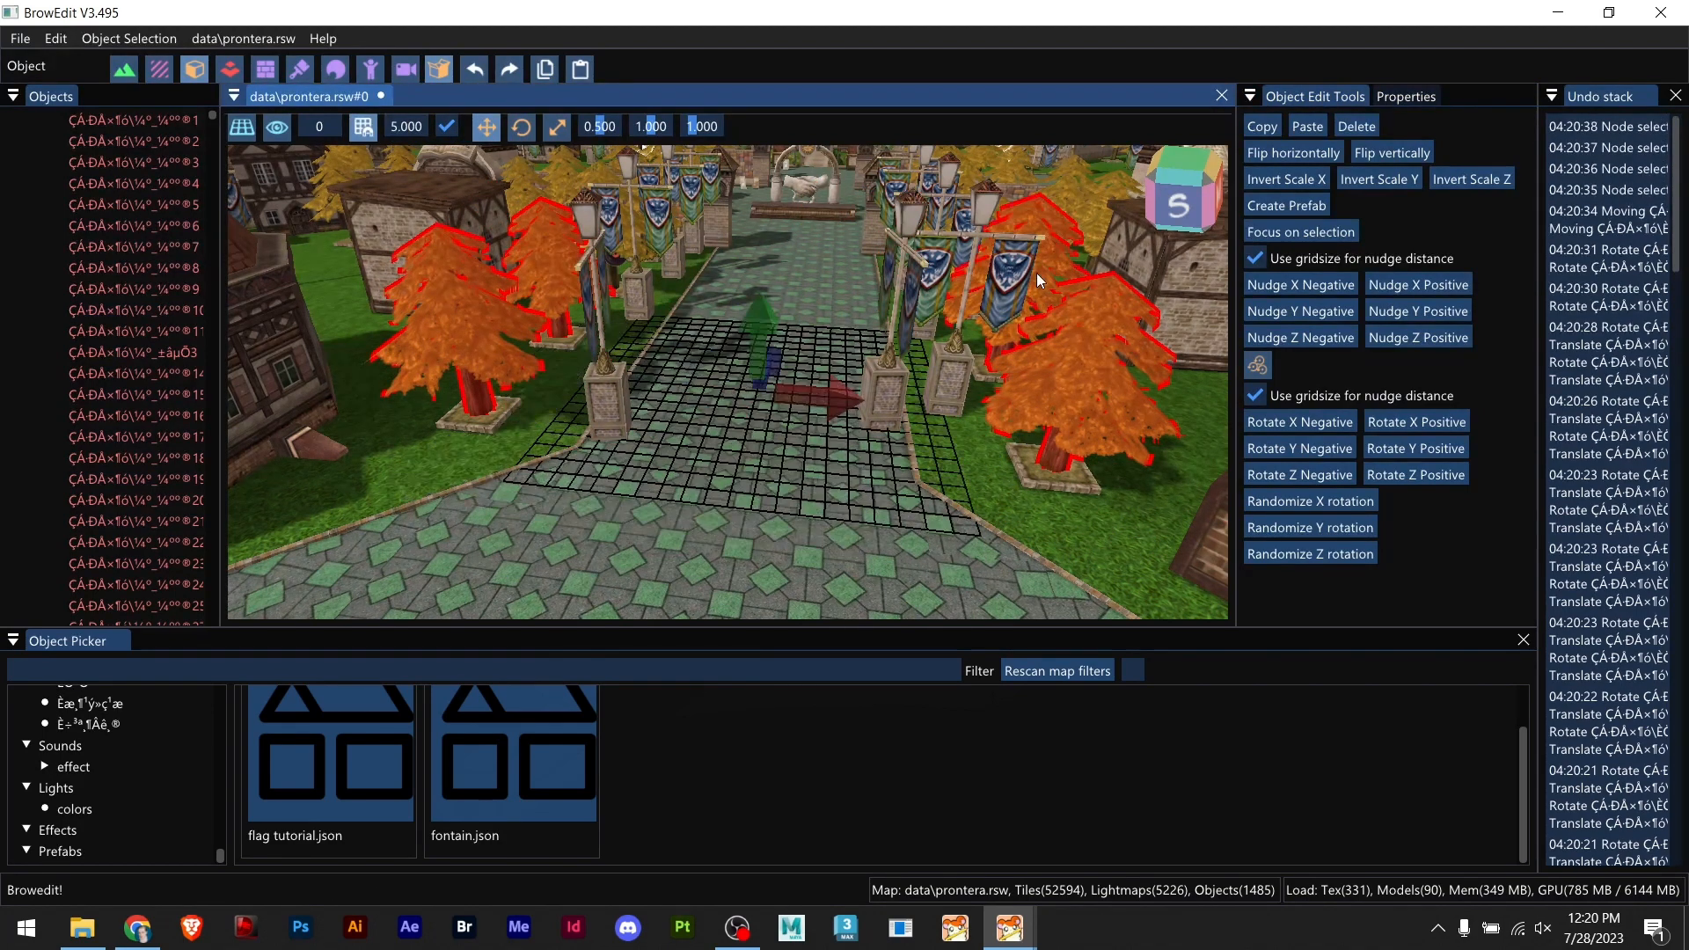
# Step: Rotate the selected red-leaved trees in place about their own centres
pyautogui.click(1414, 448)
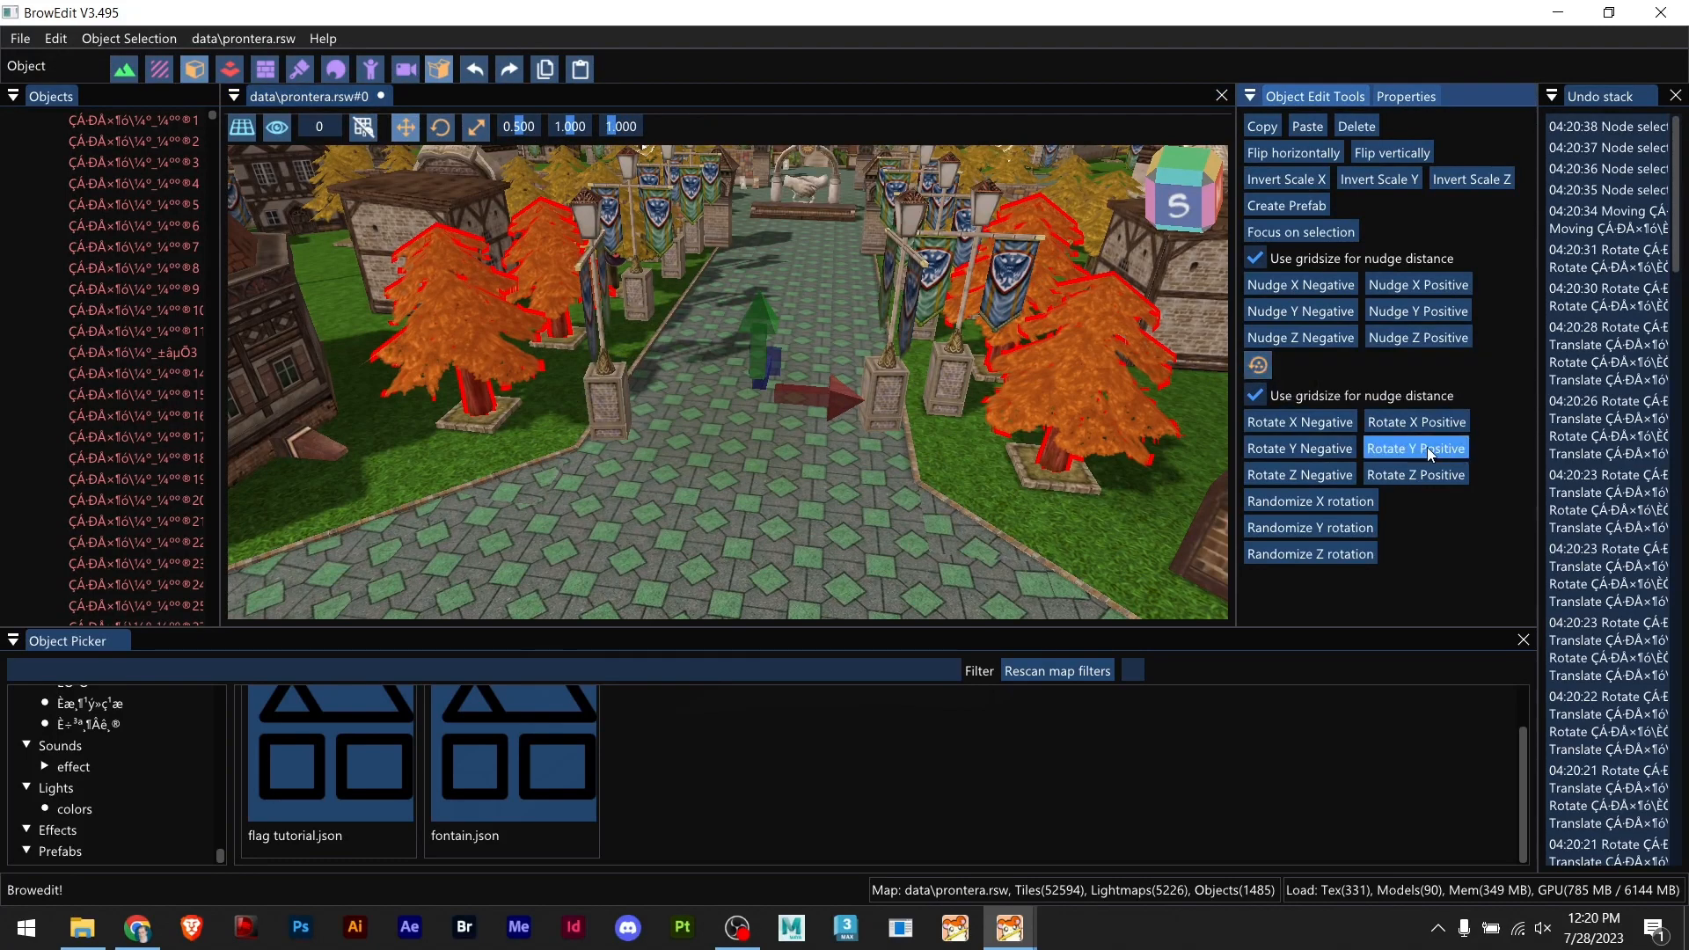
pyautogui.click(1414, 447)
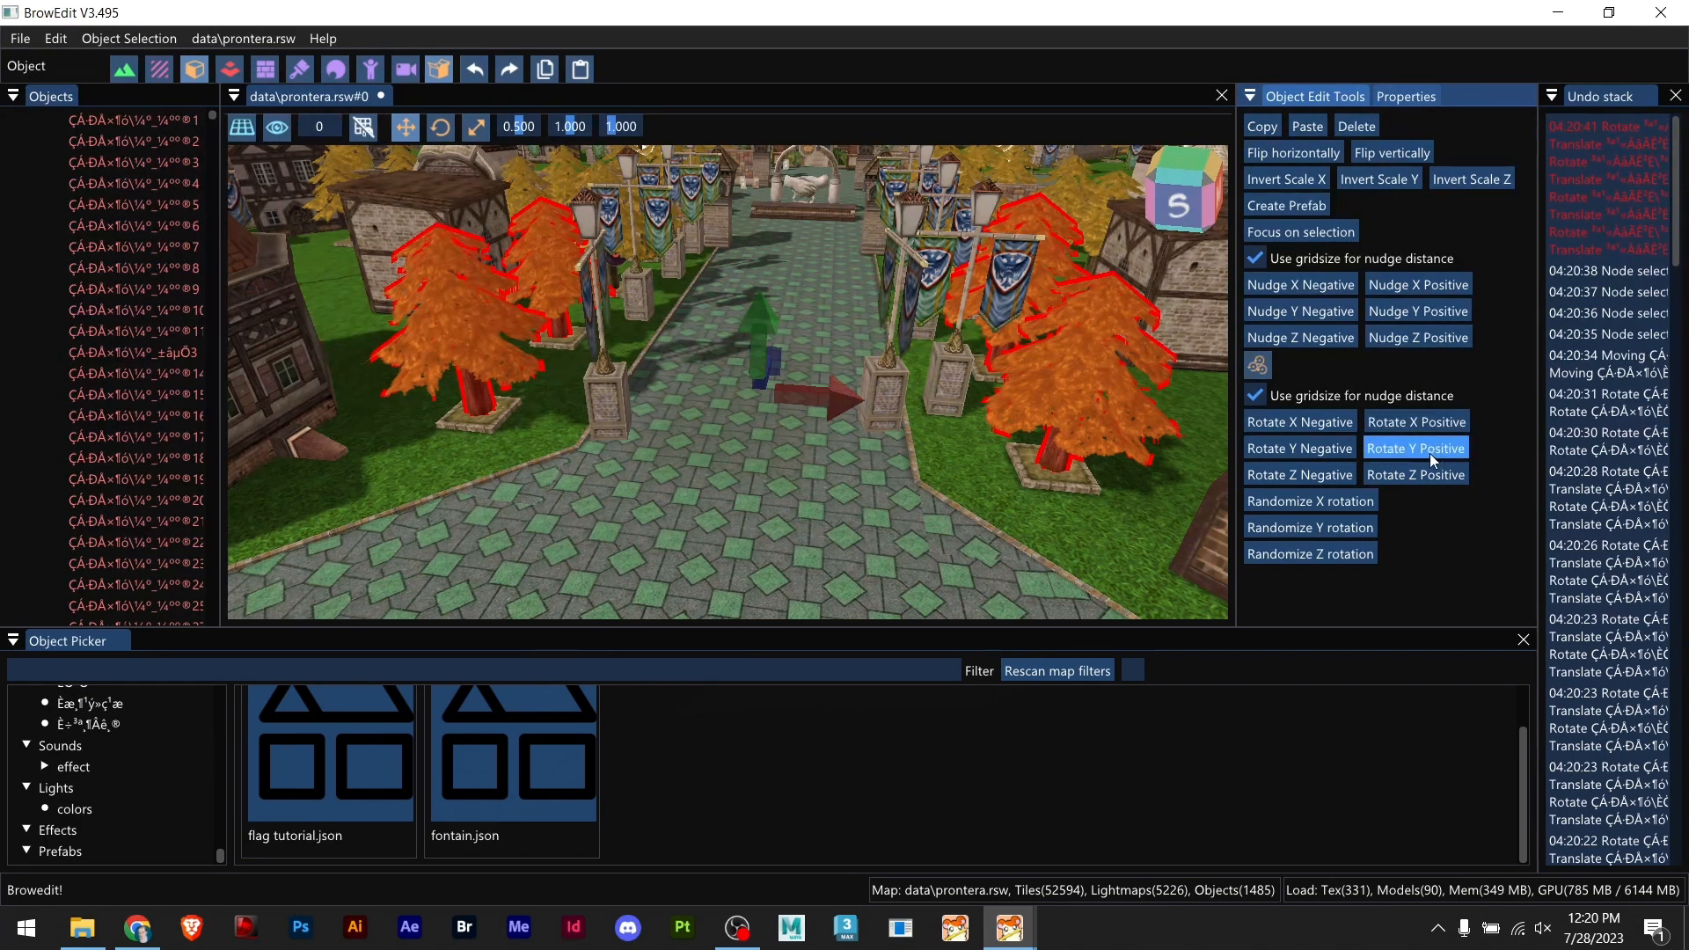
pyautogui.click(1415, 447)
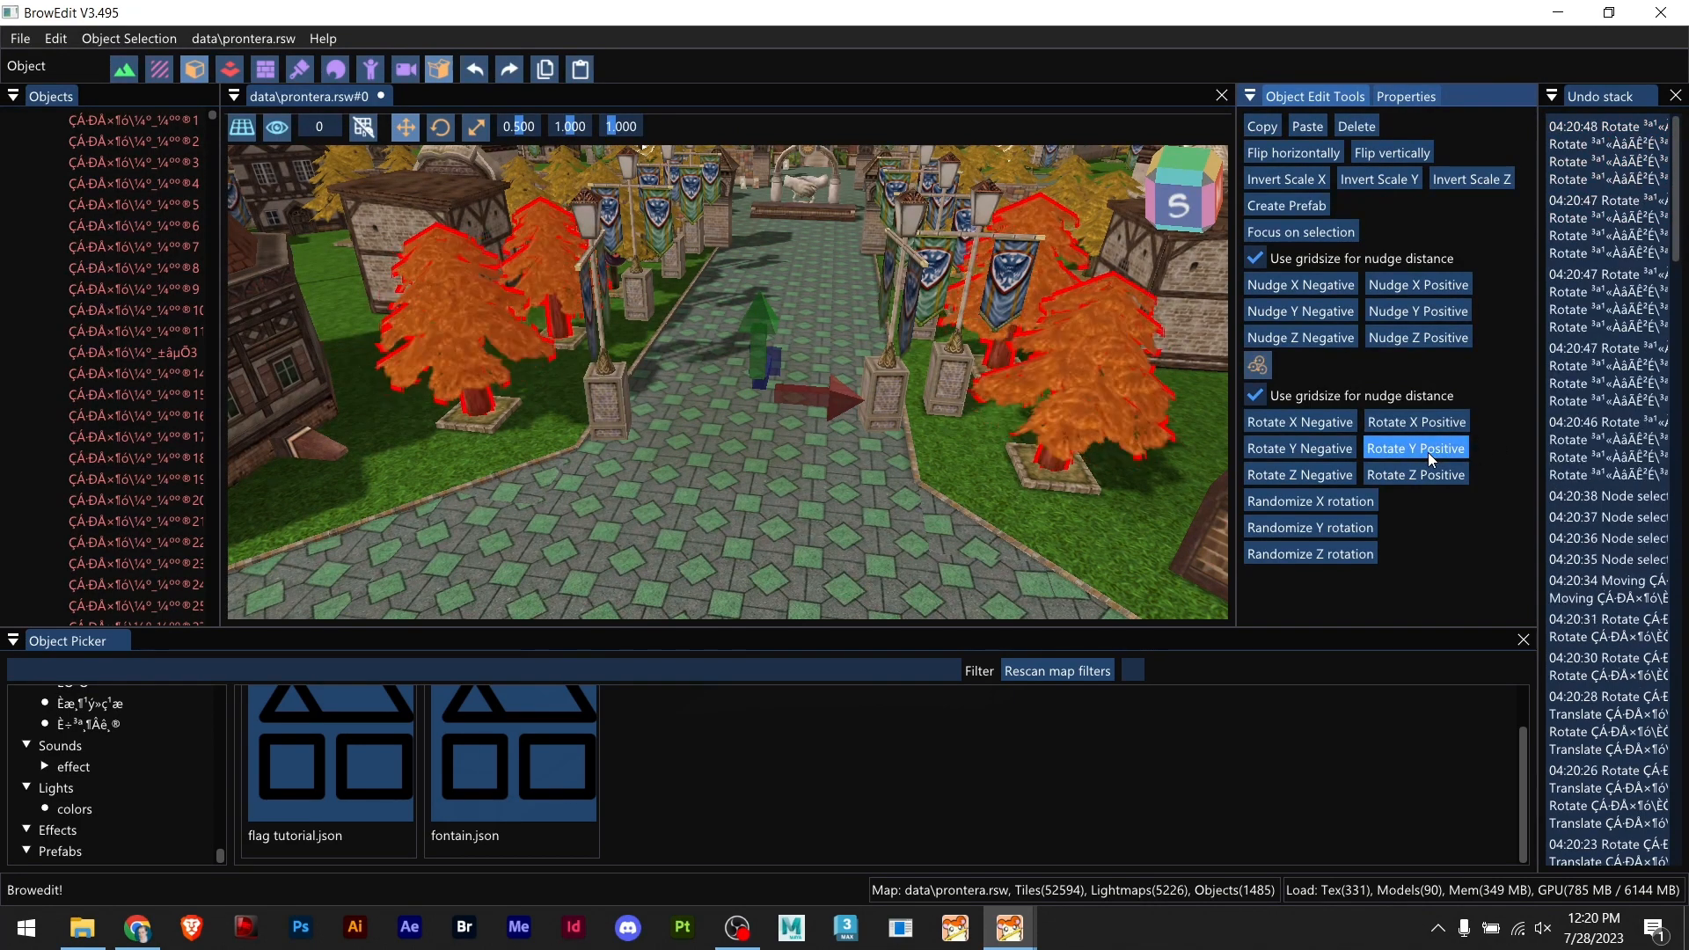
pyautogui.click(1414, 449)
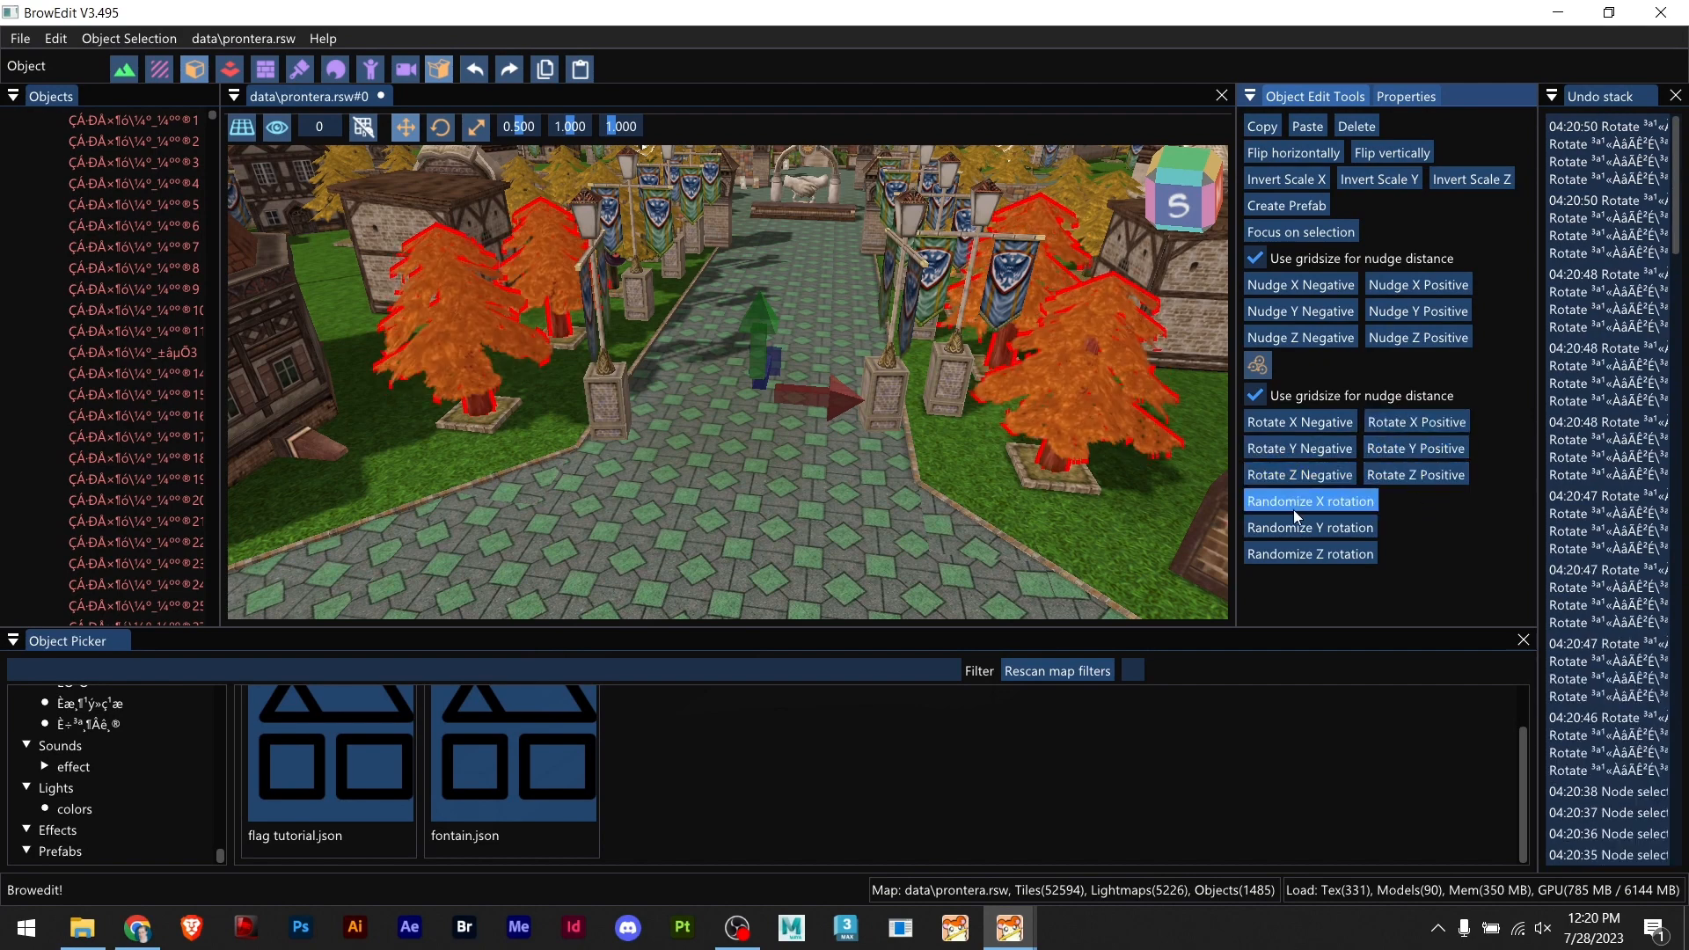
# Step: Randomize the trees' Y rotation several times, then randomize their Z rotation tilt
pyautogui.click(1309, 526)
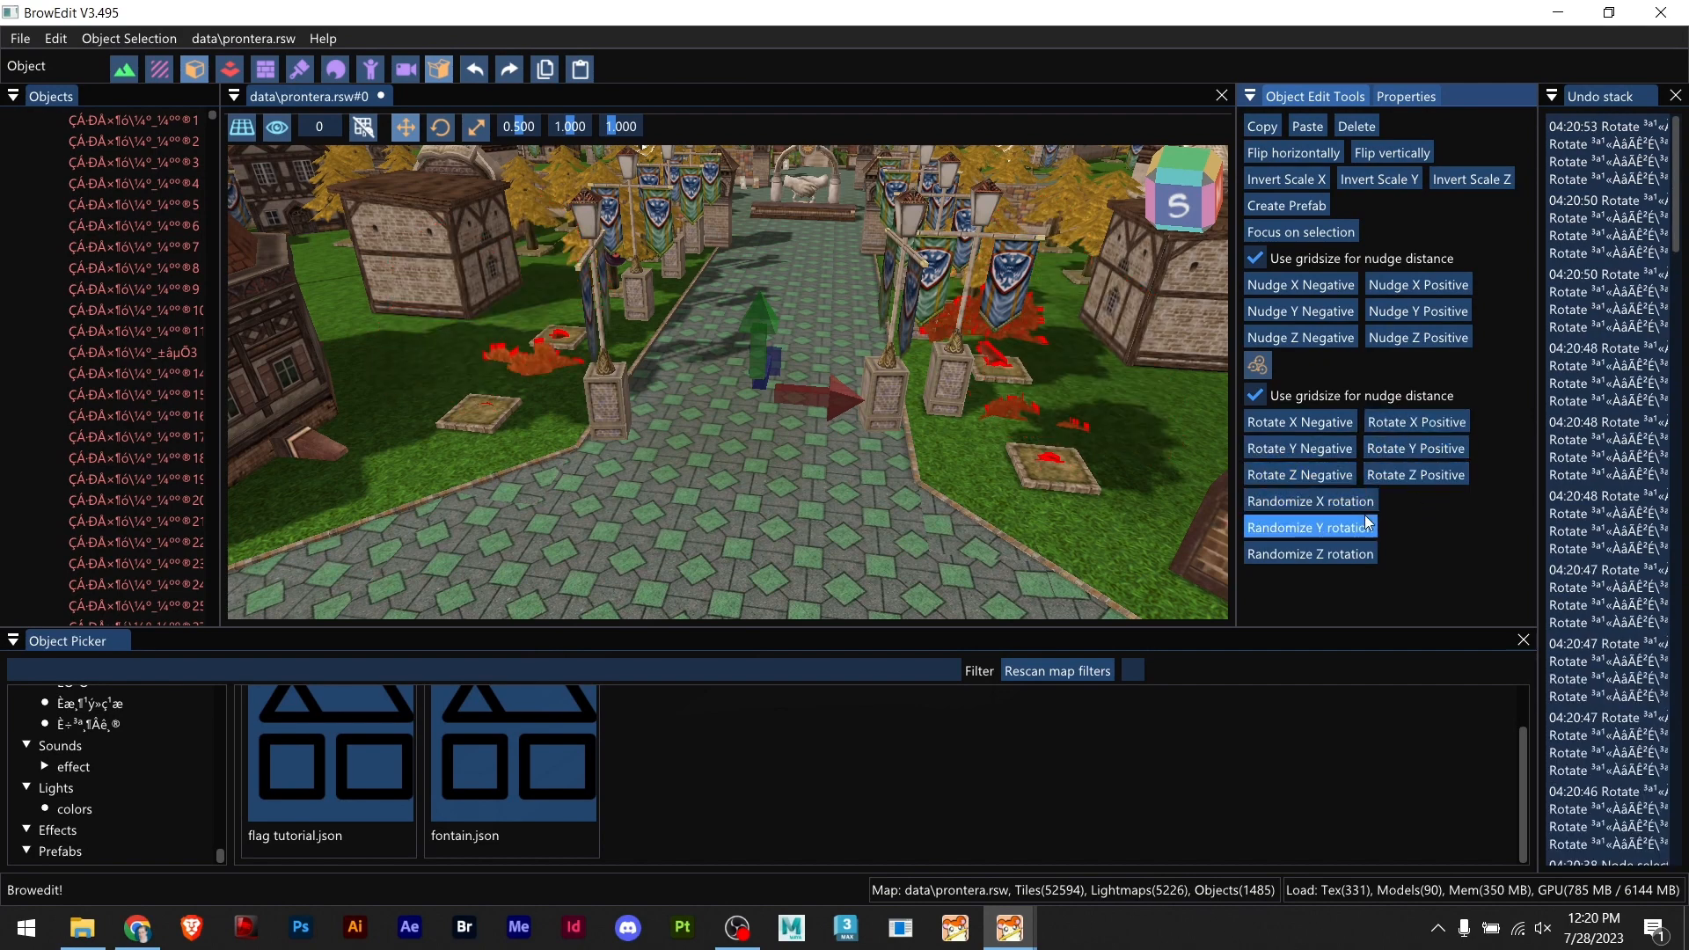
pyautogui.click(1307, 526)
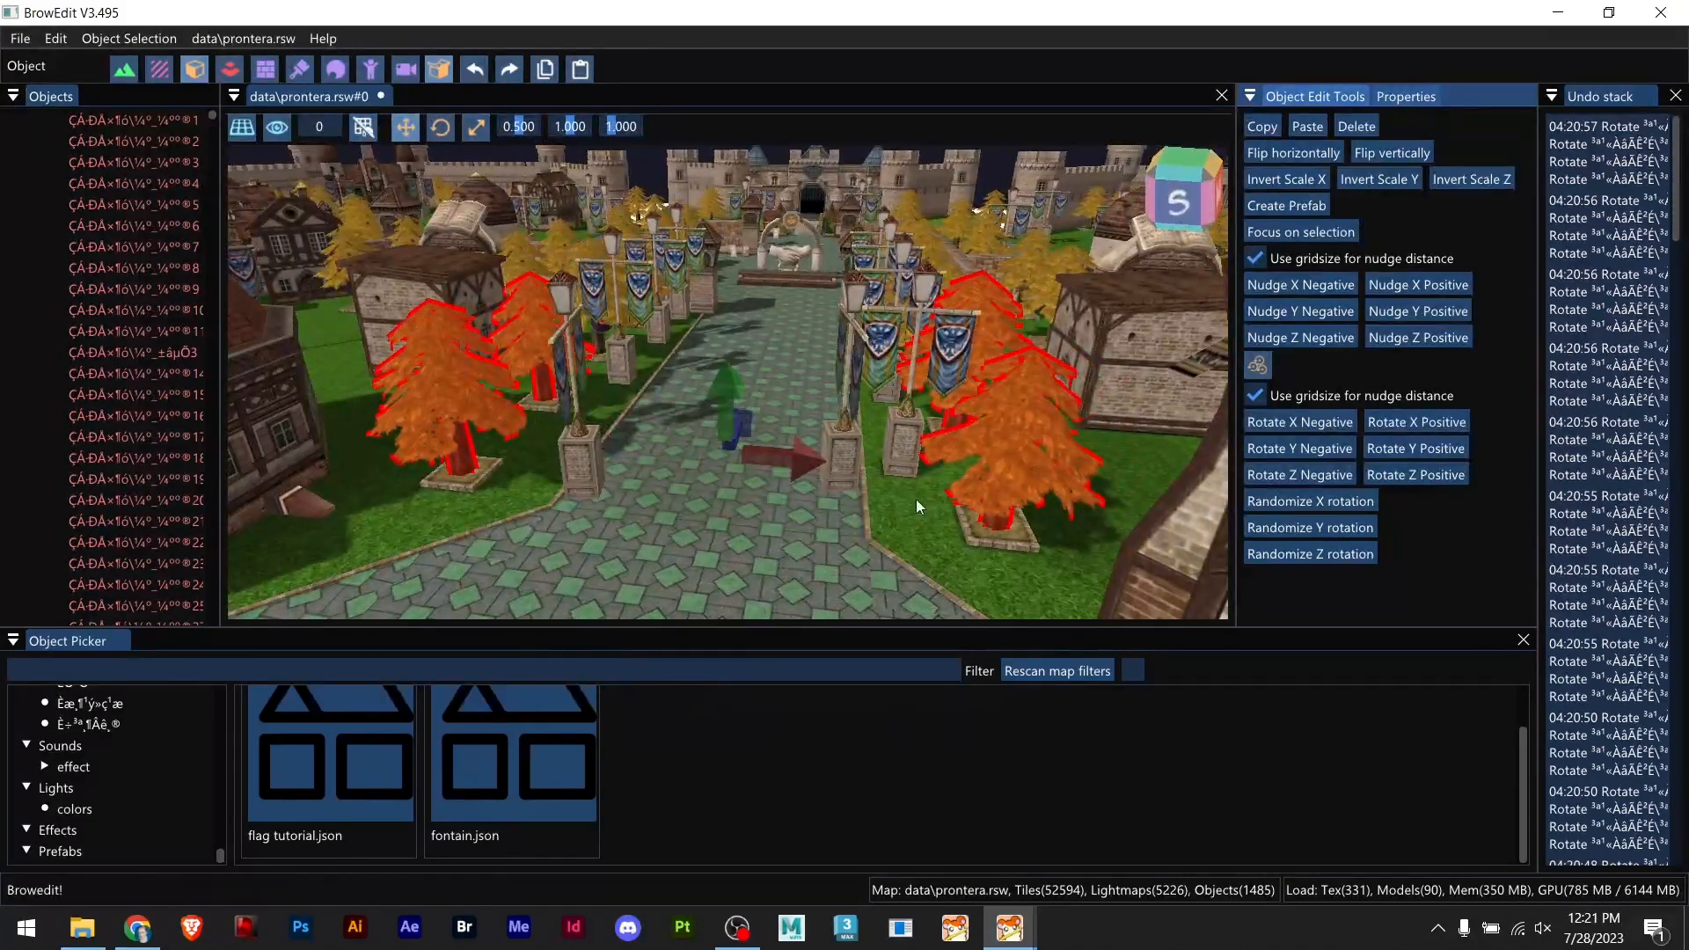
pyautogui.moveTo(1256, 366)
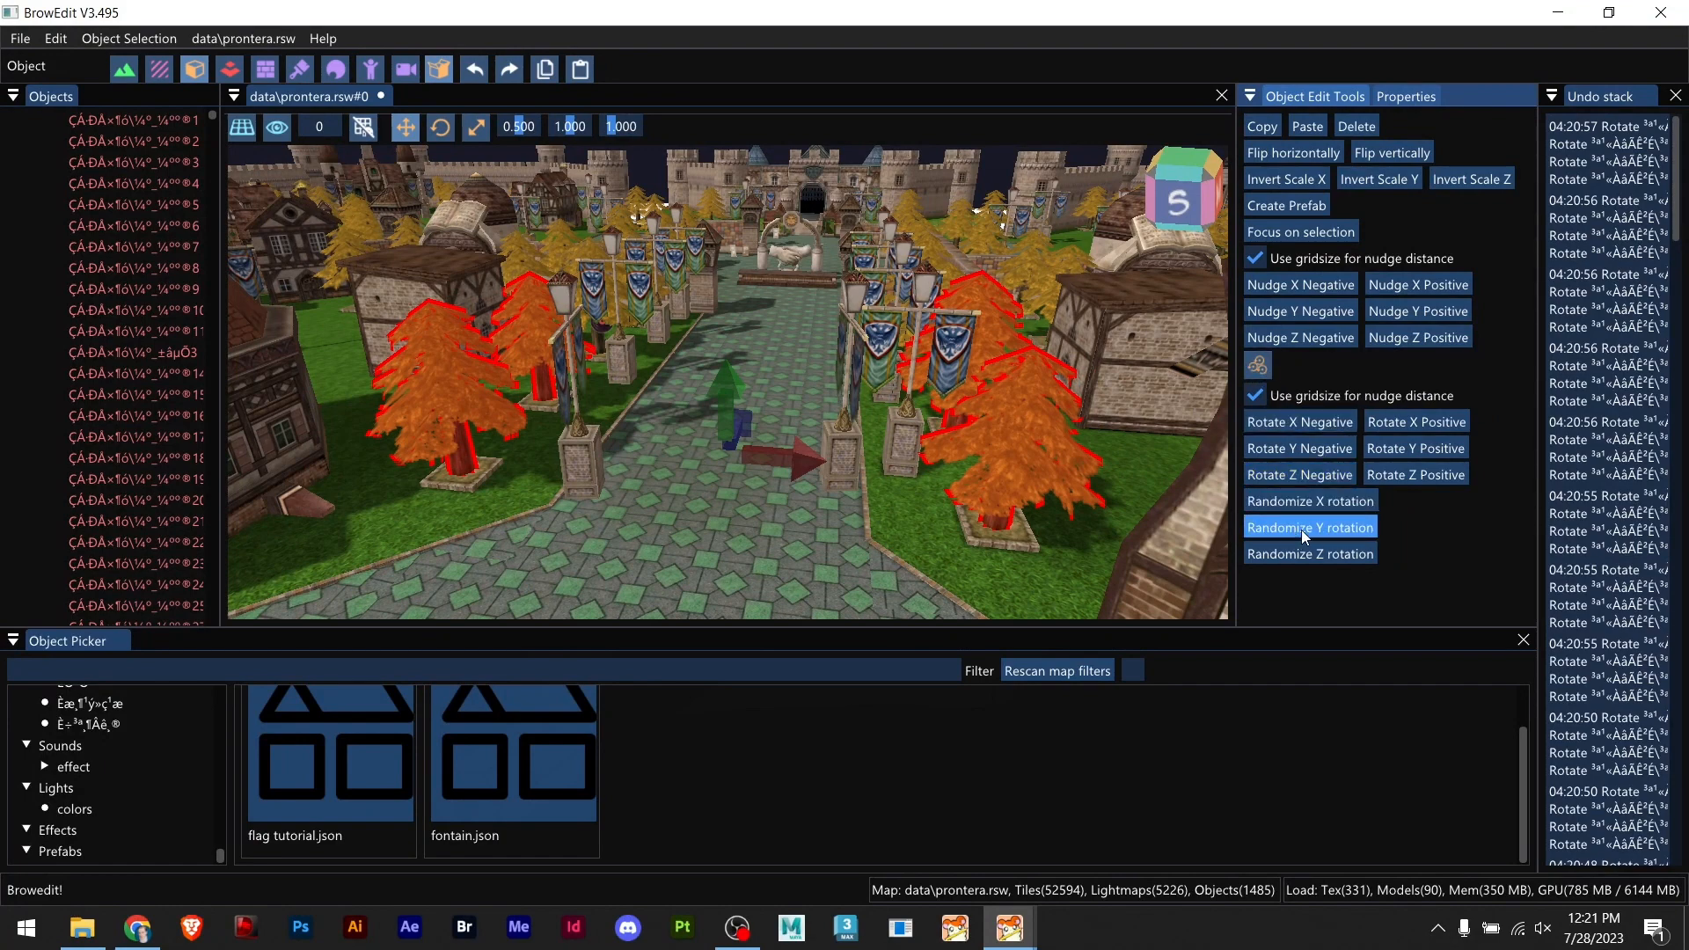
pyautogui.click(1309, 526)
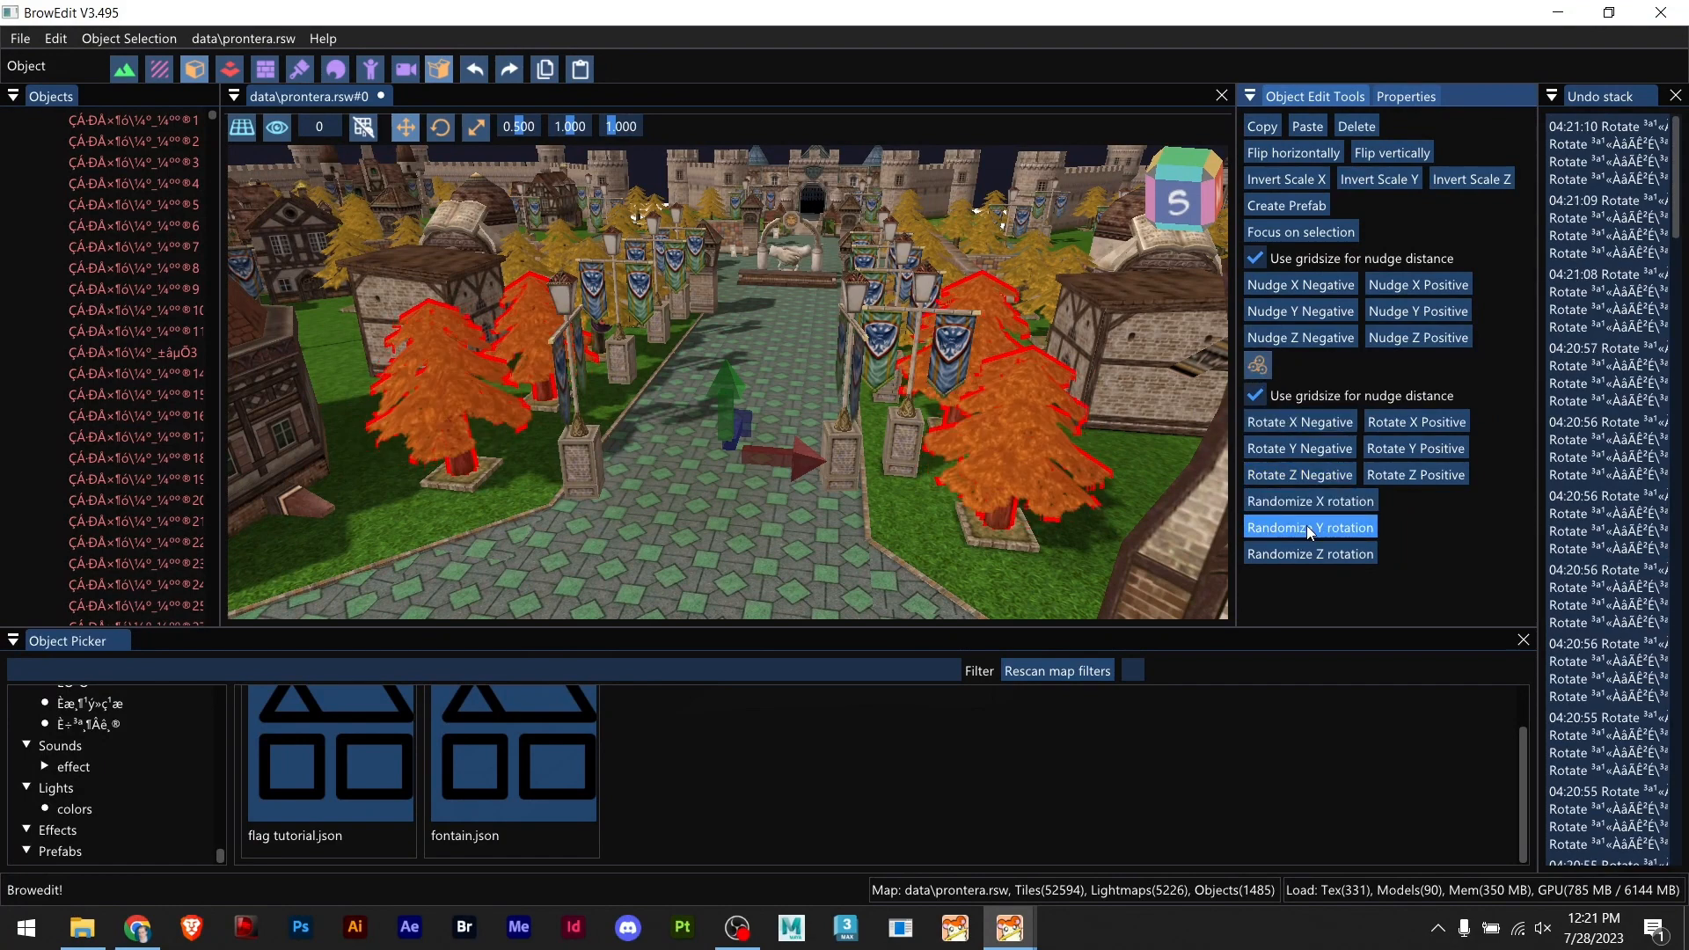
pyautogui.click(1309, 526)
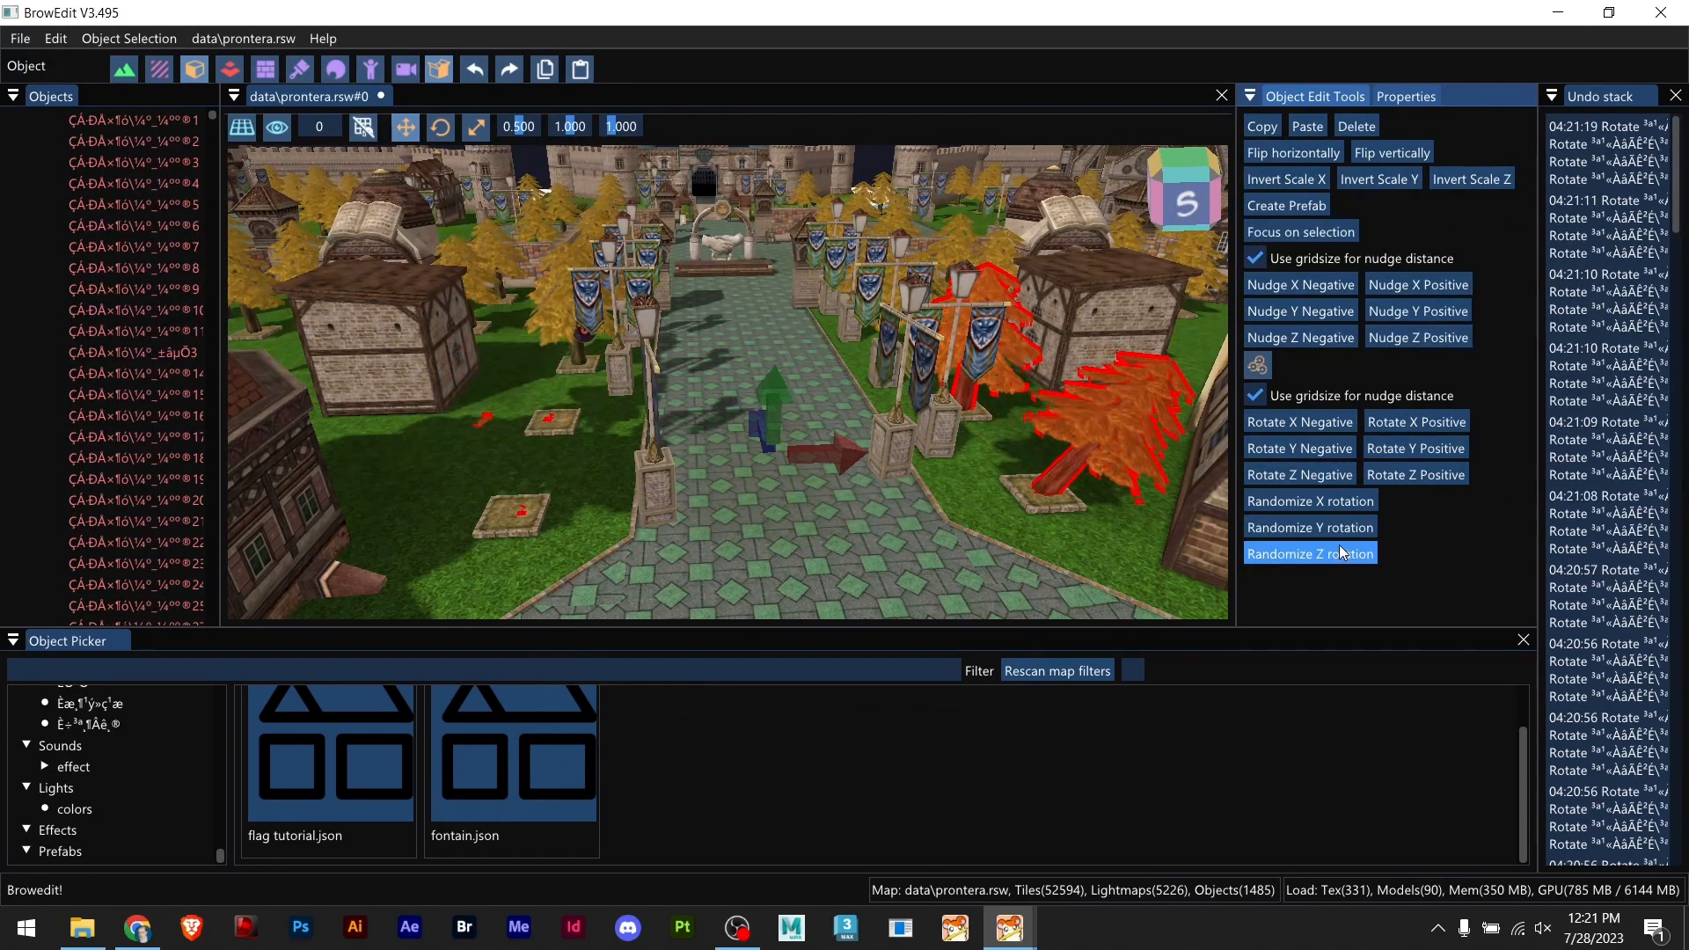
pyautogui.click(1309, 552)
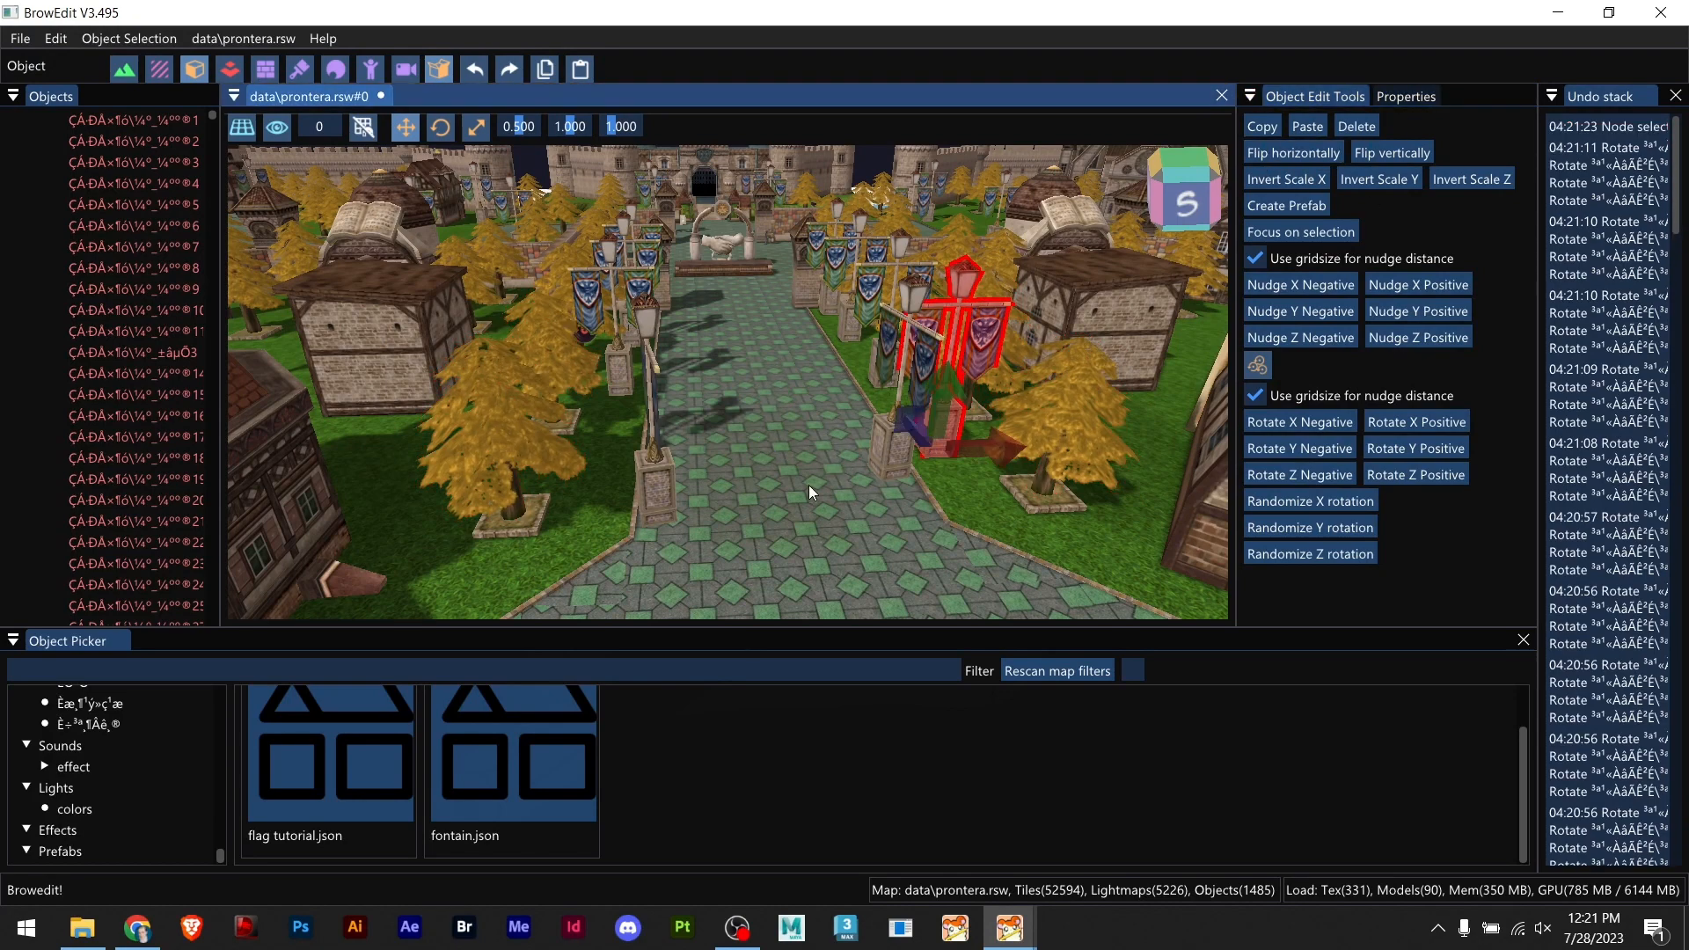
# Step: Highlight the banner post in the object picker, then select the speedrun model folder
pyautogui.click(1403, 95)
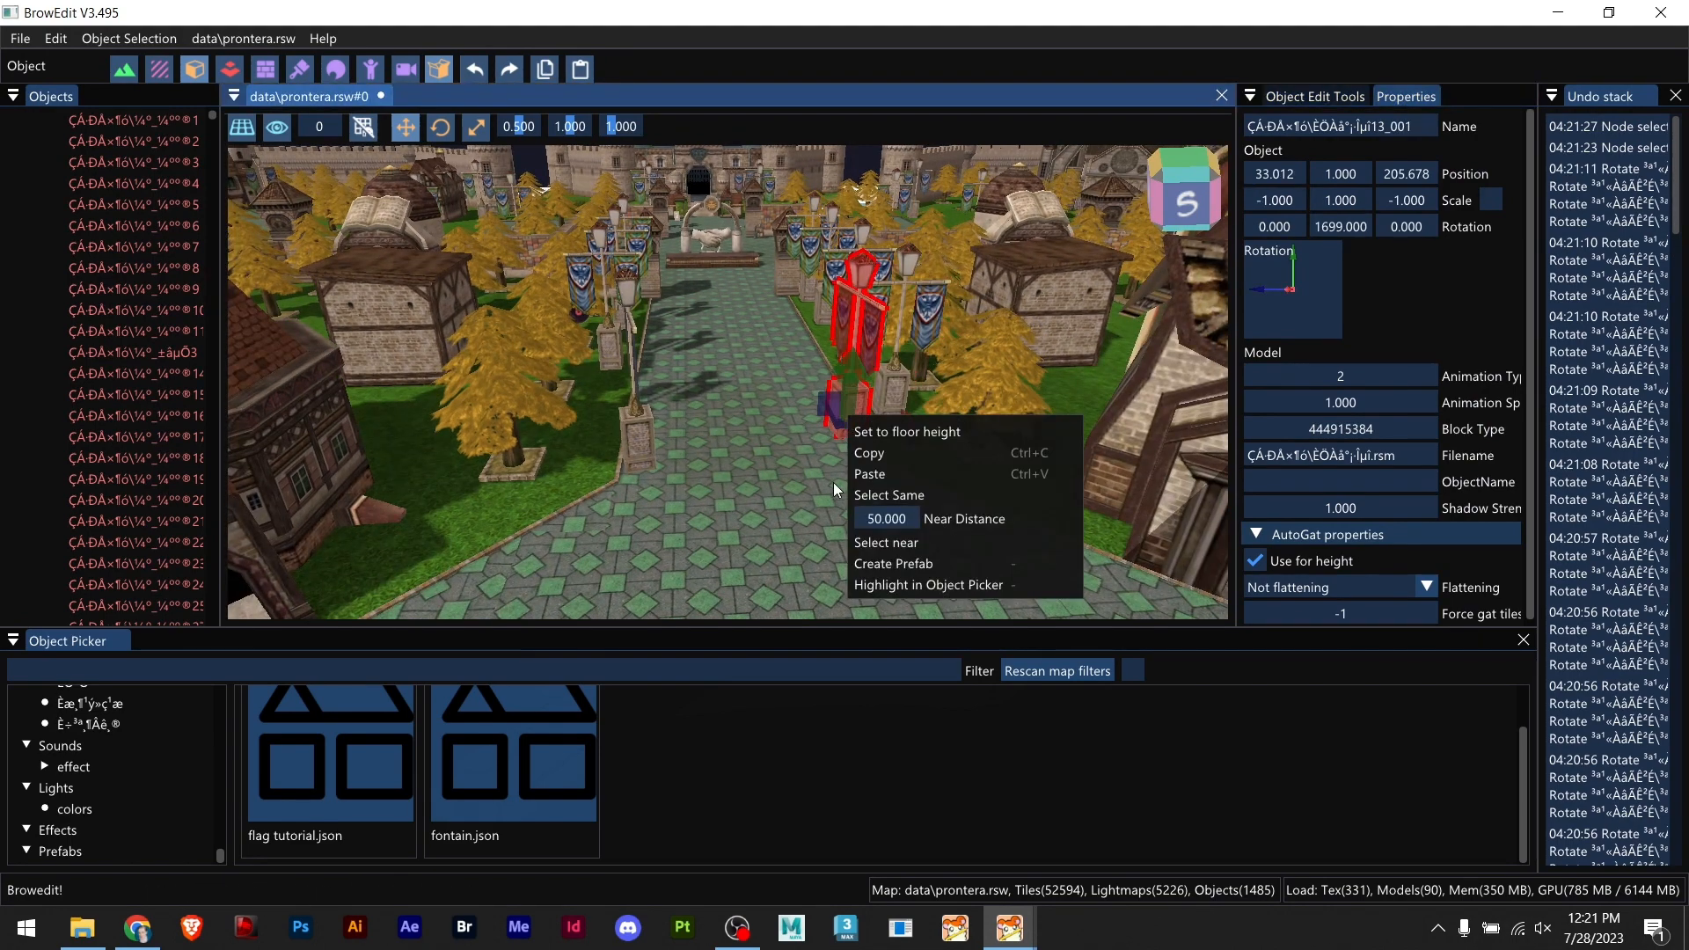
pyautogui.moveTo(929, 584)
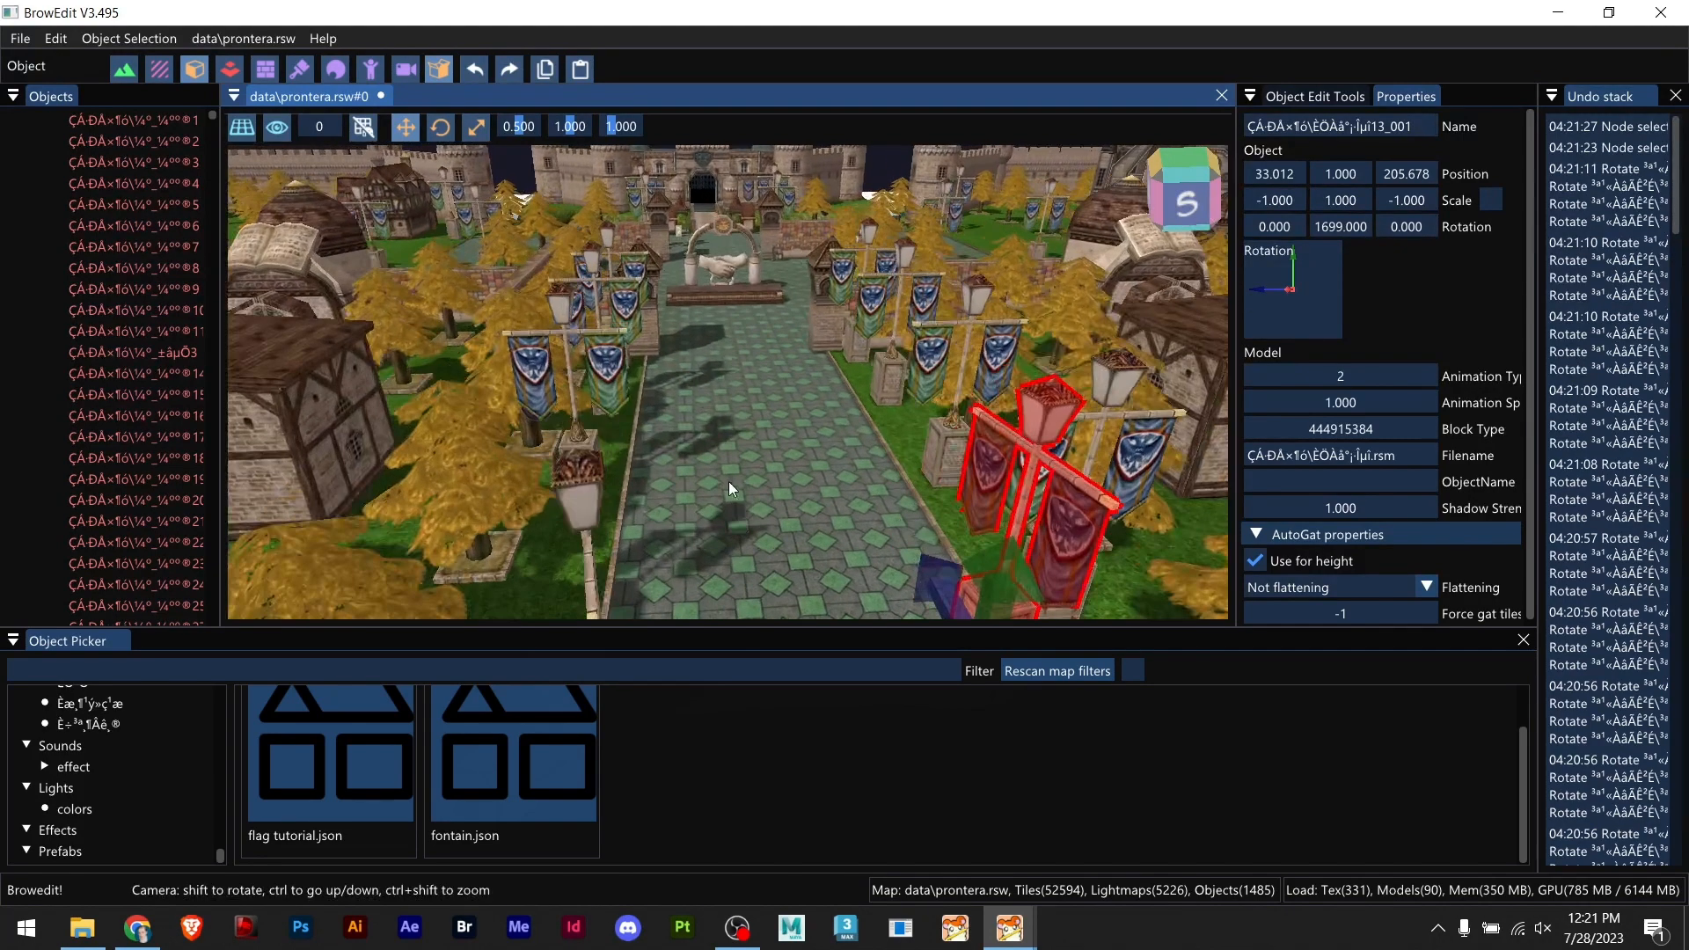
pyautogui.rightClick(560, 491)
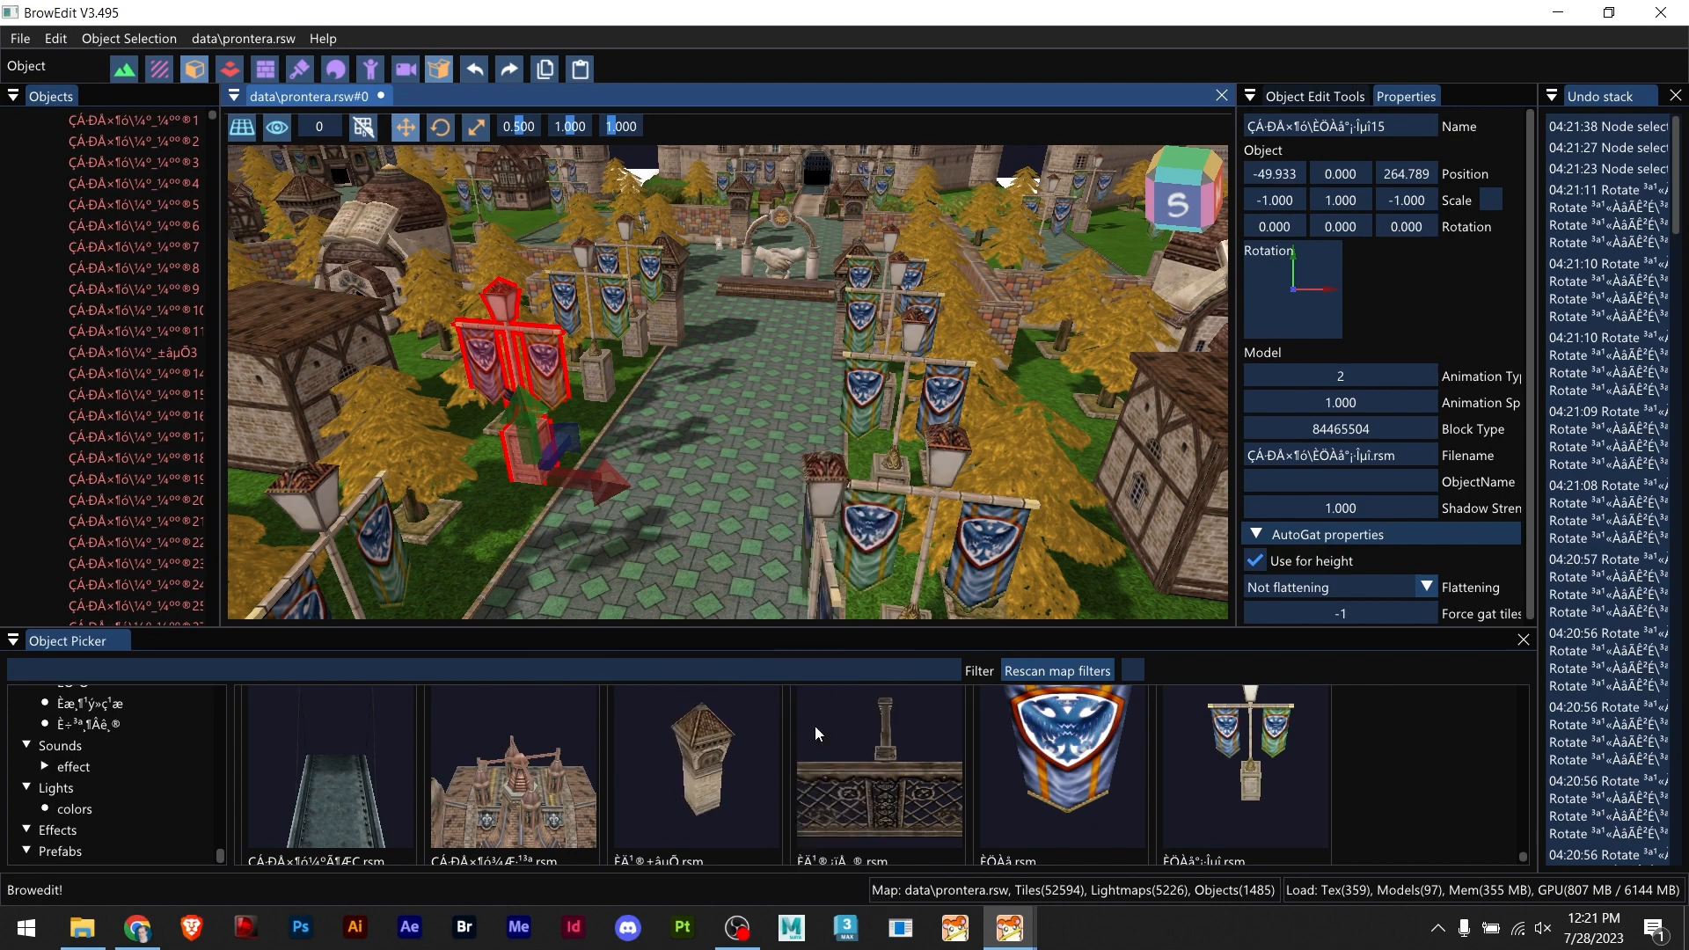
pyautogui.click(1340, 429)
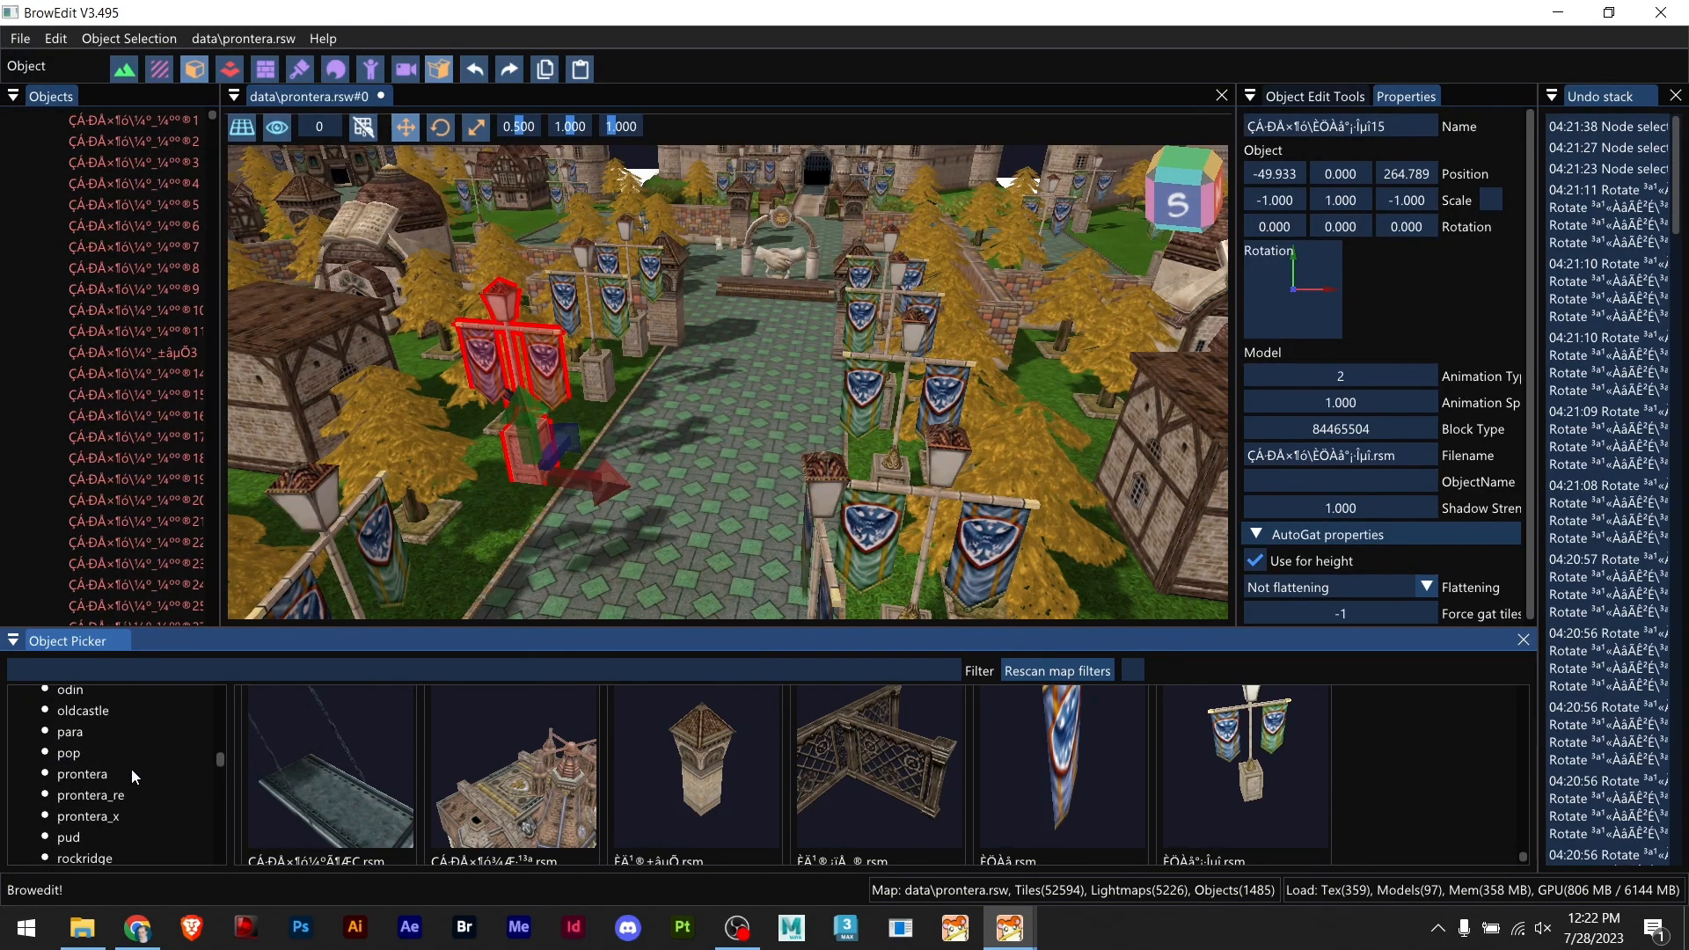
pyautogui.scroll(-3)
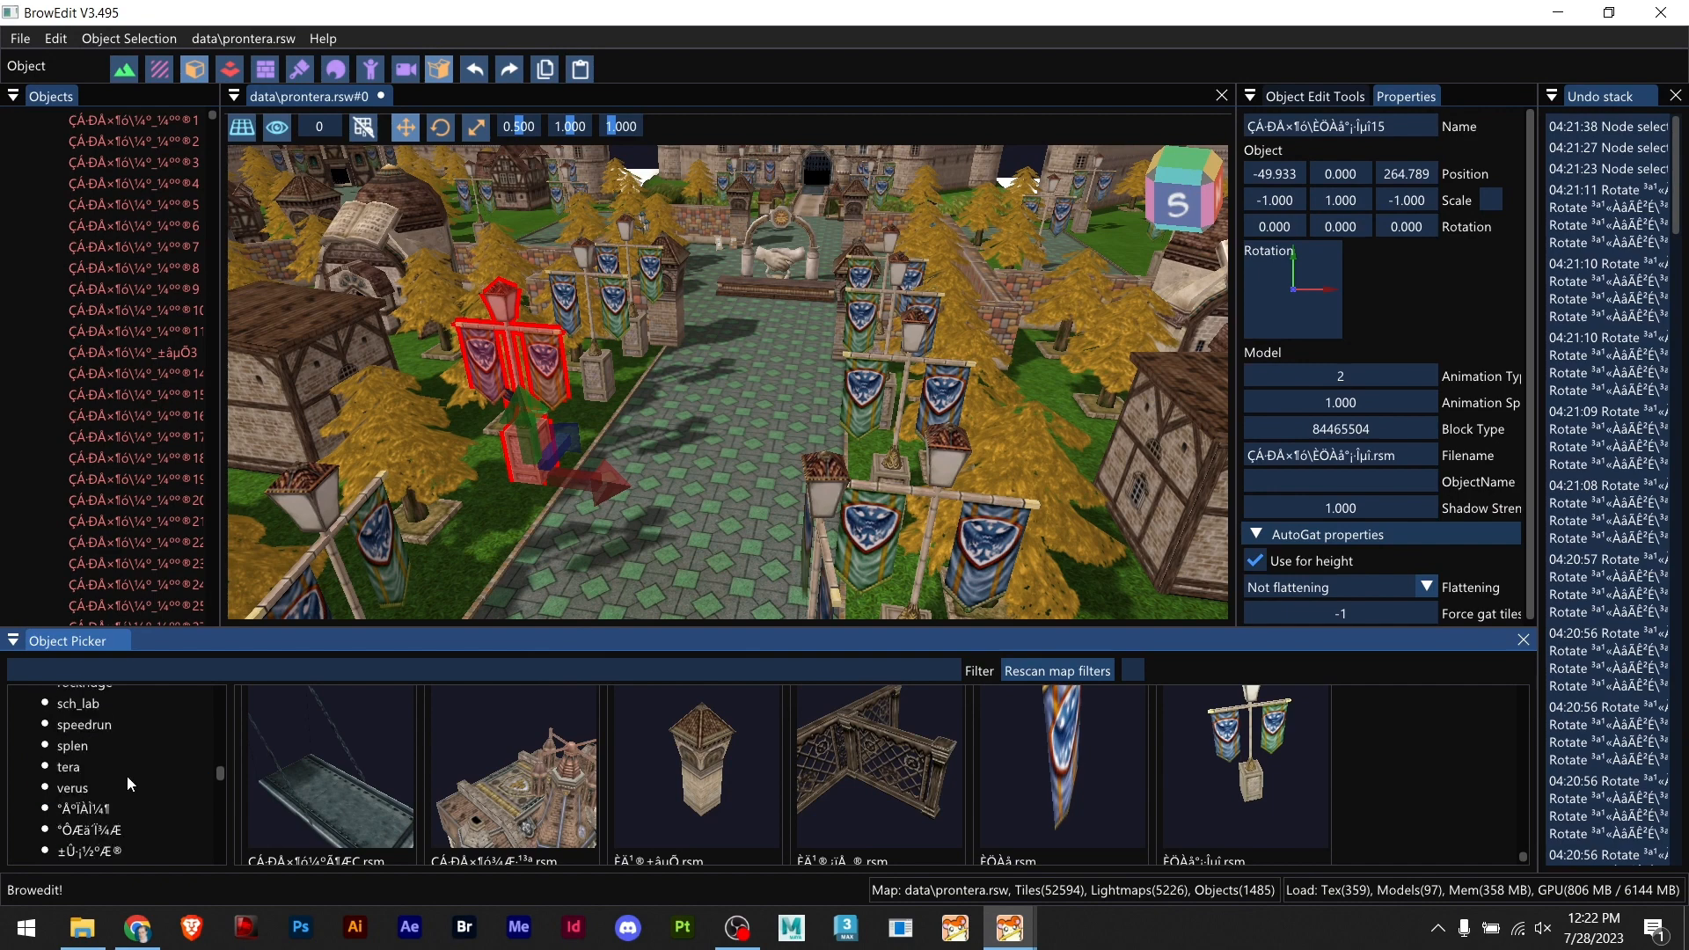
pyautogui.click(82, 723)
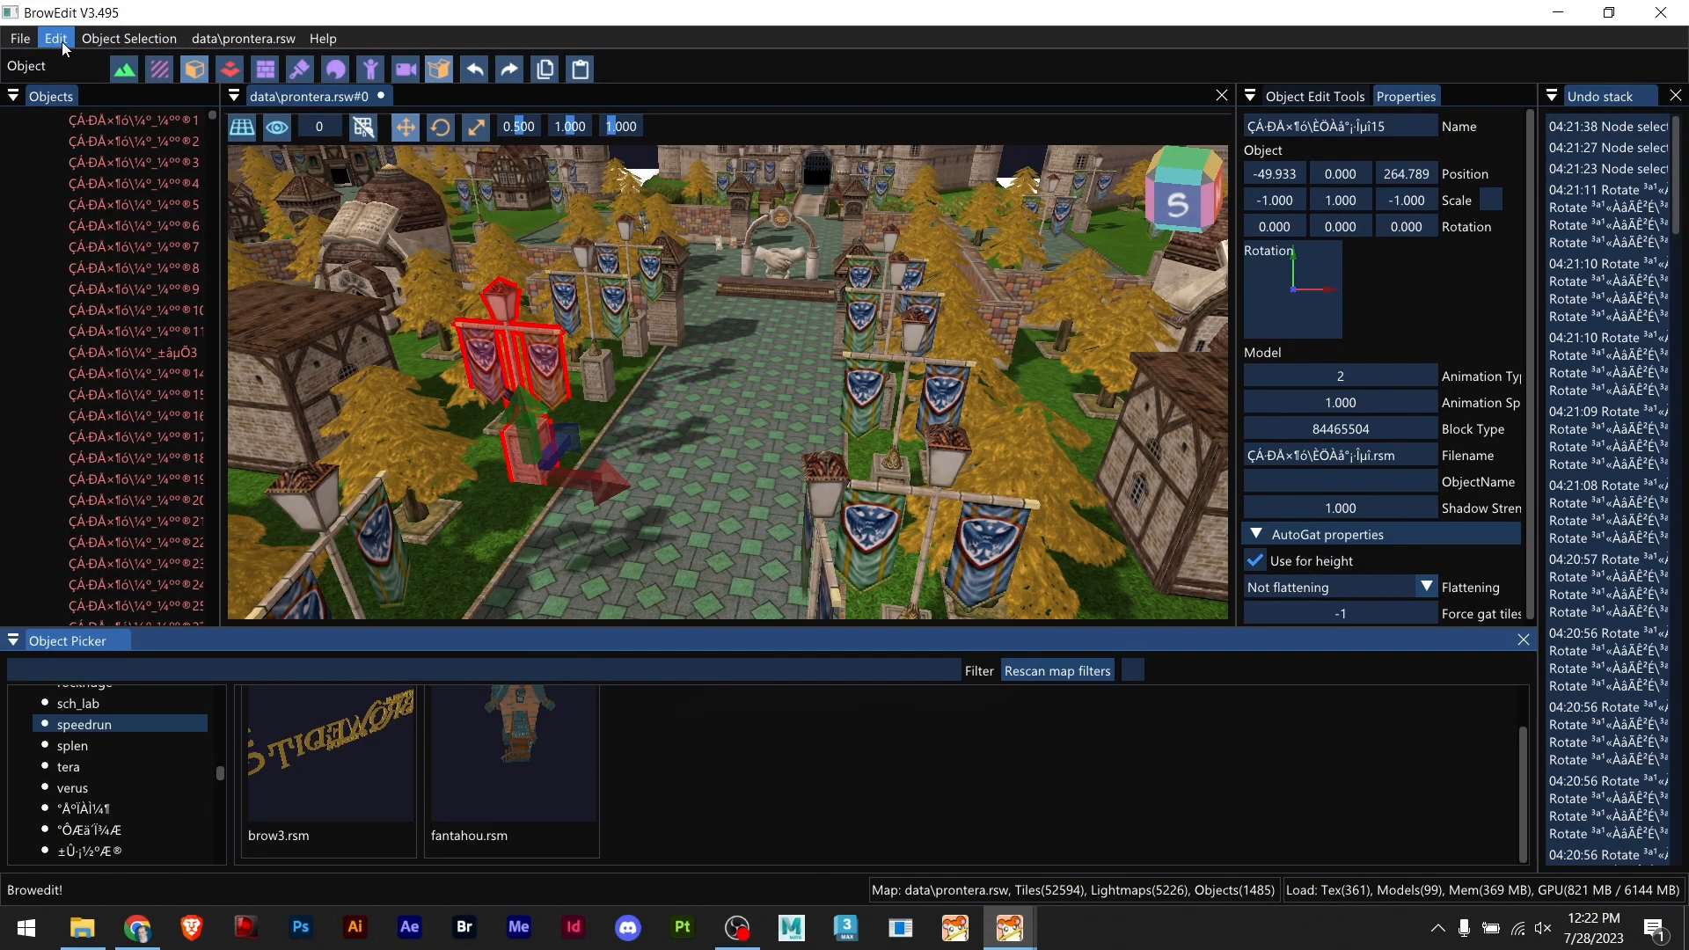
# Step: In Global Settings, add speedrun_prt.grf at the top of the GRF file list and save
pyautogui.click(55, 37)
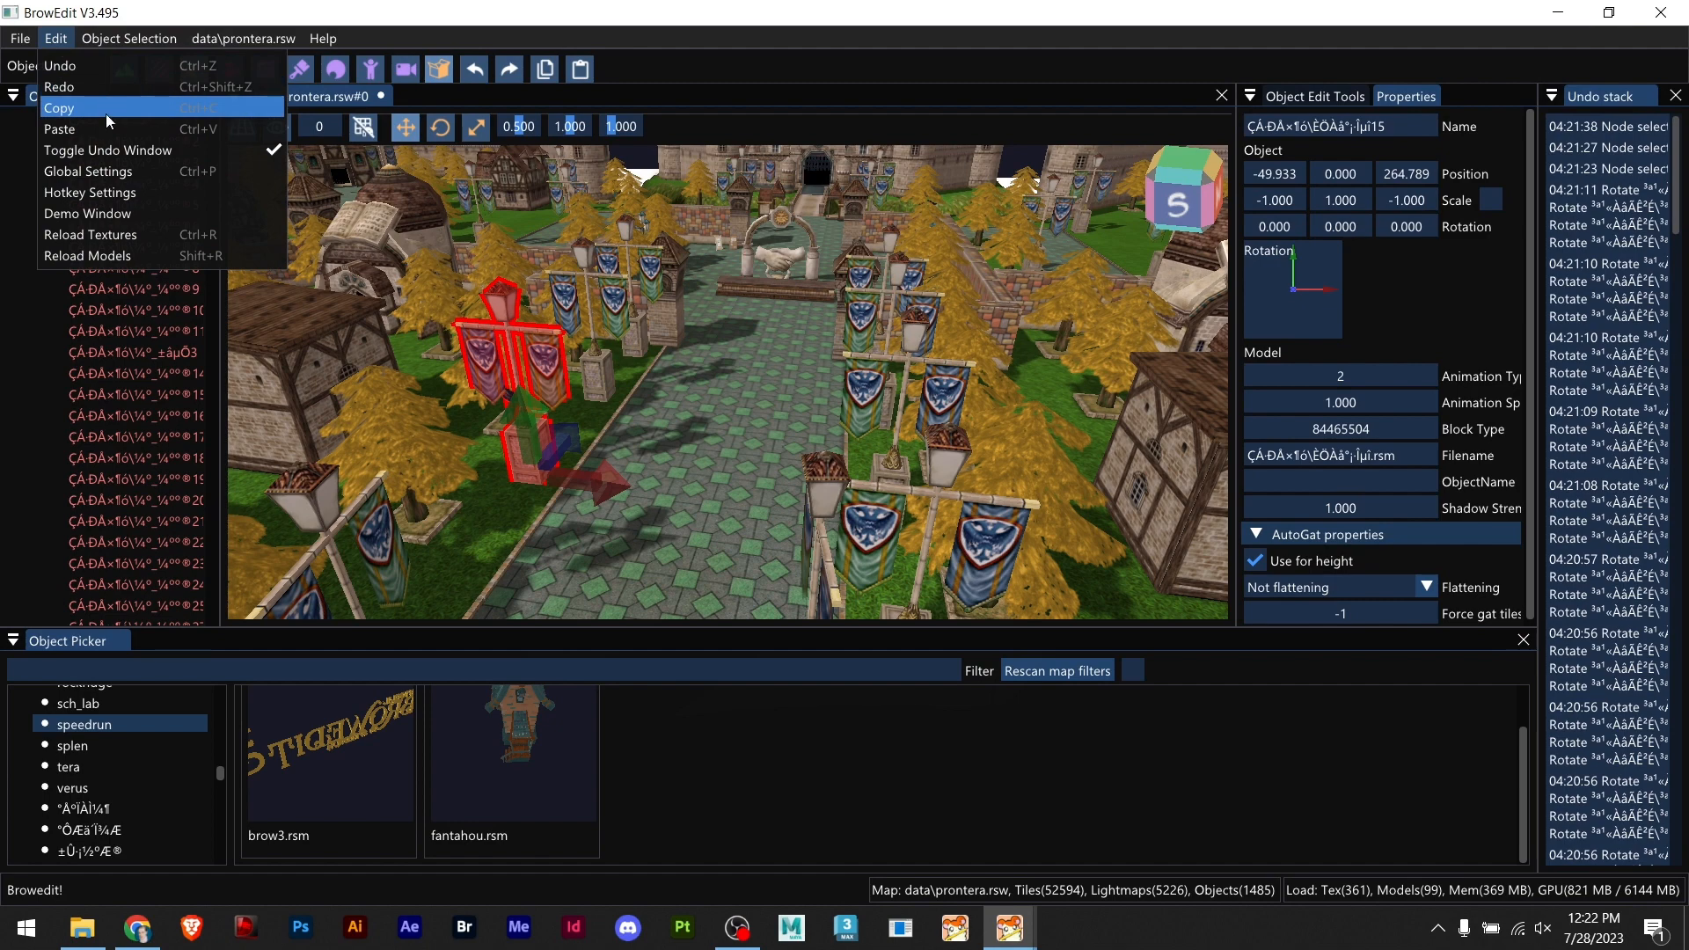
pyautogui.moveTo(132, 172)
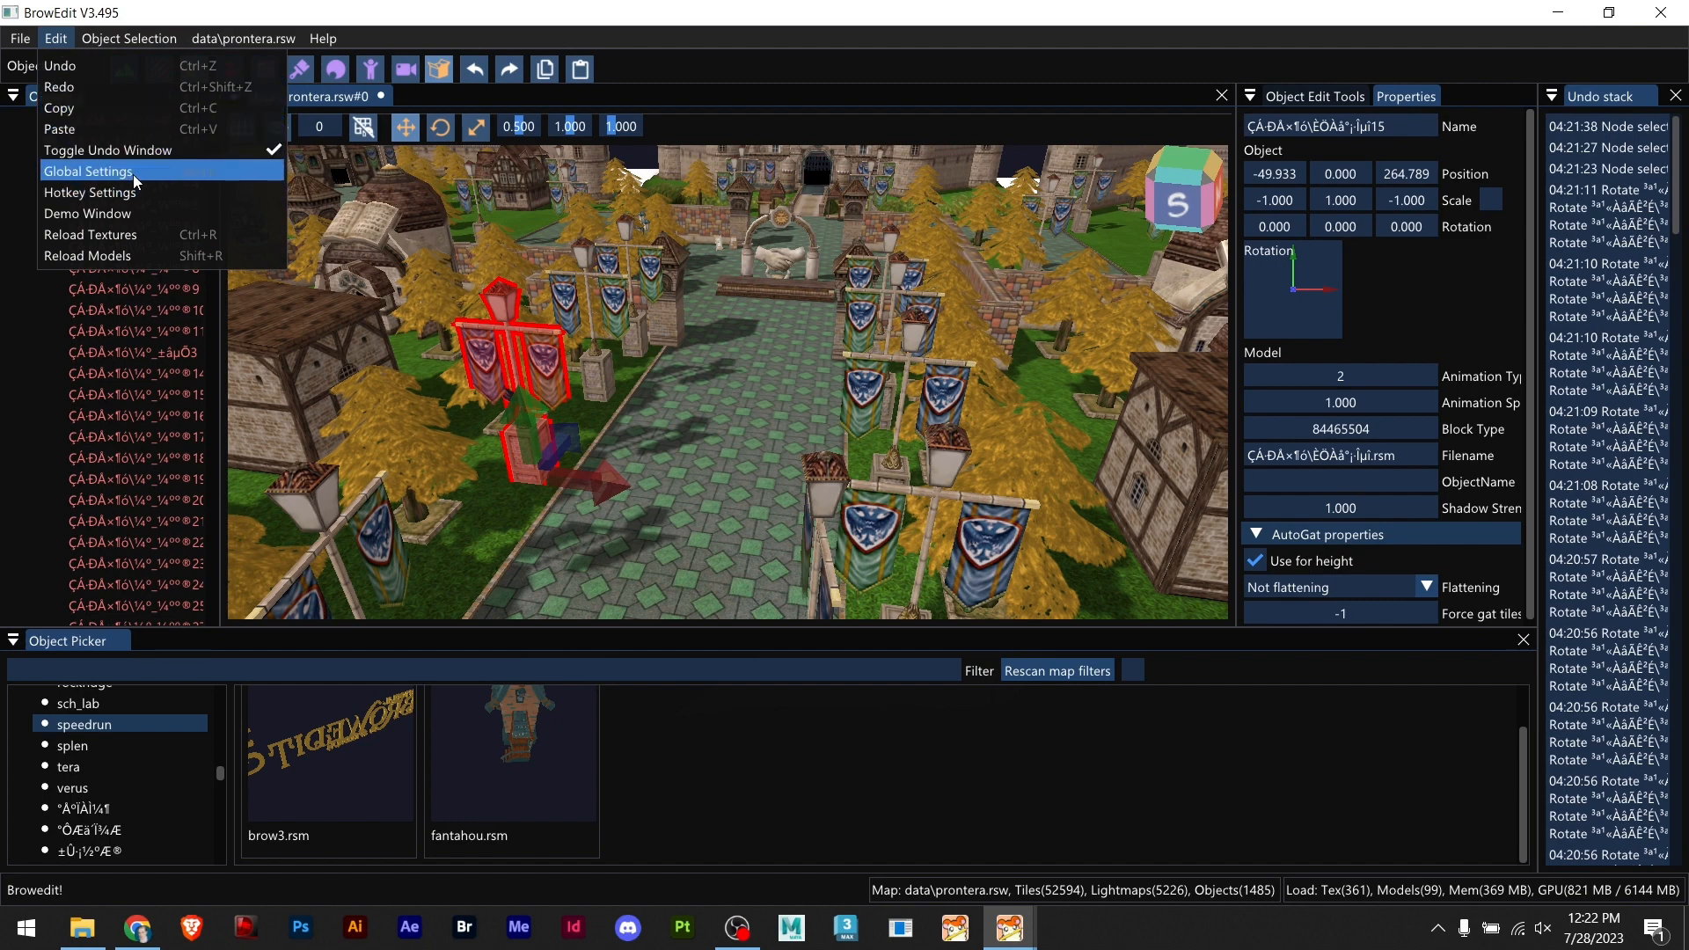
pyautogui.click(88, 172)
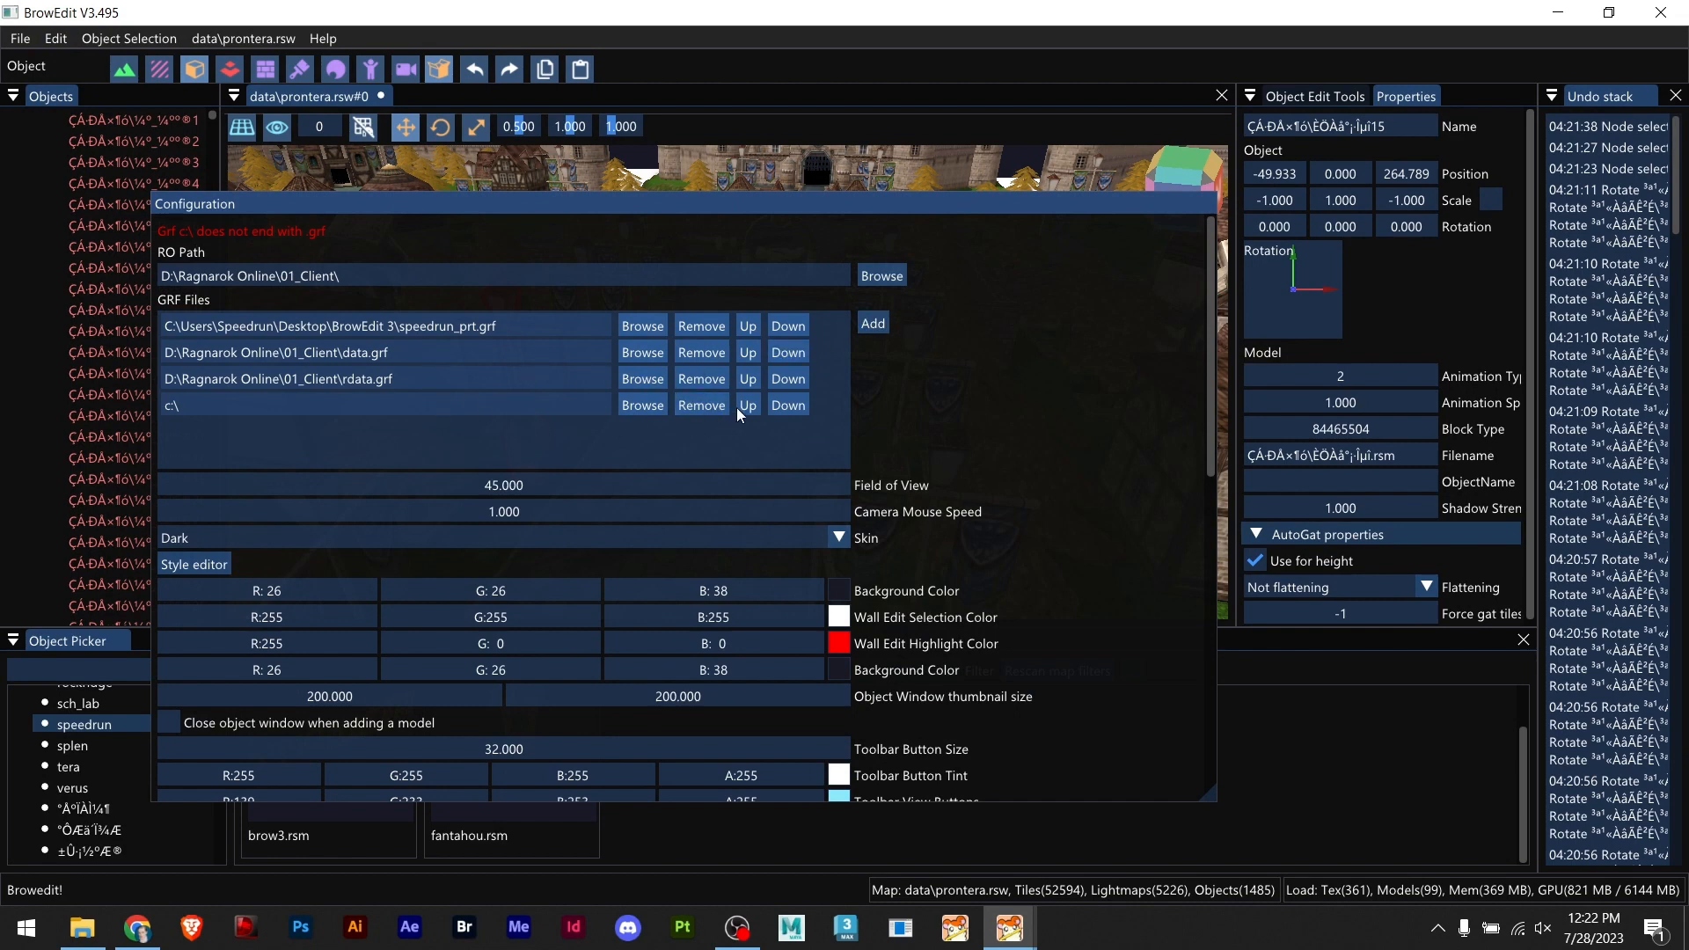
pyautogui.click(747, 405)
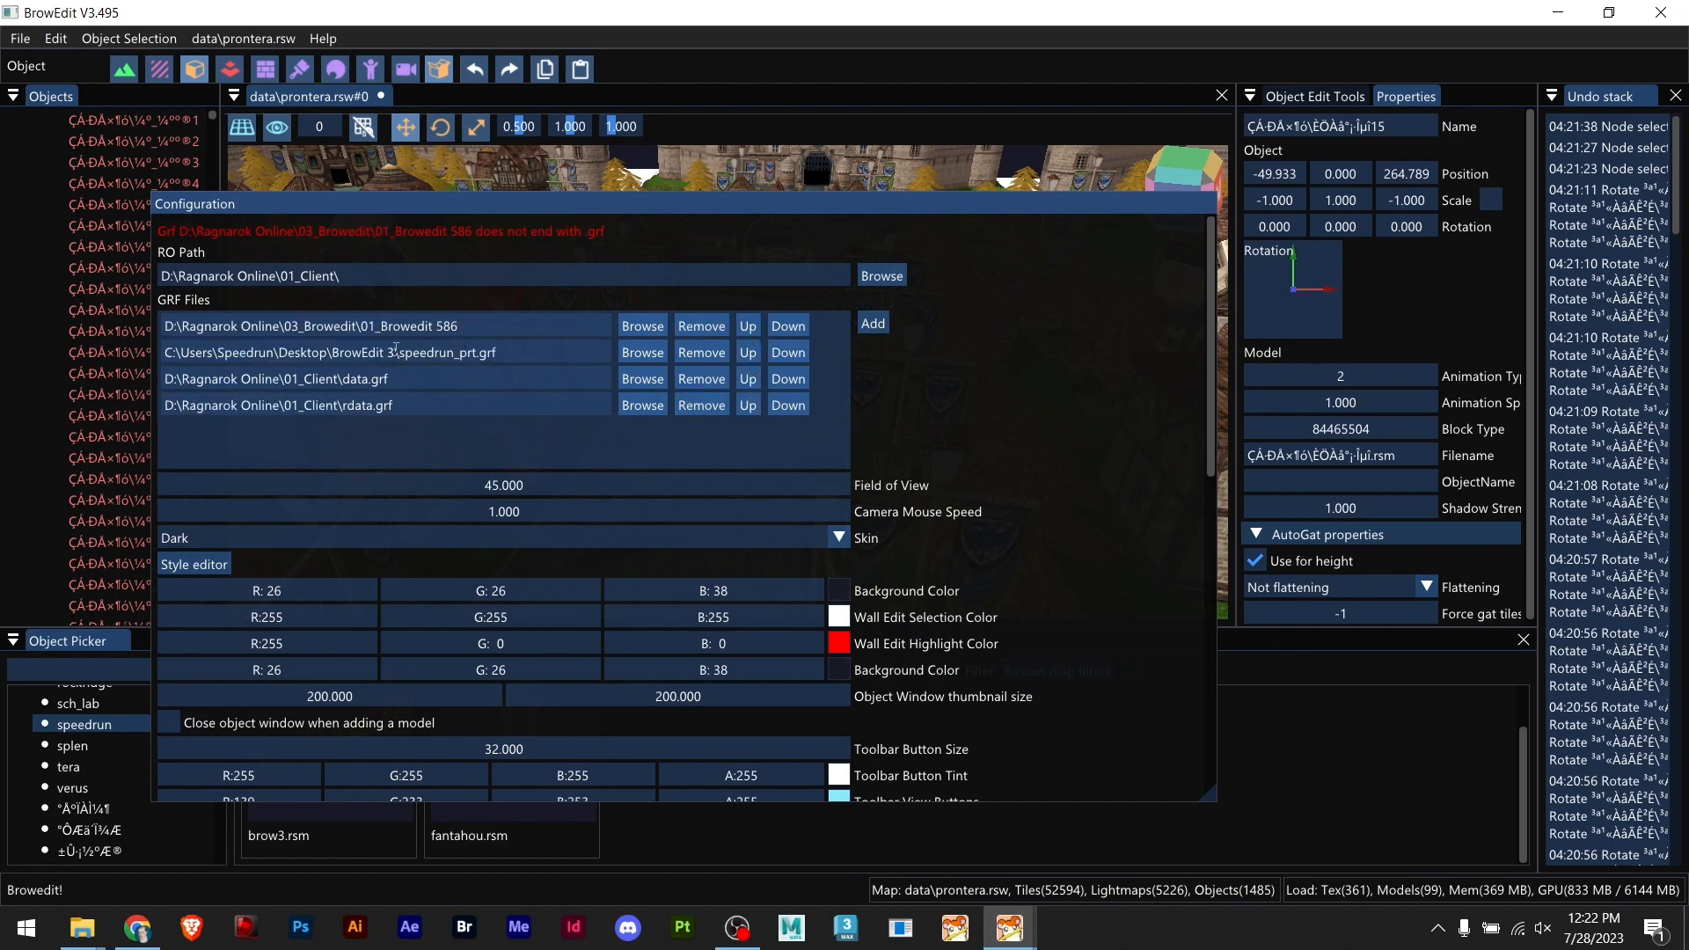
pyautogui.write('\\speedrun_prt.grf')
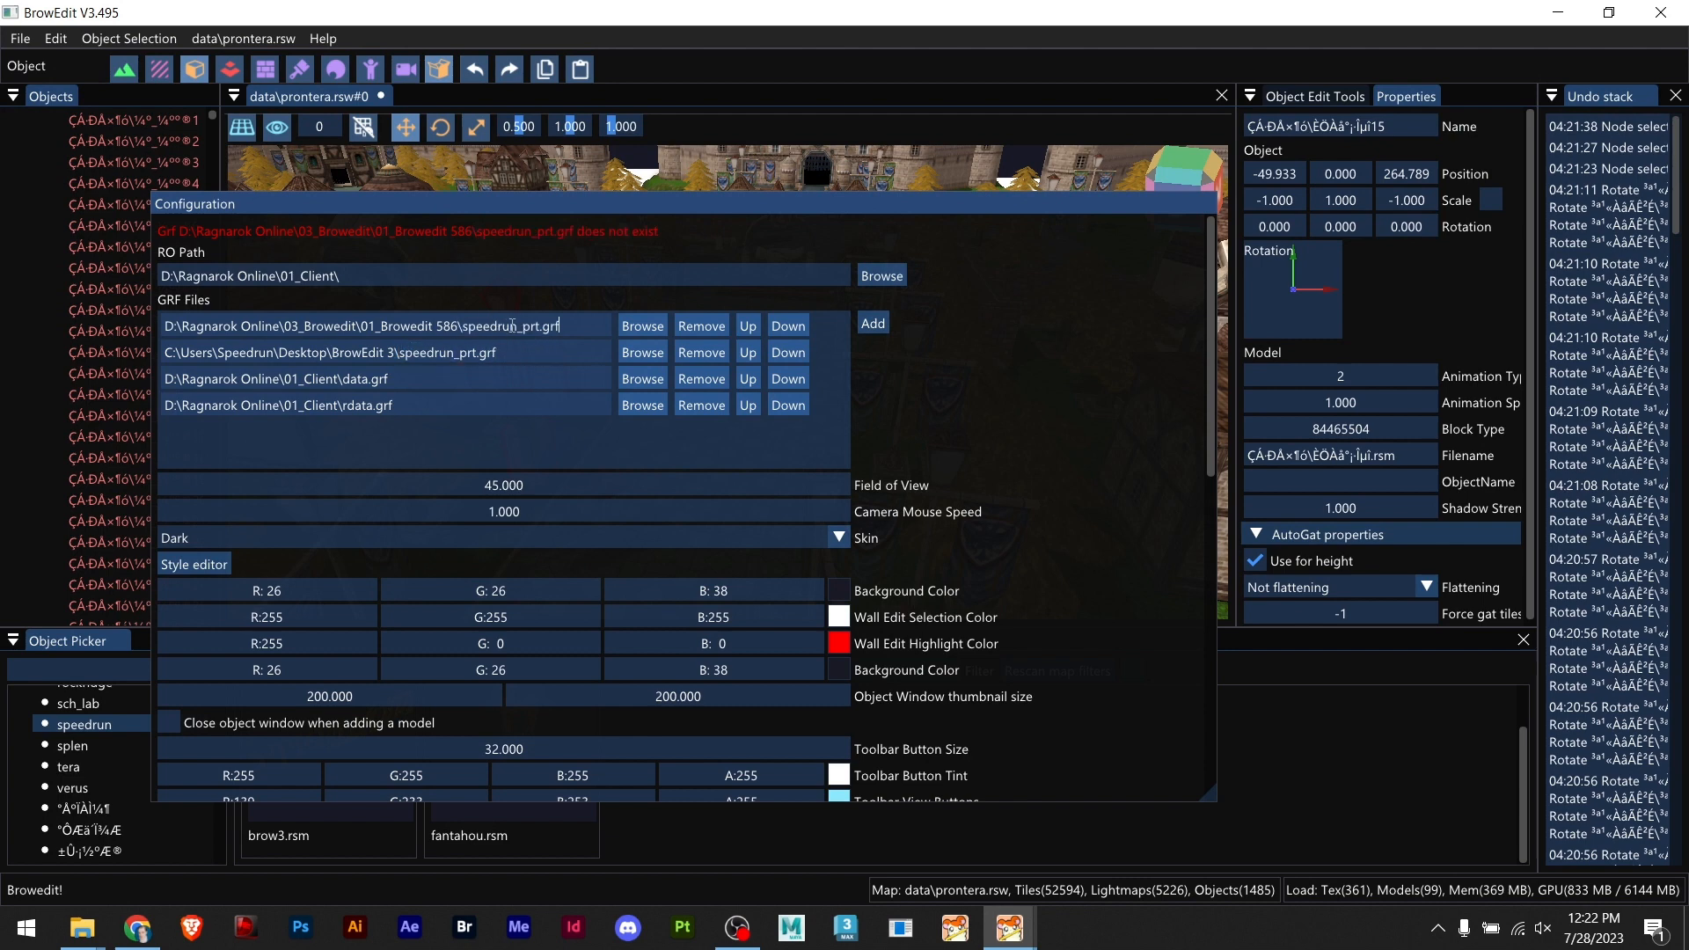
pyautogui.doubleClick(512, 325)
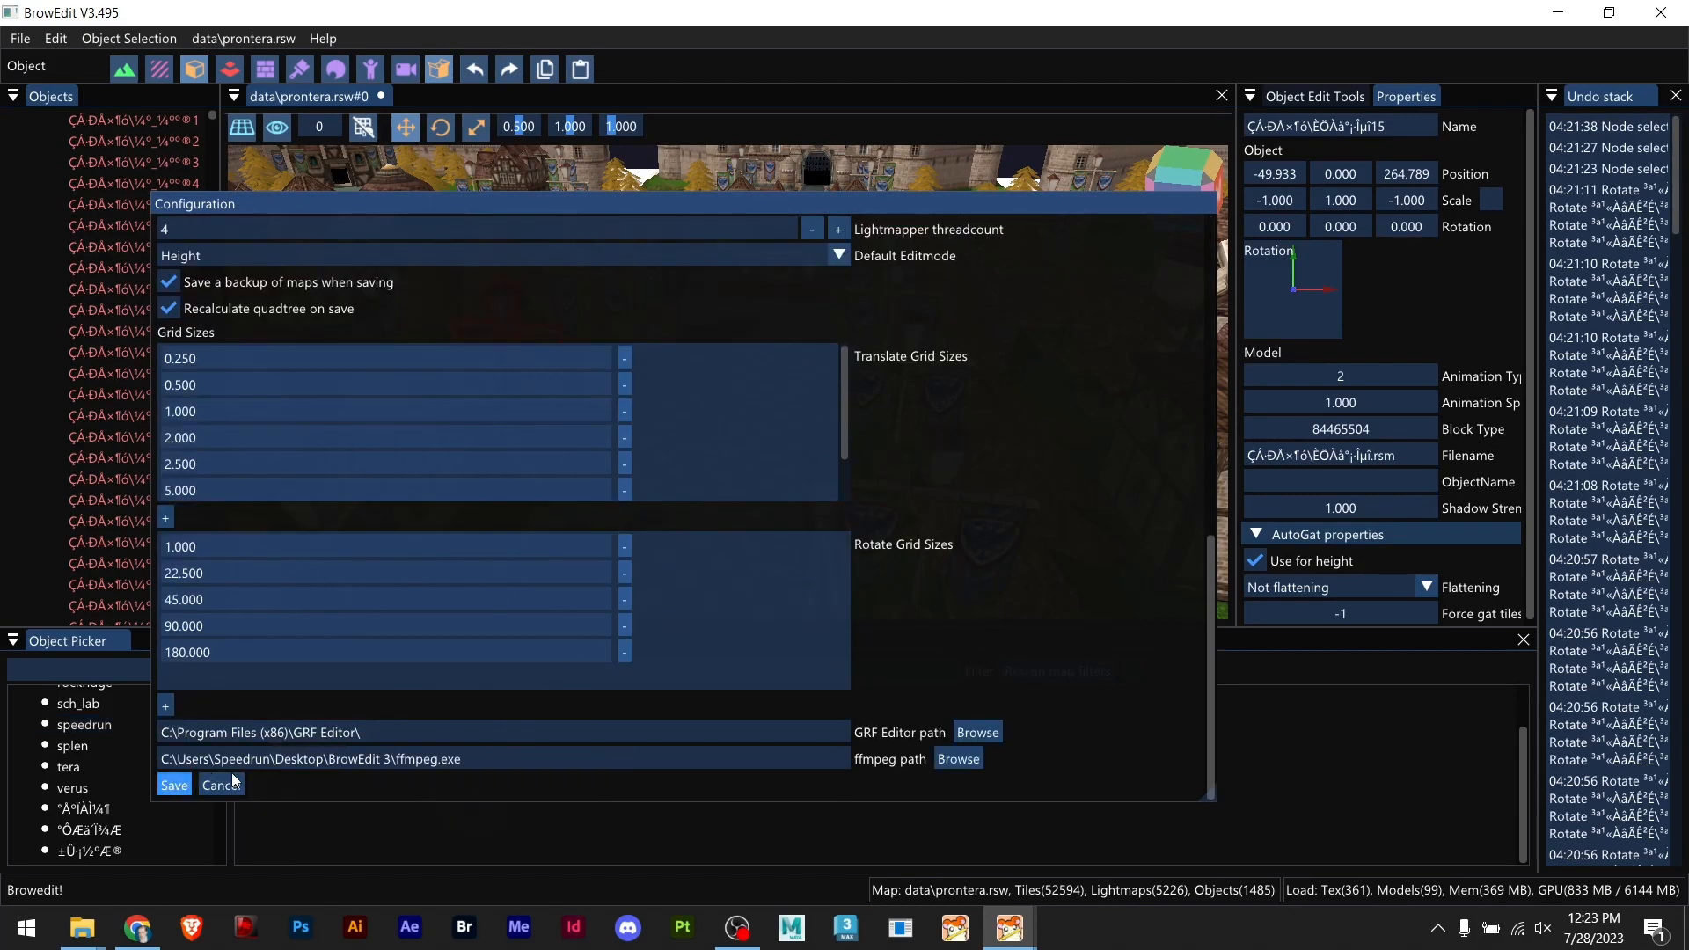
pyautogui.click(218, 785)
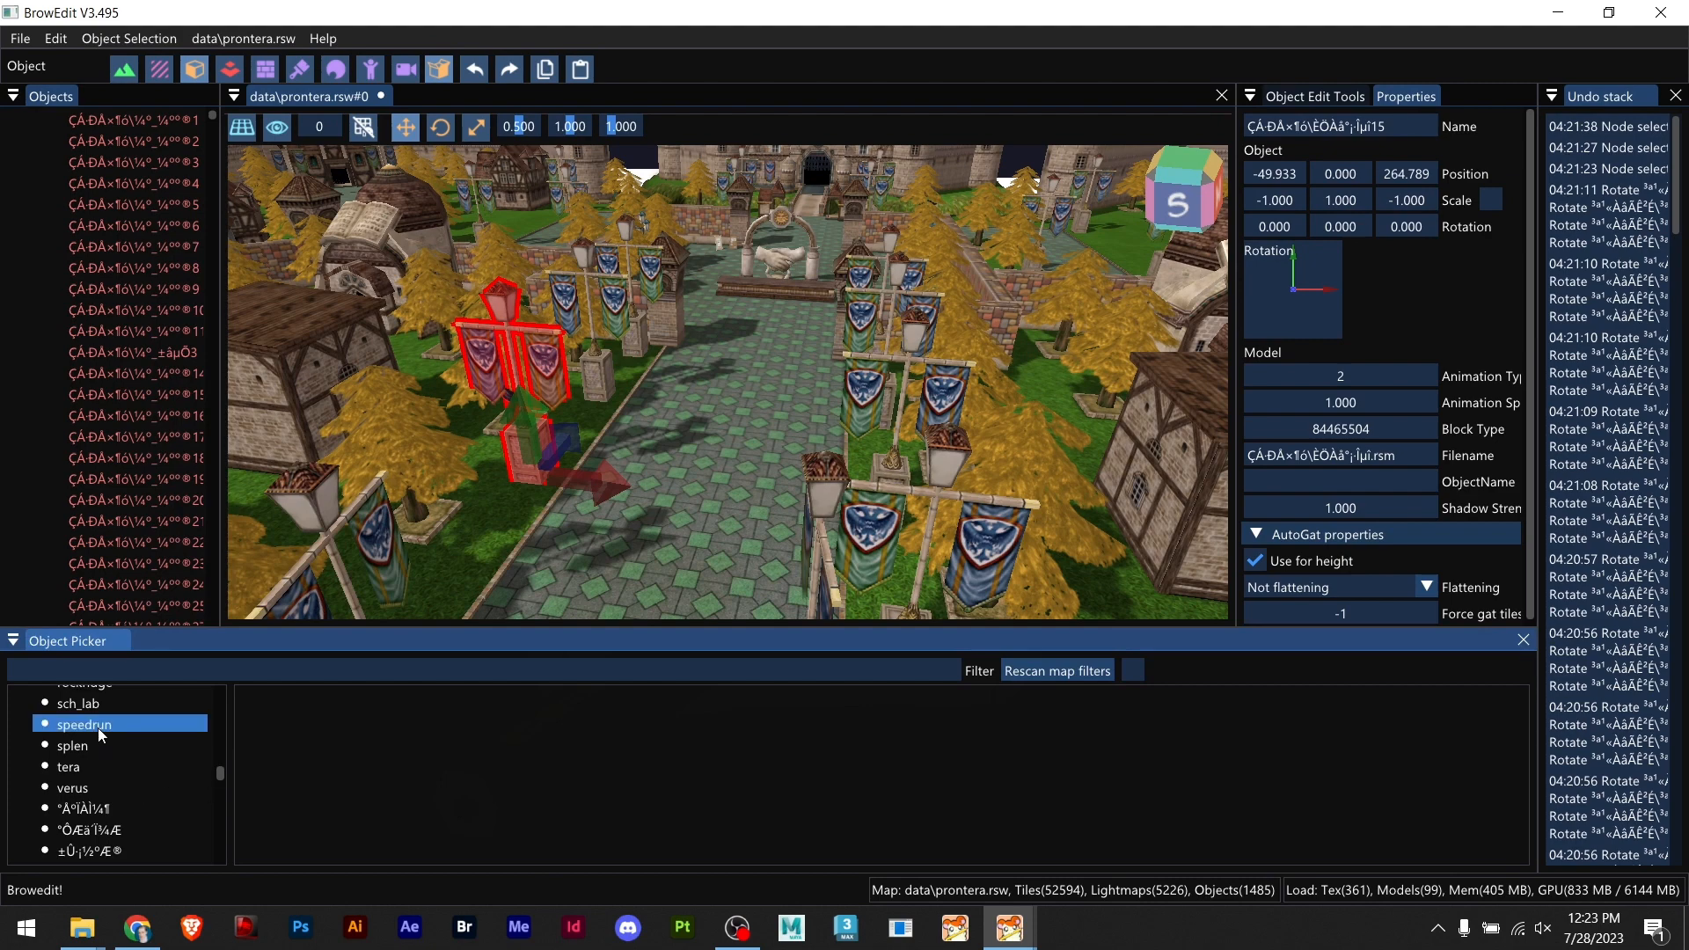
# Step: Add spongeb5.rsm from the speedrun folder to the street with scale 35 and Y rotation 180
pyautogui.click(84, 723)
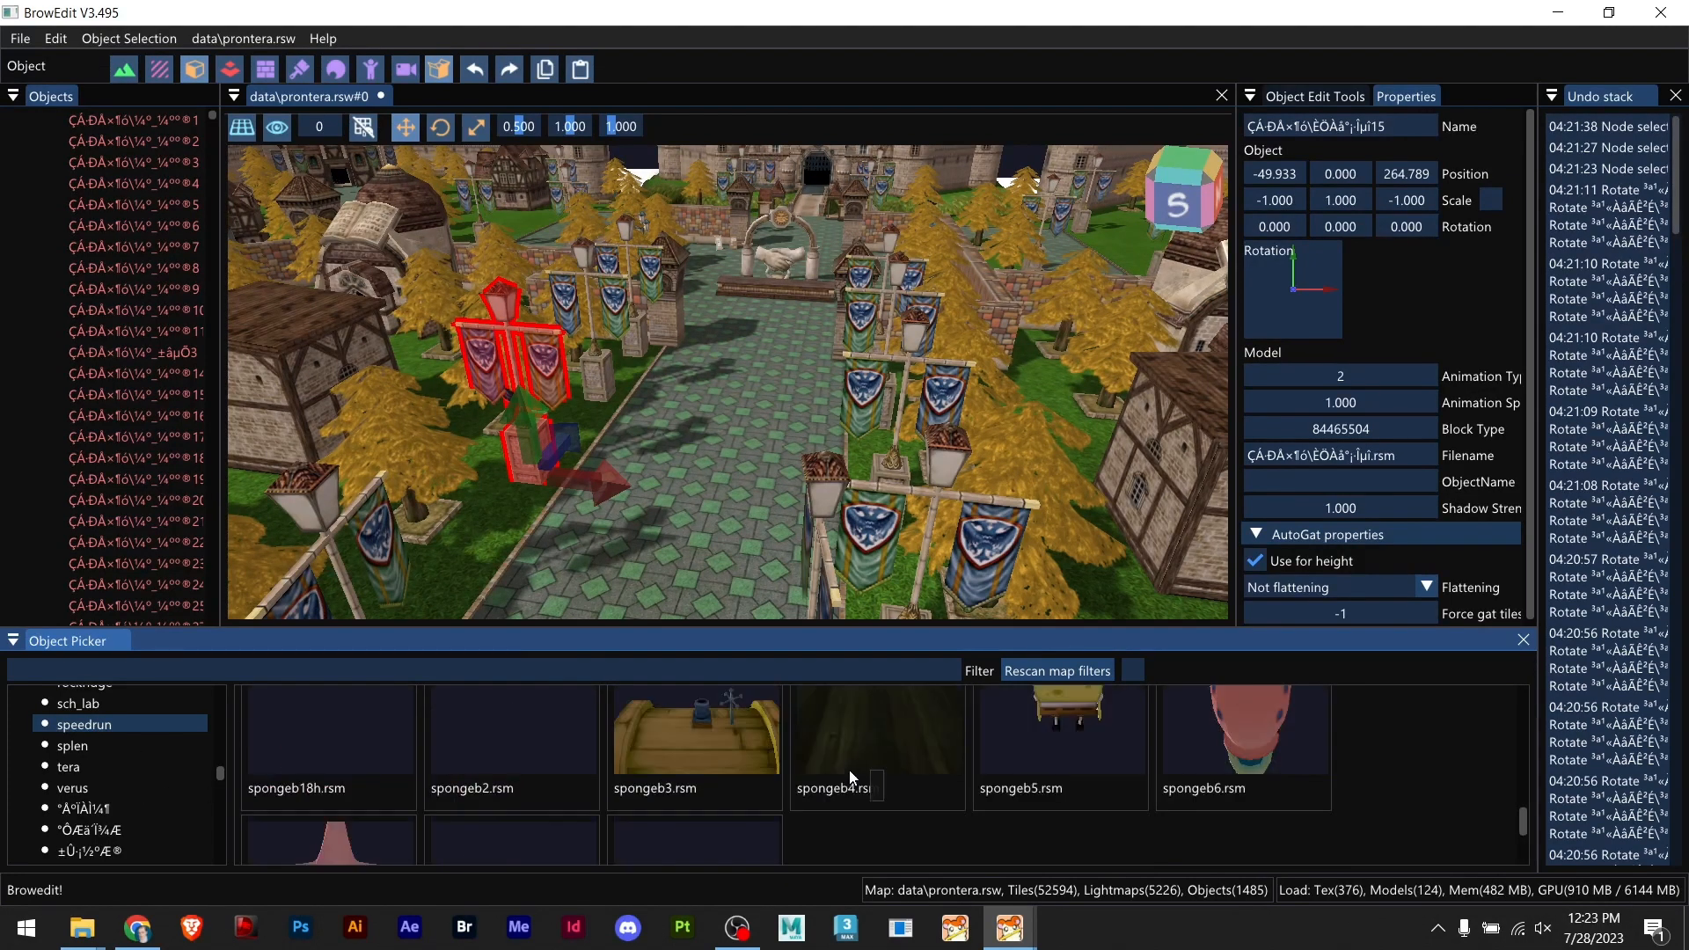
pyautogui.scroll(-3)
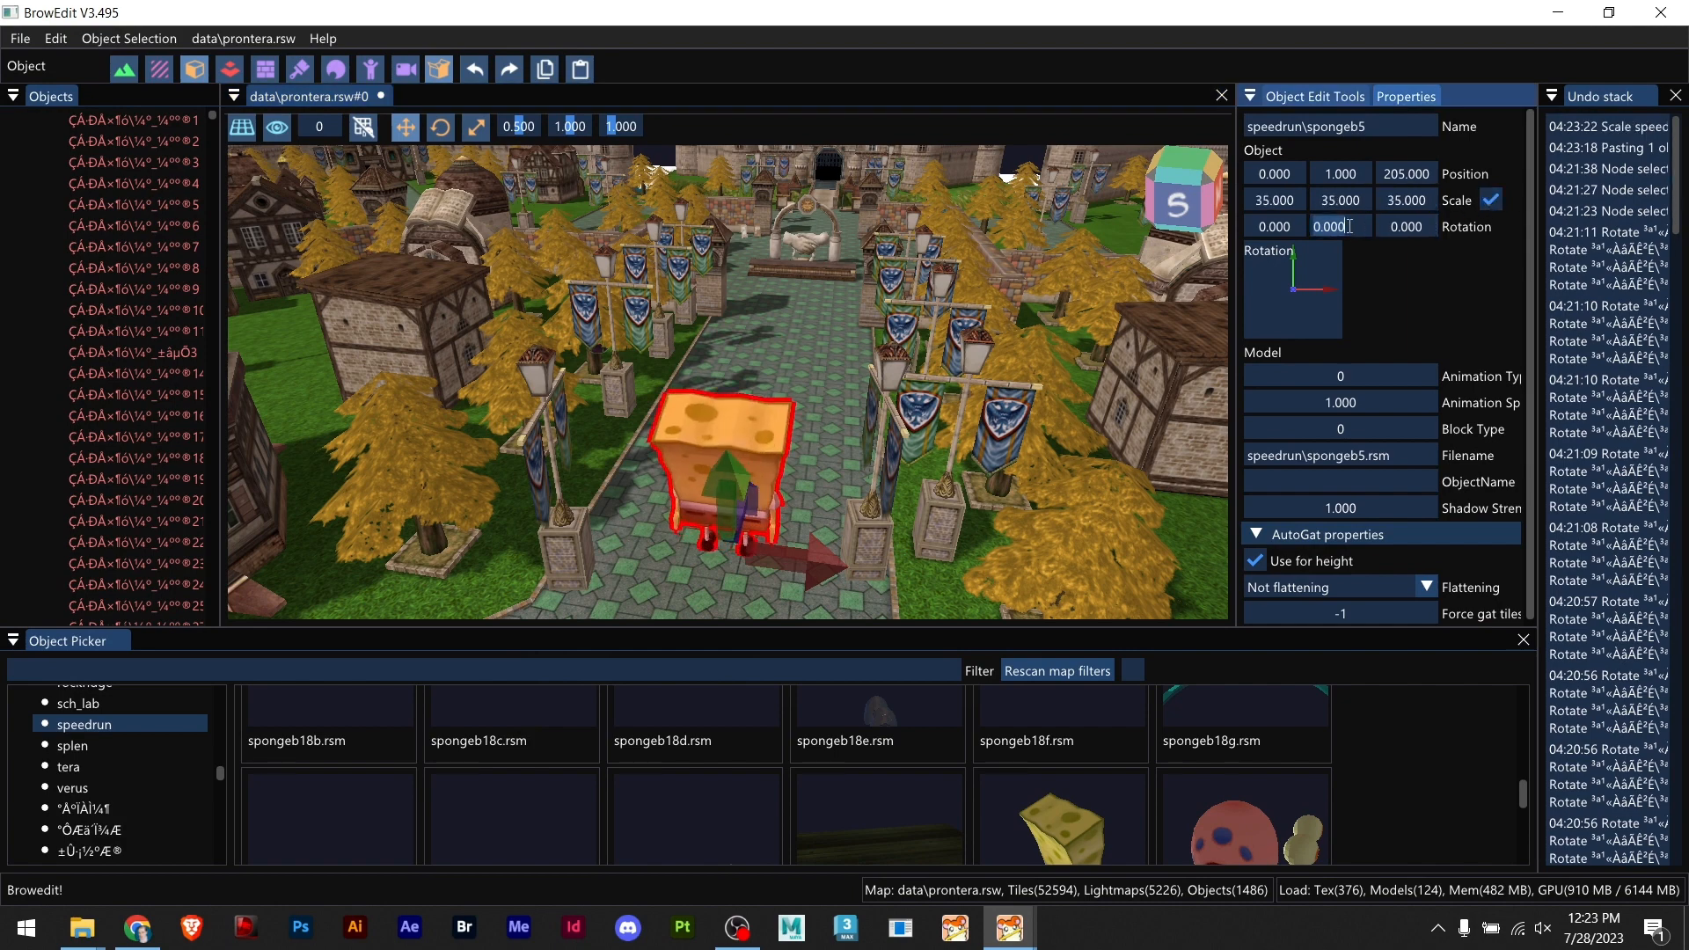
pyautogui.write('180')
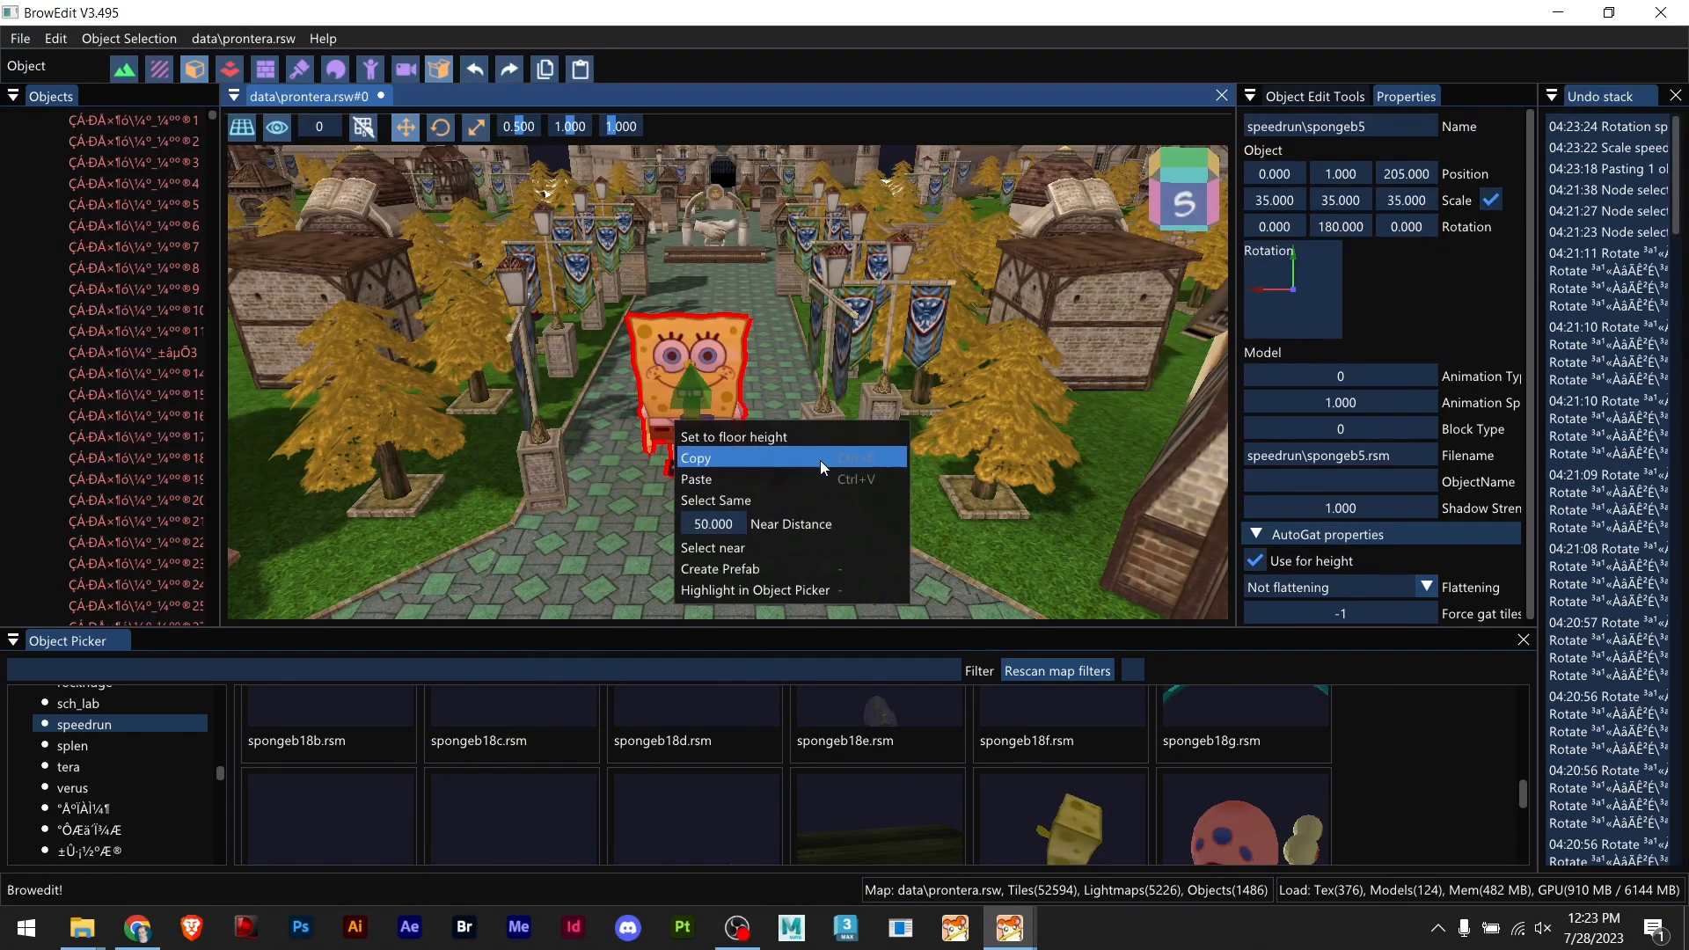
pyautogui.moveTo(786, 554)
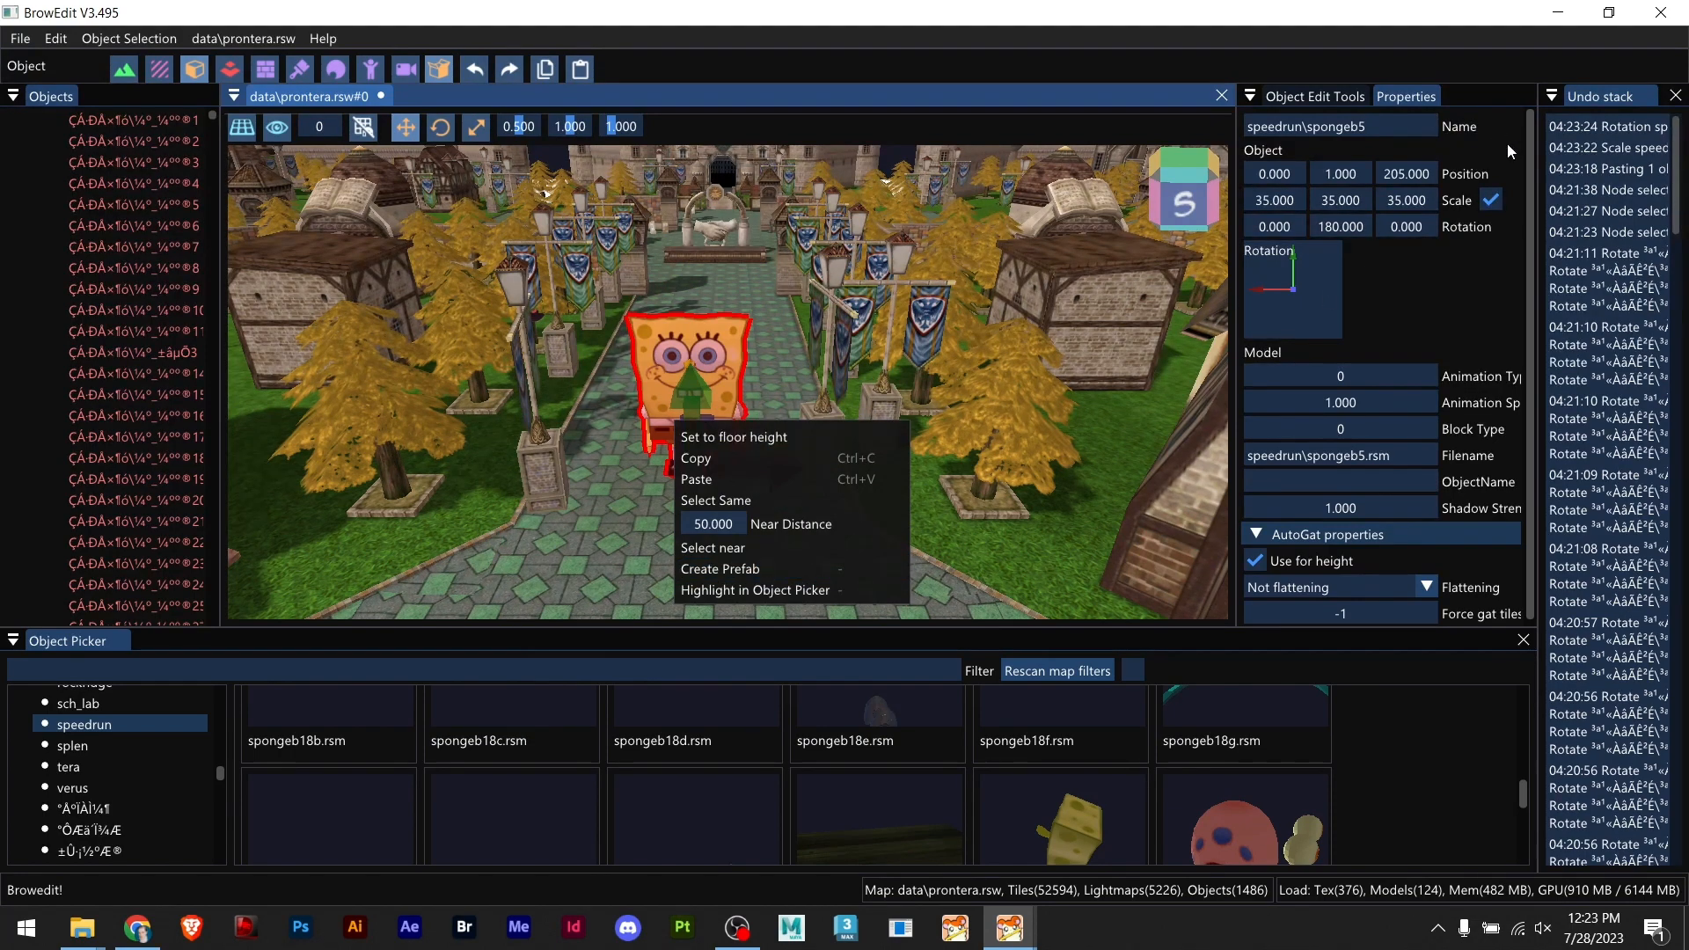
# Step: Give the SpongeBob model a 'spongebob' tag in its properties
pyautogui.click(1312, 95)
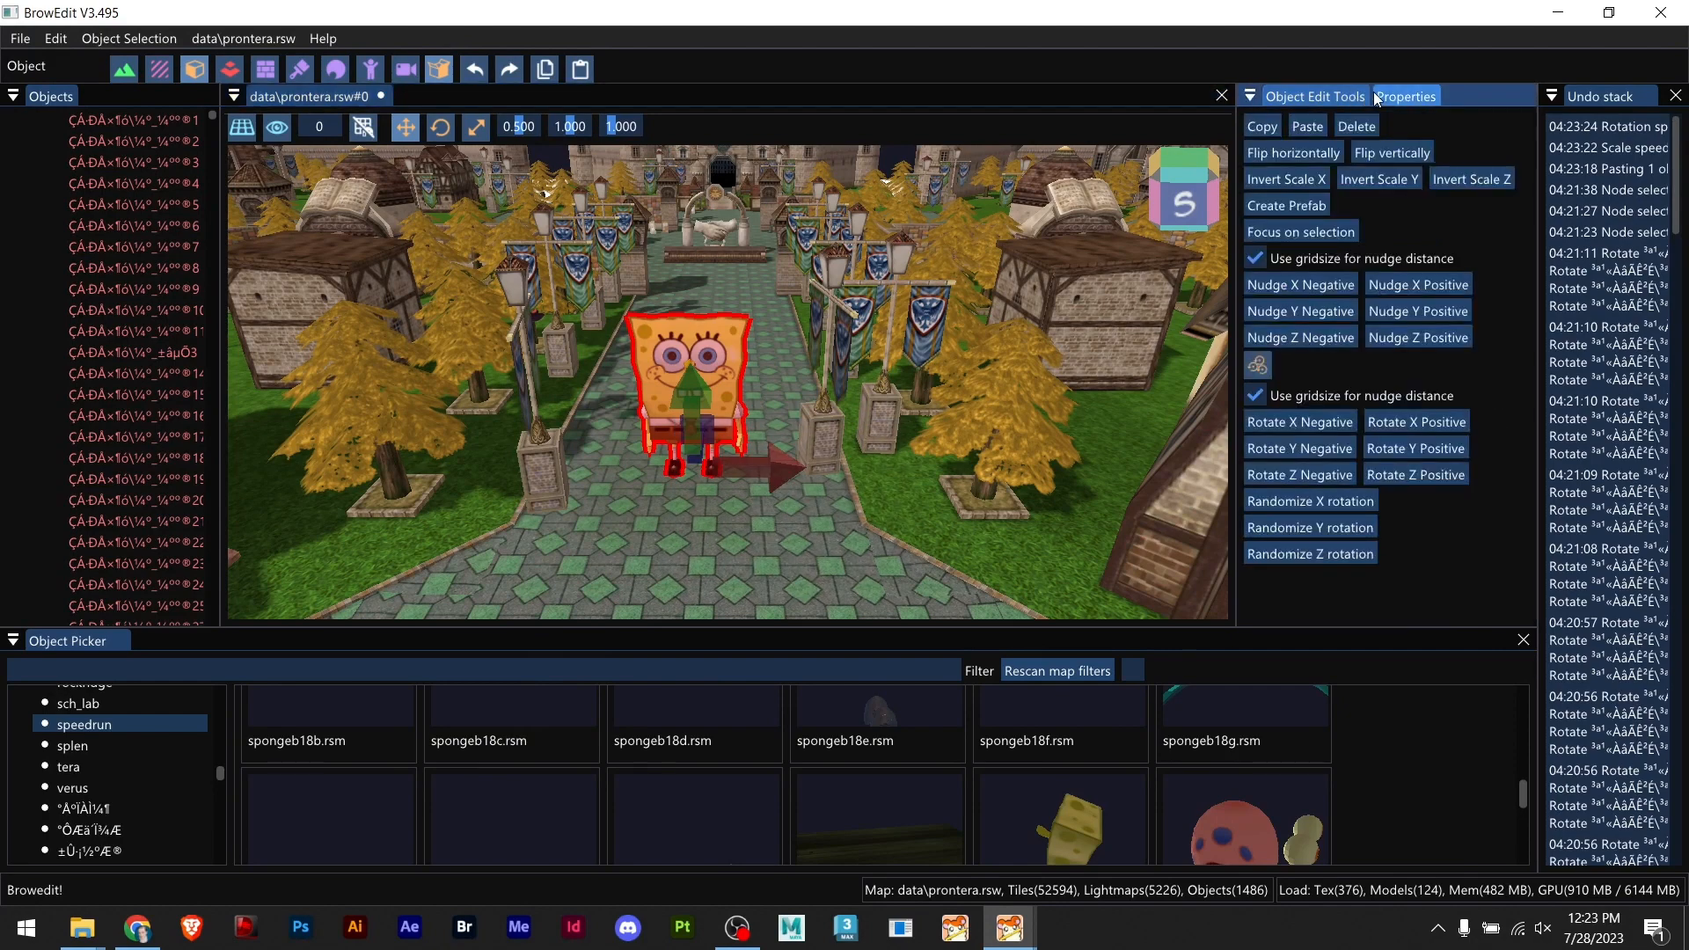
pyautogui.click(1404, 95)
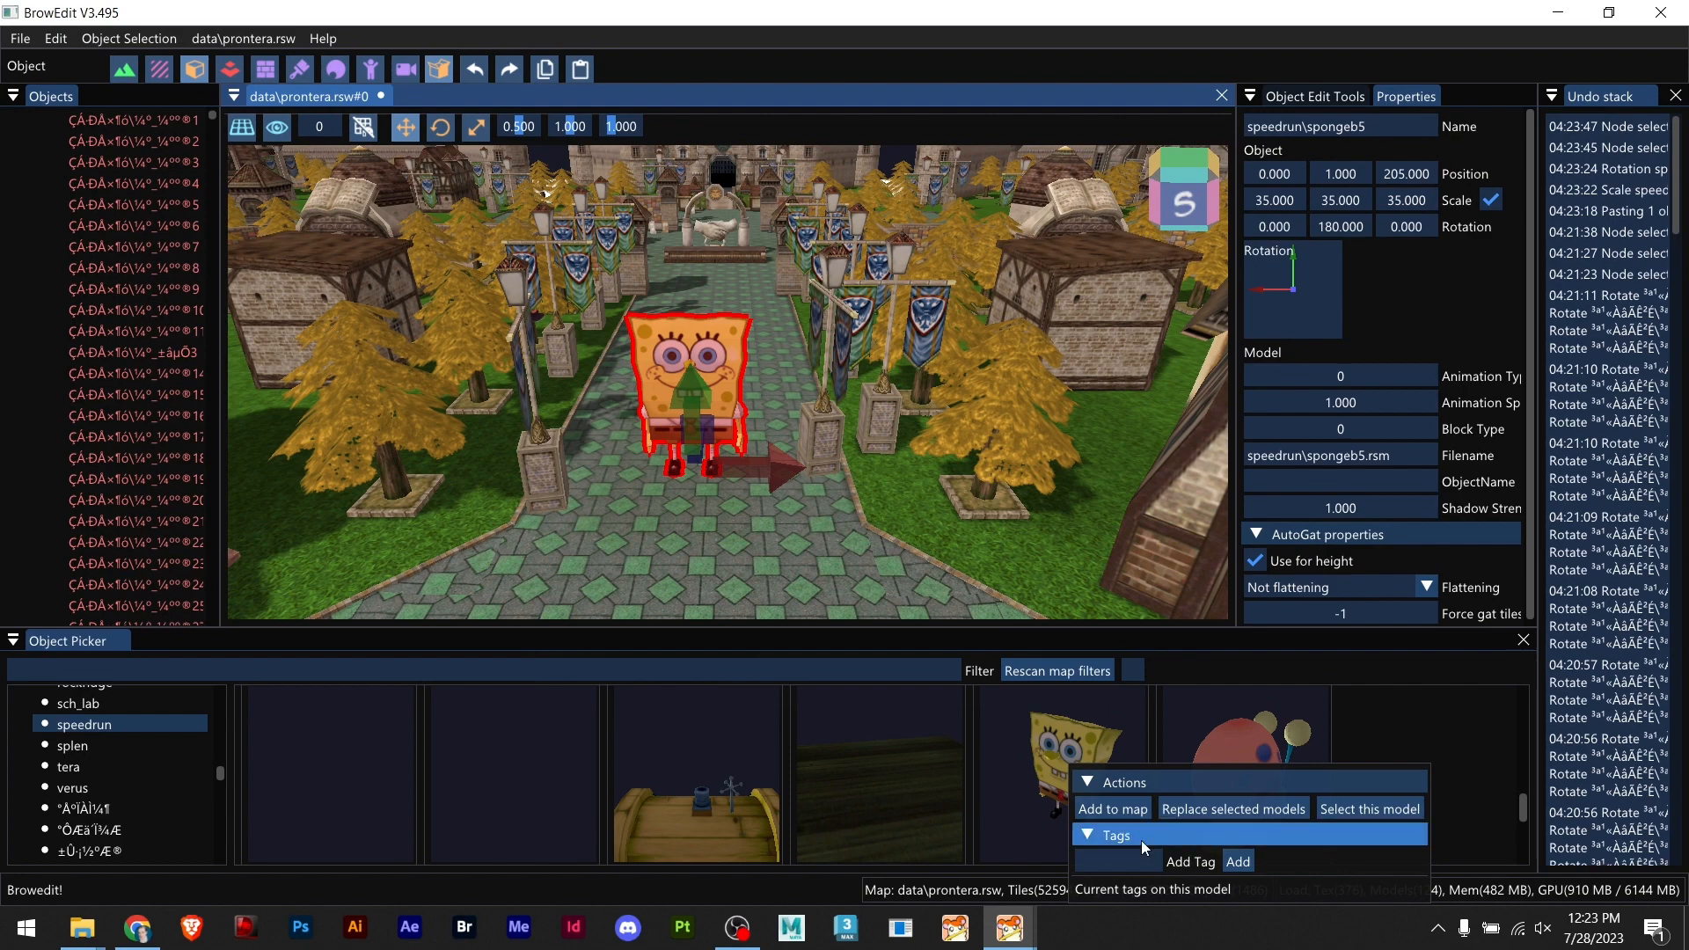
pyautogui.click(1117, 862)
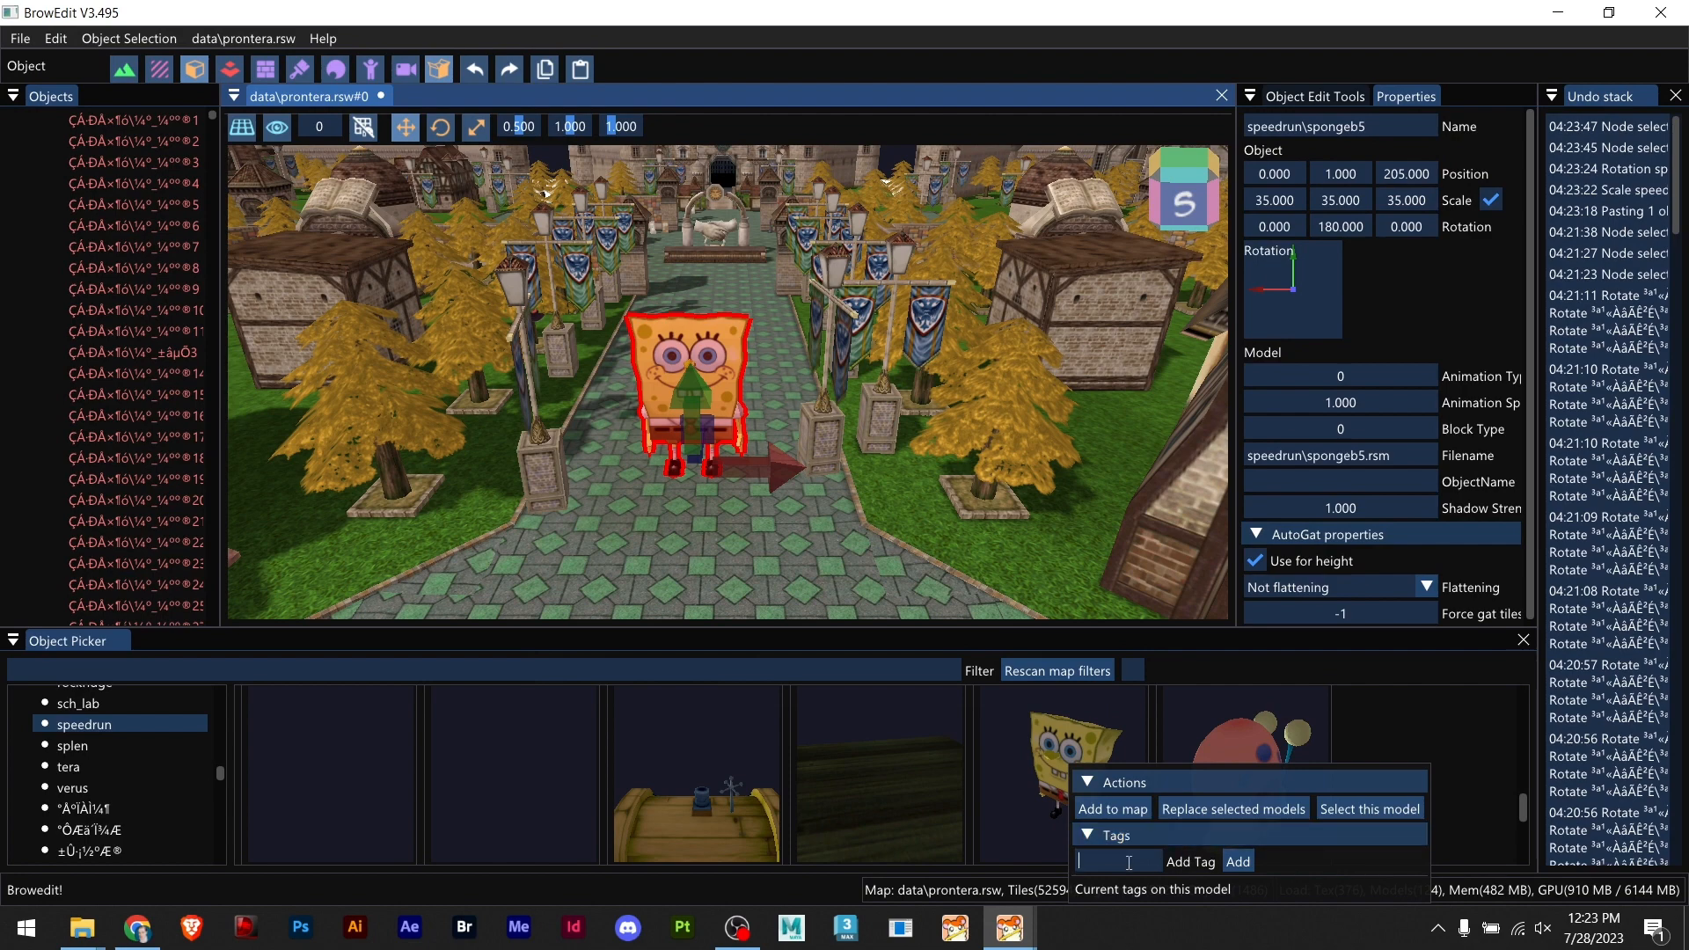
pyautogui.write('Spongebob')
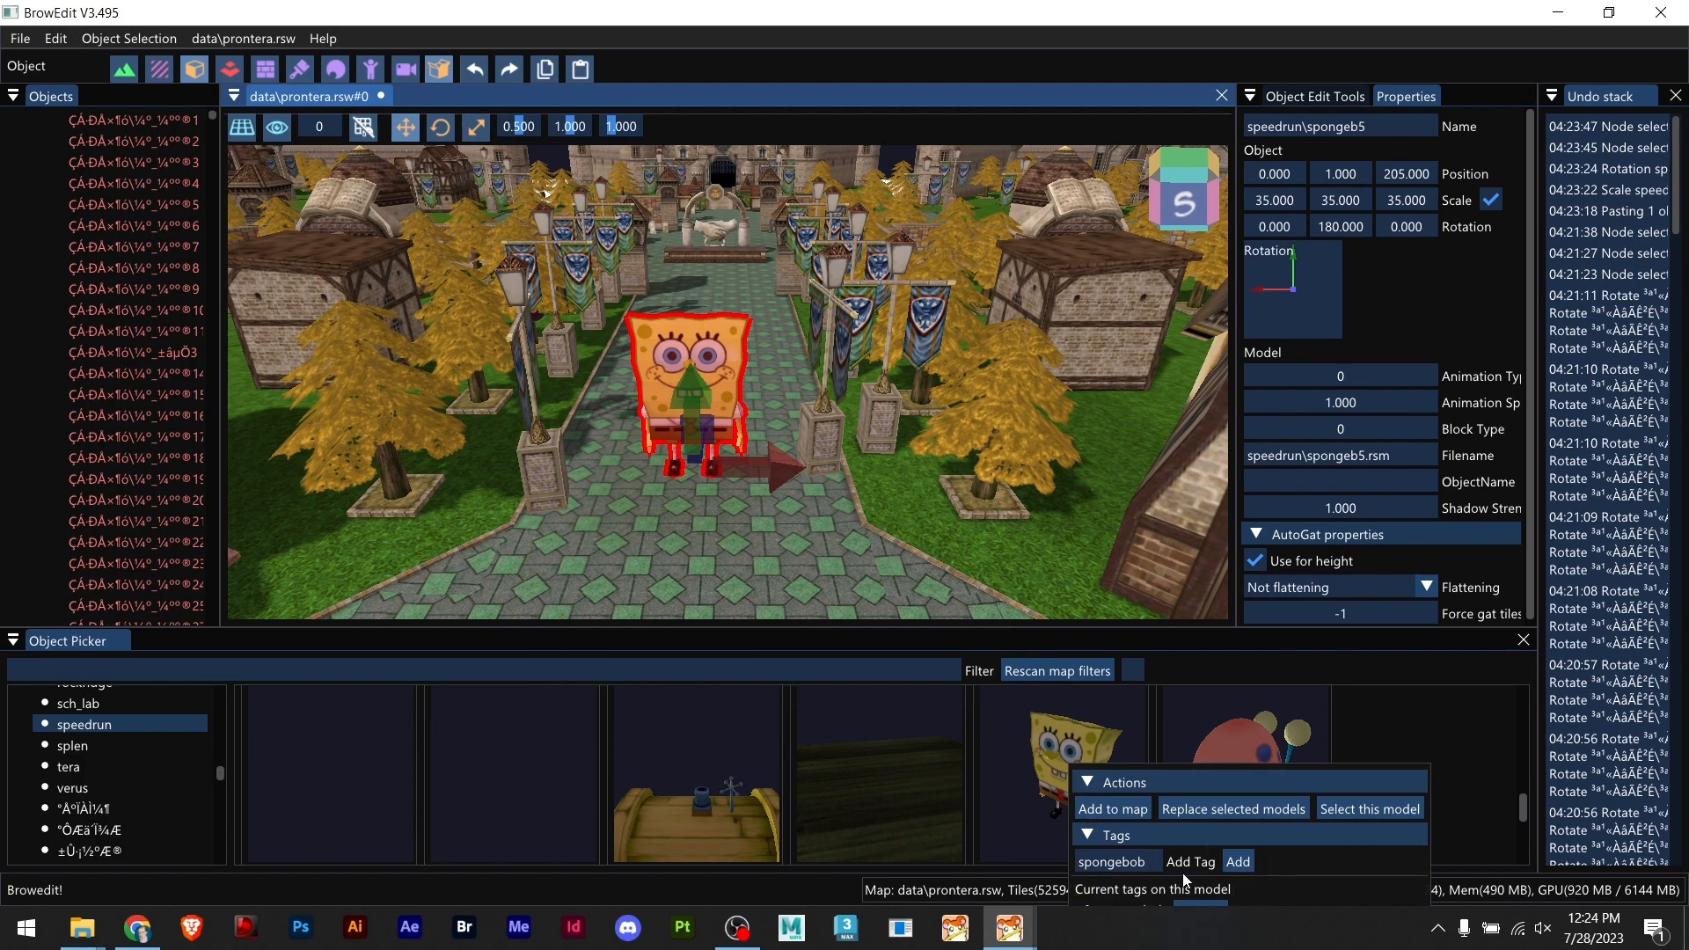
pyautogui.moveTo(1392, 895)
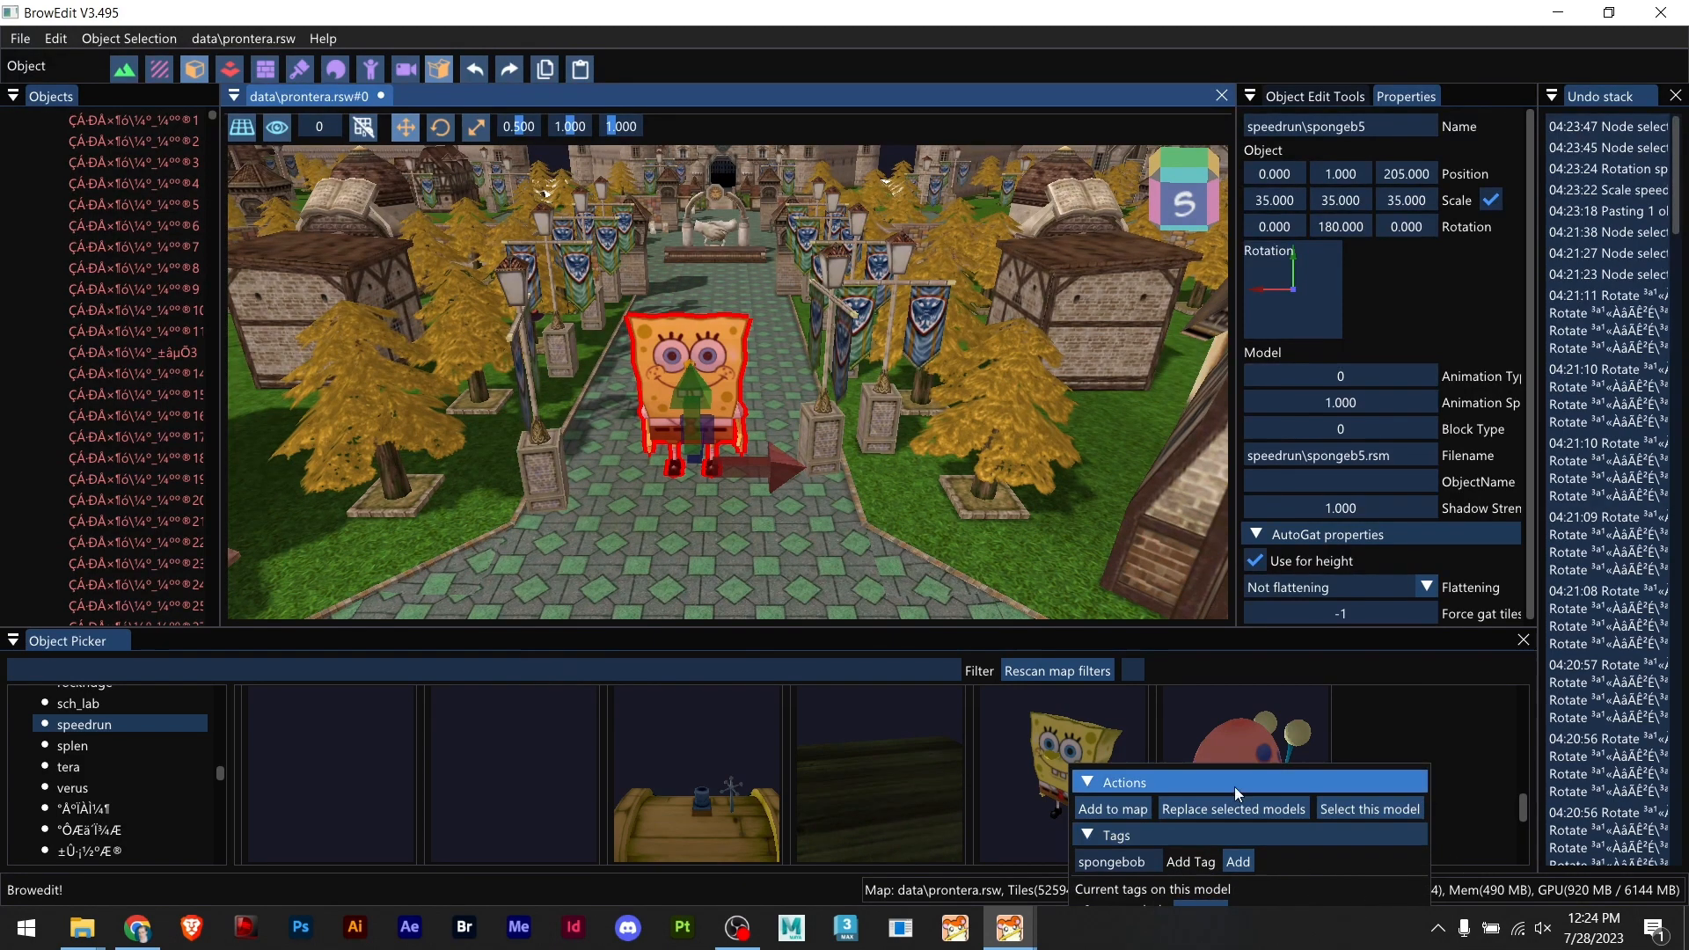
# Step: Filter the object picker by 'spong' so only the SpongeBob model is listed
pyautogui.click(244, 711)
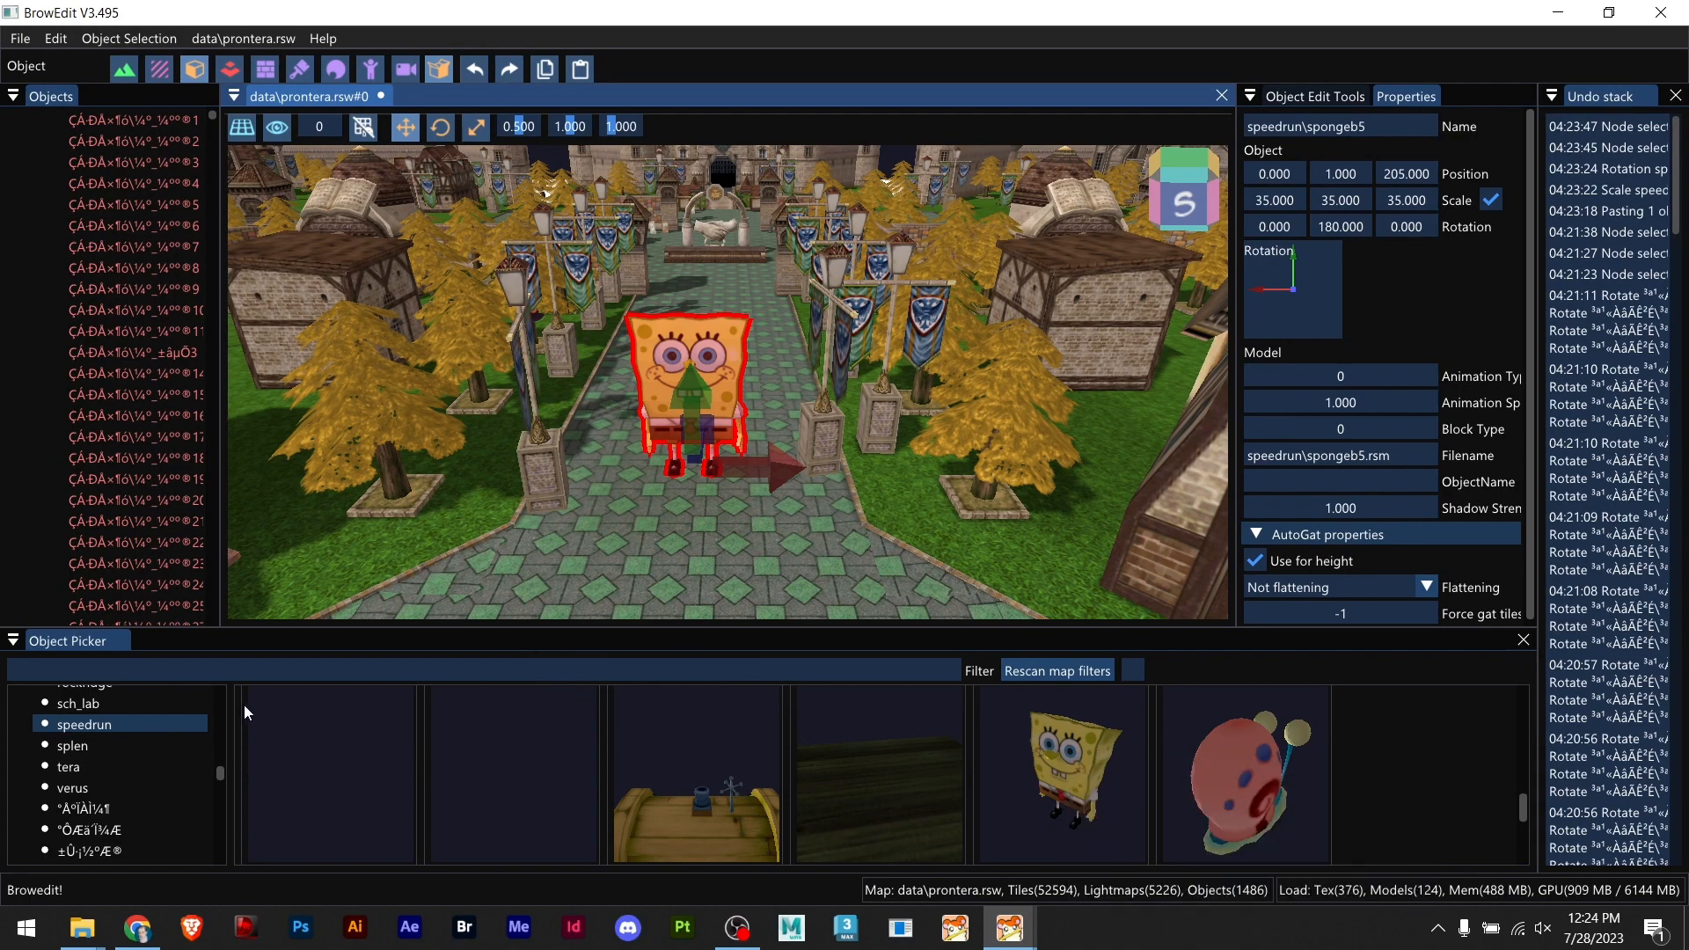
pyautogui.write('spongebob')
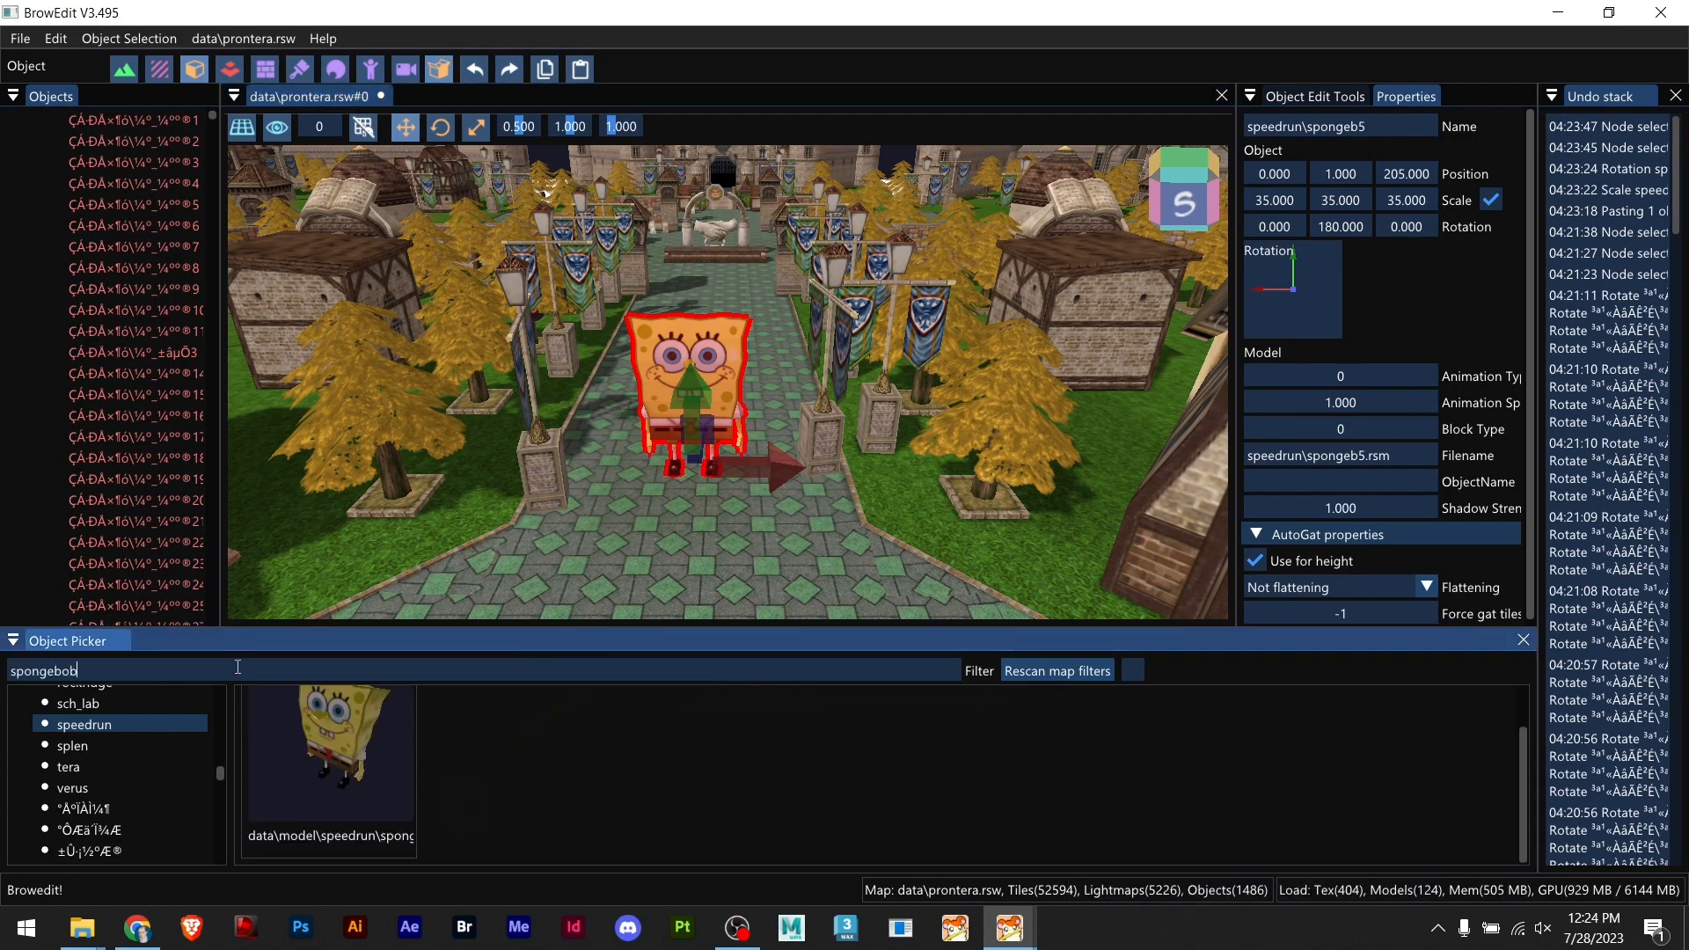
pyautogui.moveTo(329, 749)
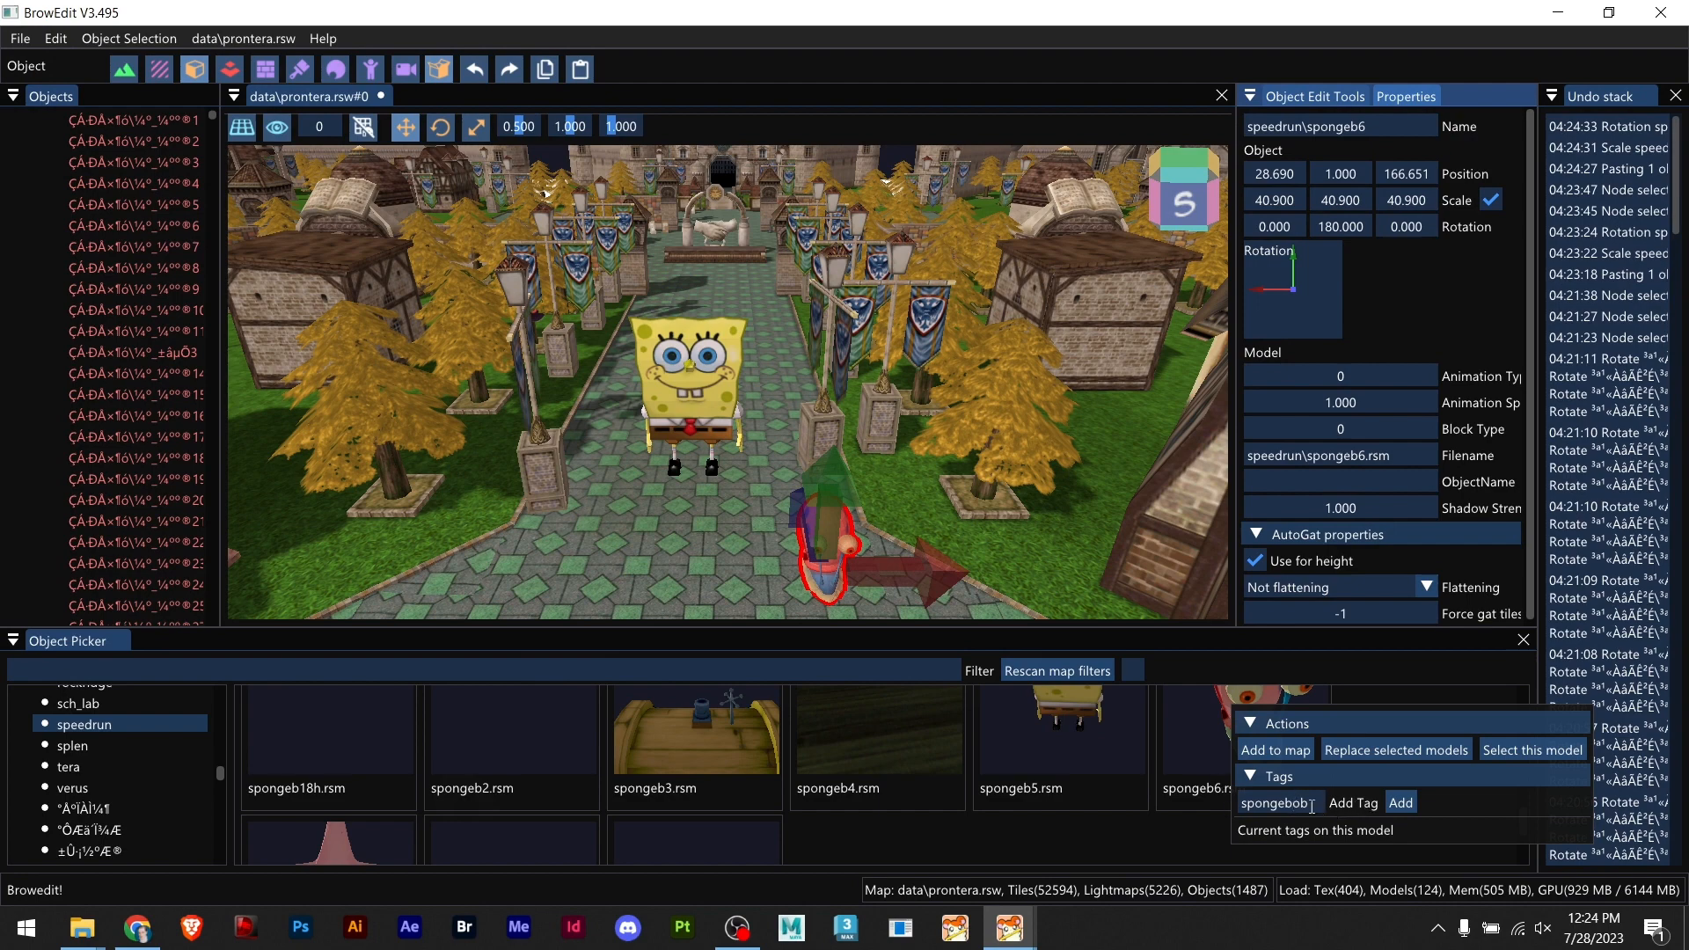
# Step: Add the spongebob tag to the SpongeBob and snail models and filter by 'spongebob' to confirm both appear
pyautogui.doubleClick(1277, 802)
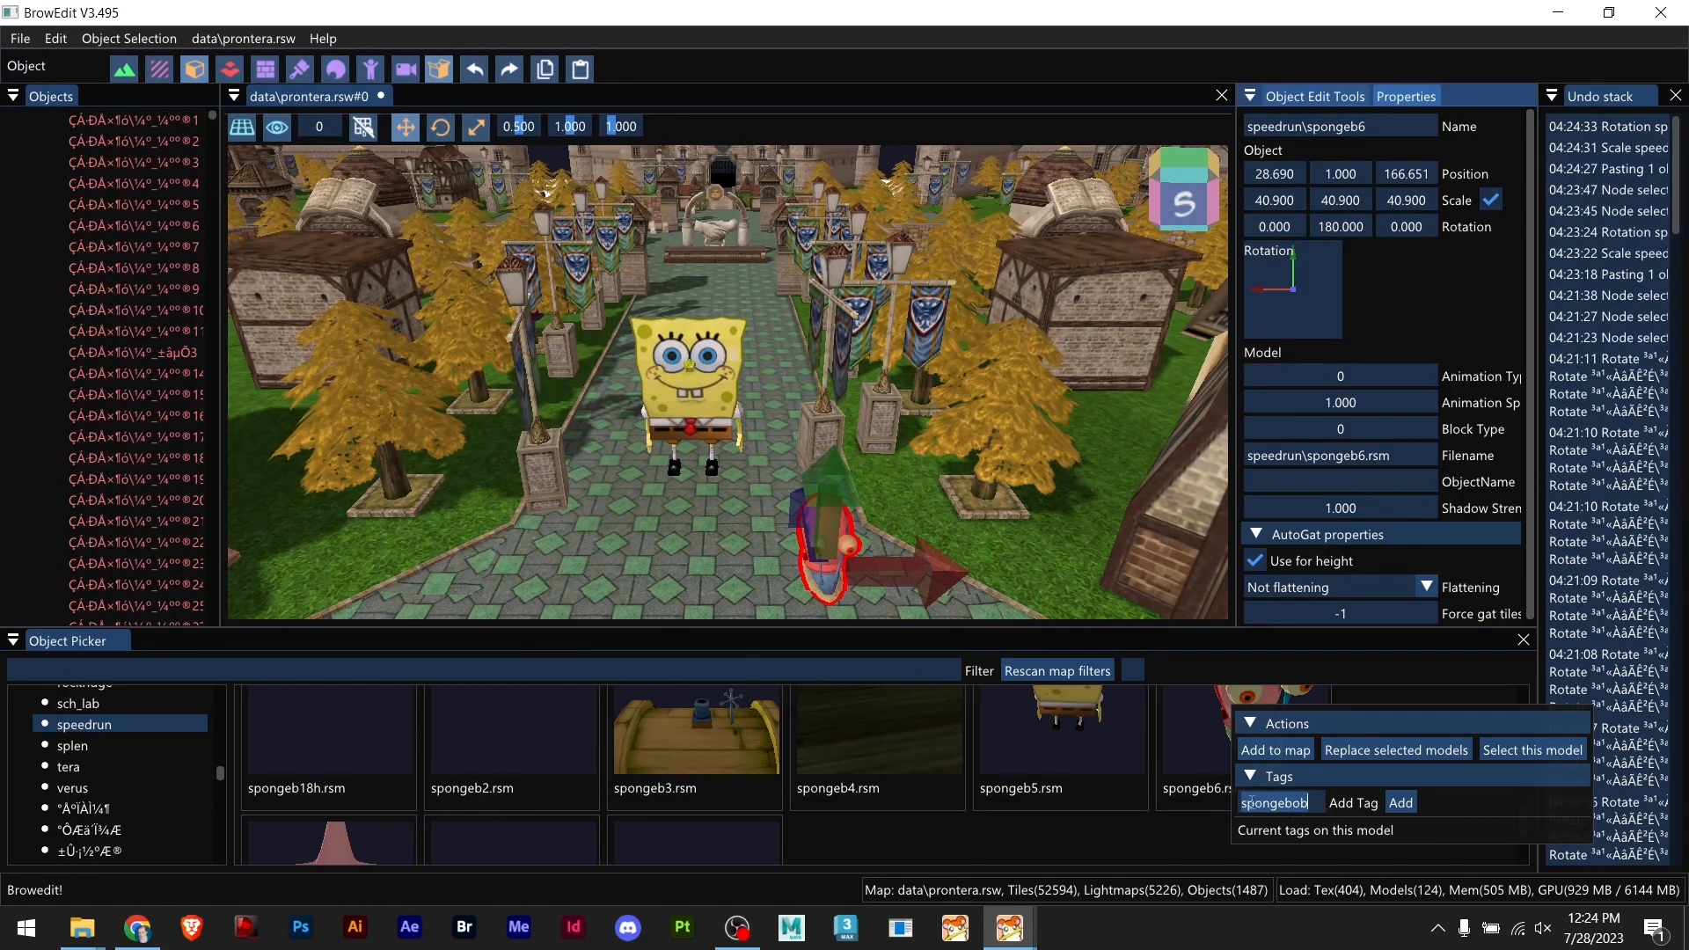
pyautogui.click(1400, 803)
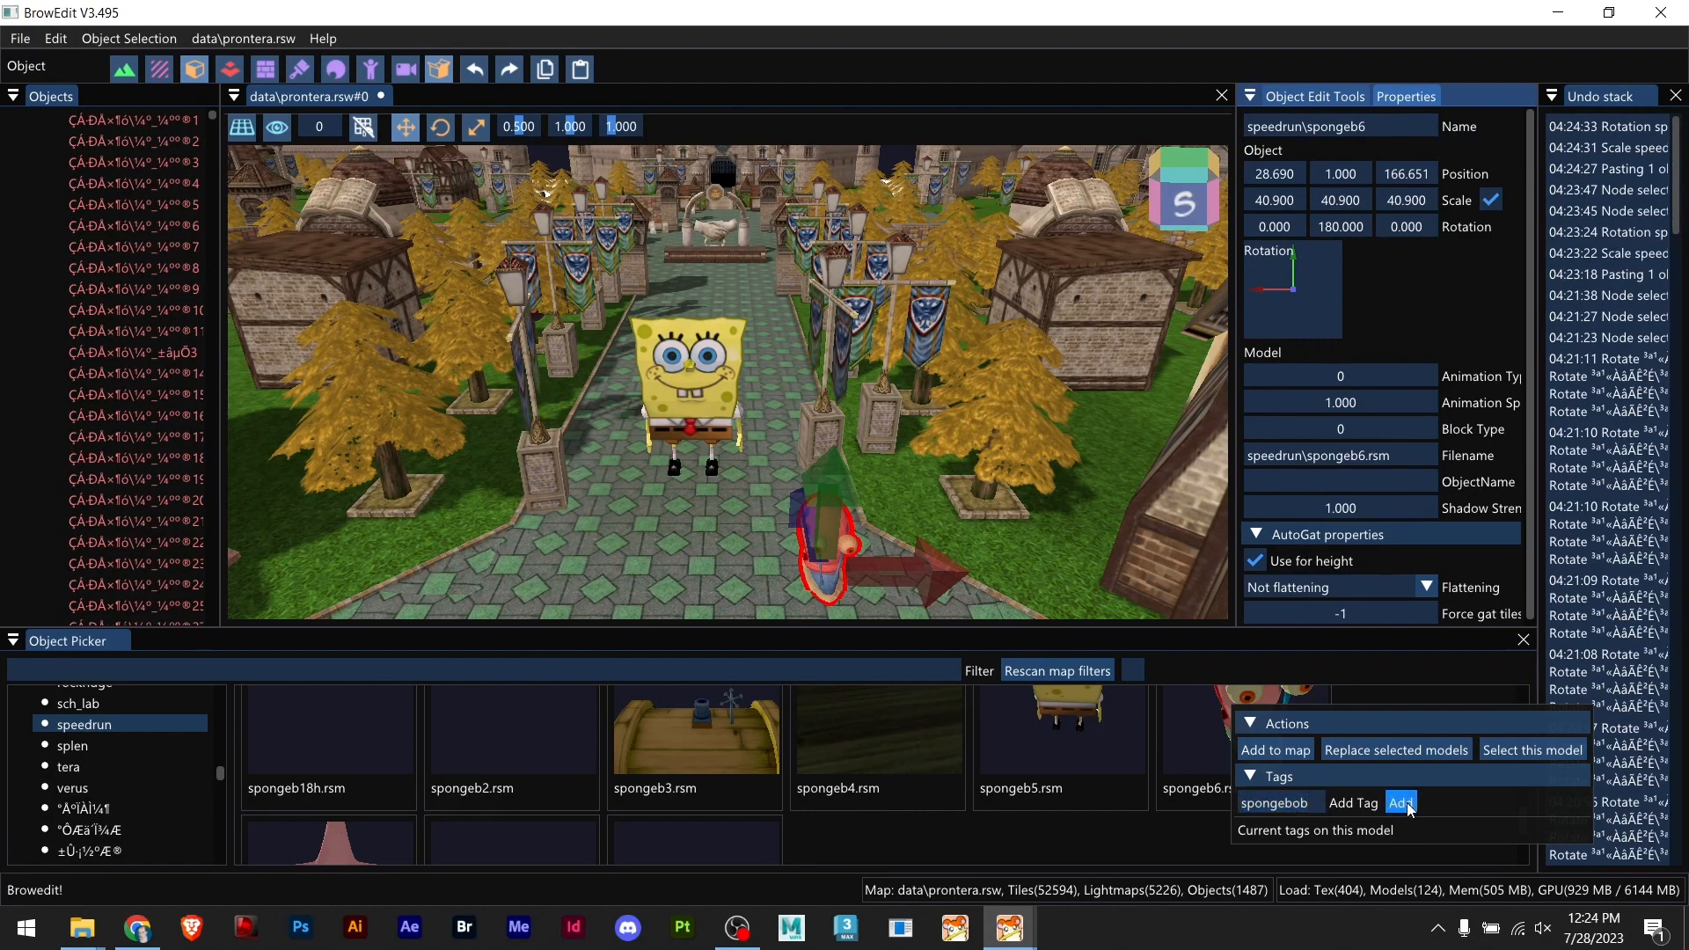
pyautogui.click(1399, 802)
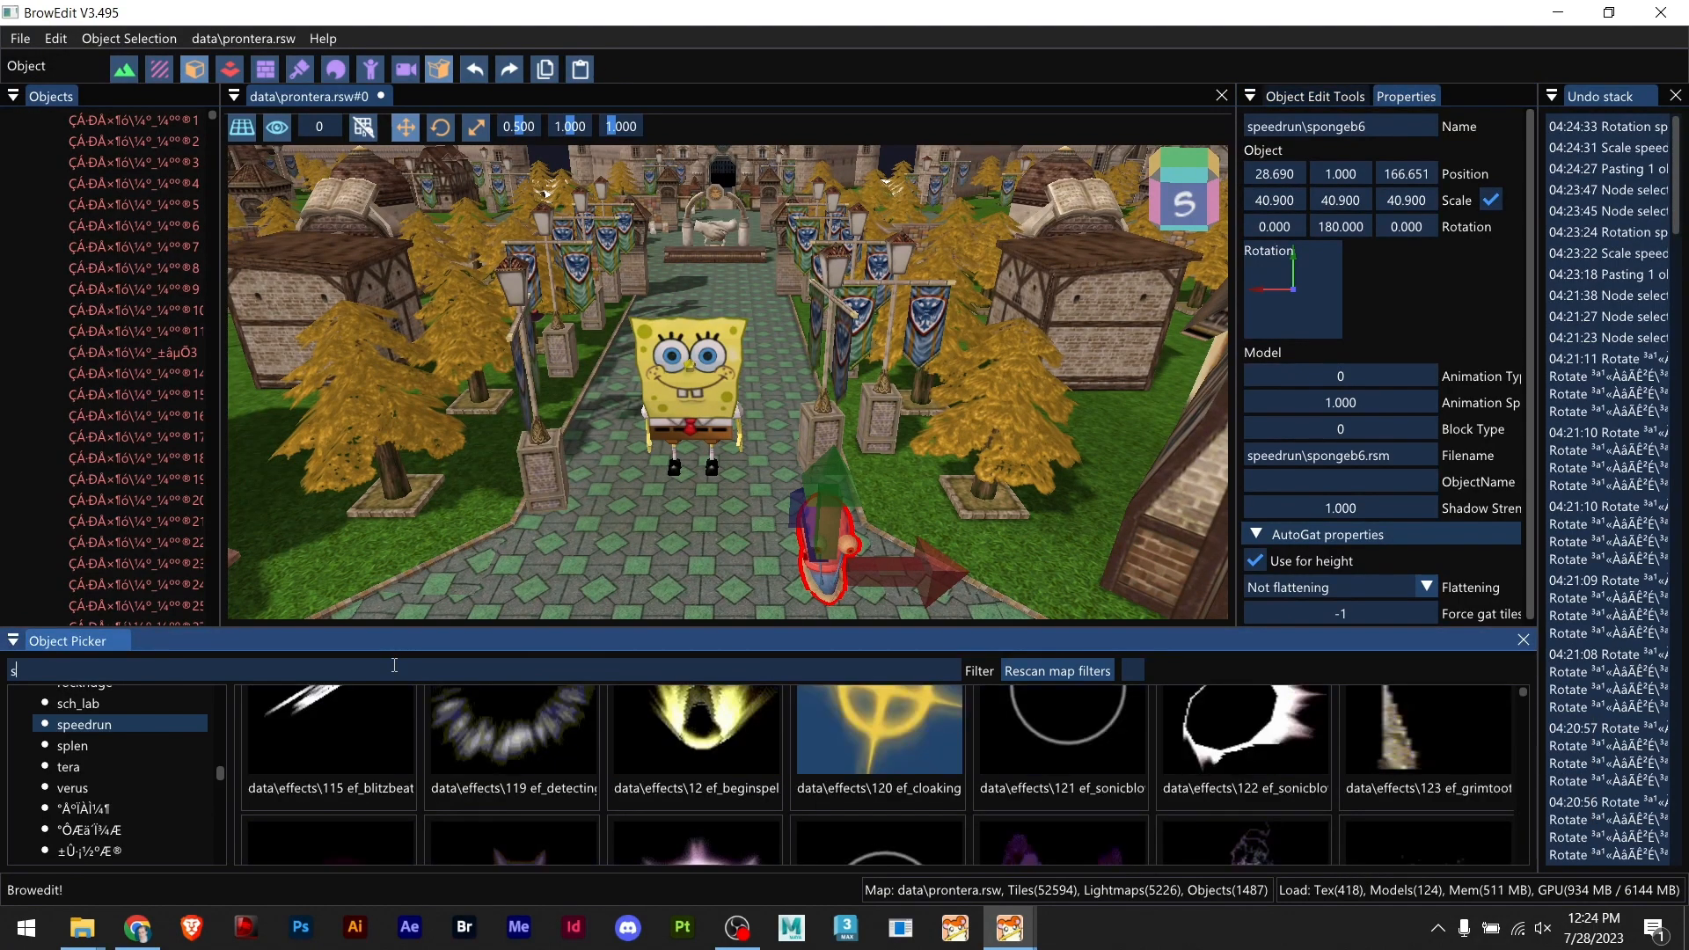
pyautogui.write('spongebob')
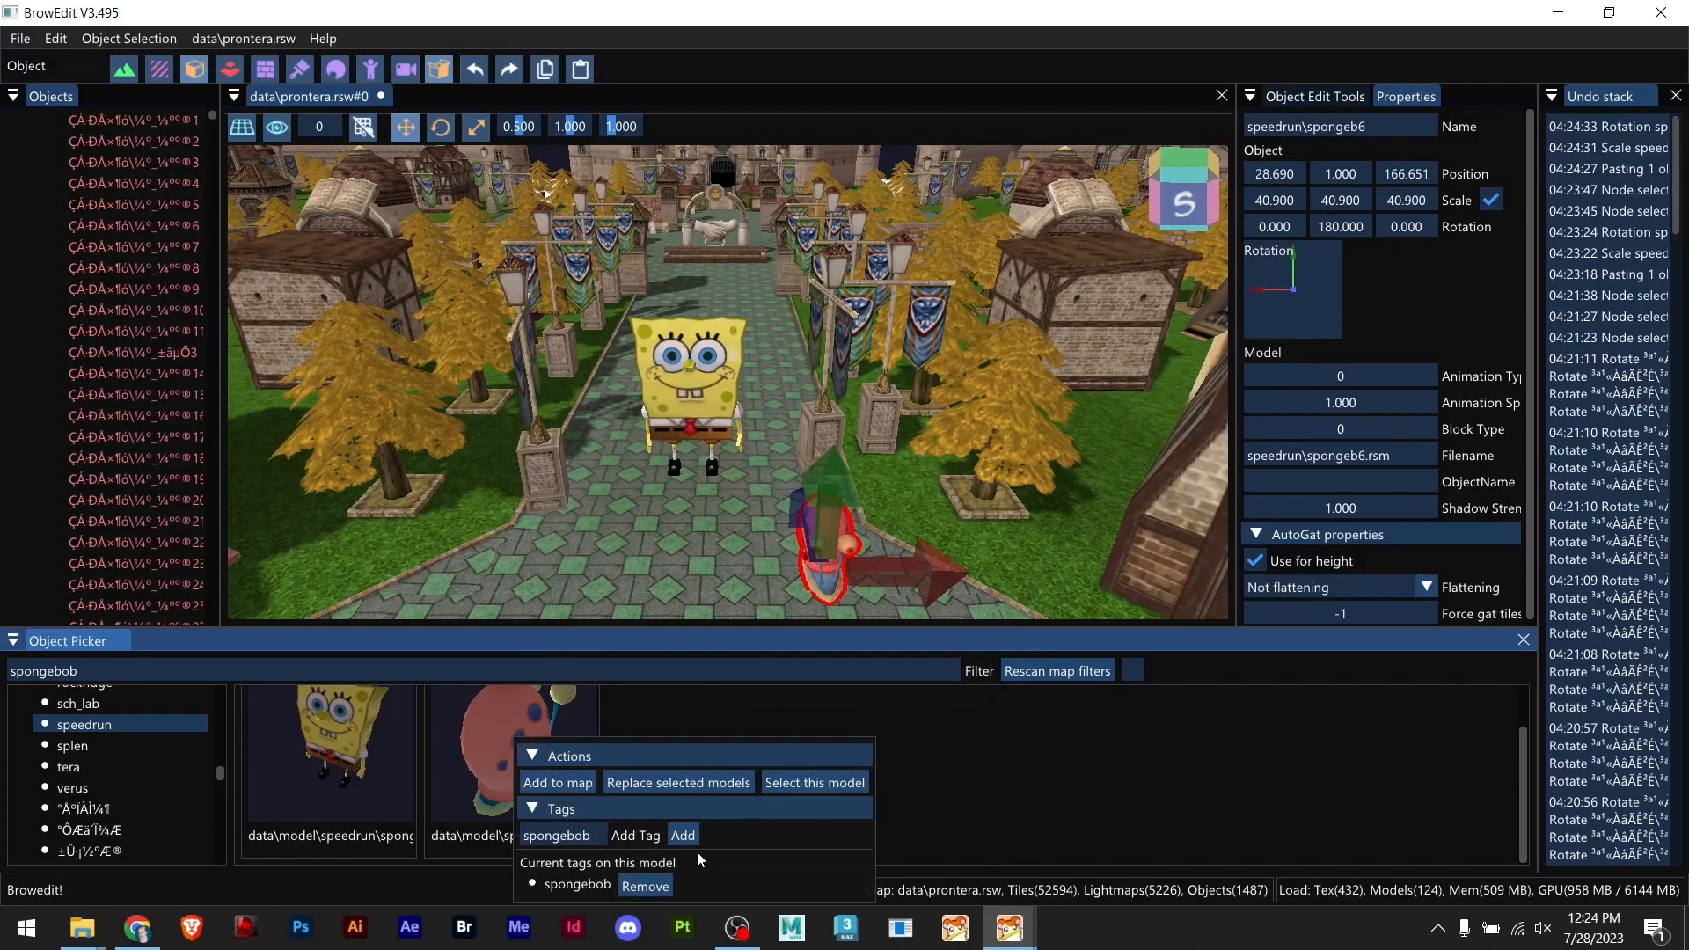
pyautogui.click(1013, 768)
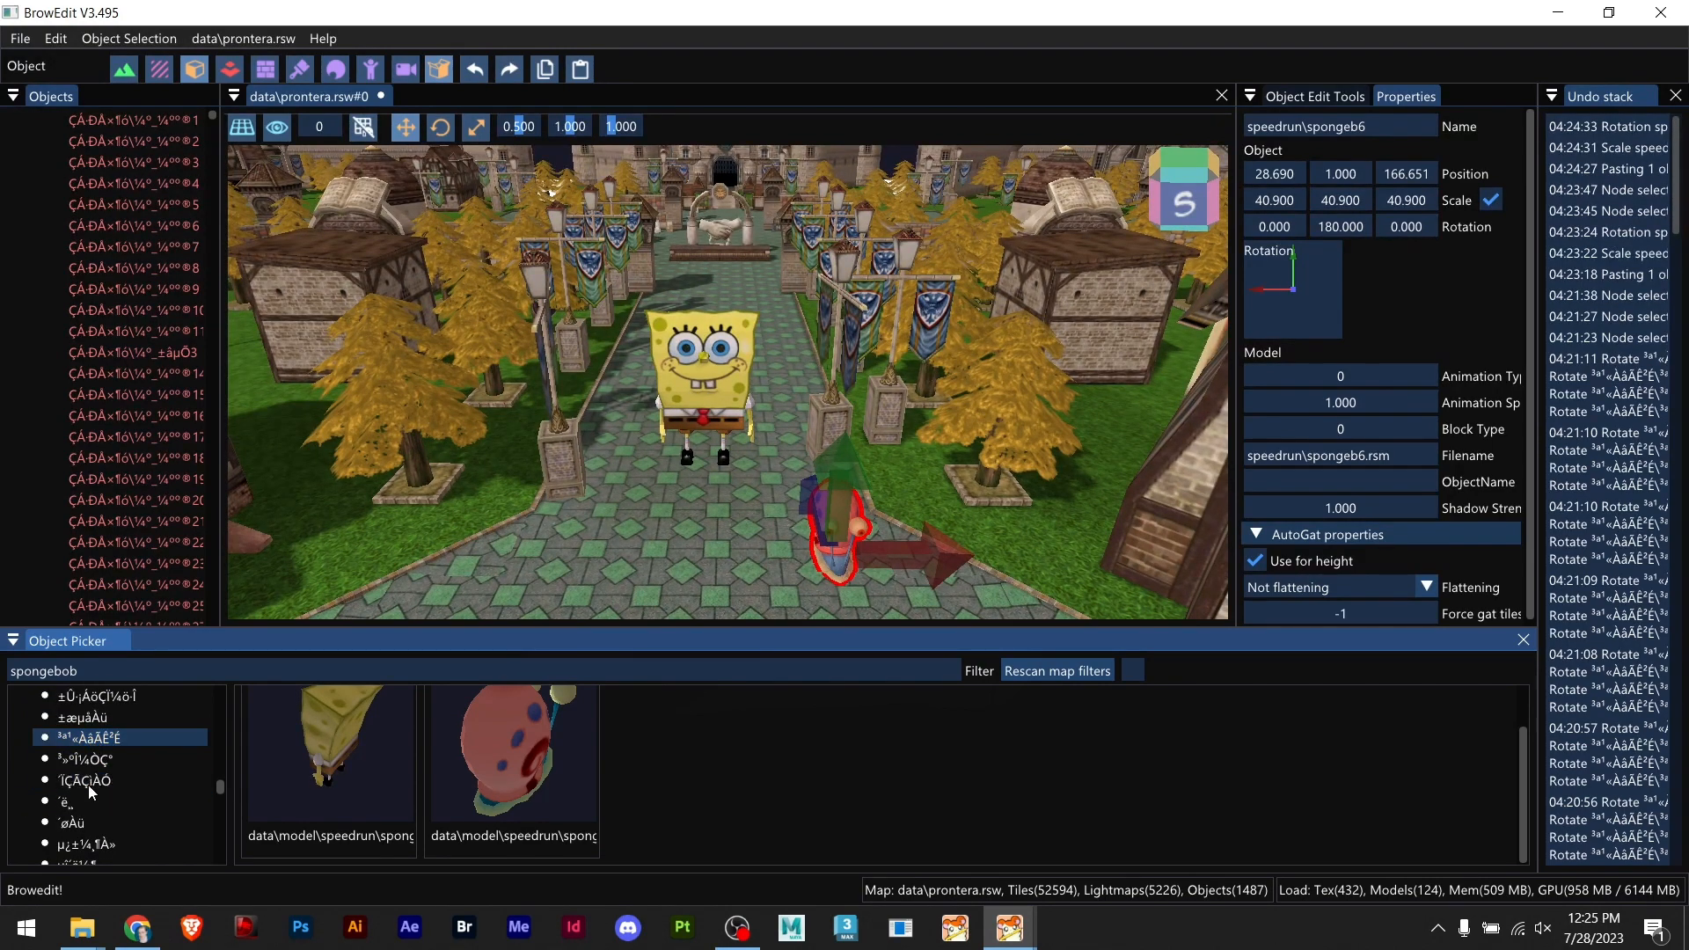
# Step: Select all trees sharing one model and replace them with the nydhogg green crystal
pyautogui.tripleClick(42, 670)
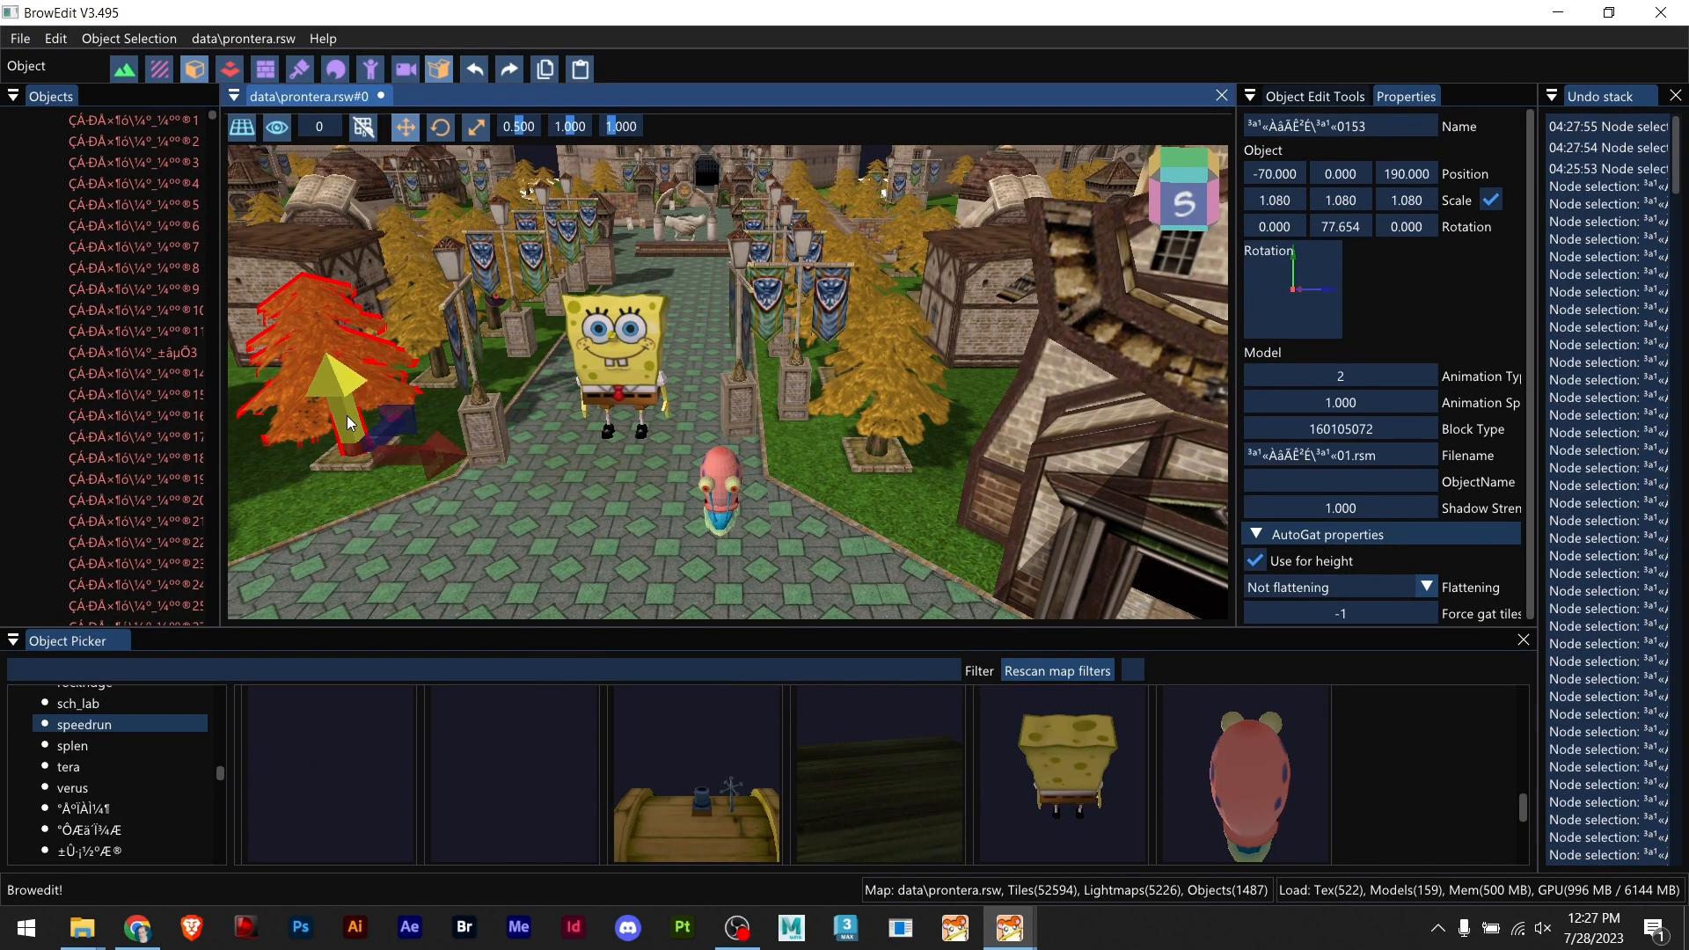
pyautogui.rightClick(346, 420)
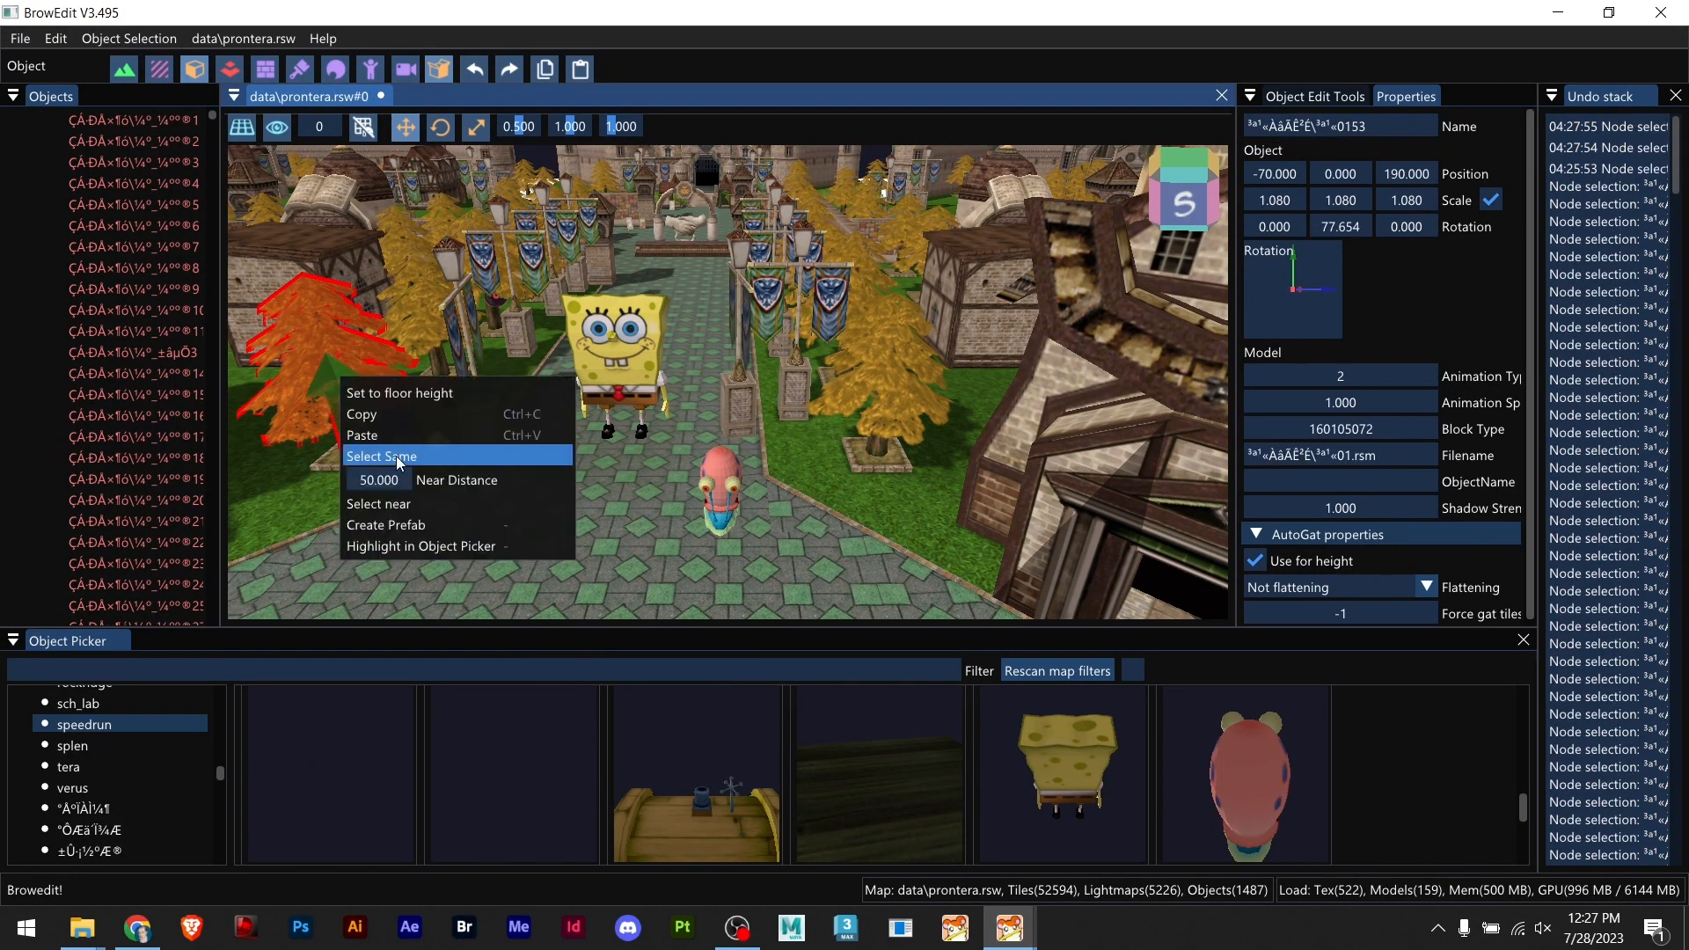
pyautogui.click(380, 456)
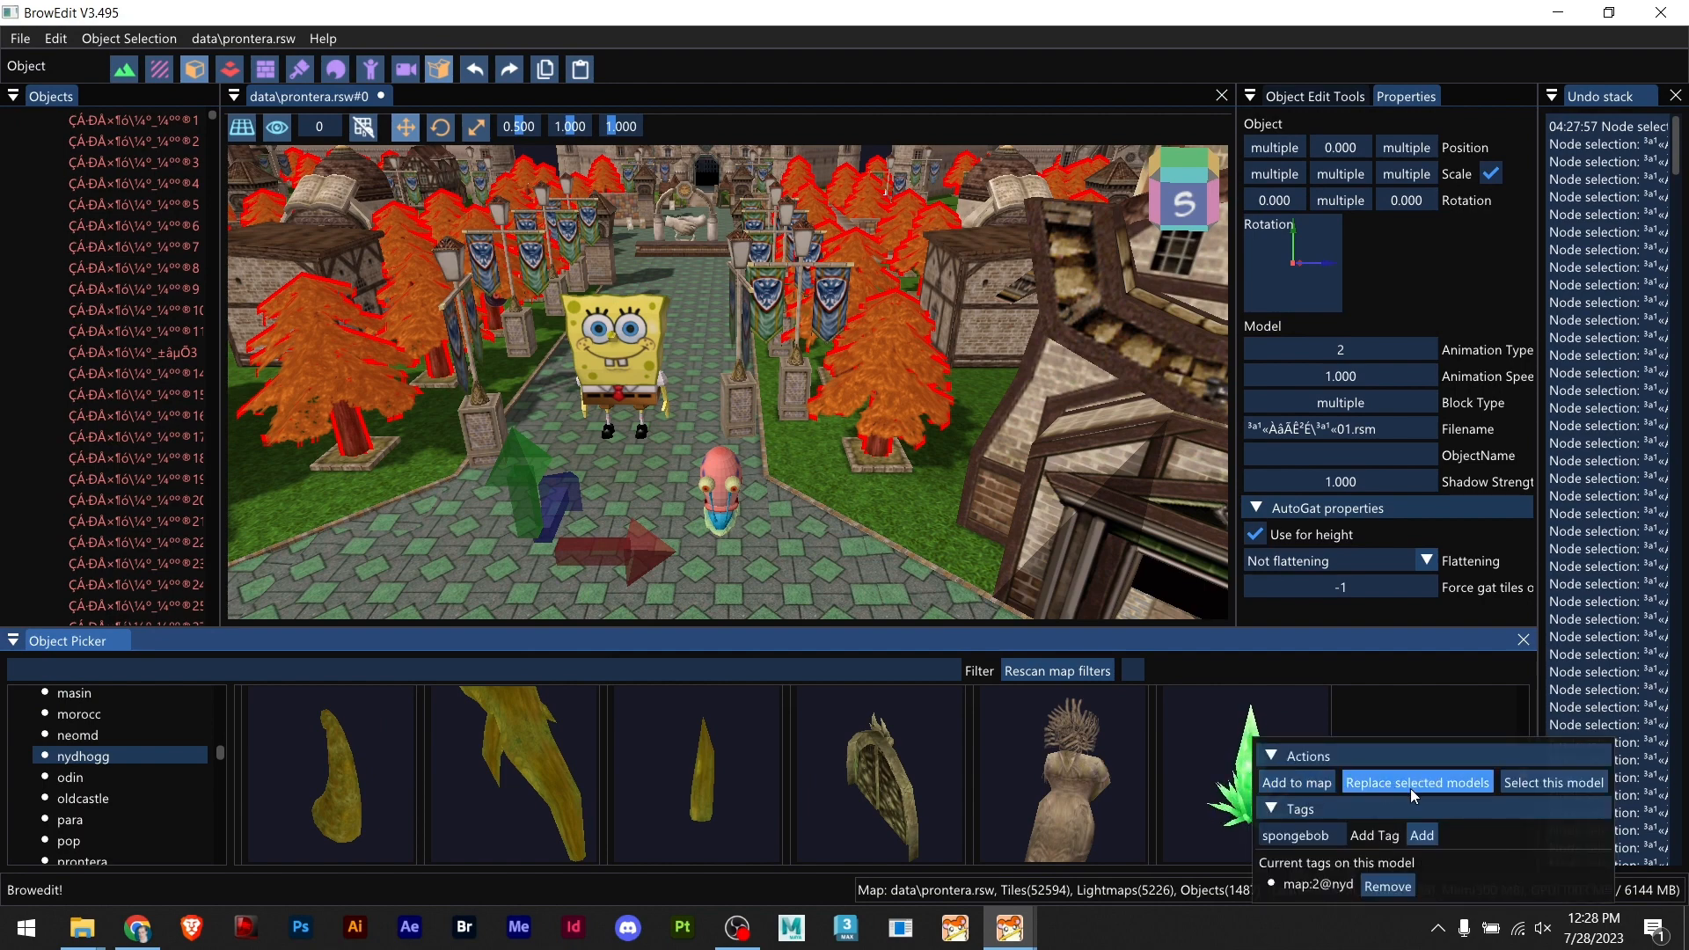
pyautogui.click(1416, 781)
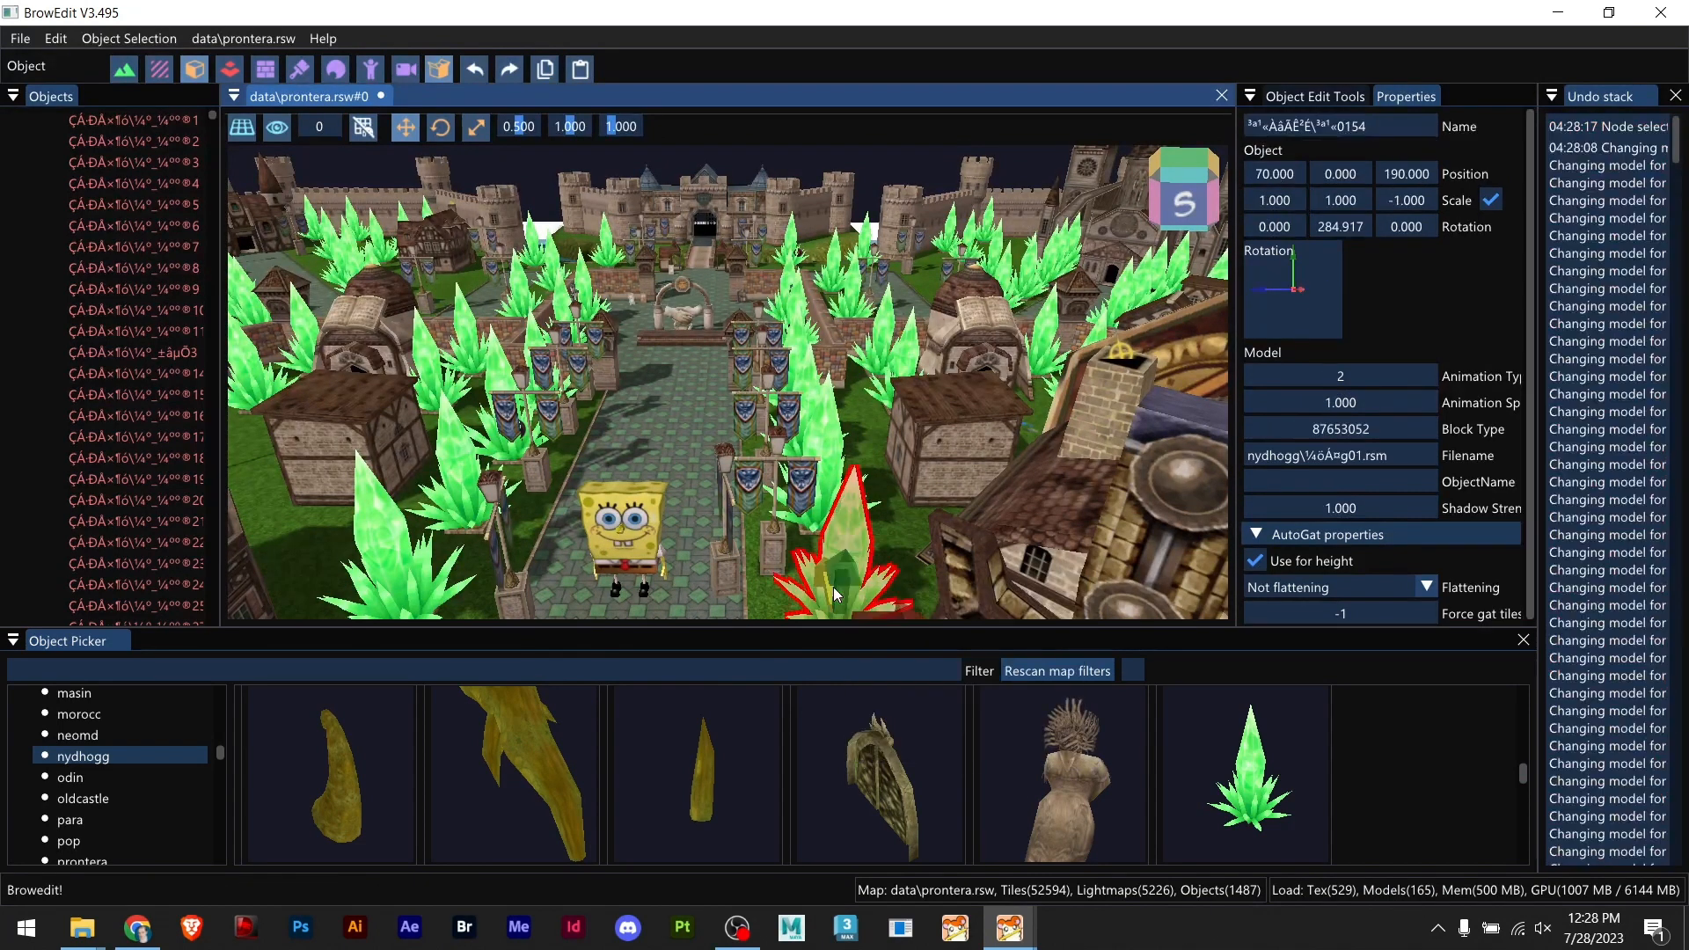
# Step: Select every green crystal and randomize their Y rotation via Object Edit Tools
pyautogui.rightClick(834, 593)
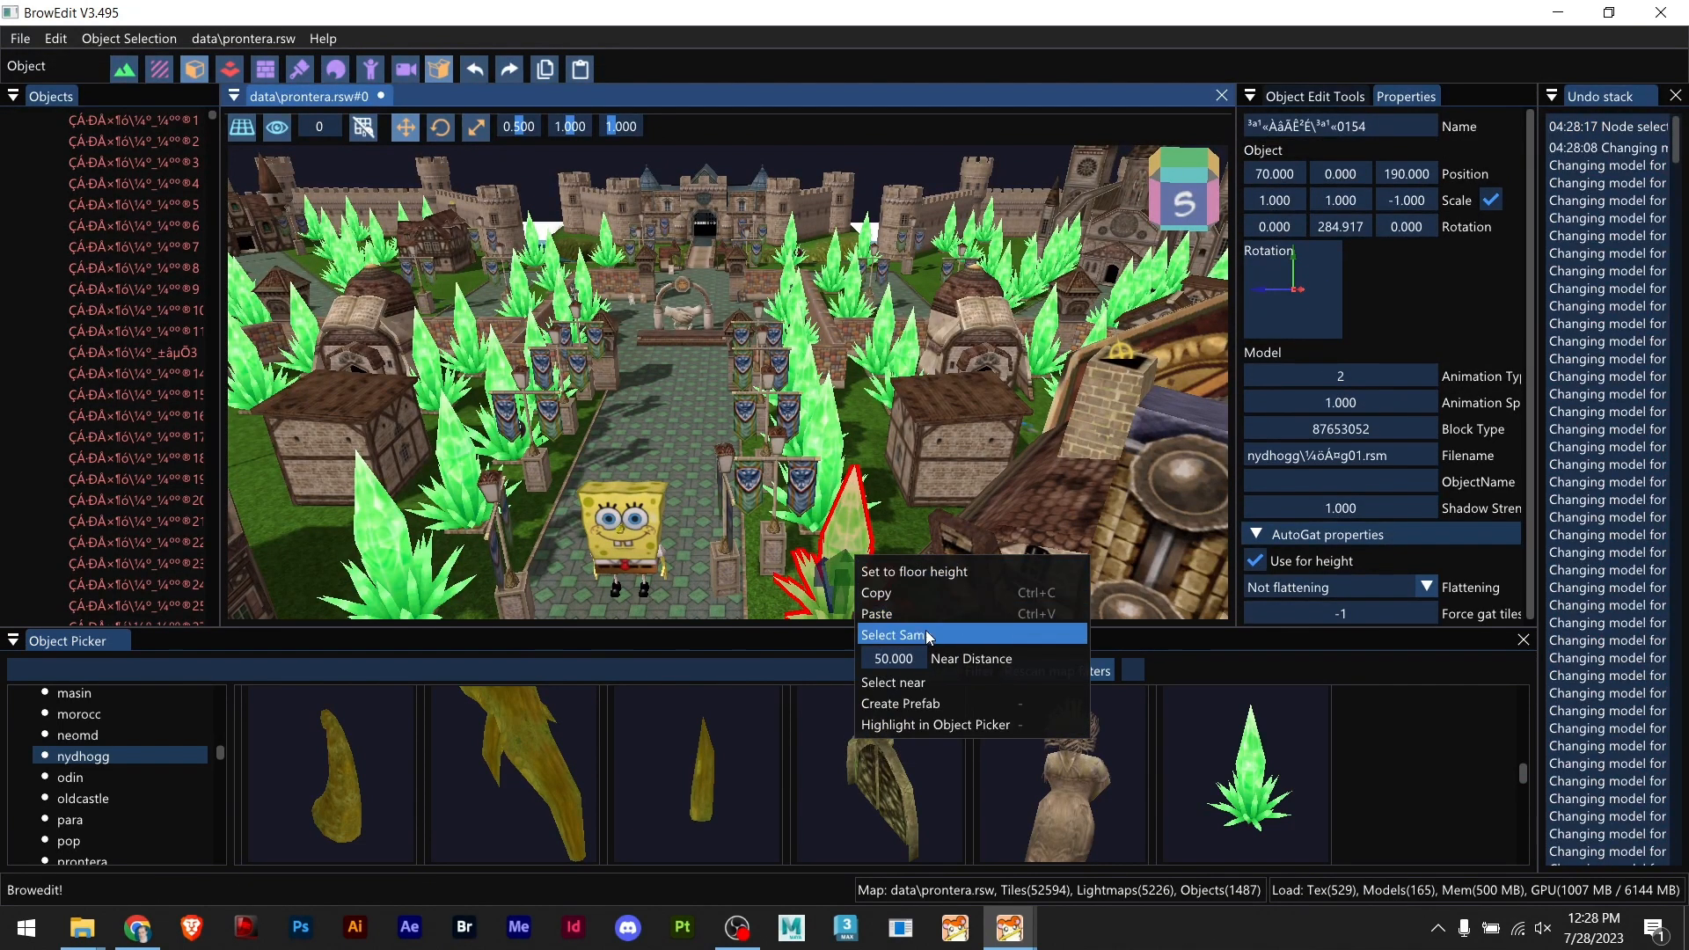
pyautogui.click(891, 635)
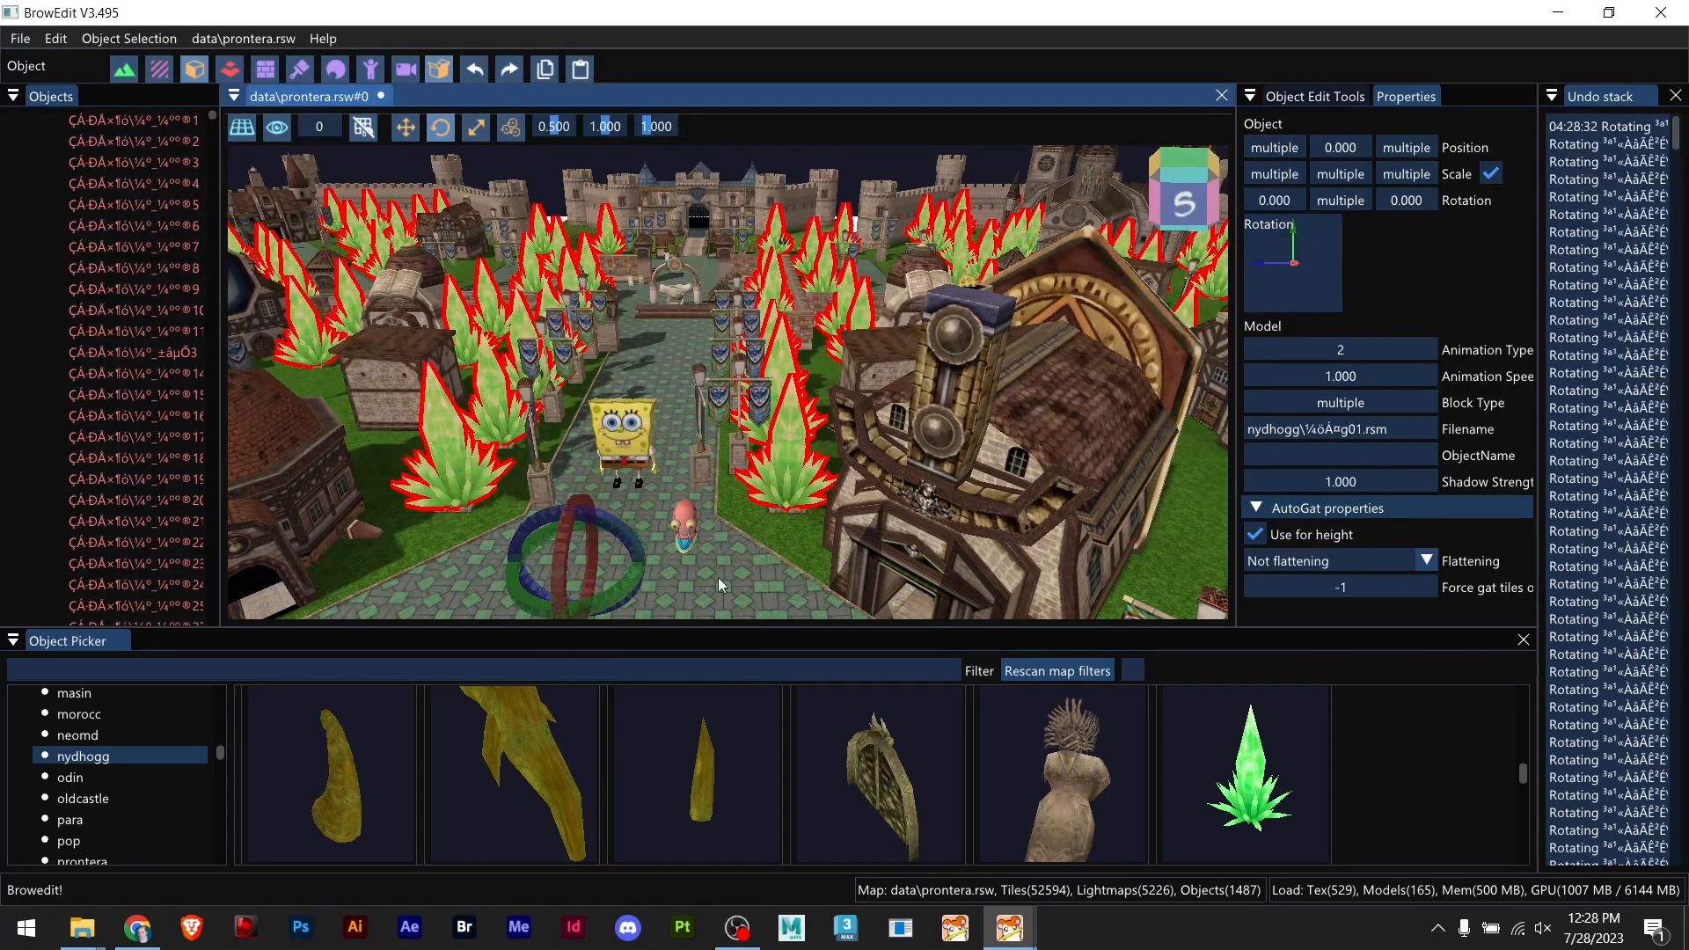
pyautogui.click(1312, 95)
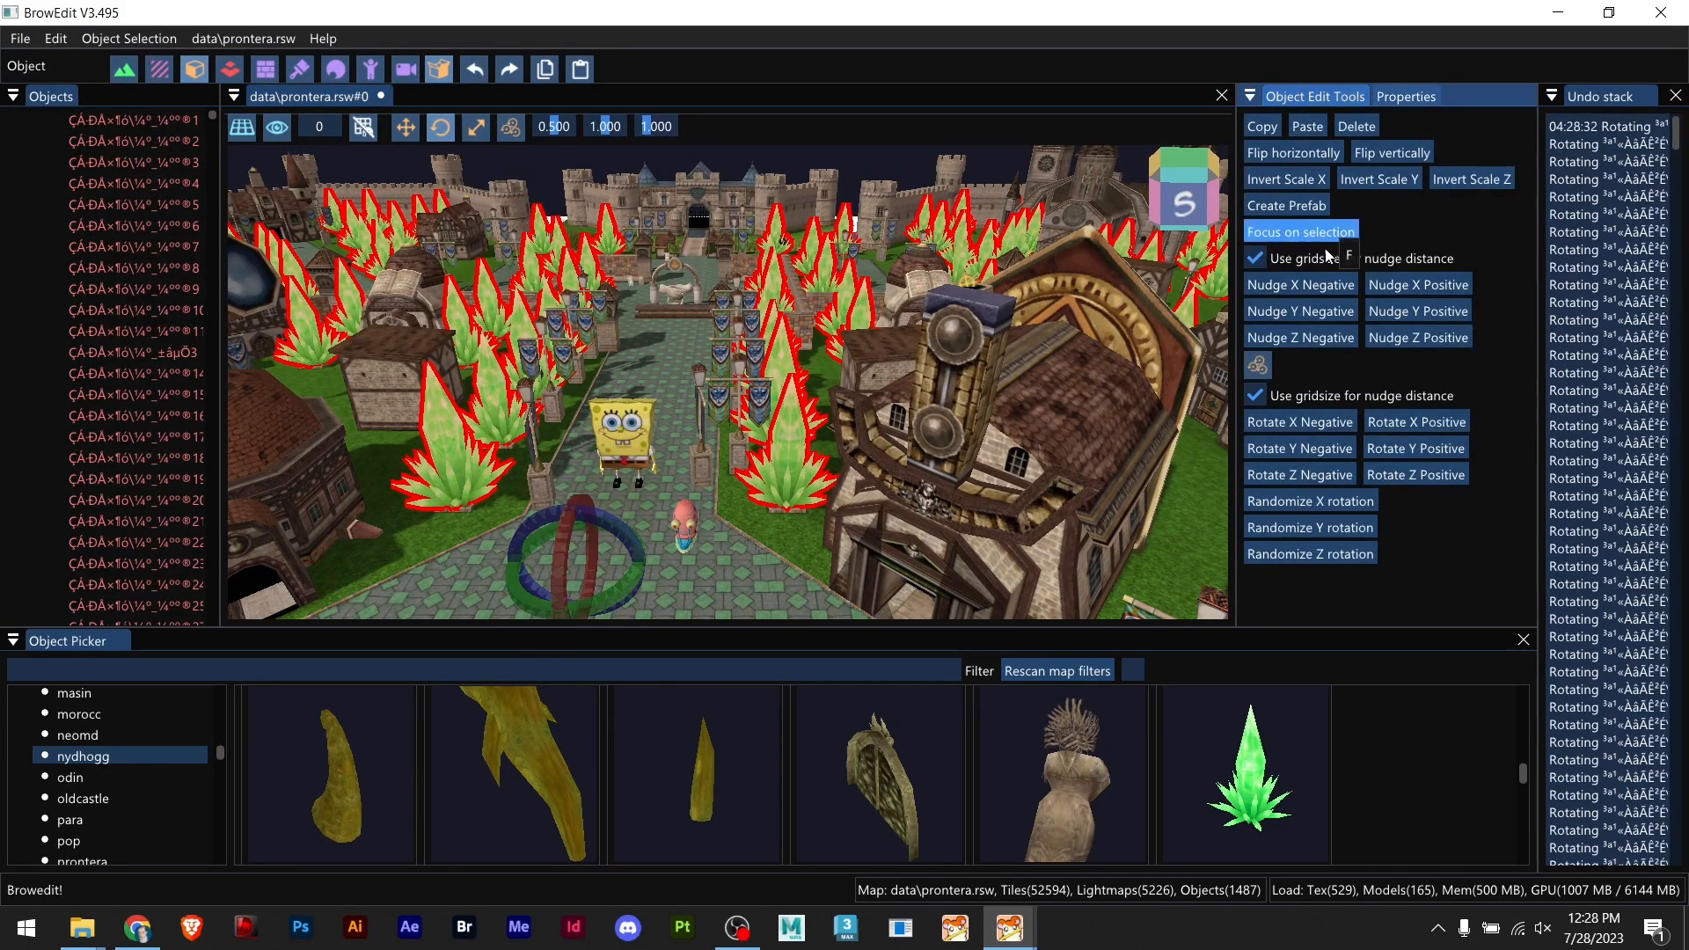
pyautogui.moveTo(1298, 447)
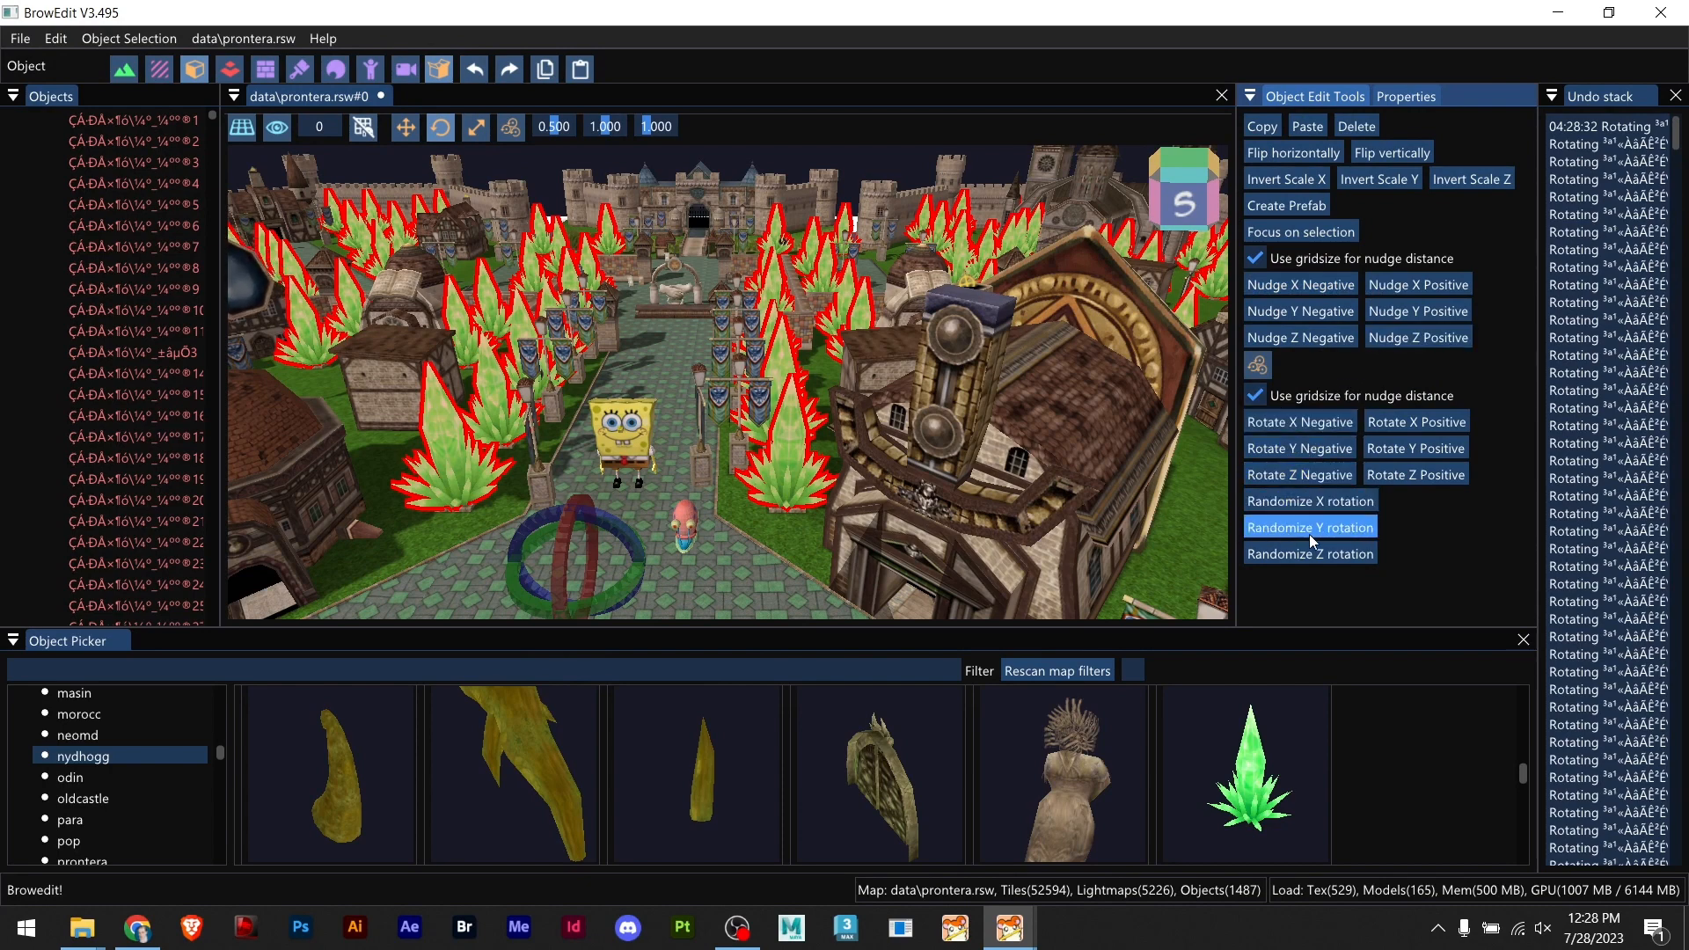
pyautogui.click(1309, 526)
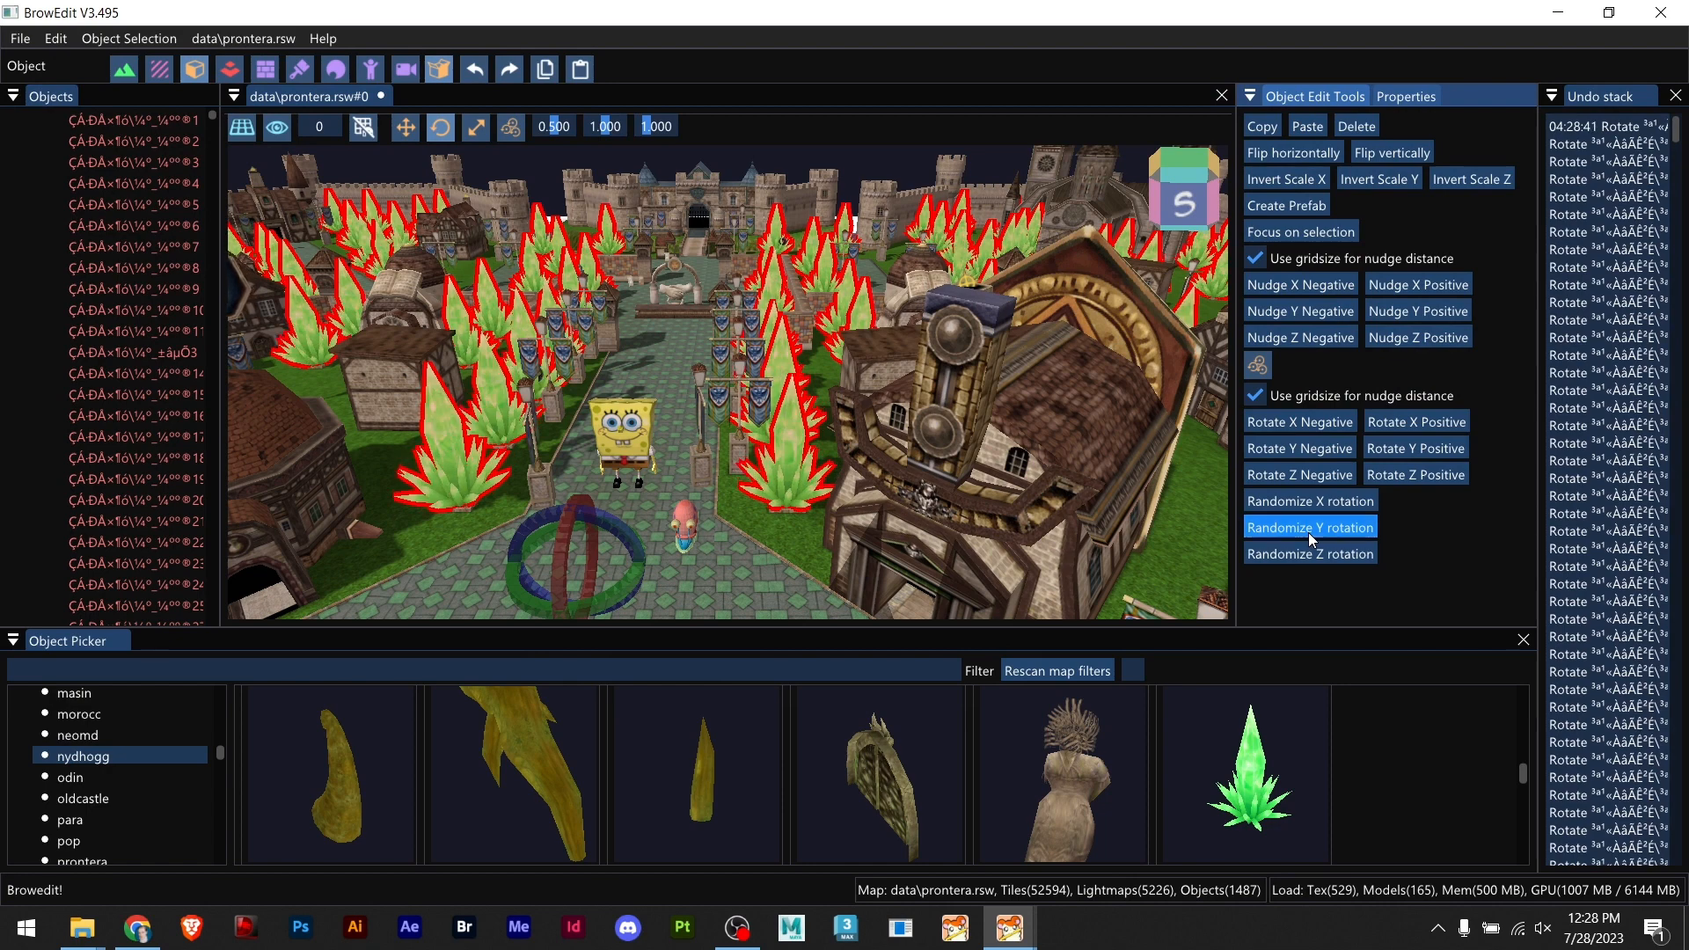
pyautogui.click(1308, 525)
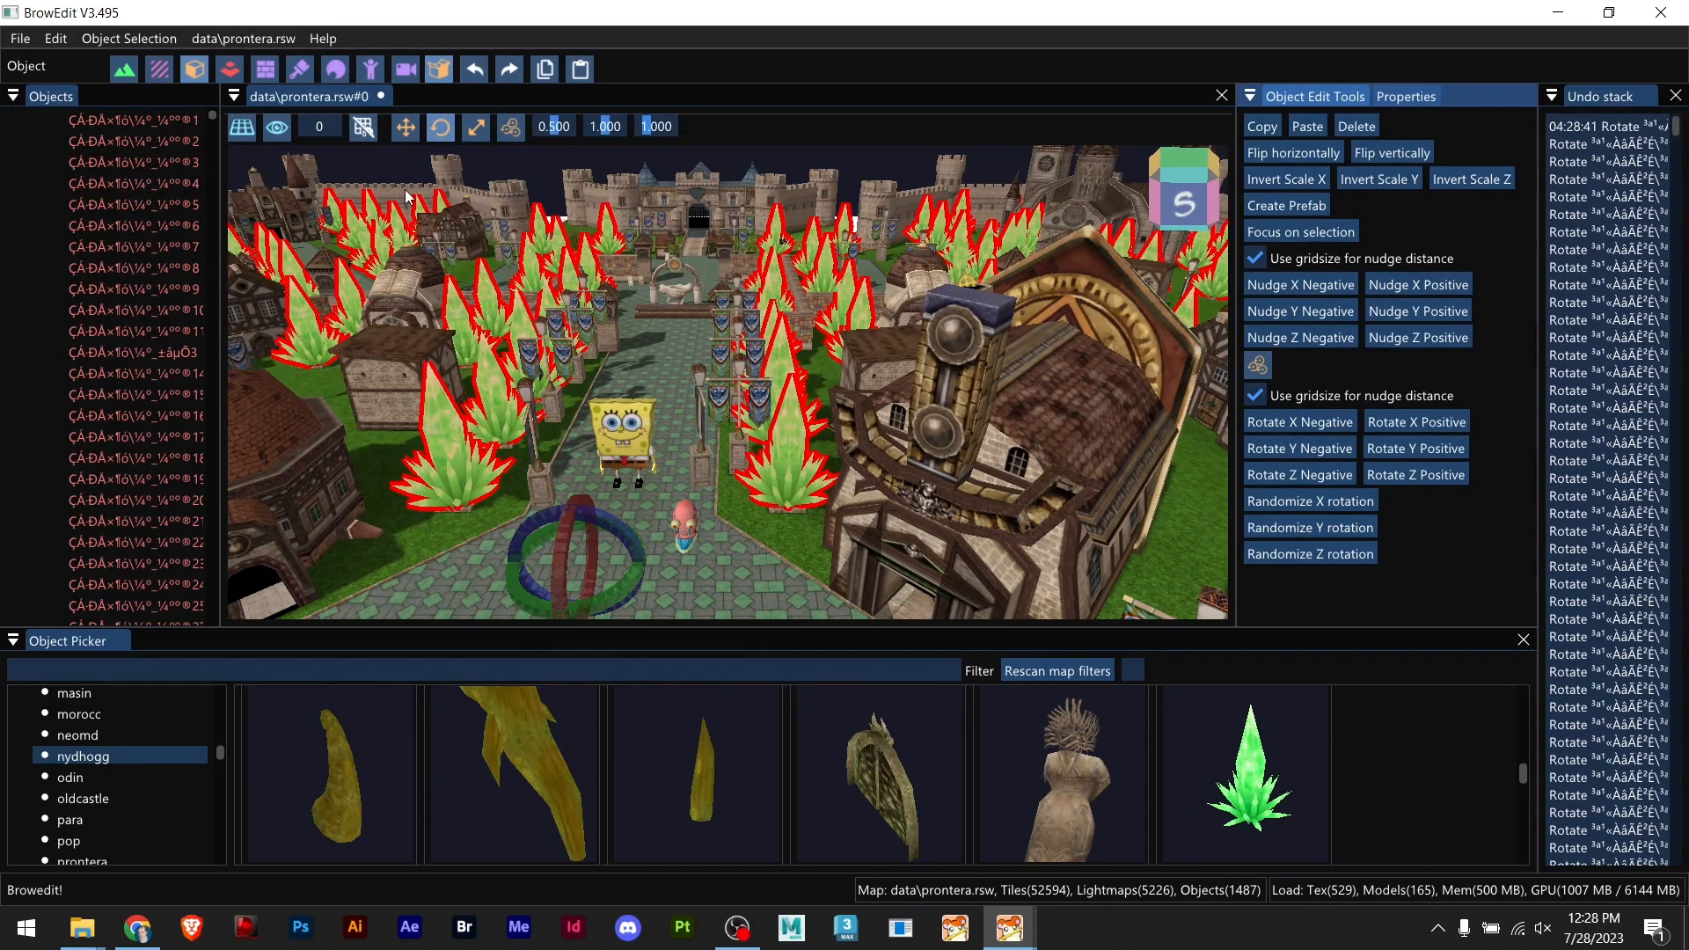
pyautogui.moveTo(475, 127)
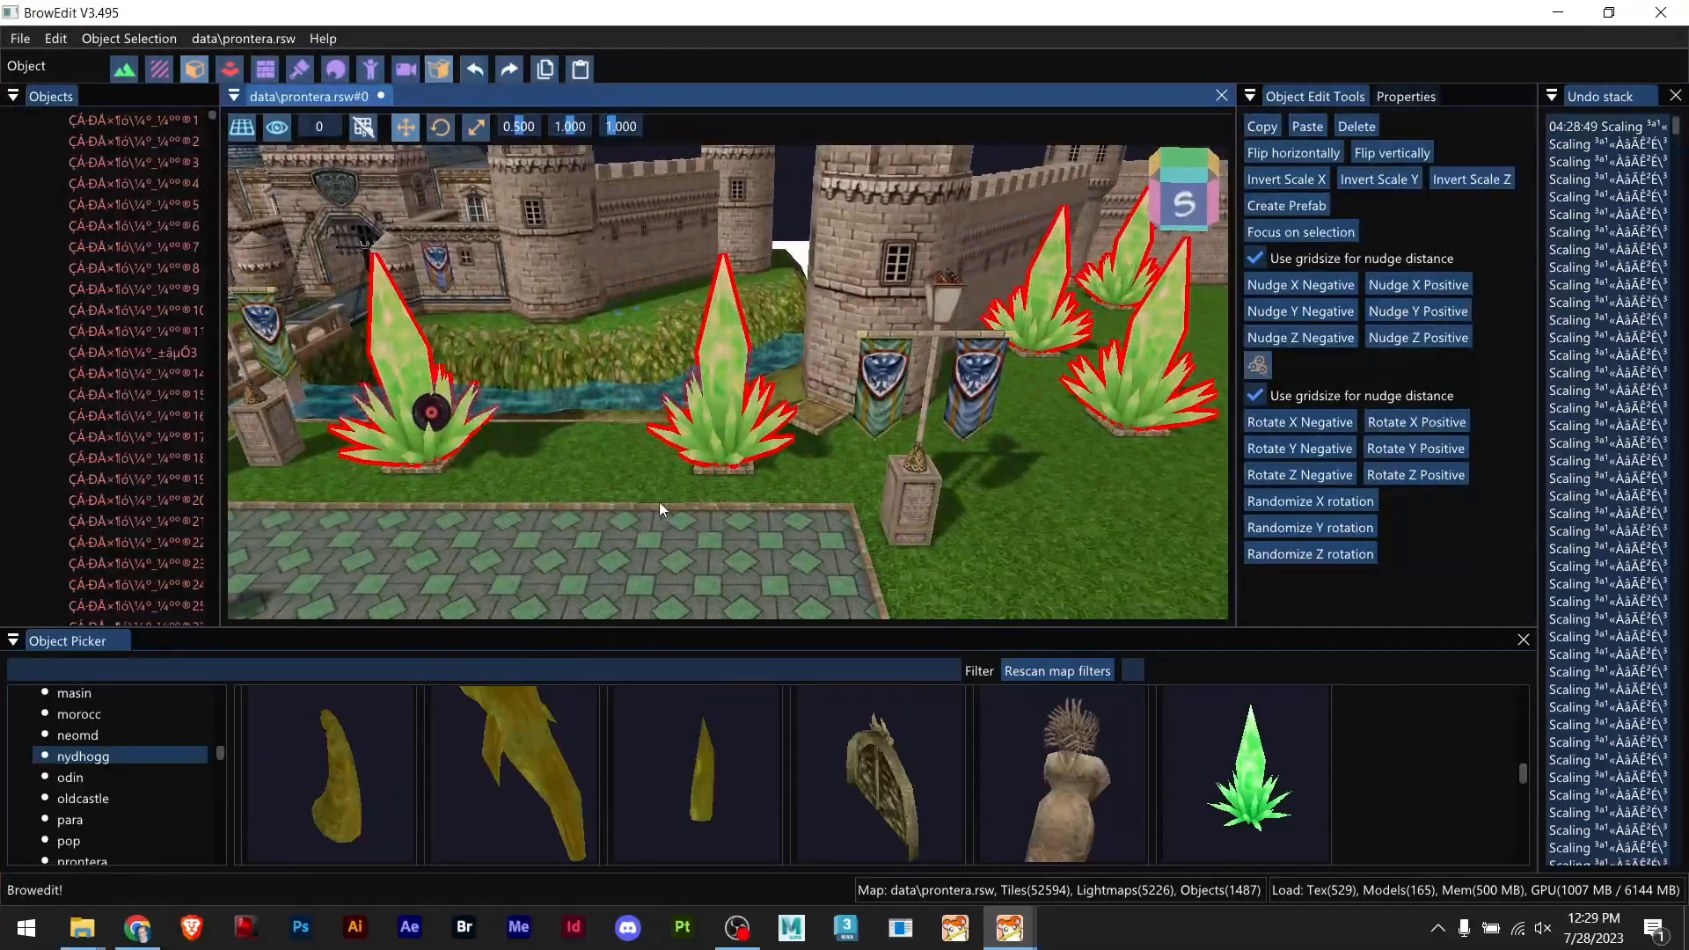
pyautogui.scroll(-3)
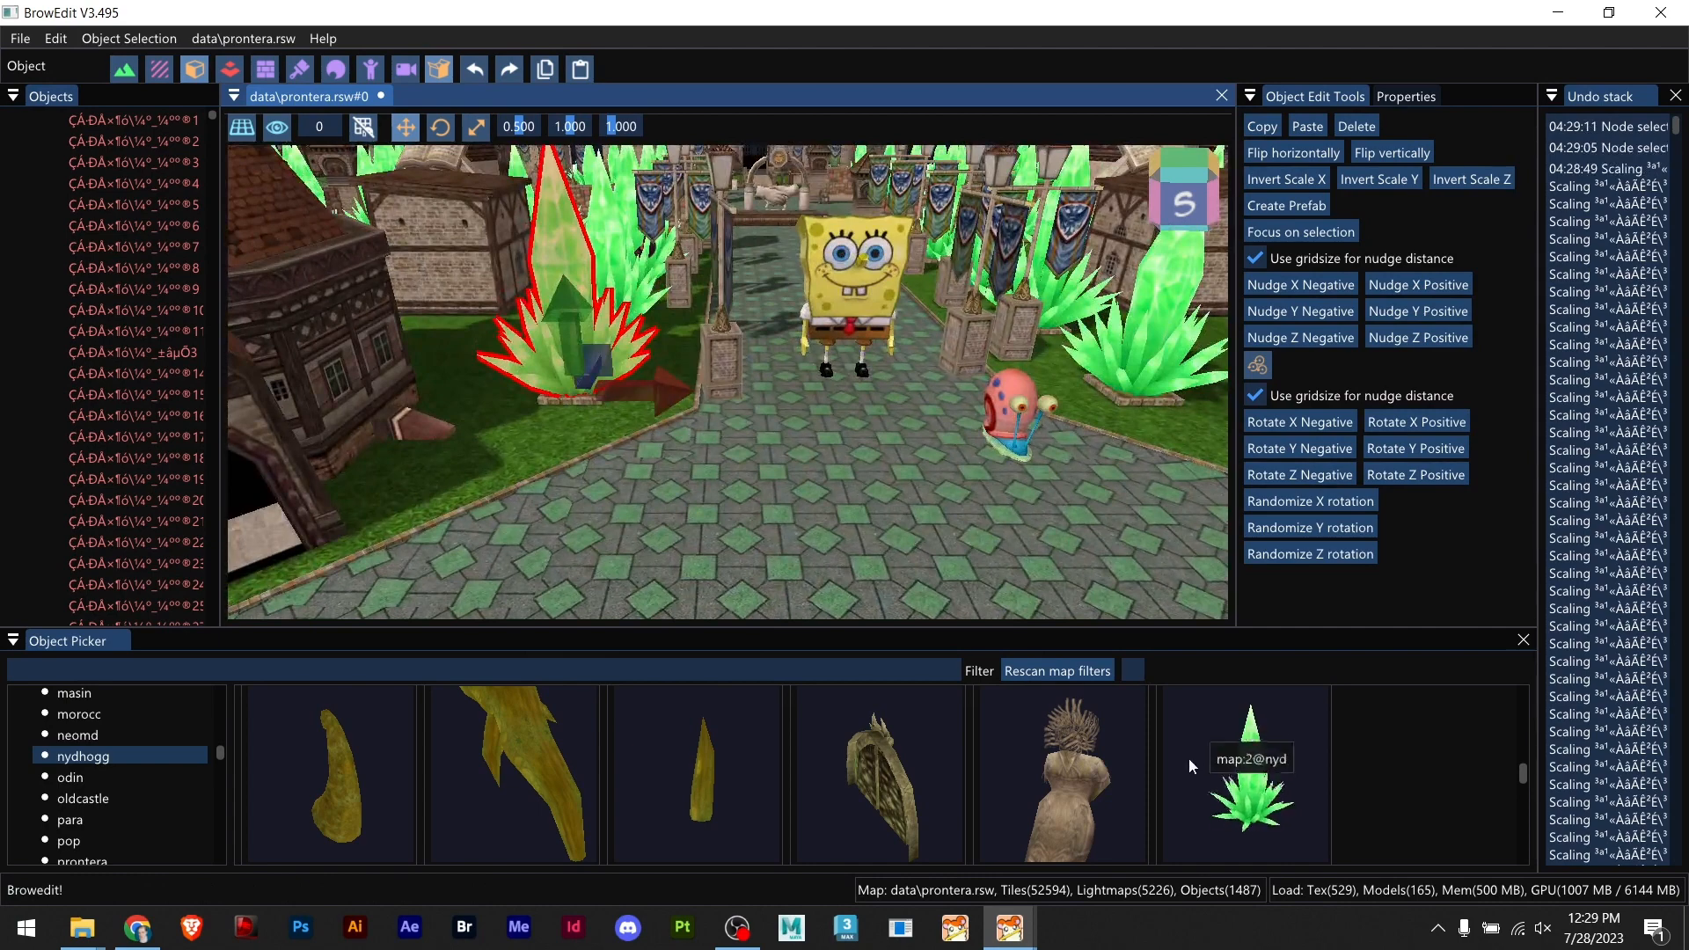
pyautogui.rightClick(1249, 776)
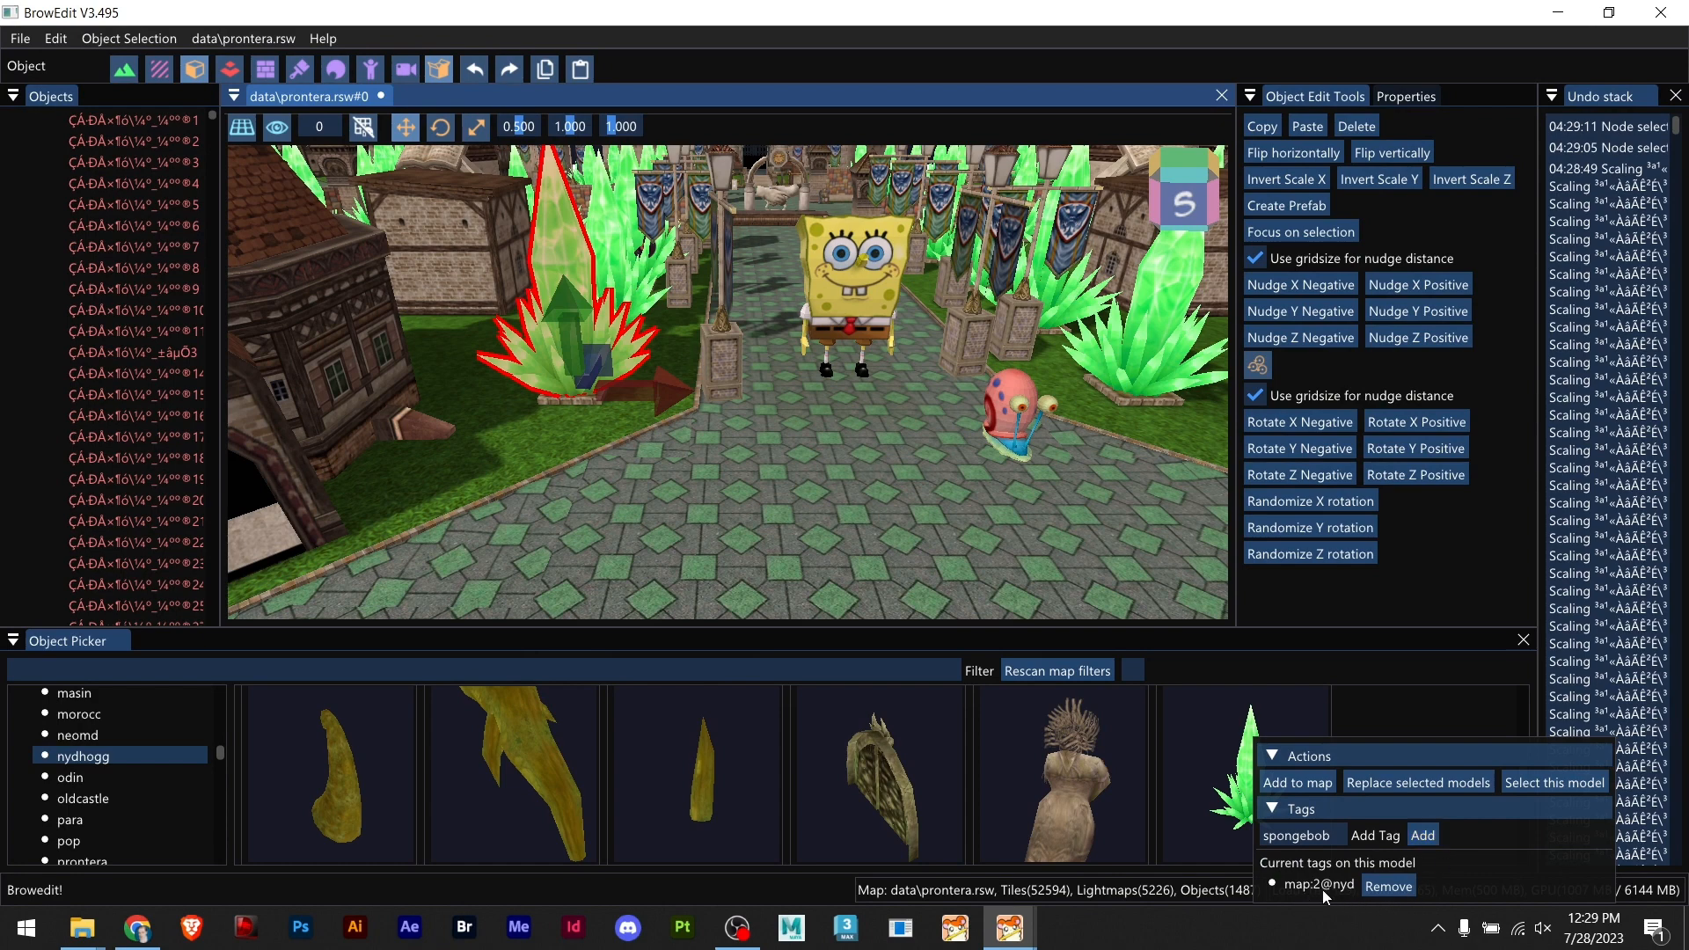
pyautogui.moveTo(1324, 899)
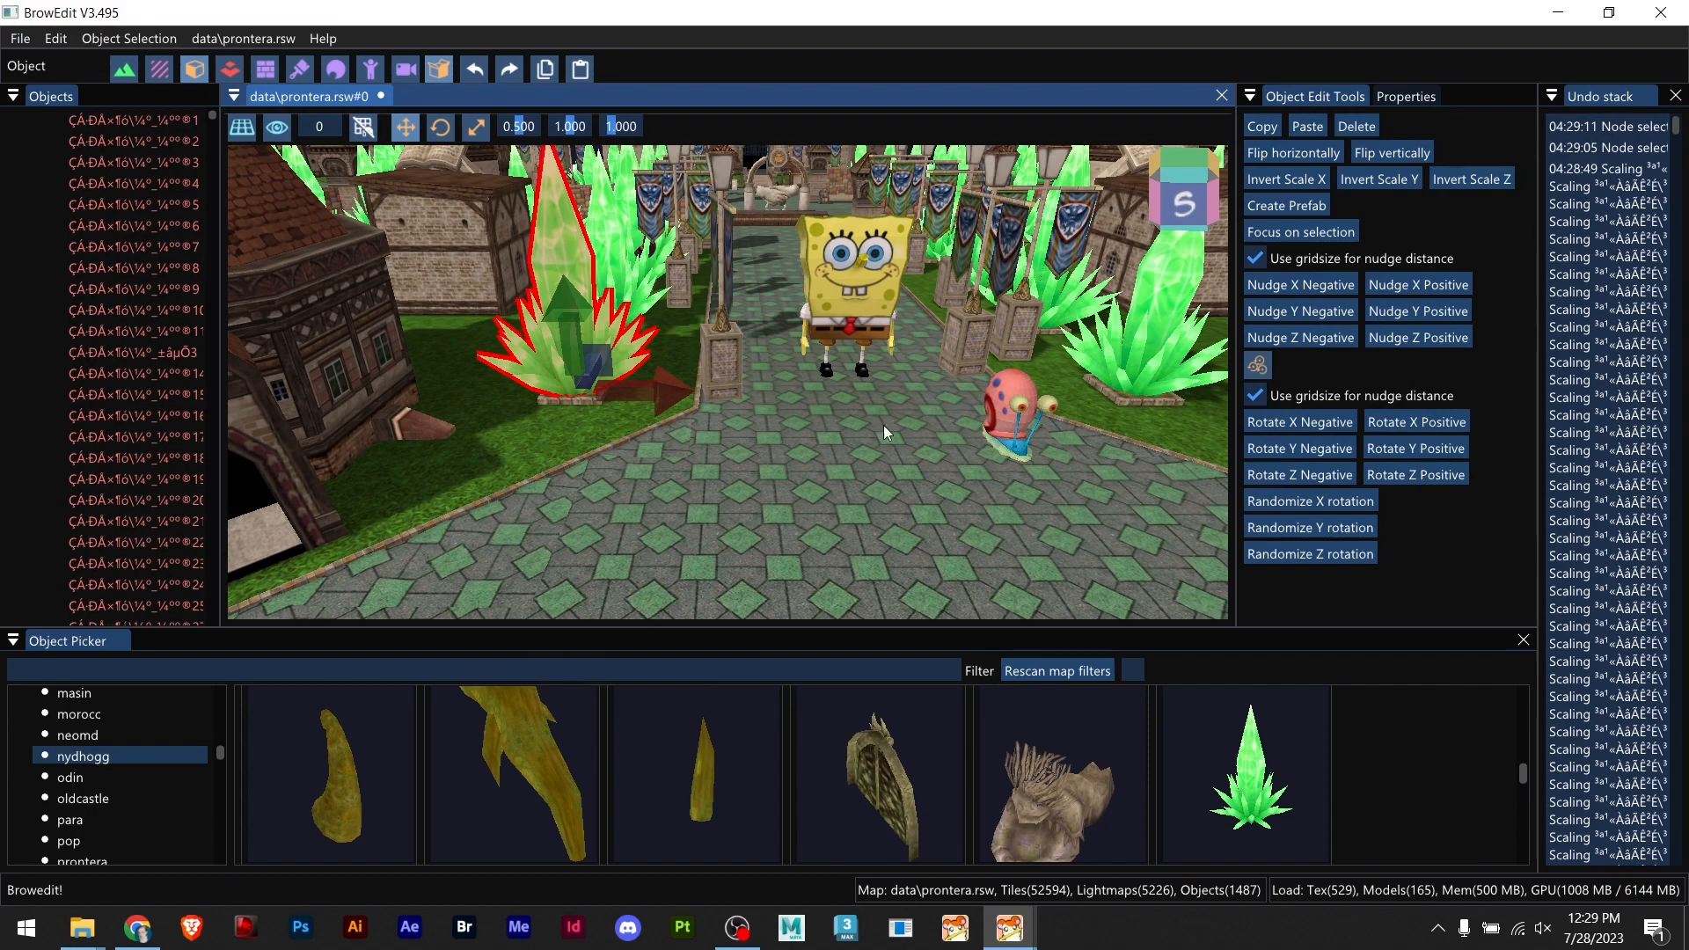
pyautogui.scroll(-3)
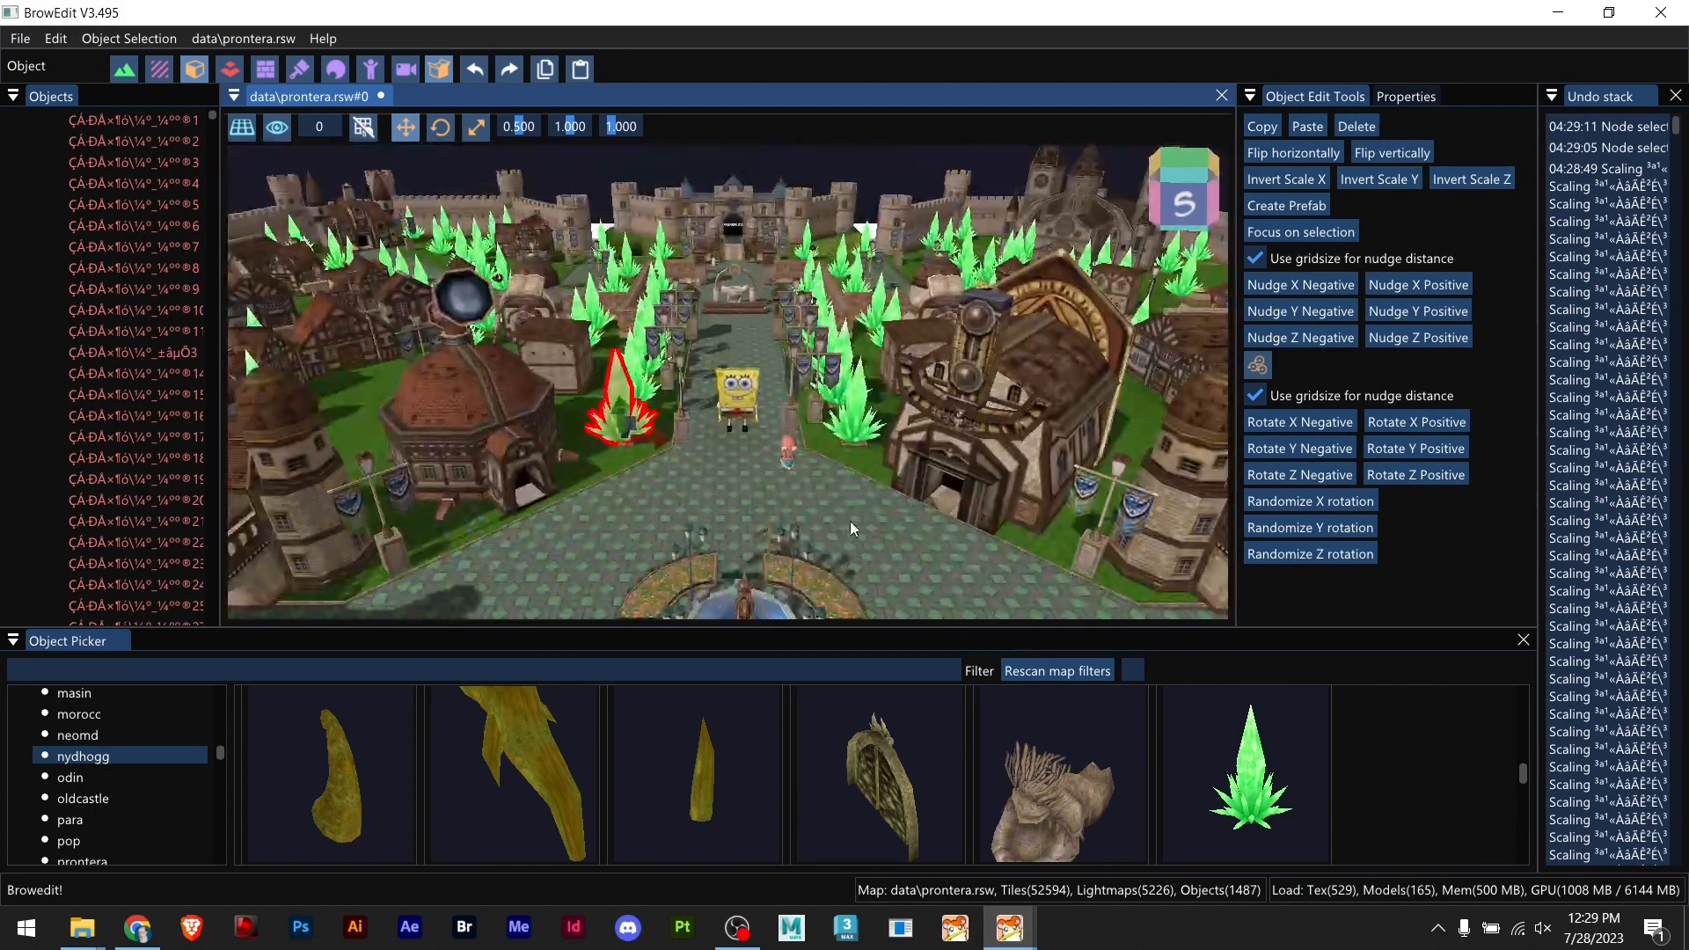